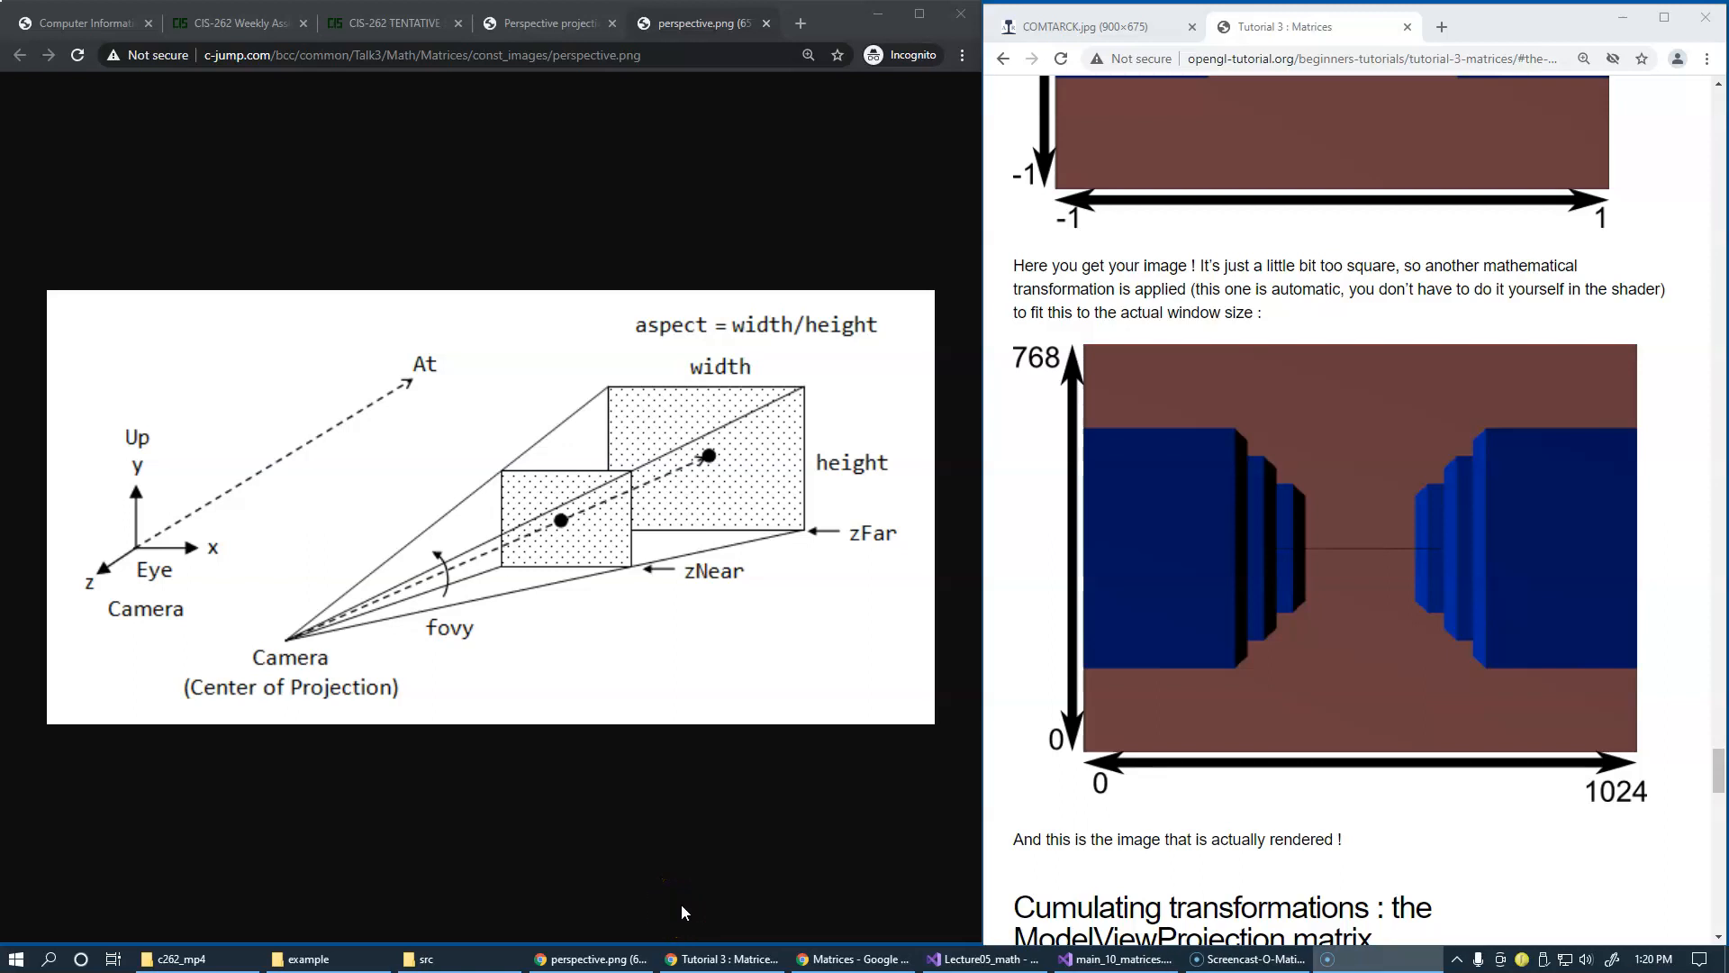
mouse_move(965, 958)
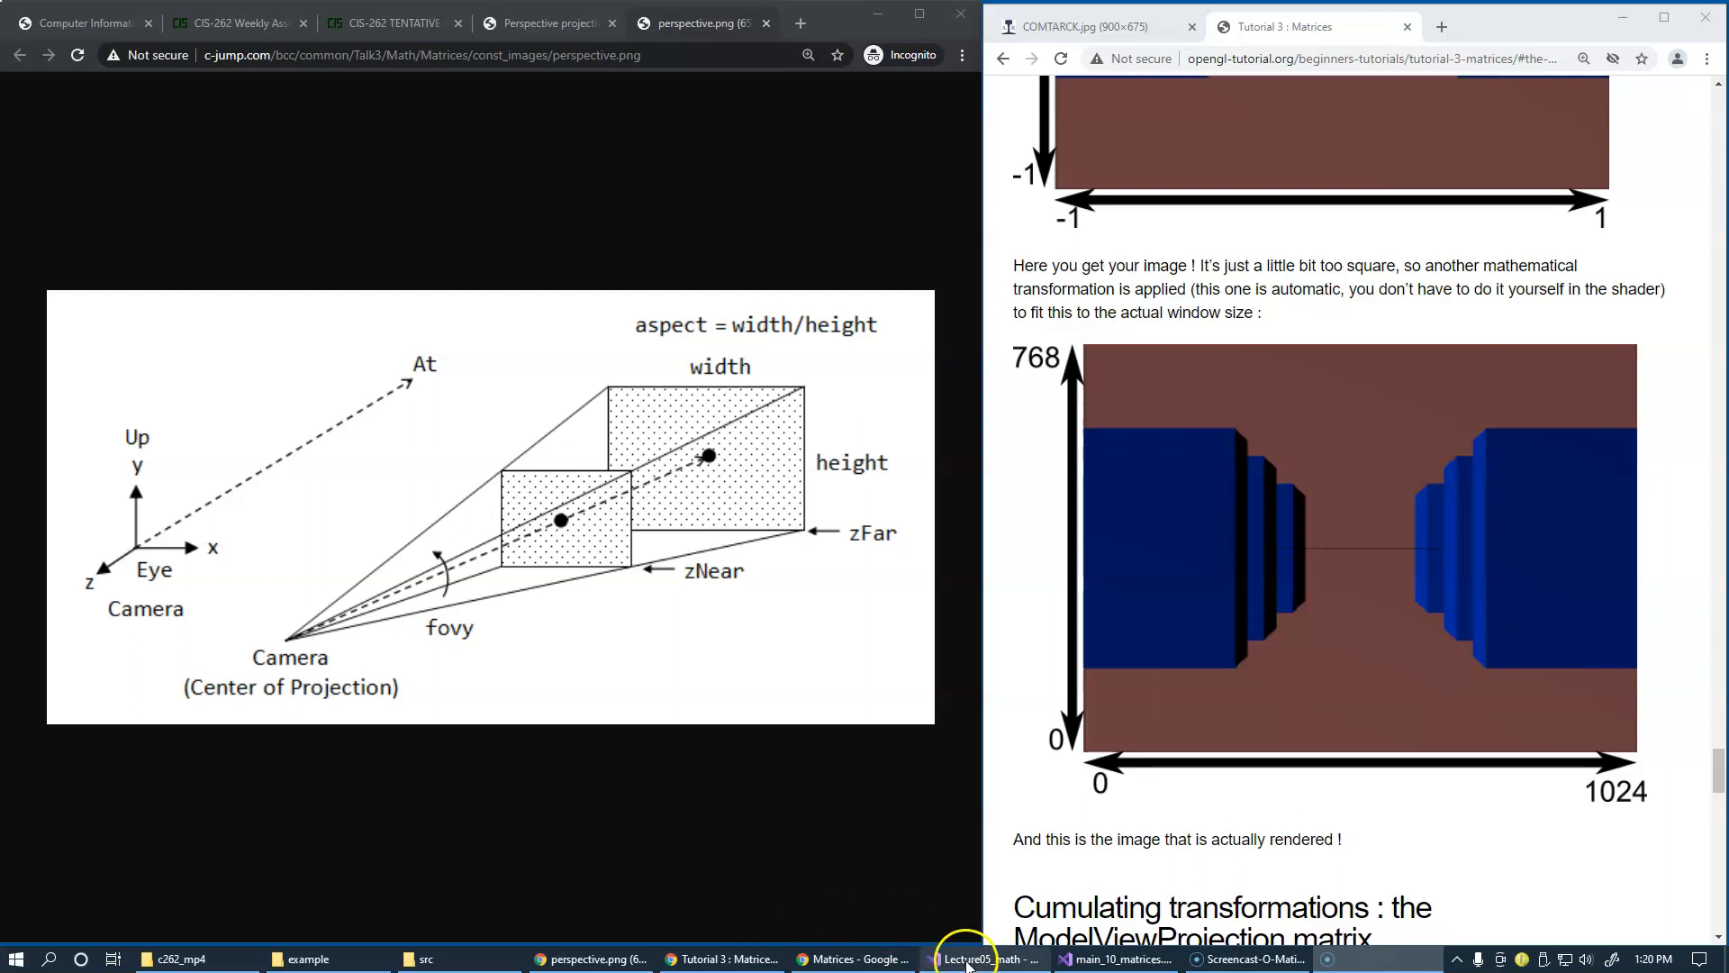
Step: Paste the // 21. Perspective projection block below the scaling matrix lines in main.cpp
click(980, 958)
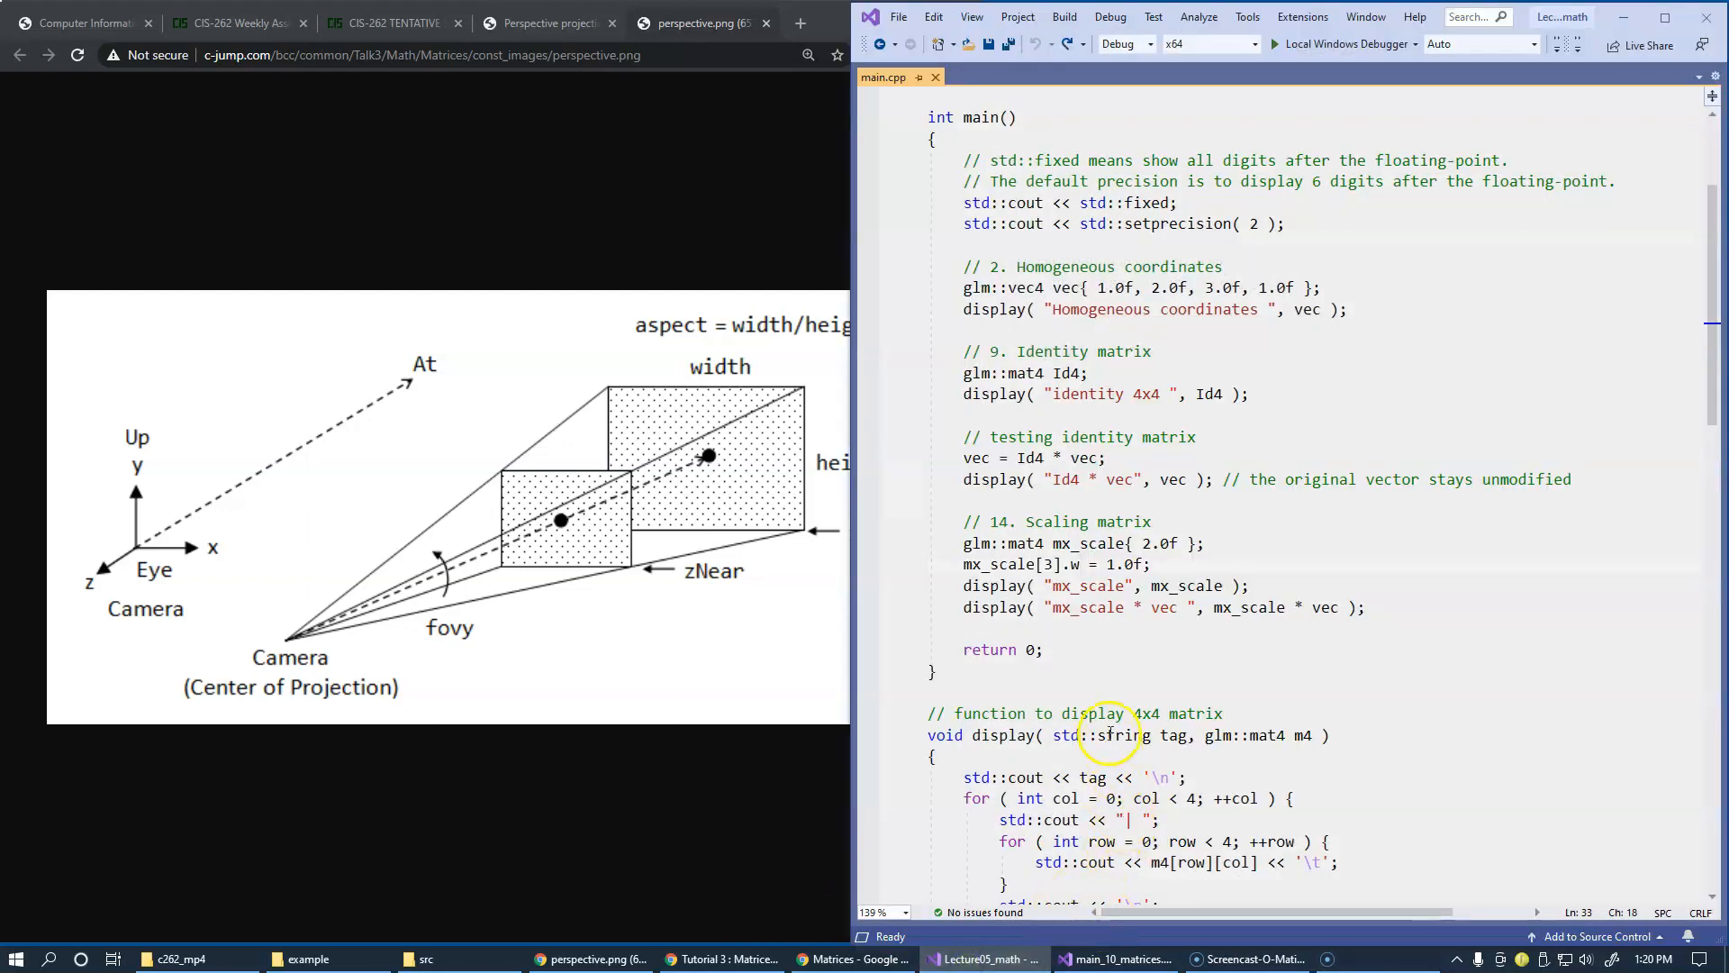
click(1098, 630)
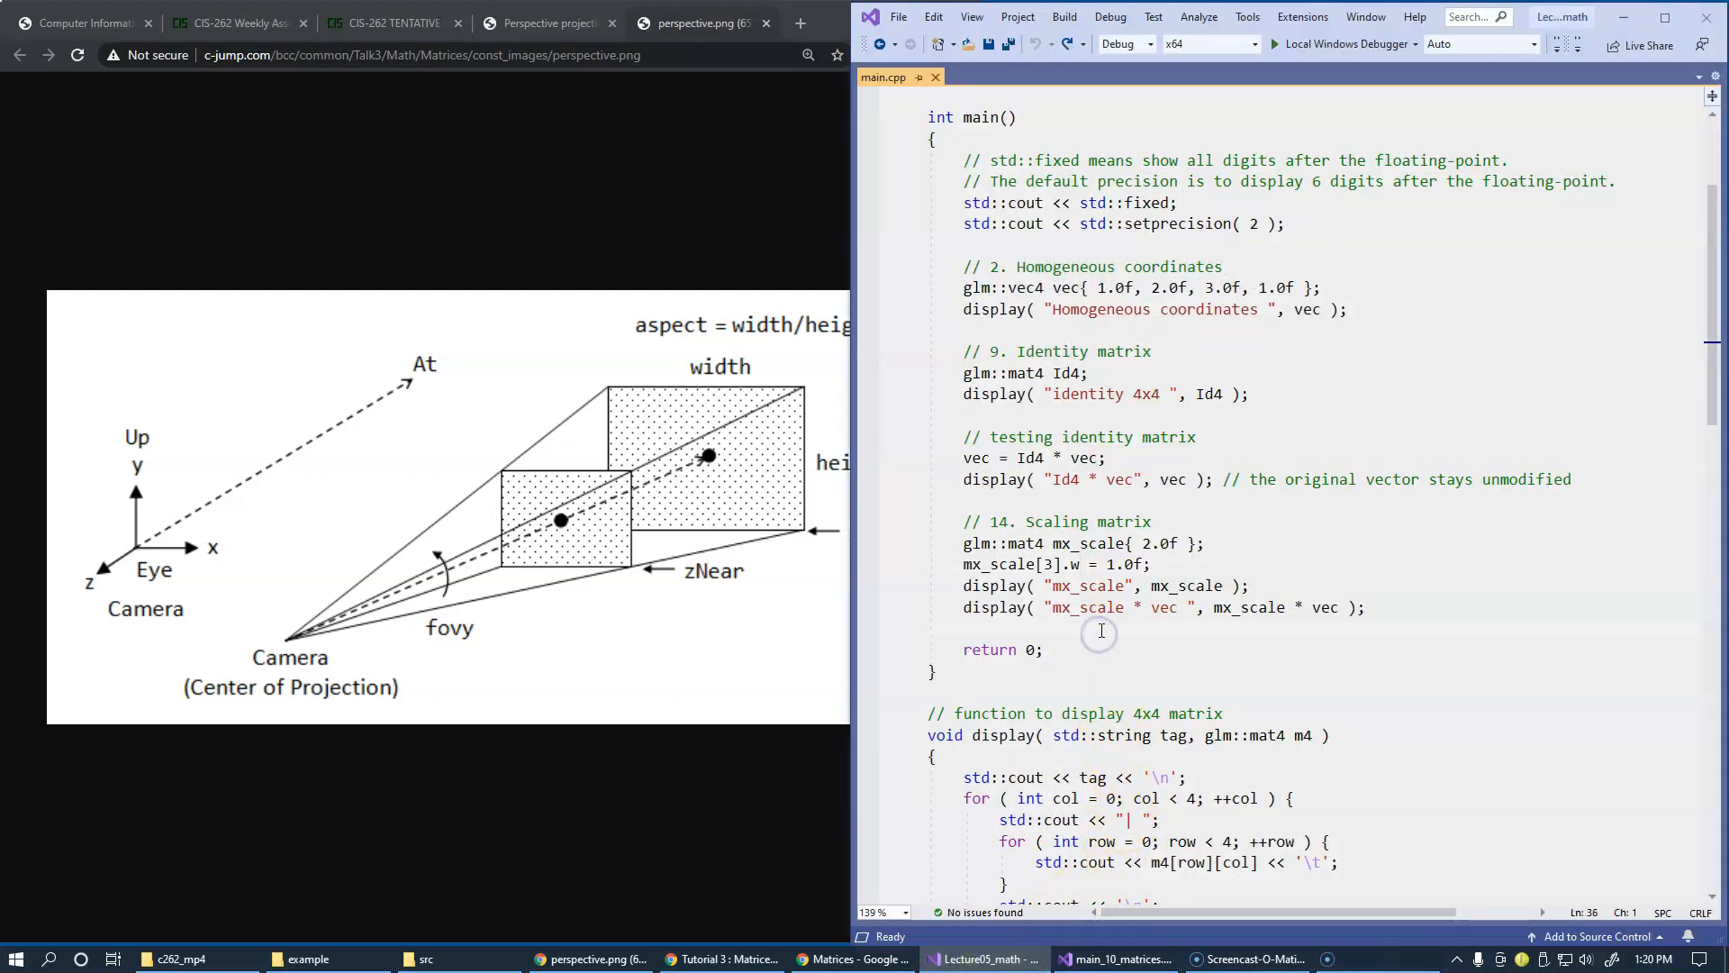
key(enter)
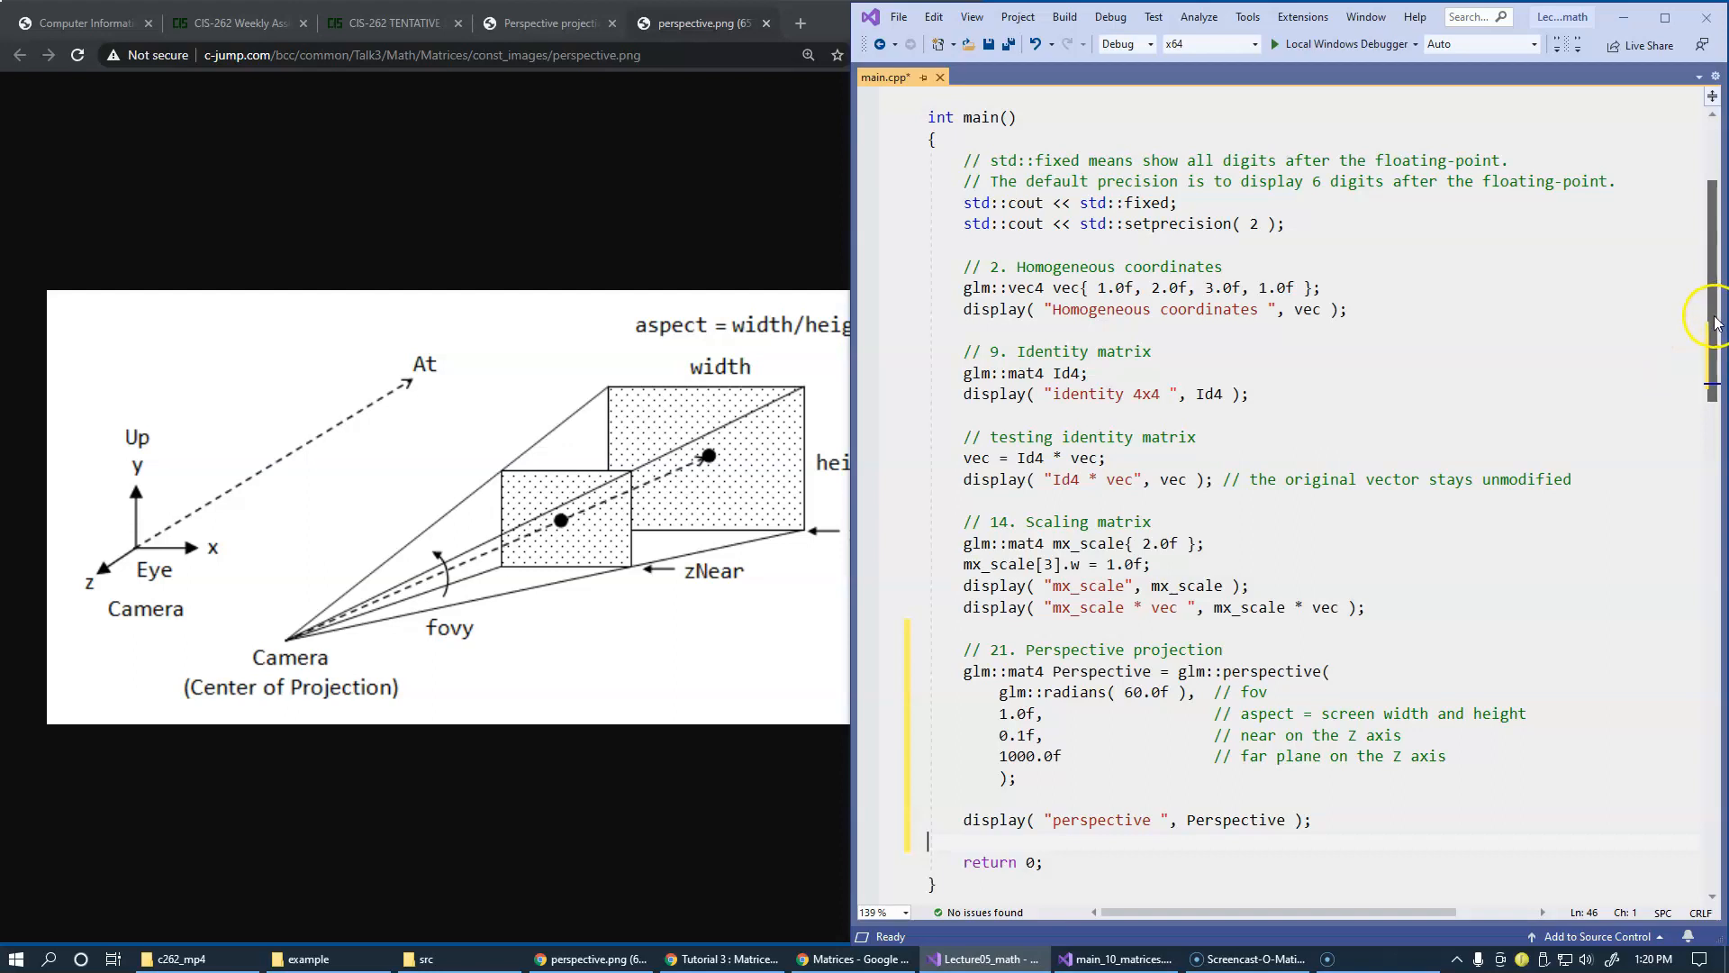
Step: Highlight glm::perspective to examine its fov, aspect, near and far arguments
scroll(down, 3)
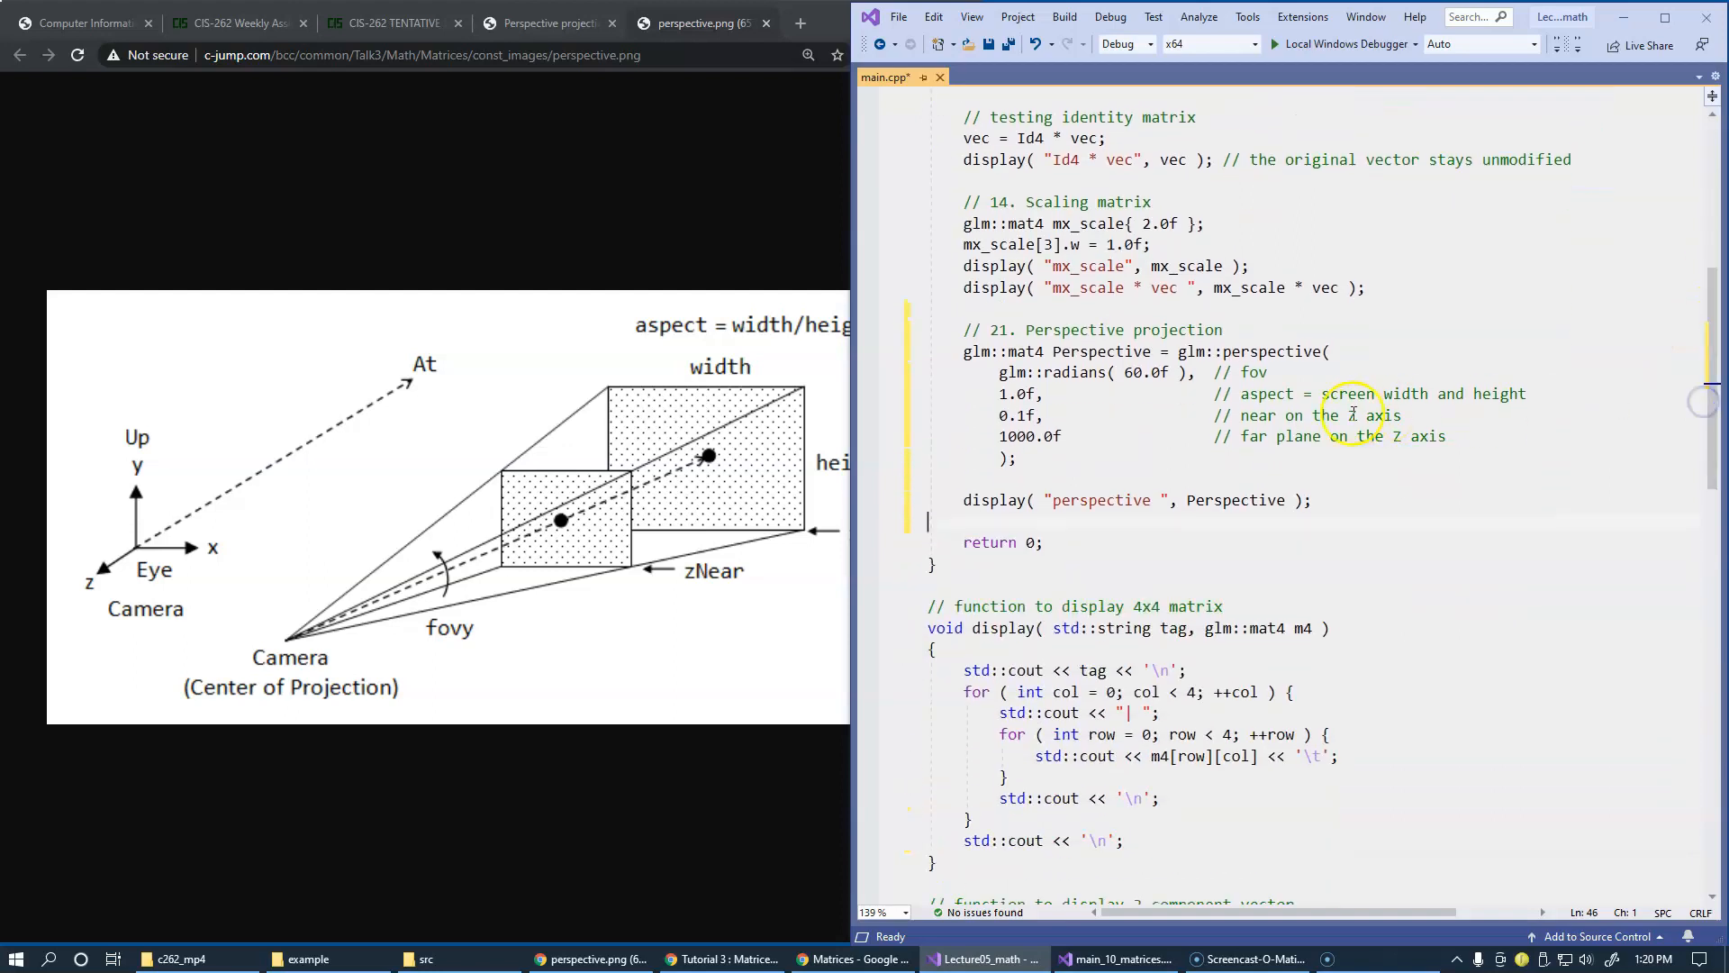
double_click(1273, 351)
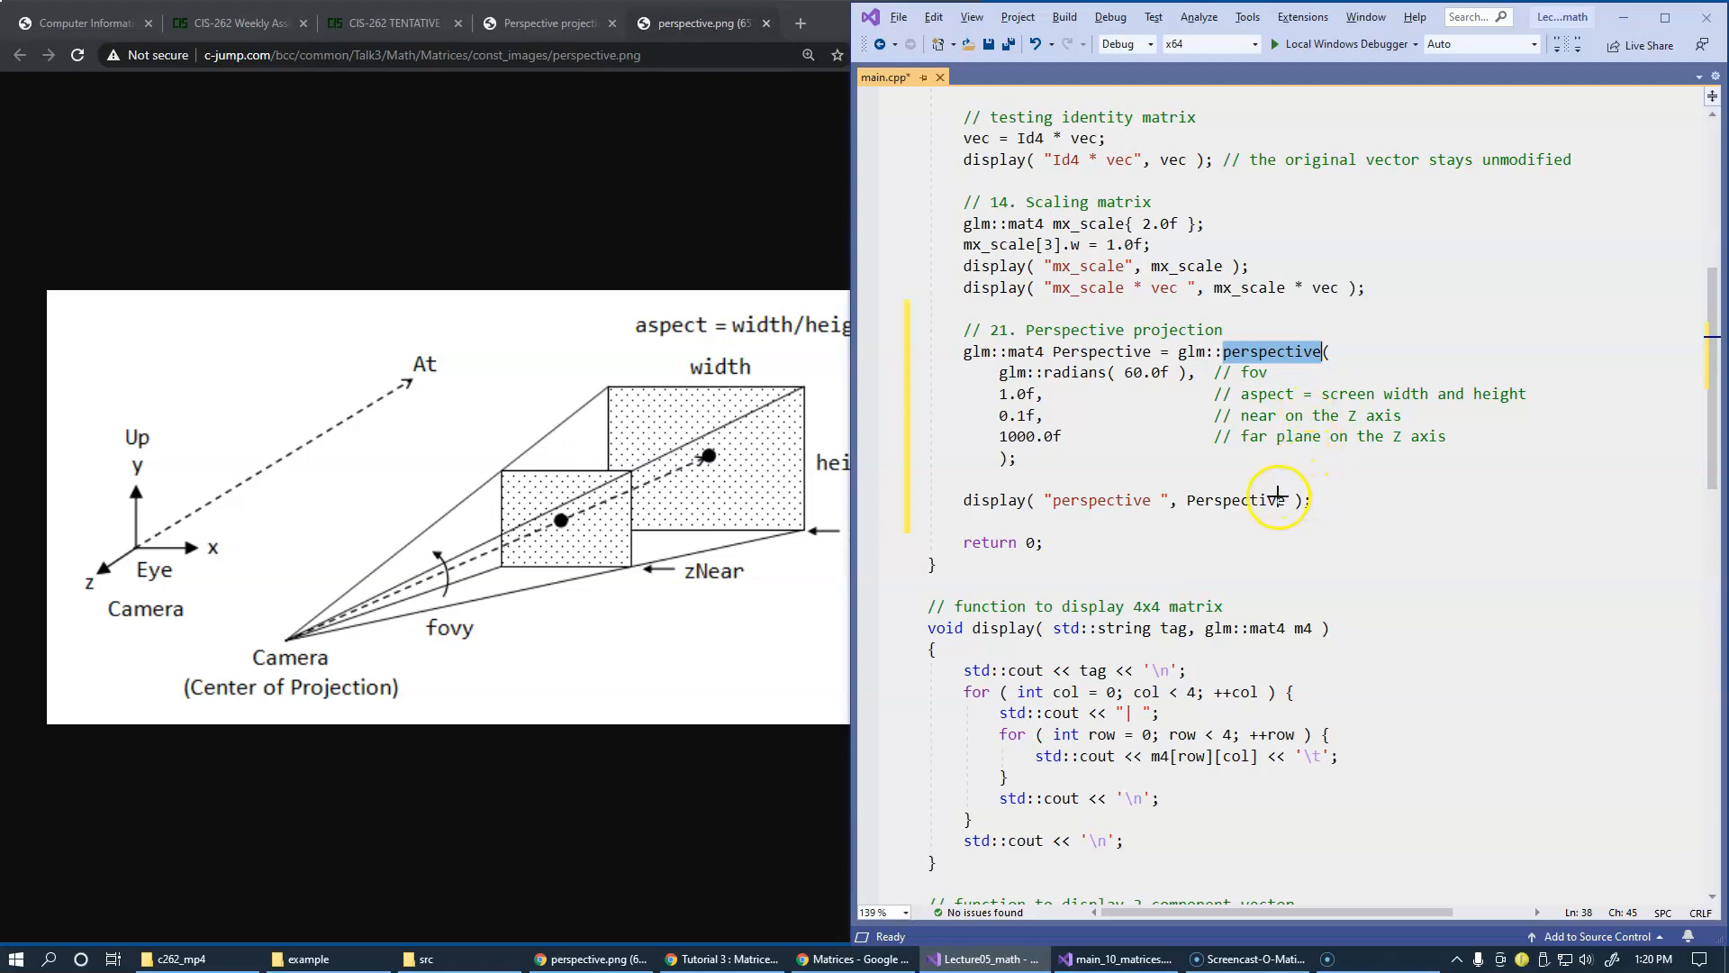
mouse_move(669, 595)
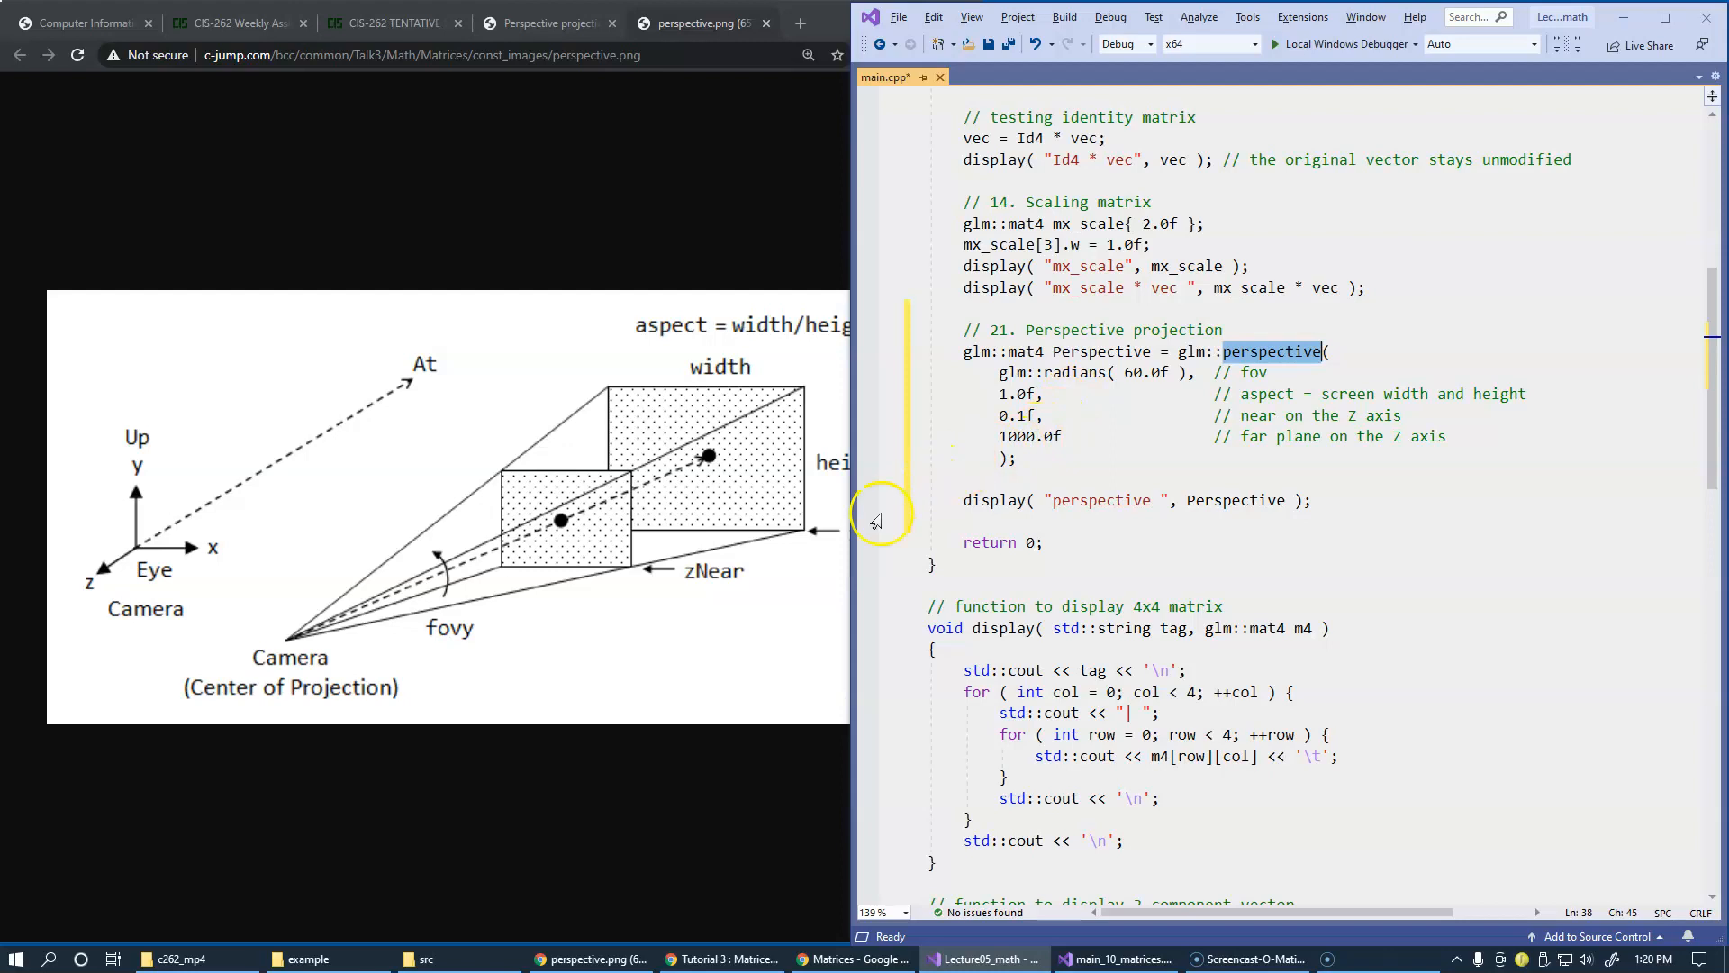
mouse_move(971, 468)
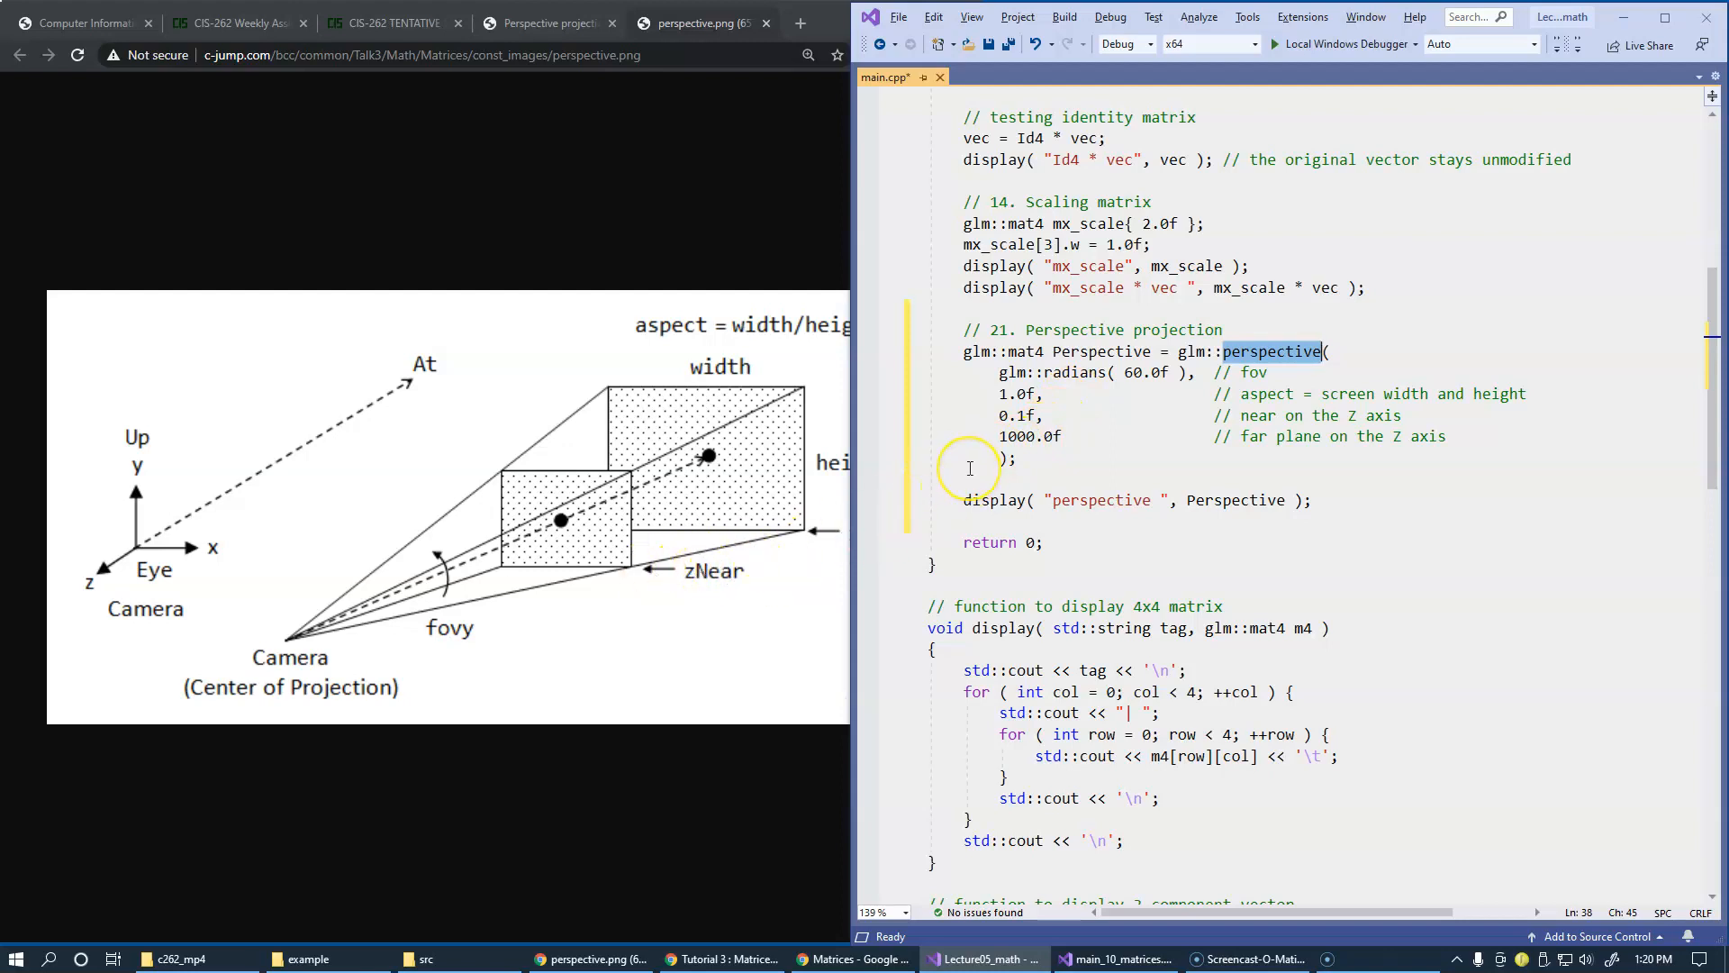
mouse_move(773, 455)
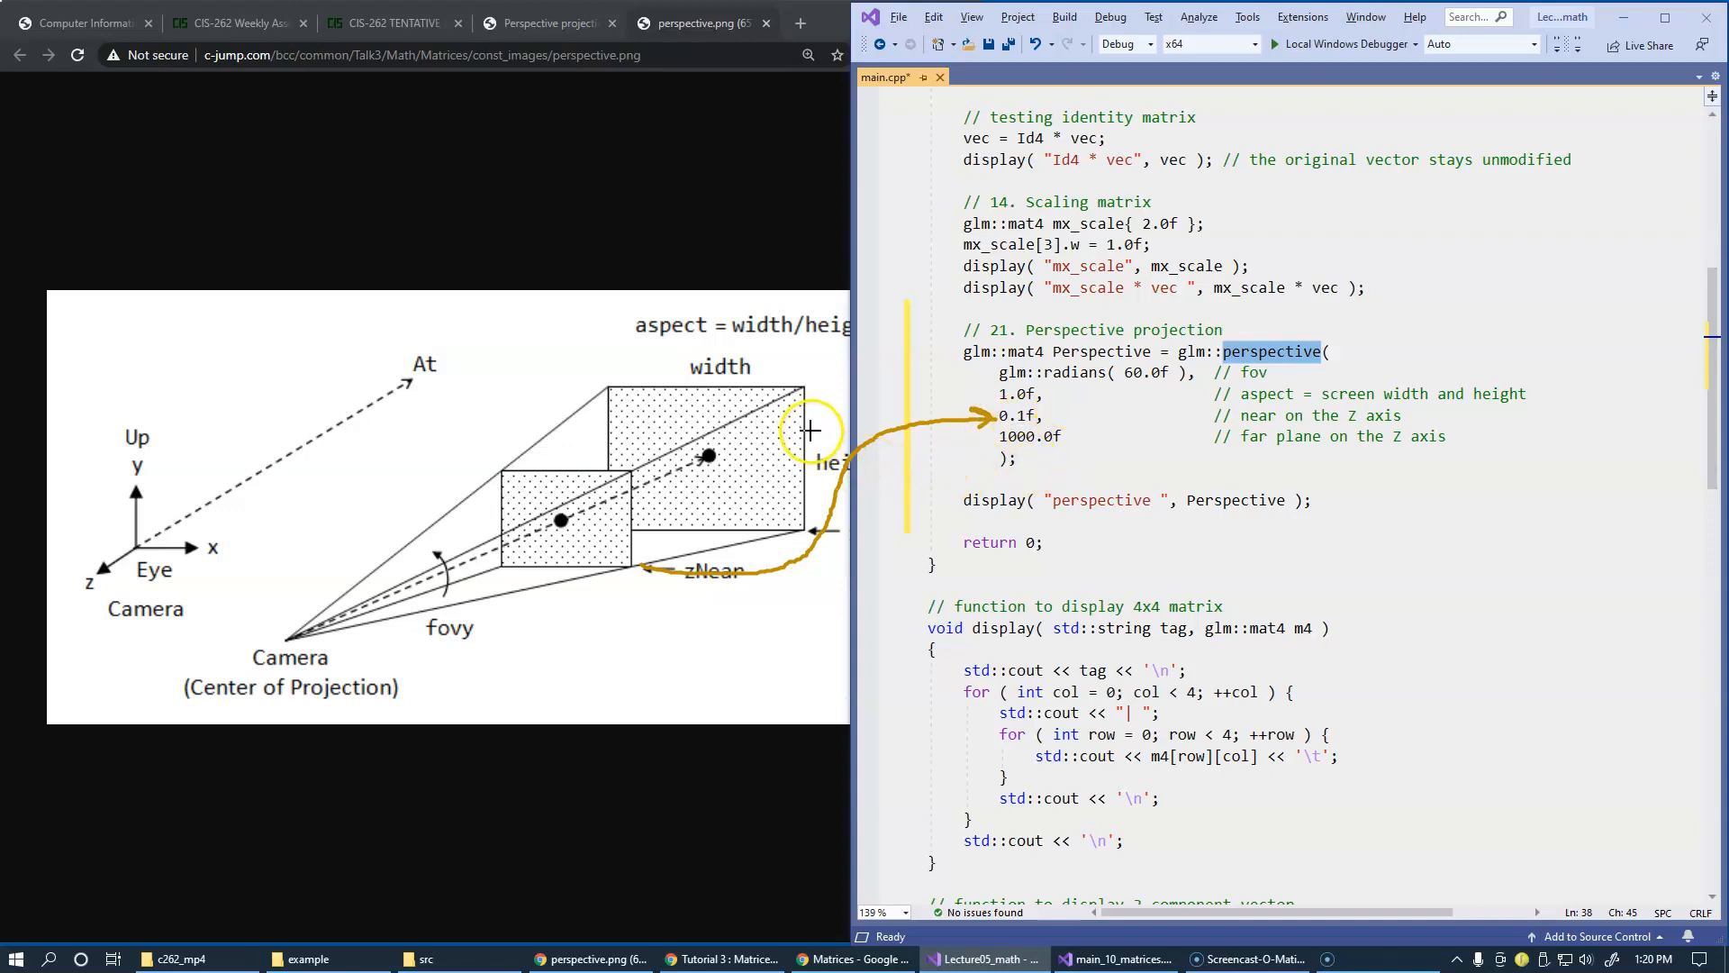
mouse_move(982, 434)
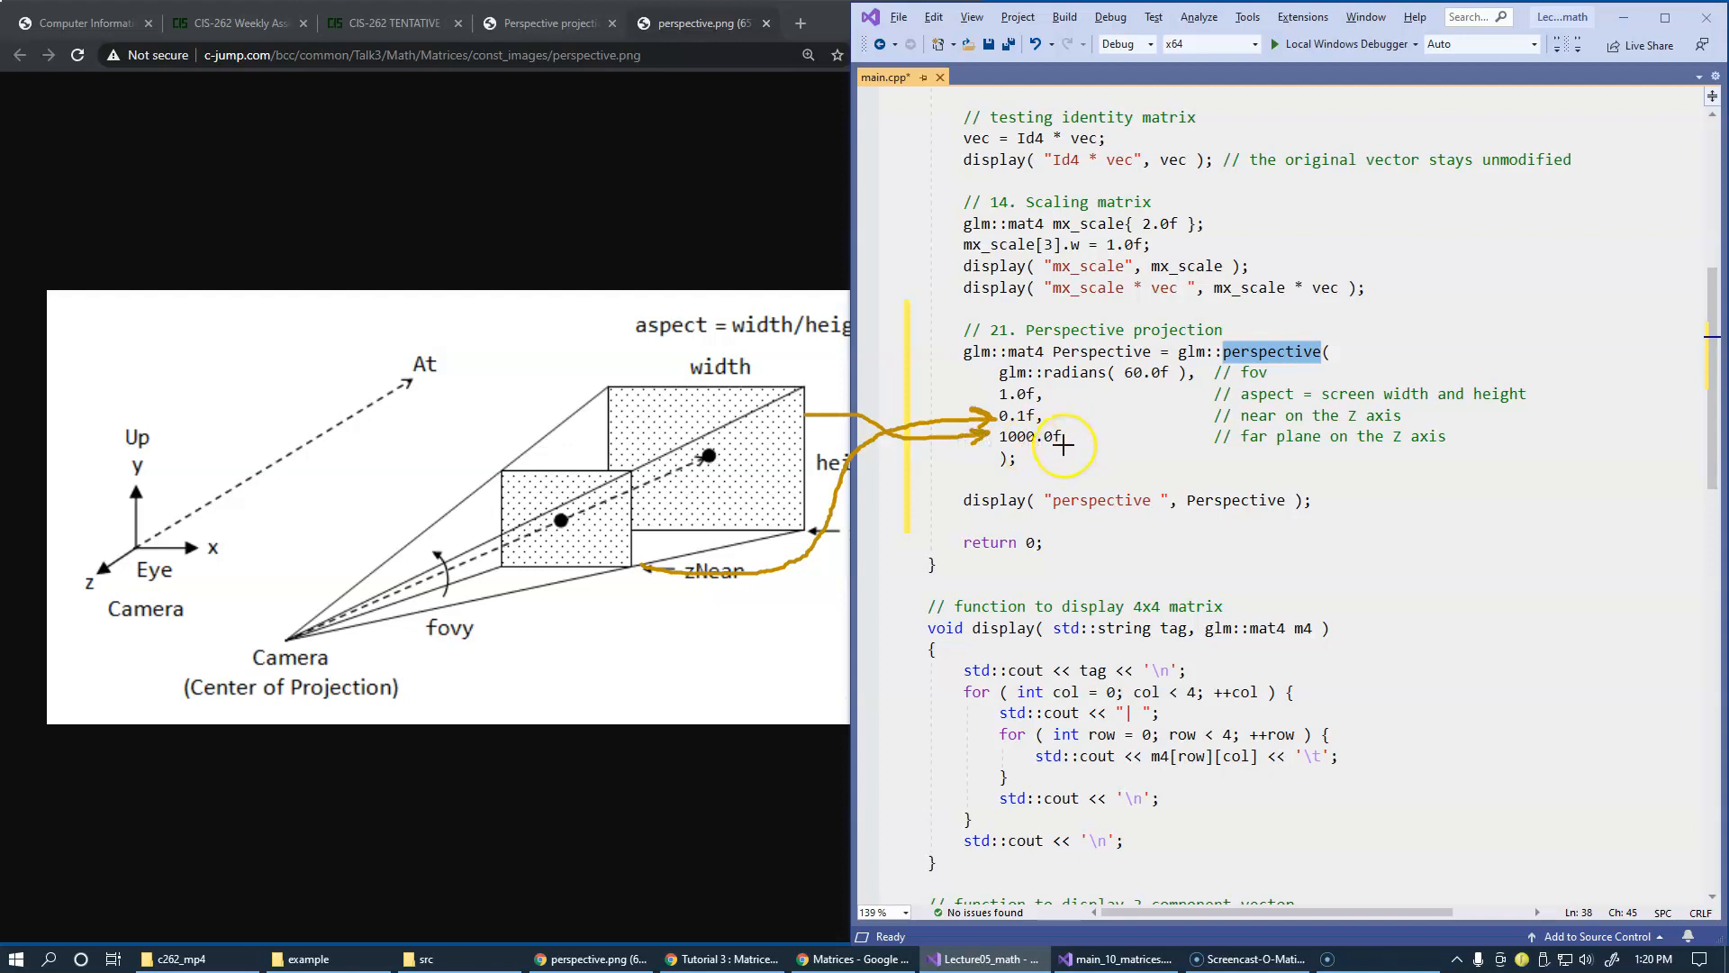
mouse_move(281, 643)
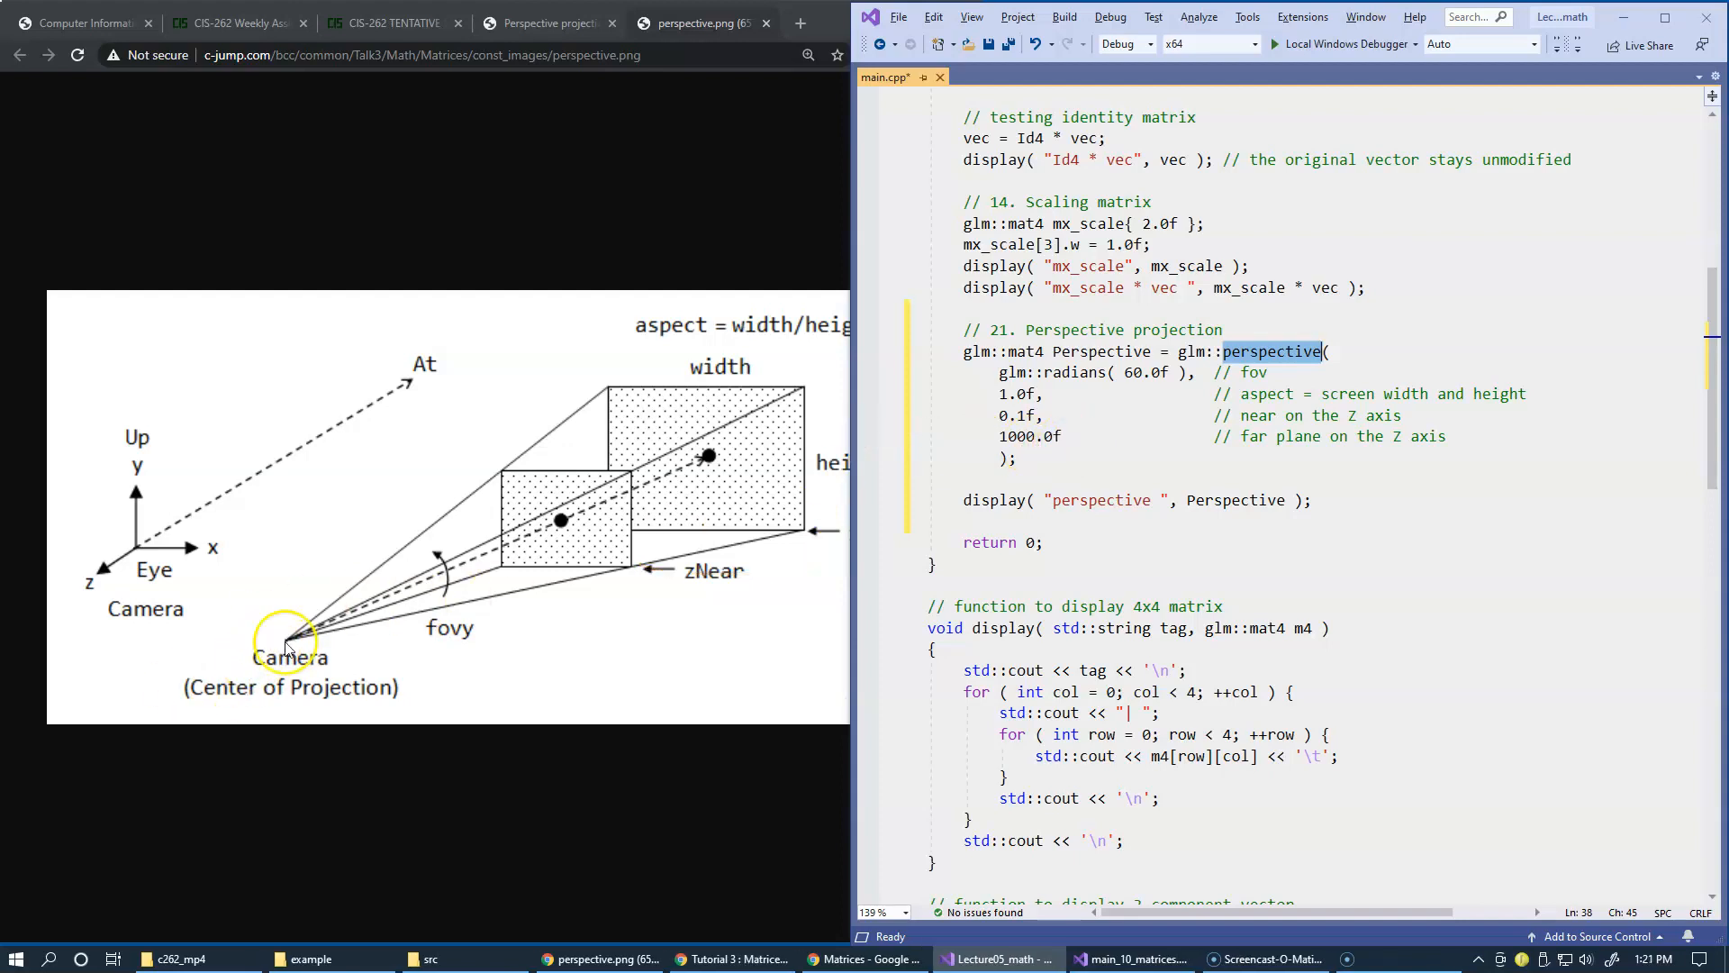
mouse_move(1206, 452)
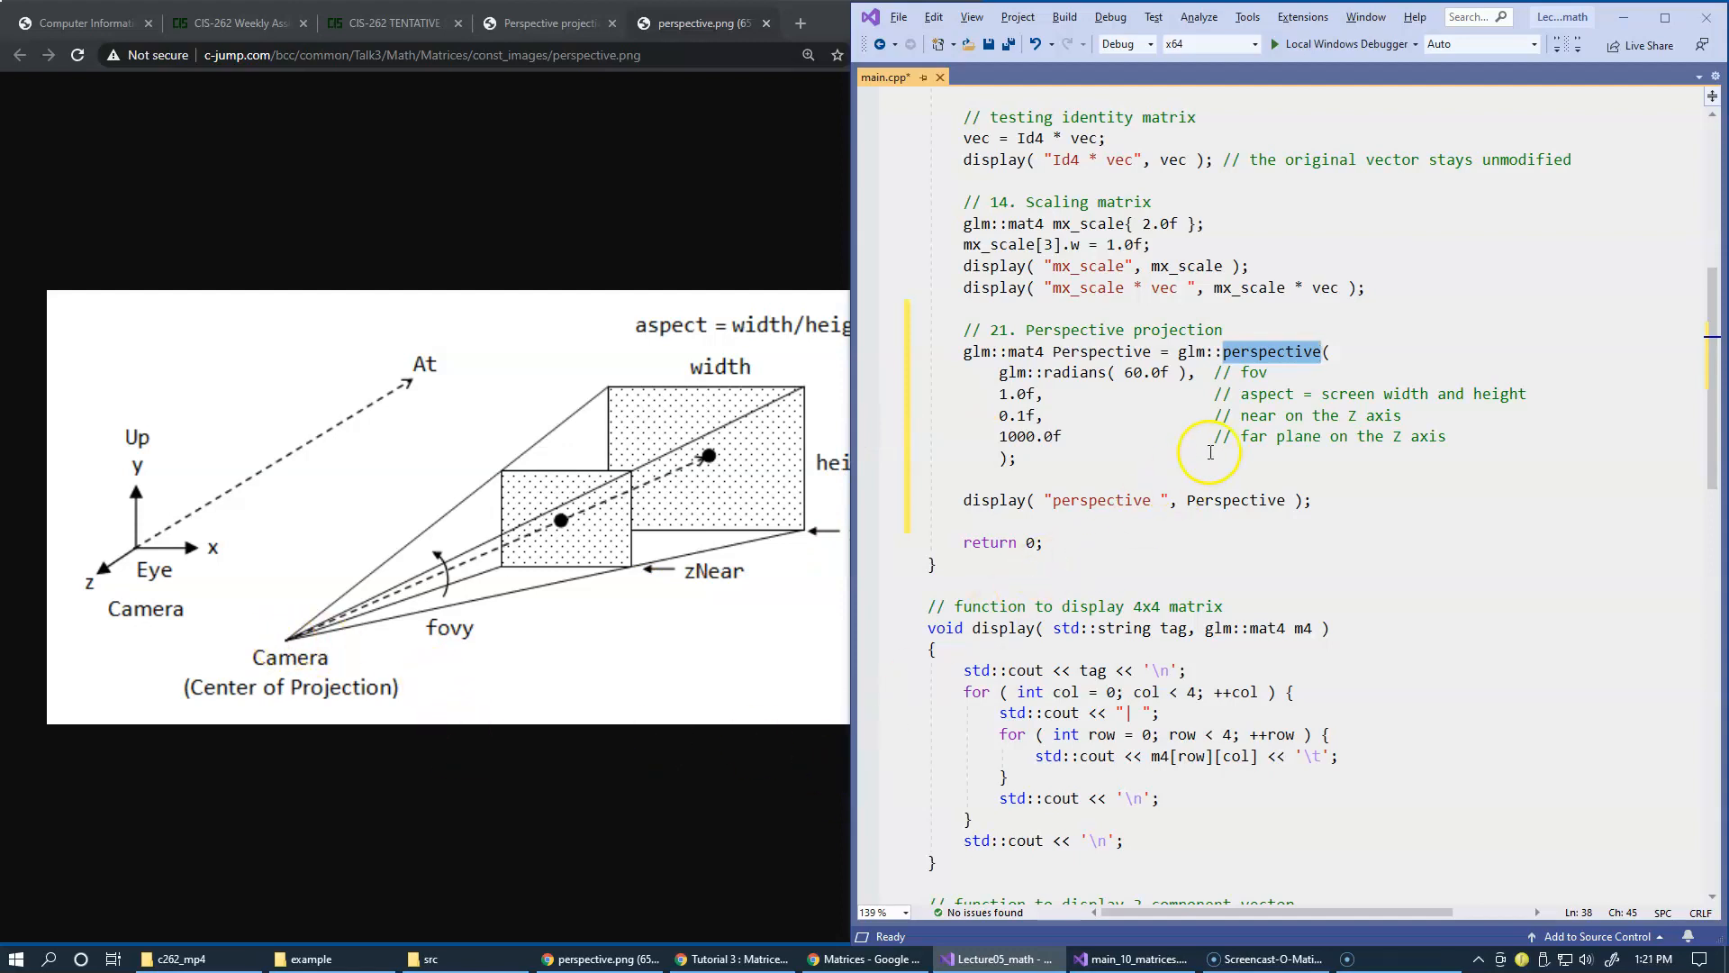
mouse_move(1408, 391)
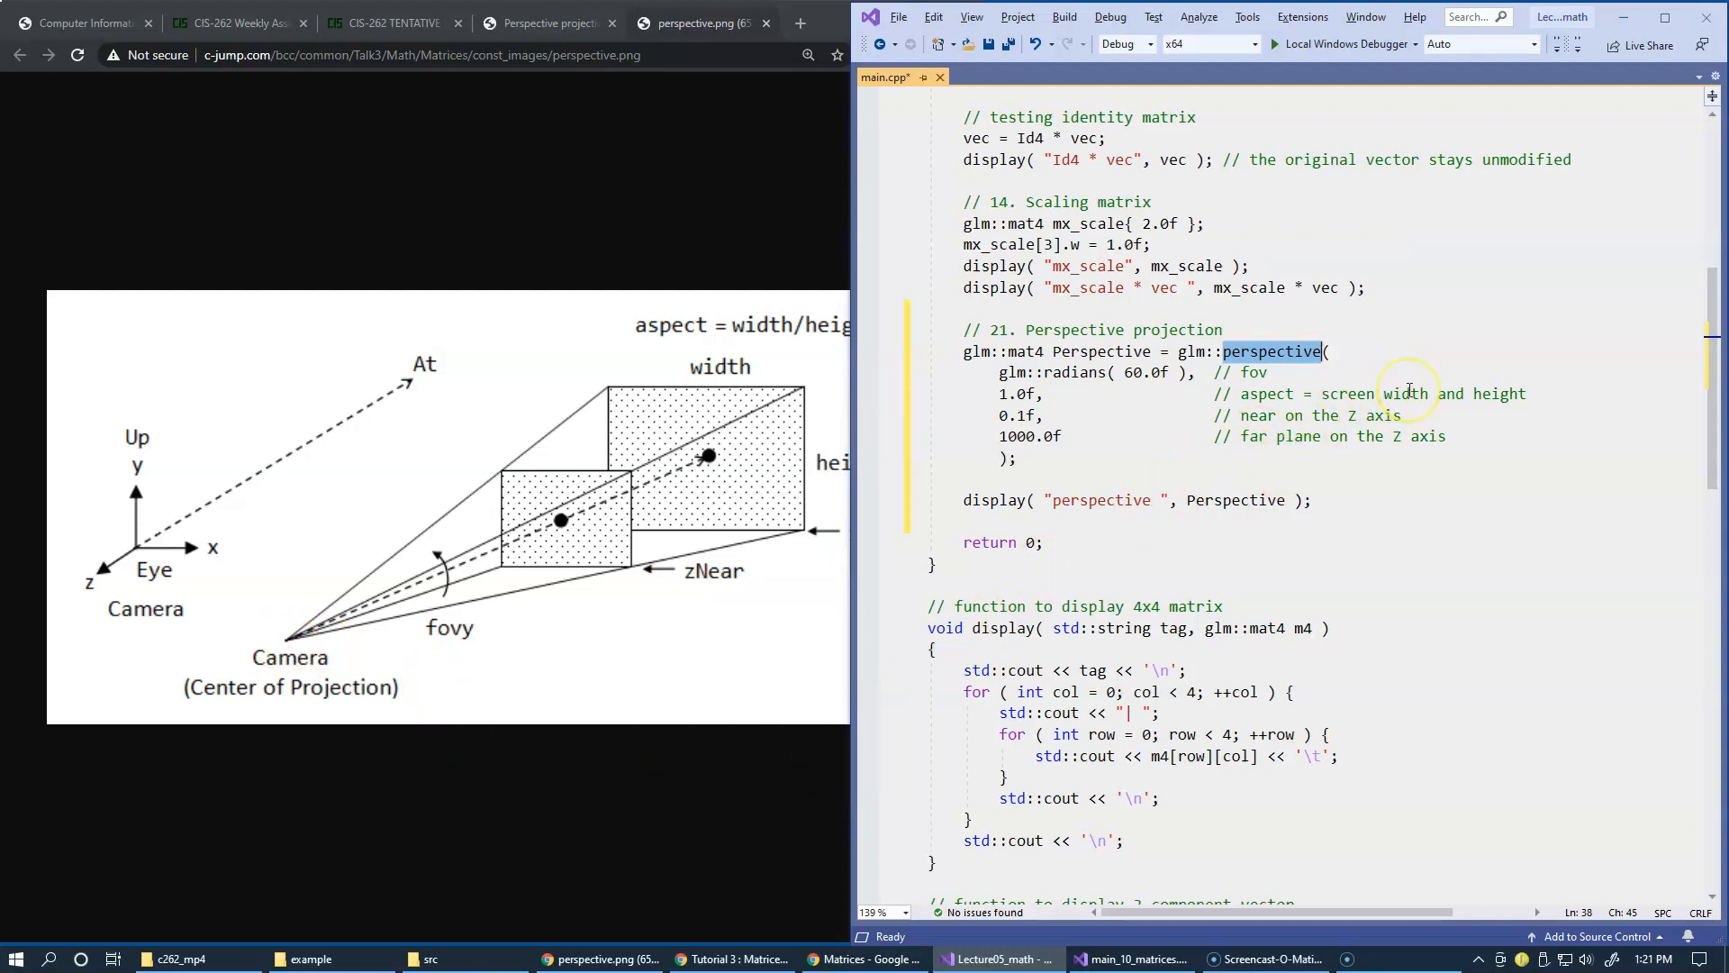
mouse_move(1408, 392)
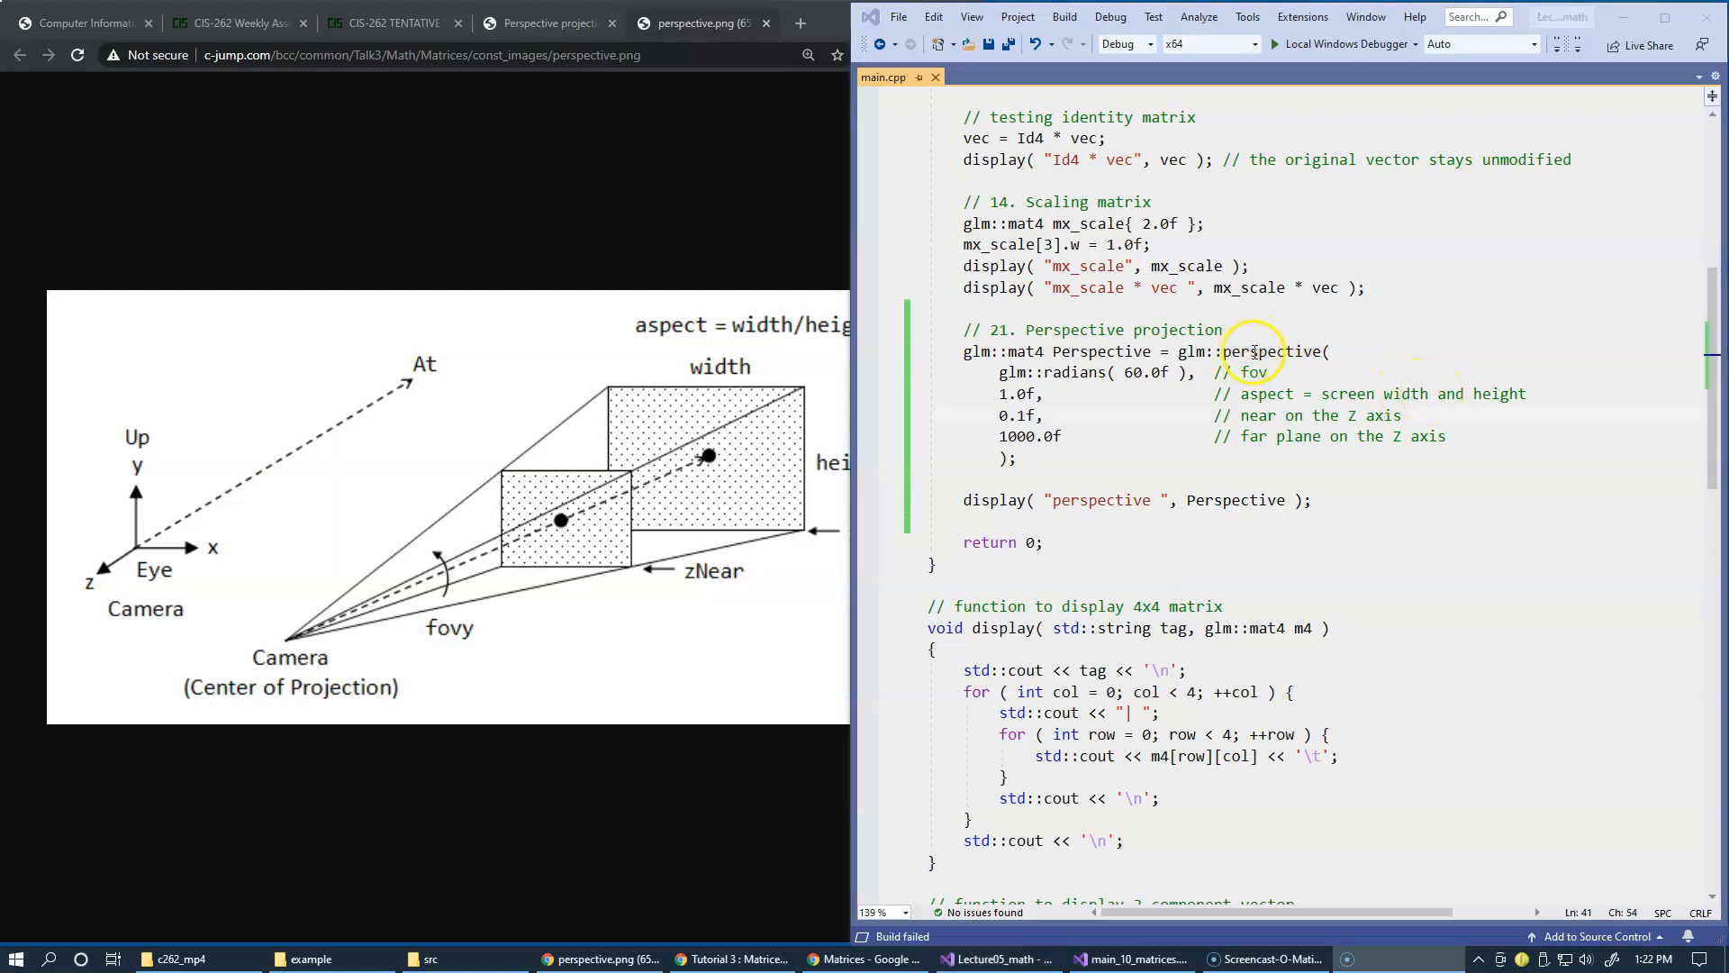
Step: Add the glm/gtc/matrix_transform.hpp include below glm.hpp and save main.cpp
double_click(1270, 351)
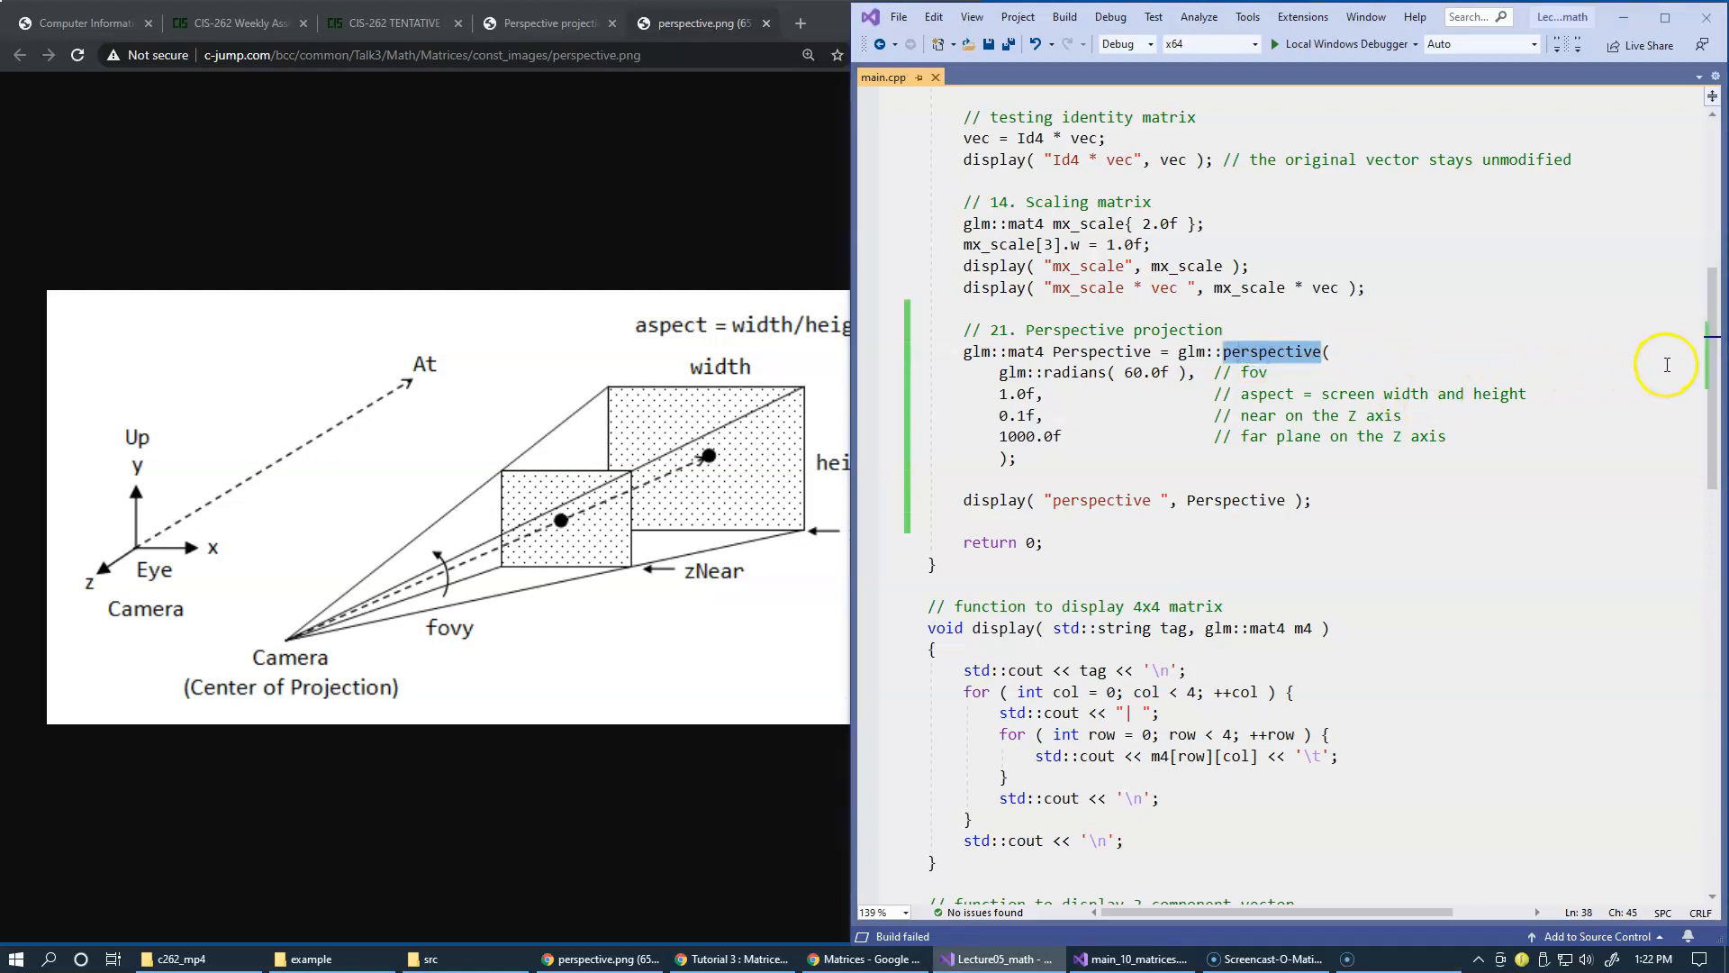
scroll(up, 3)
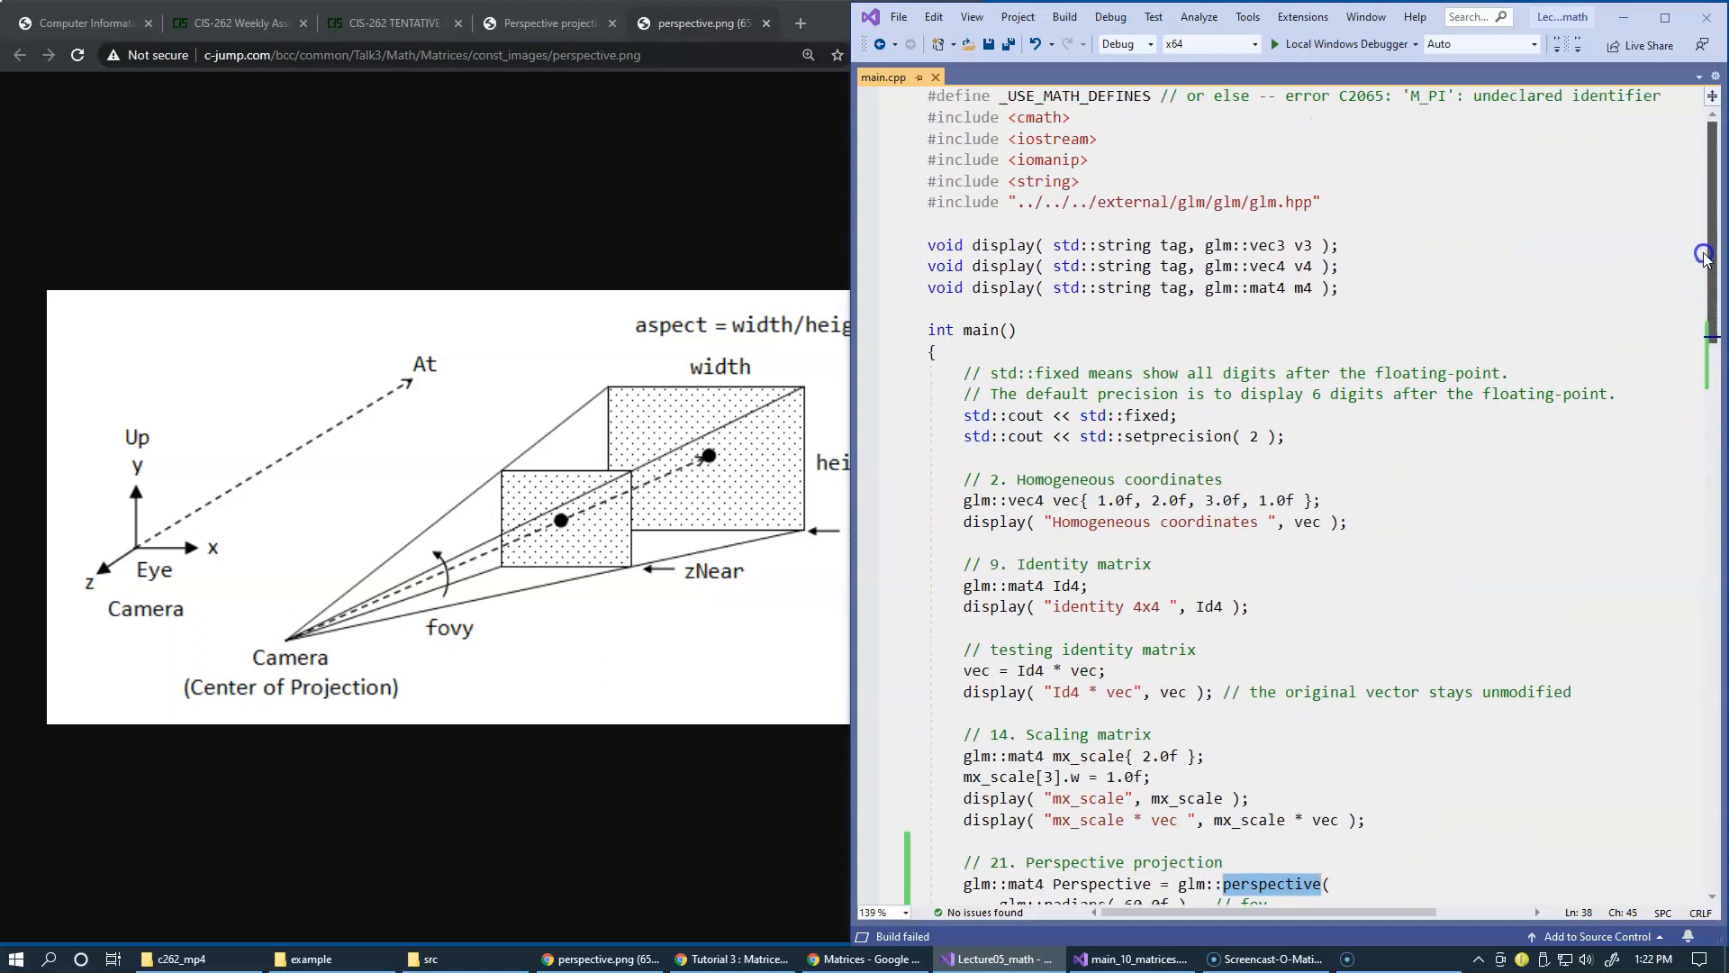
click(1470, 236)
text(#include "../../../external/glm/glm/gtc/matrix_transform.hpp")
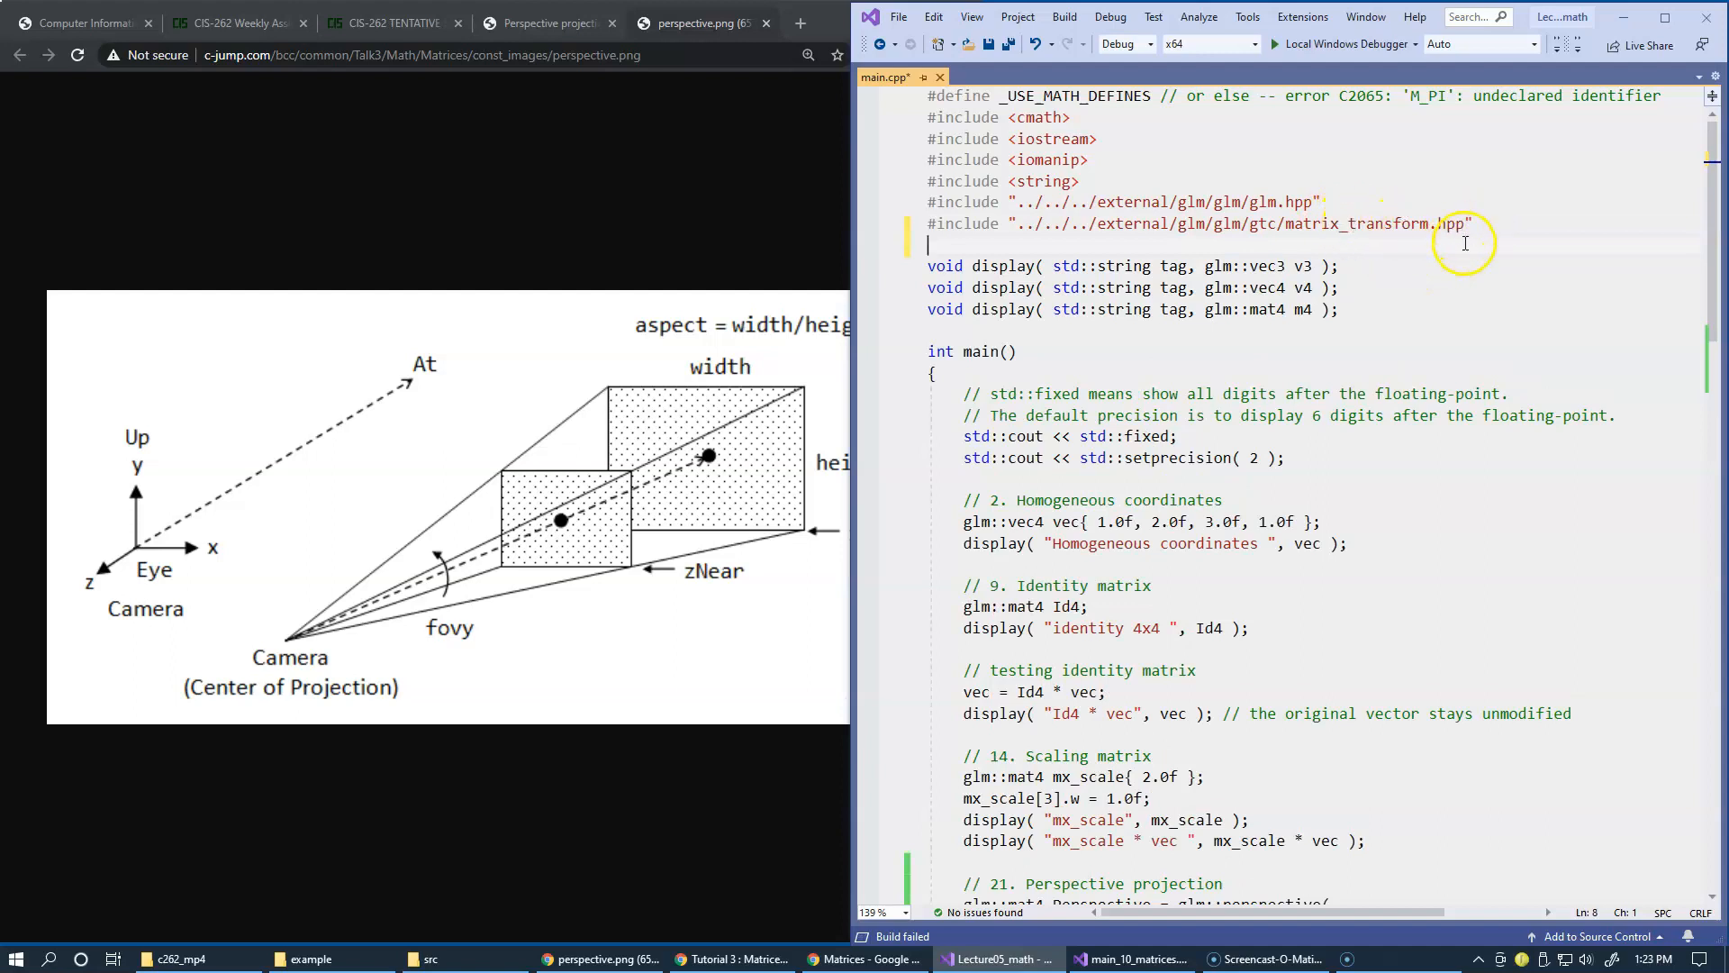
key(ctrl+s)
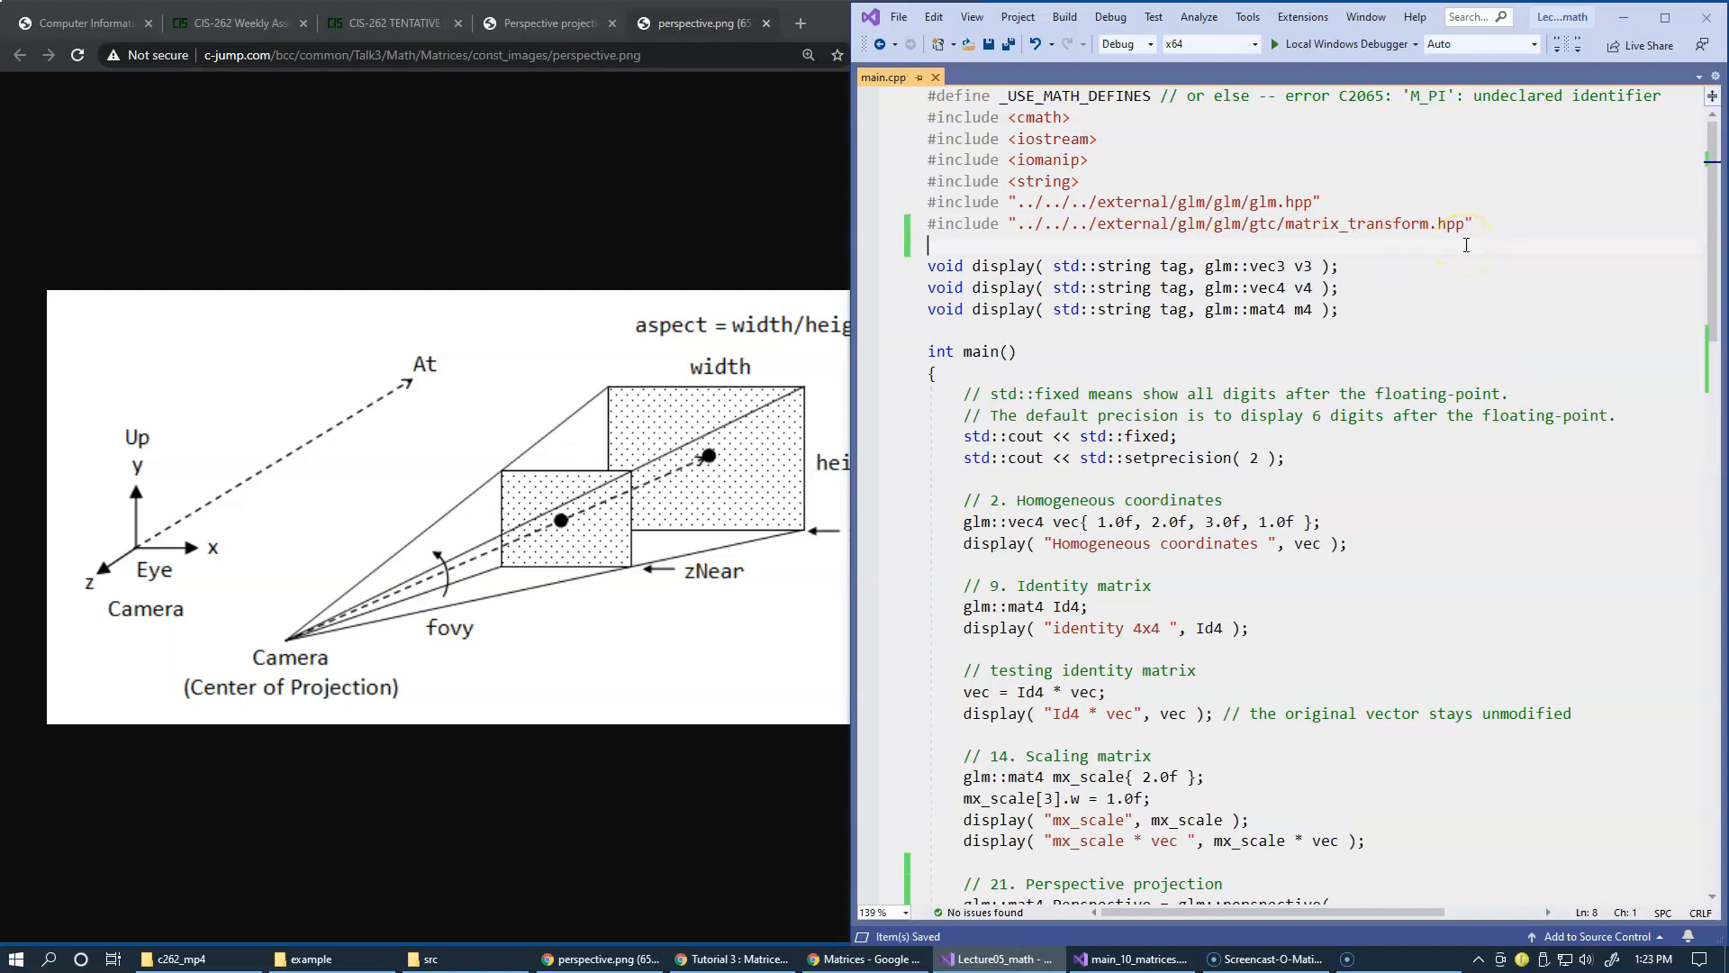
click(1063, 16)
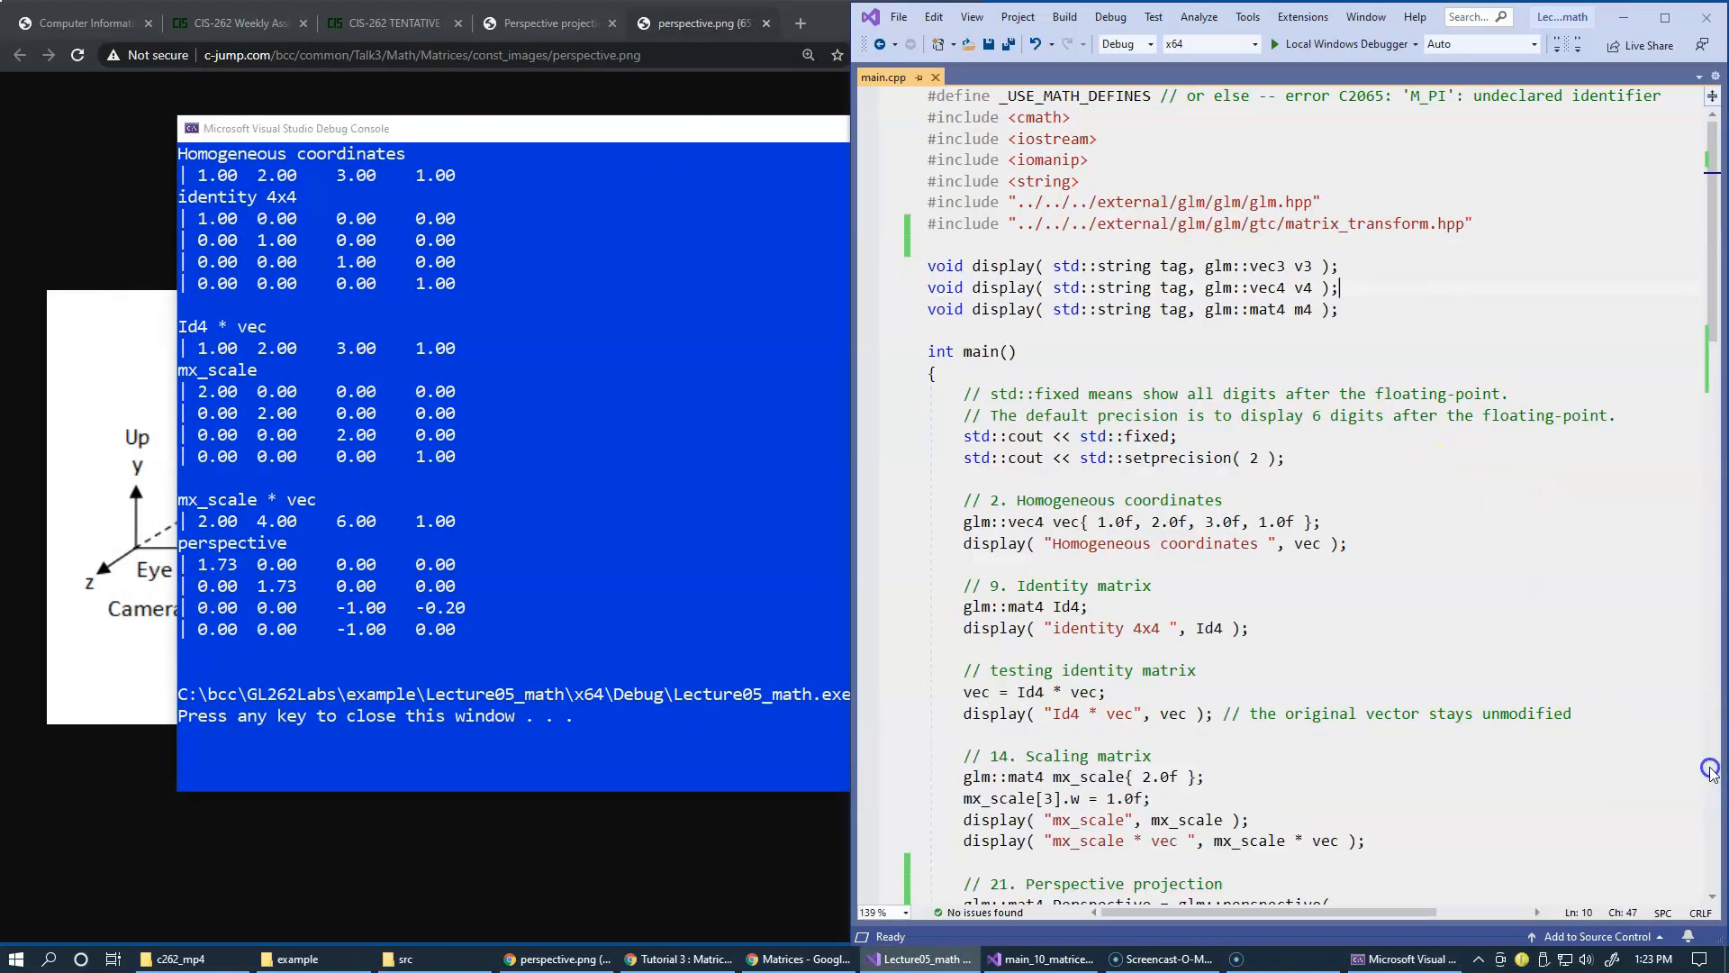
Step: Review the printed perspective matrix values 1.73, -1.00 and -0.20 in the console
scroll(down, 3)
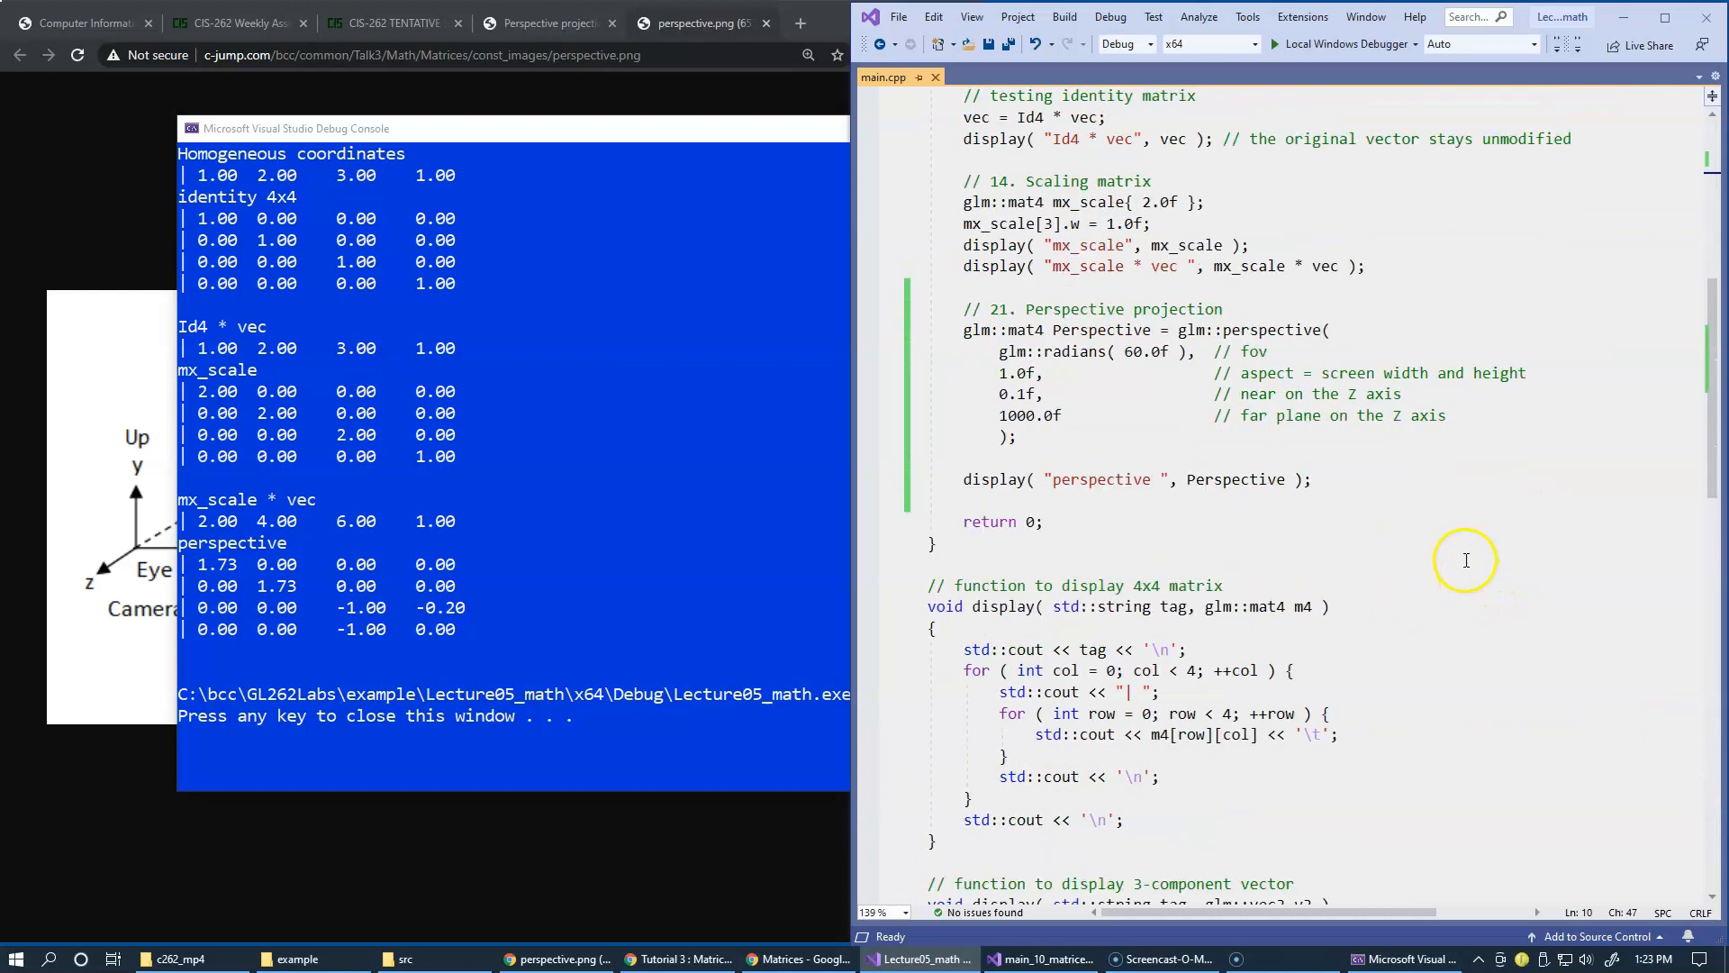
mouse_move(1146, 351)
text(plane )
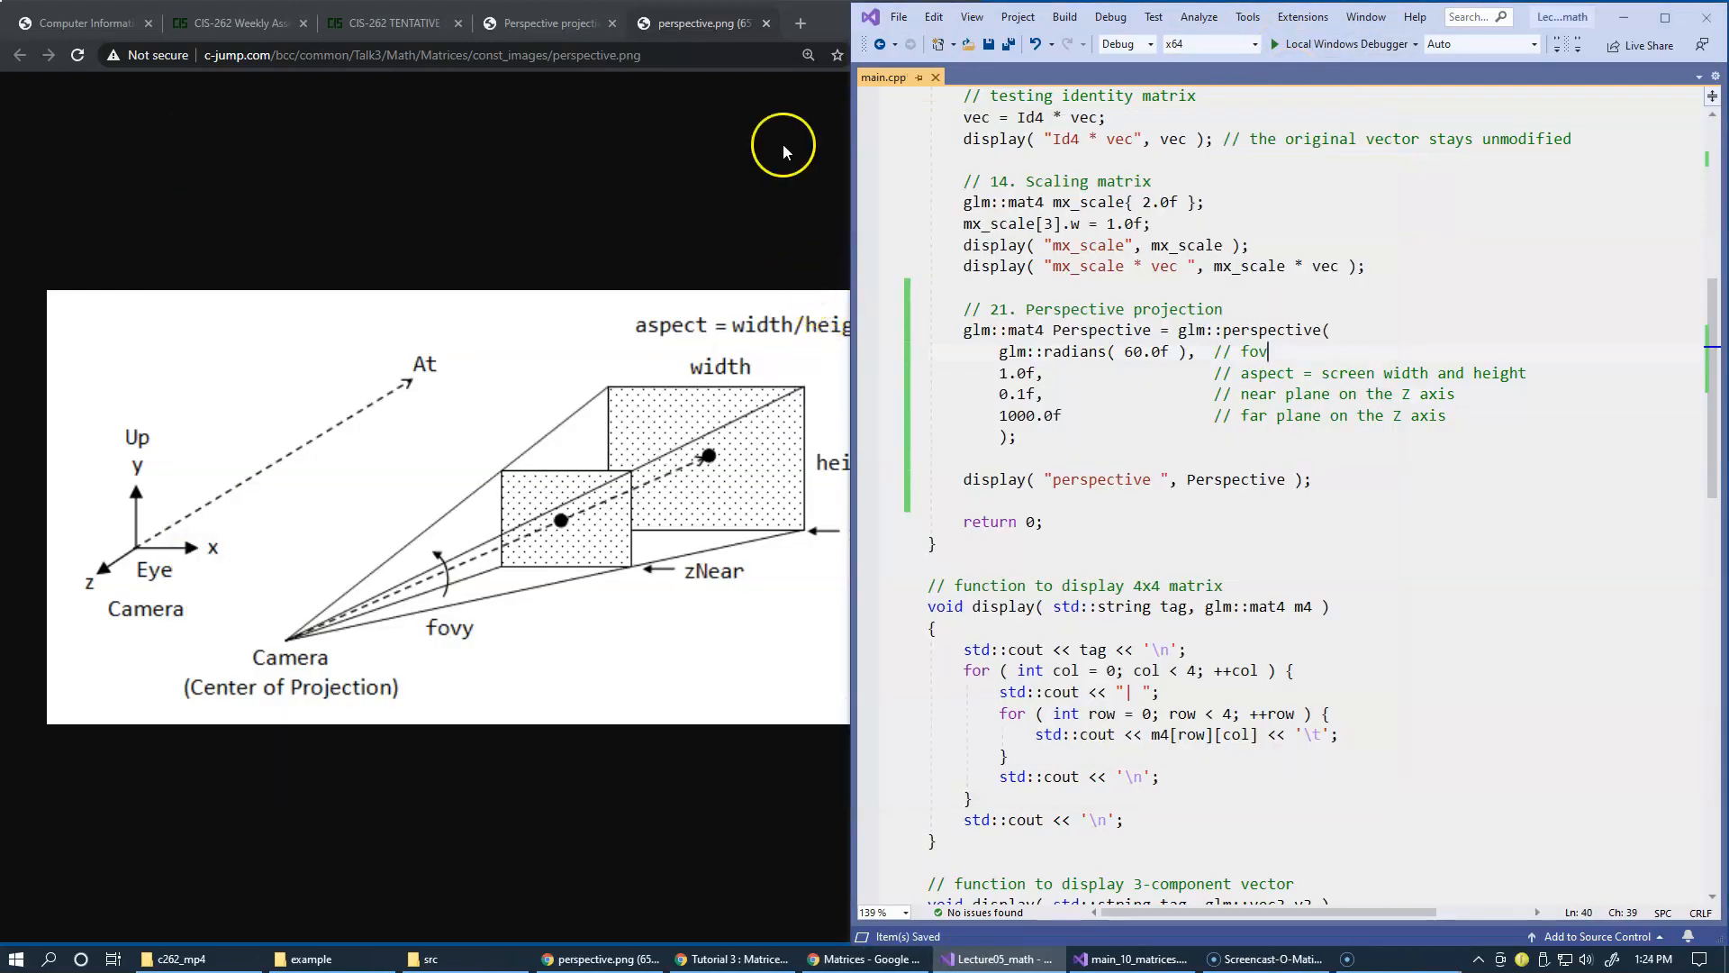
Step: Advance the lecture from Perspective projection through Orthographic projection to the OpenGL view volume page
click(542, 21)
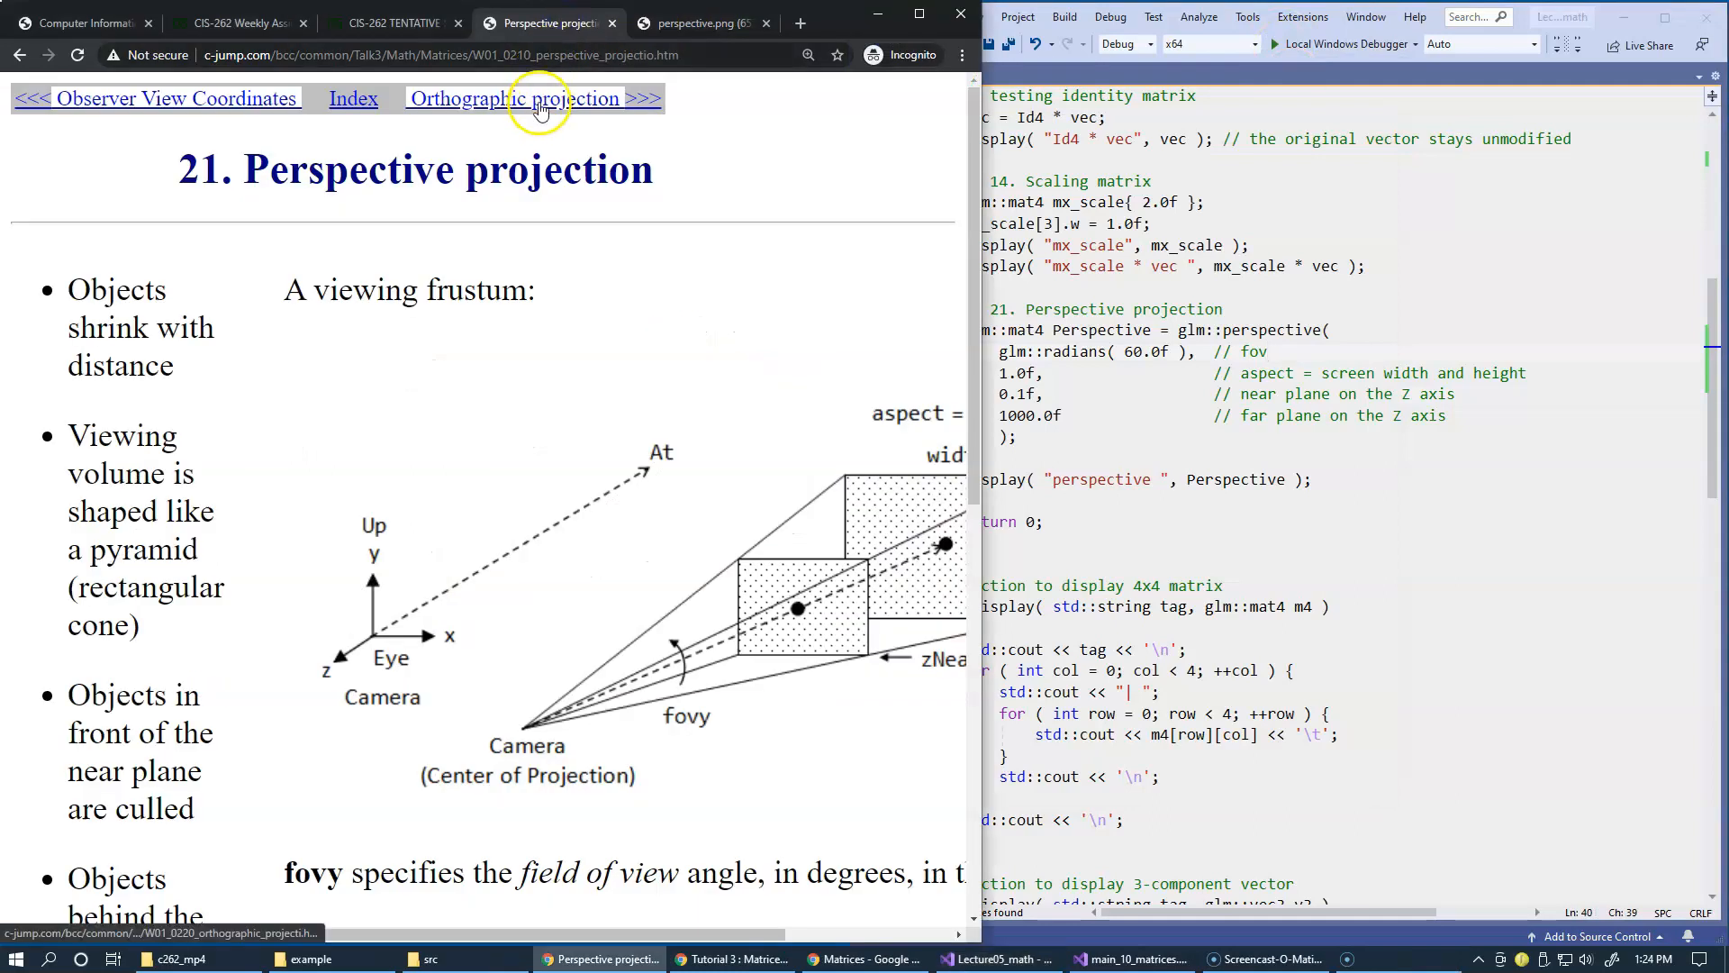
click(506, 97)
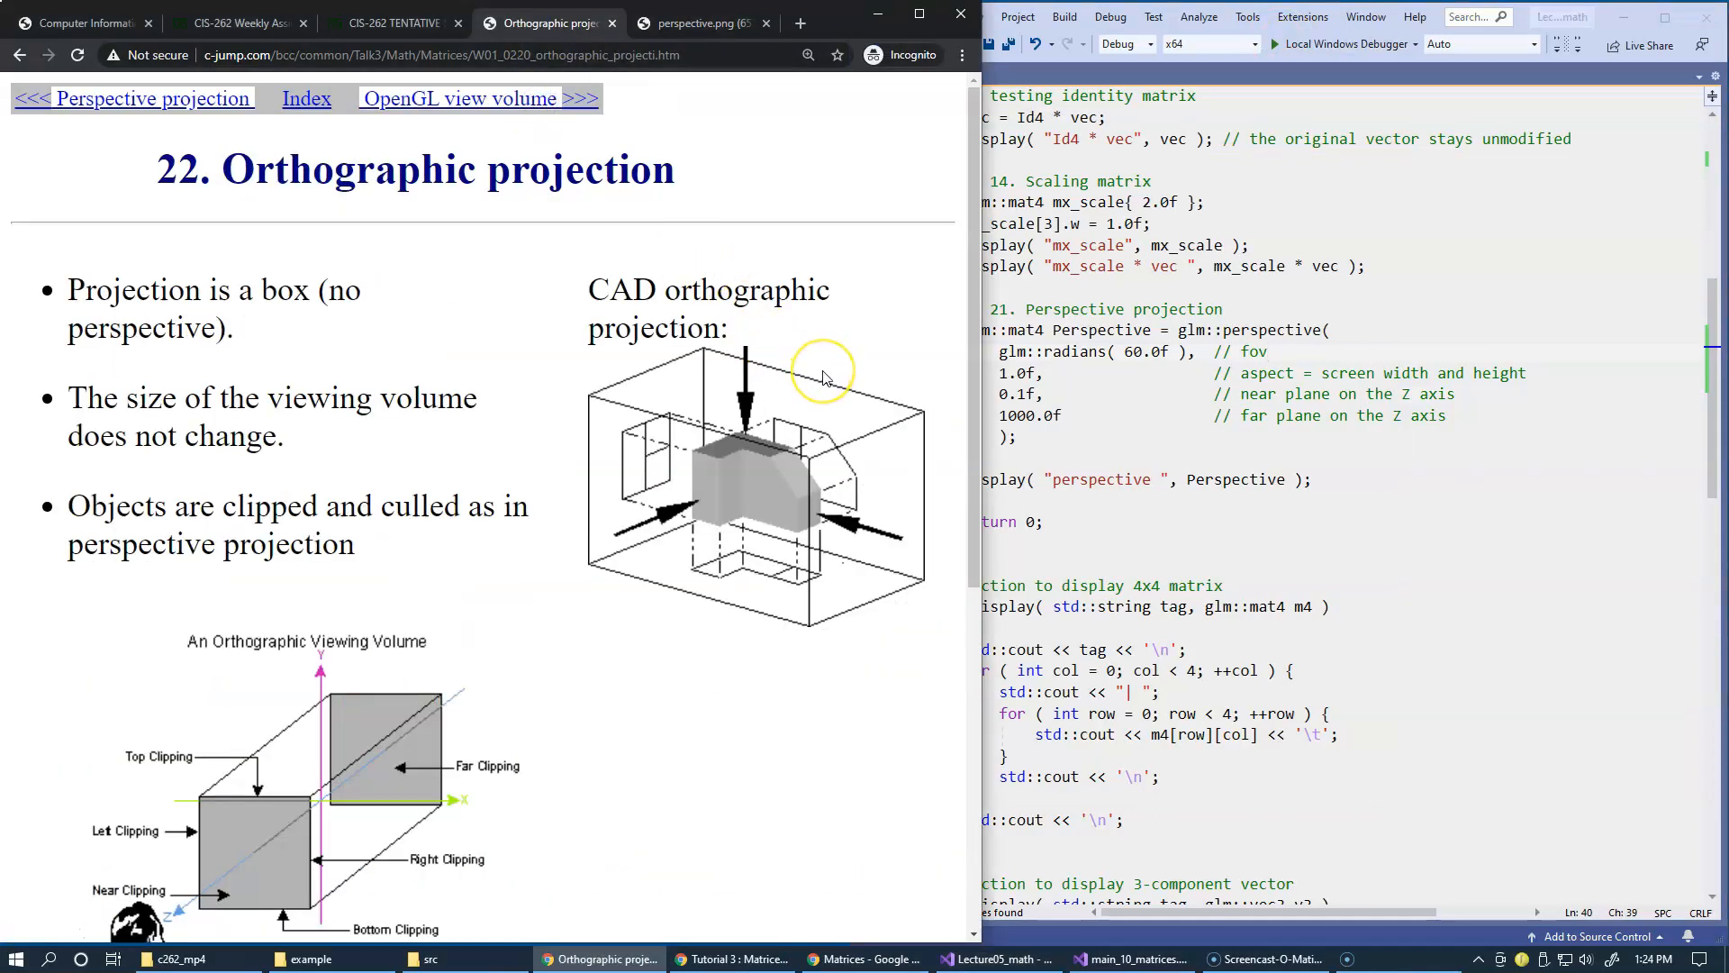
scroll(down, 3)
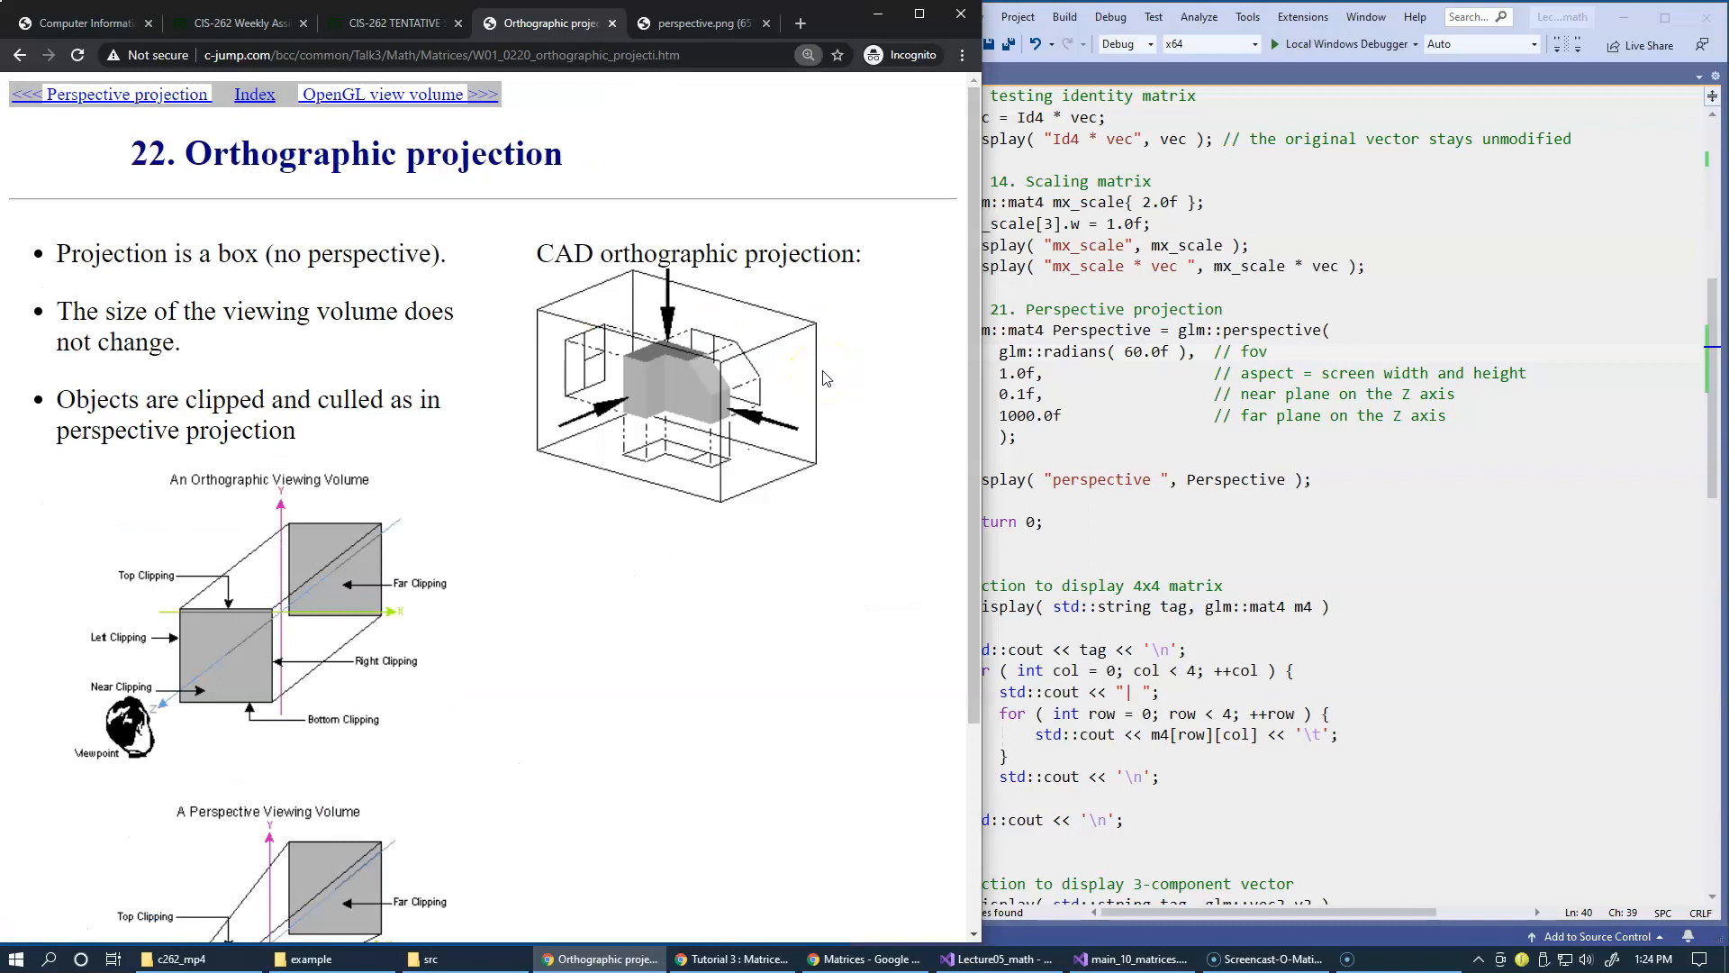
mouse_move(685, 605)
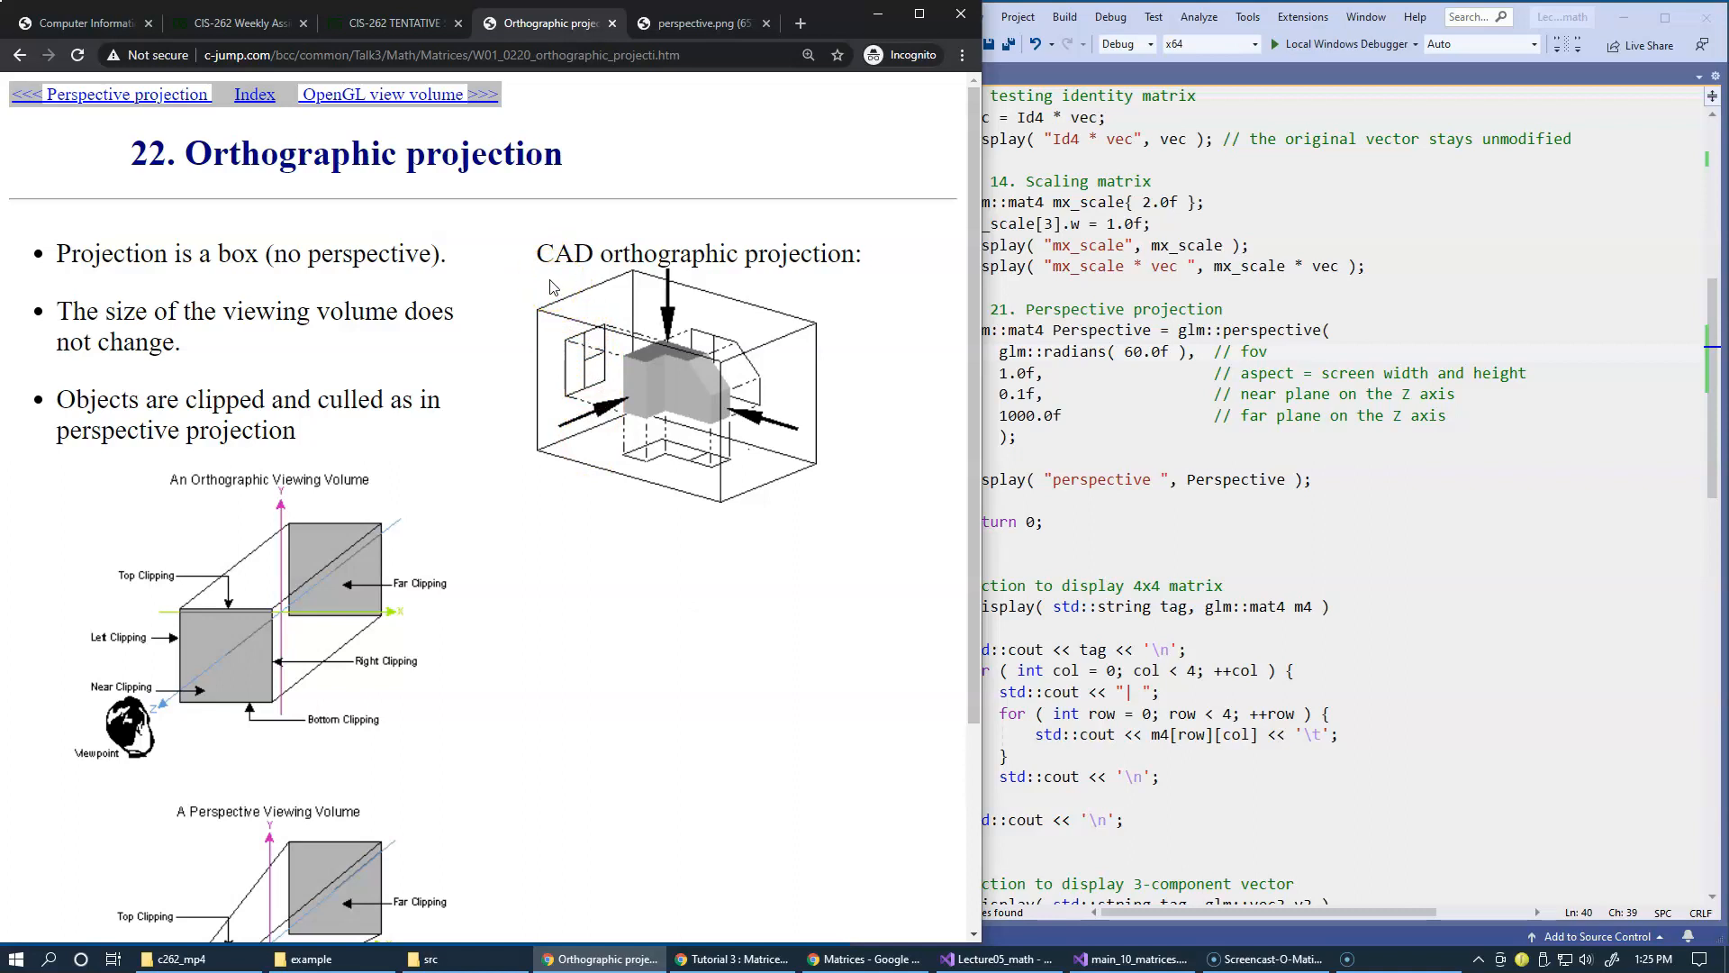
mouse_move(486, 390)
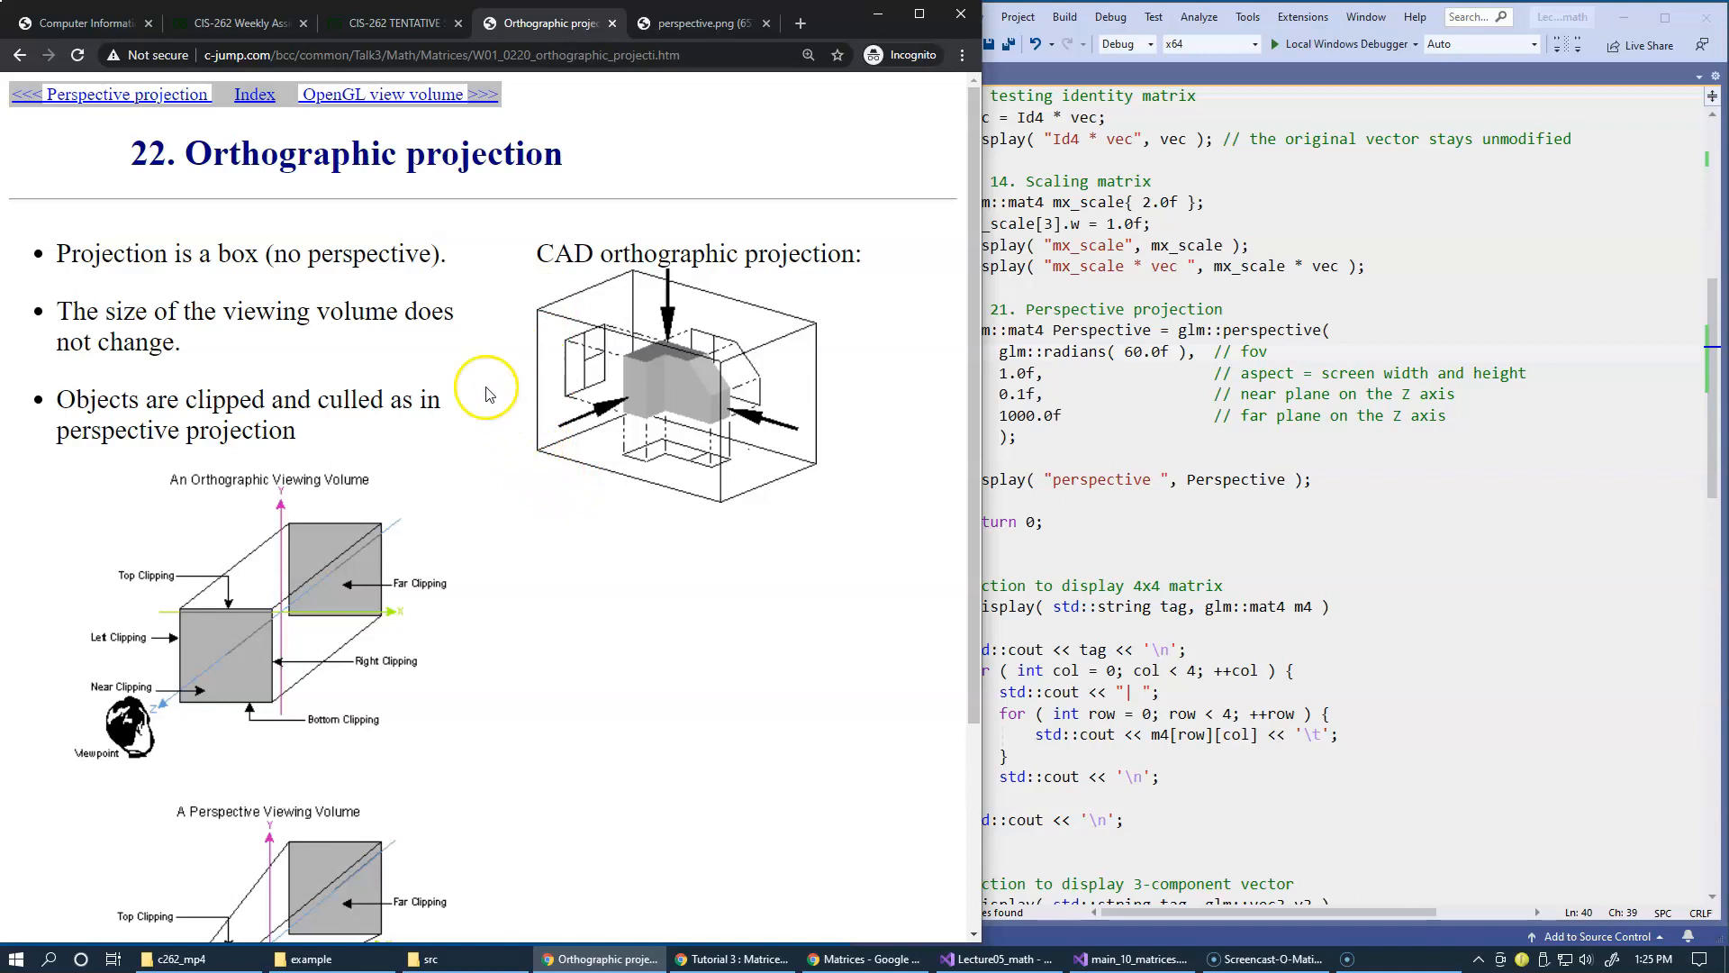
mouse_move(502, 573)
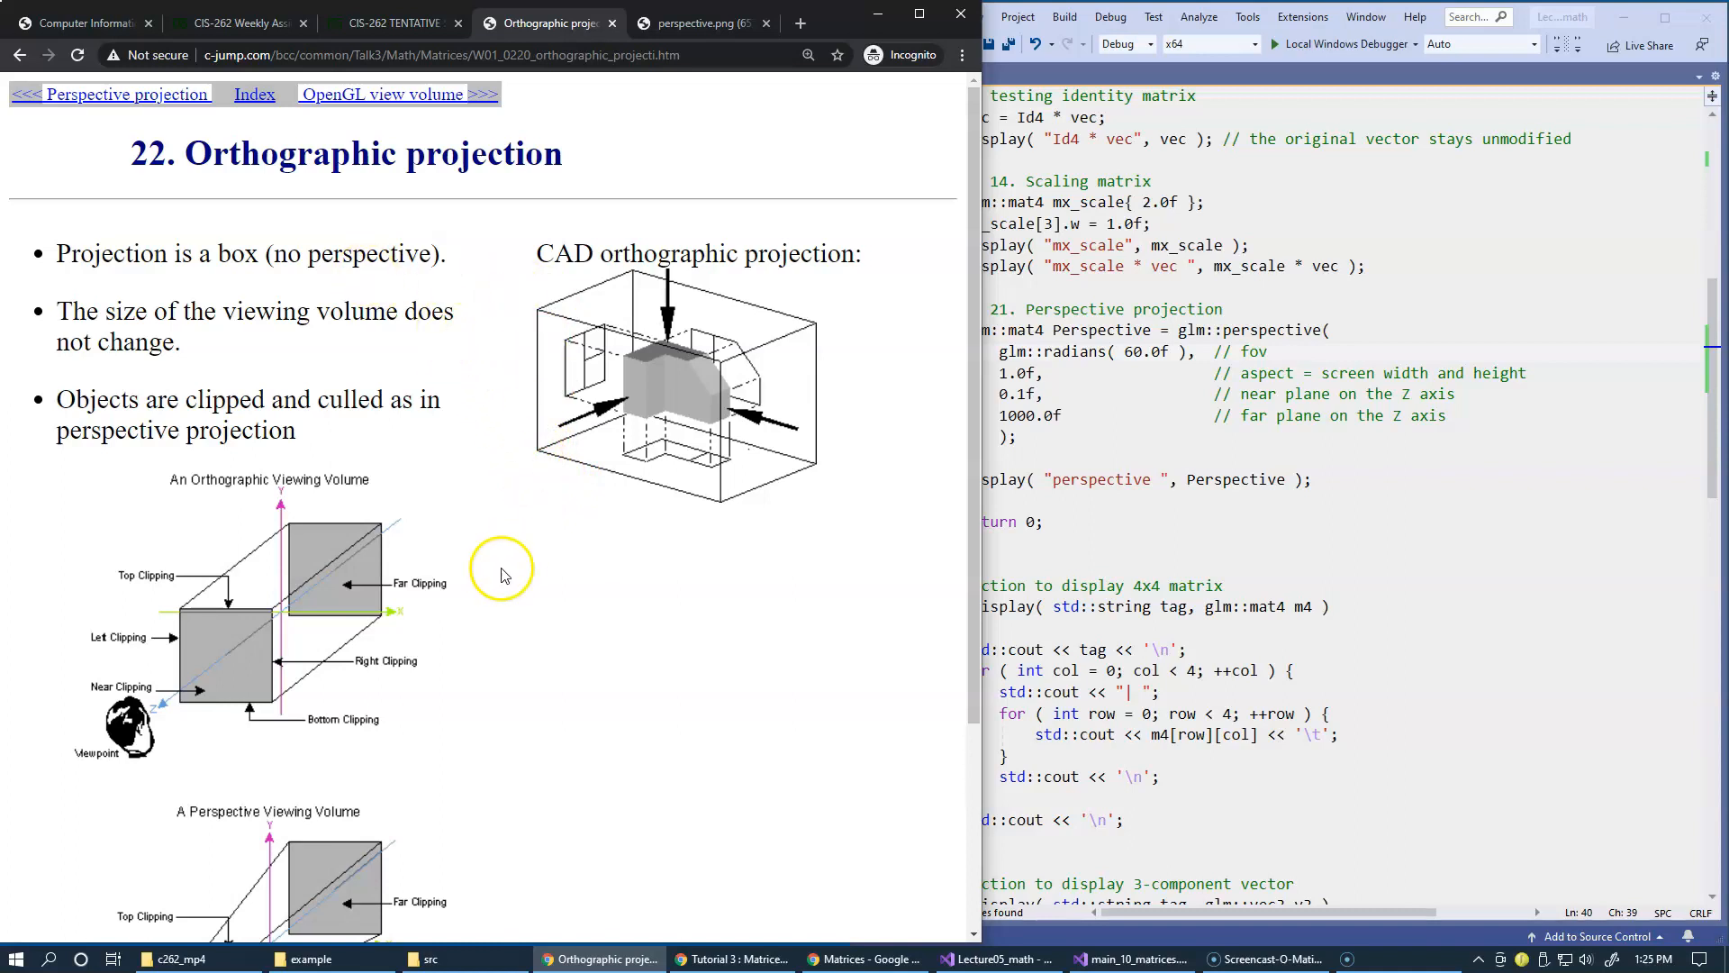
scroll(down, 3)
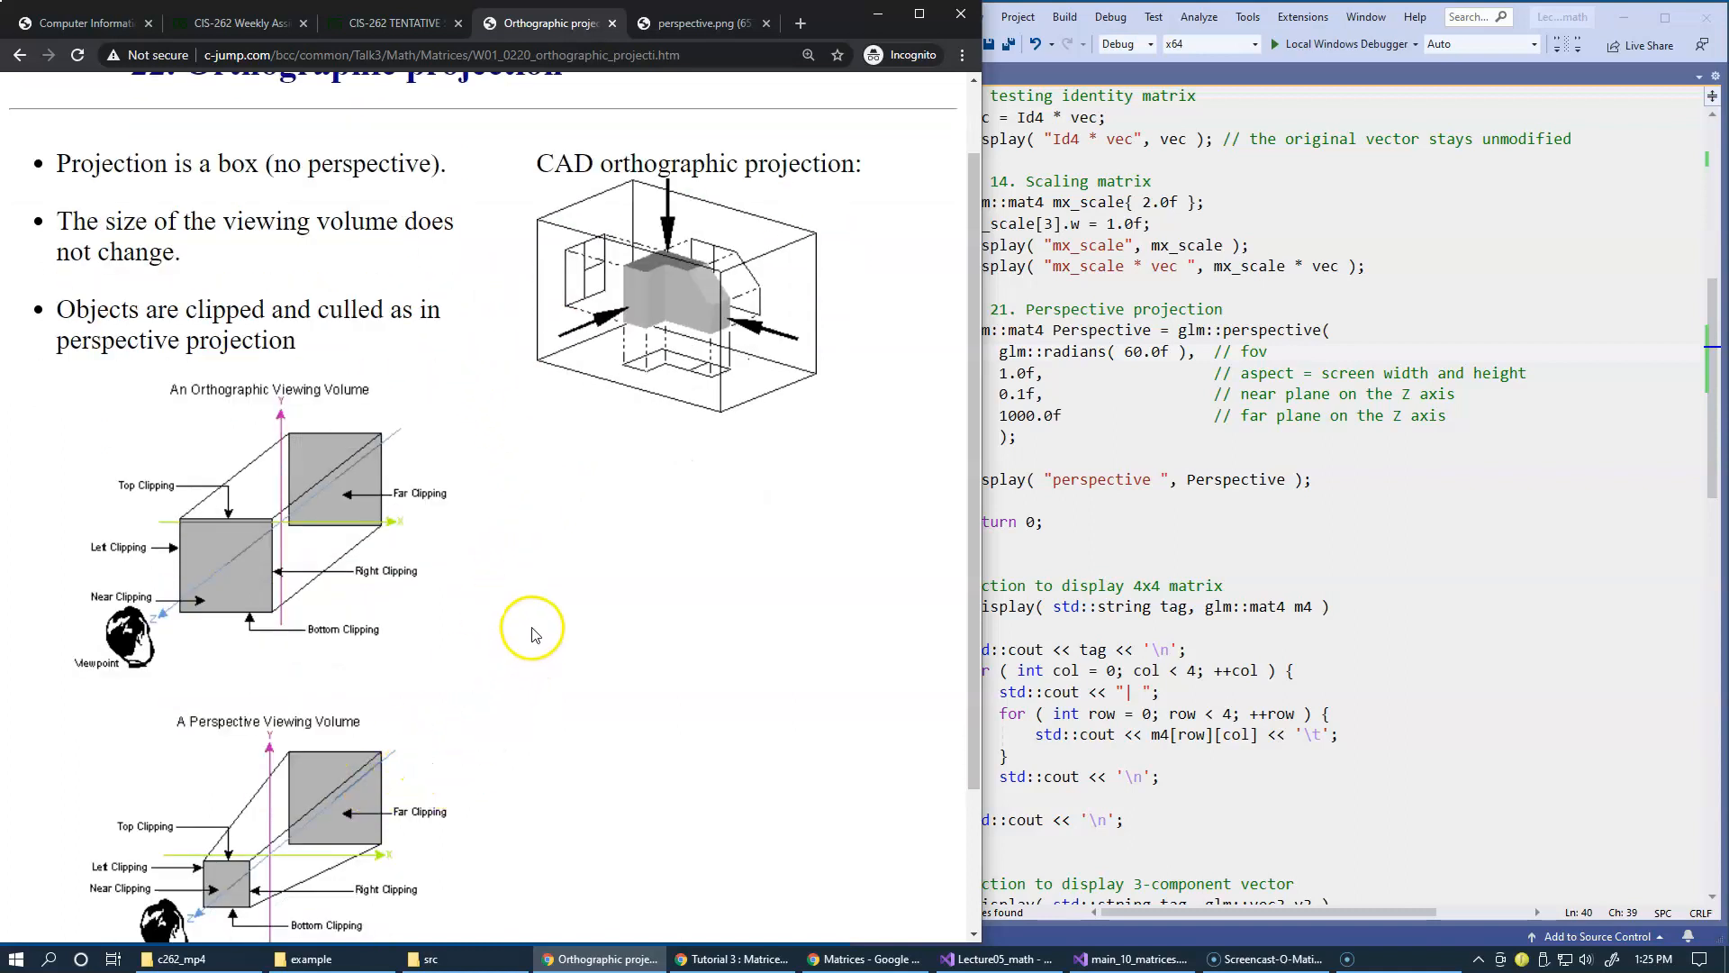
scroll(up, 3)
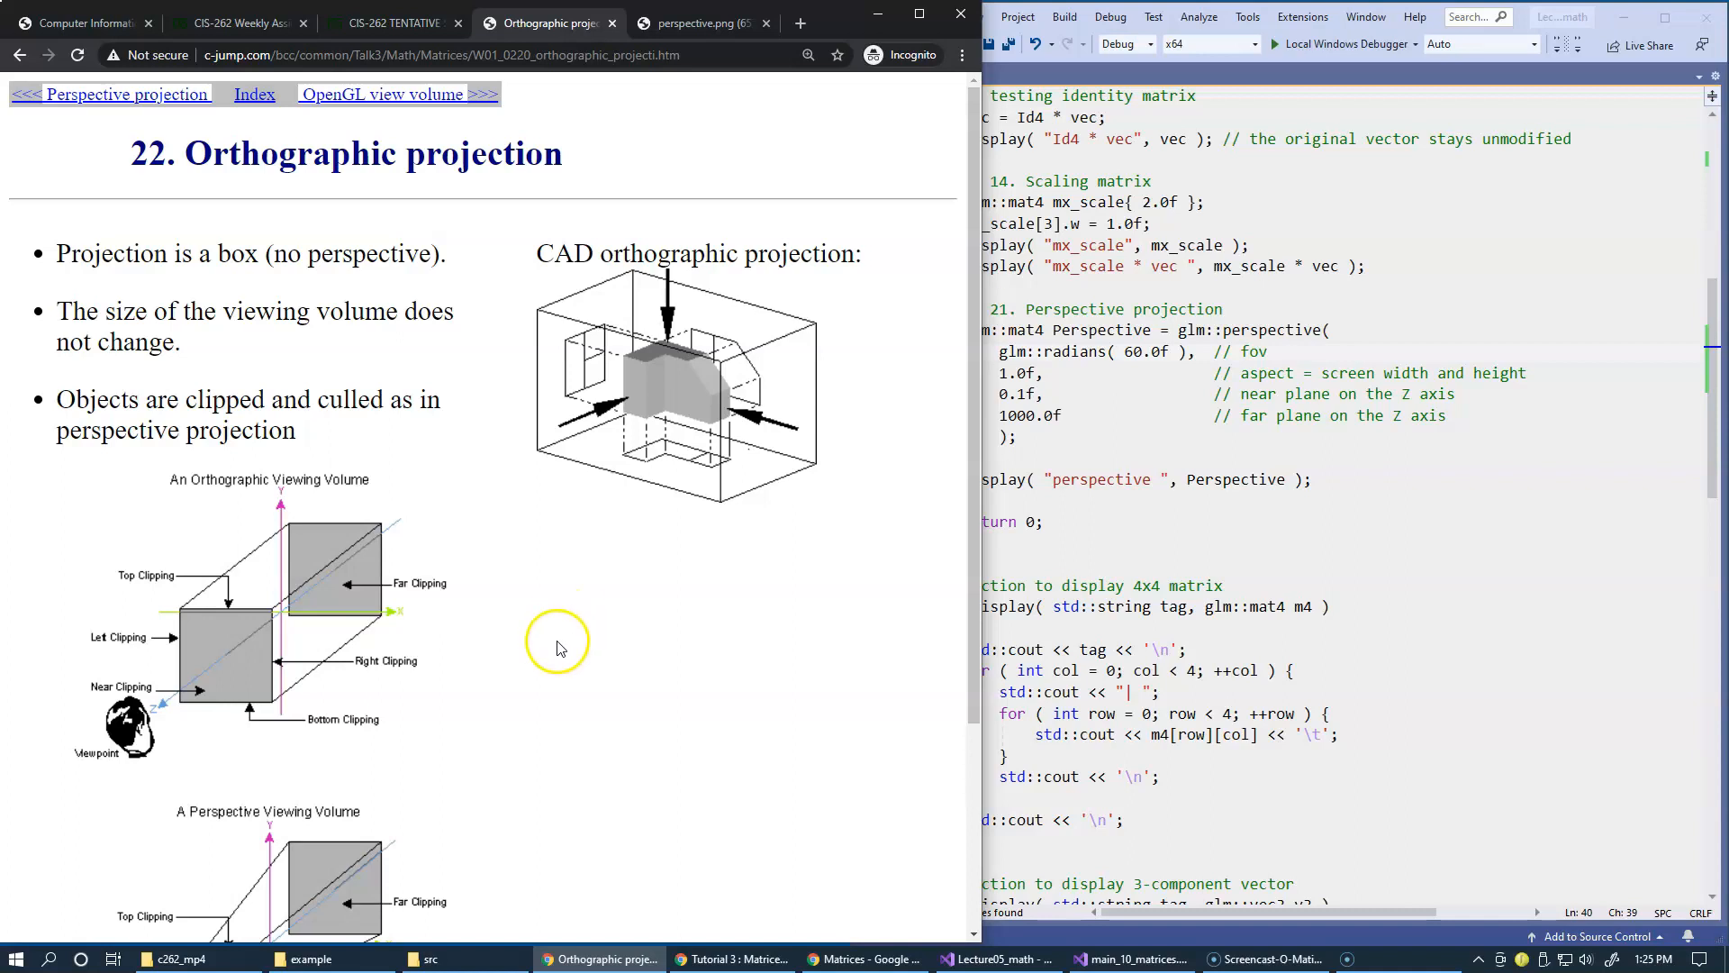
click(397, 93)
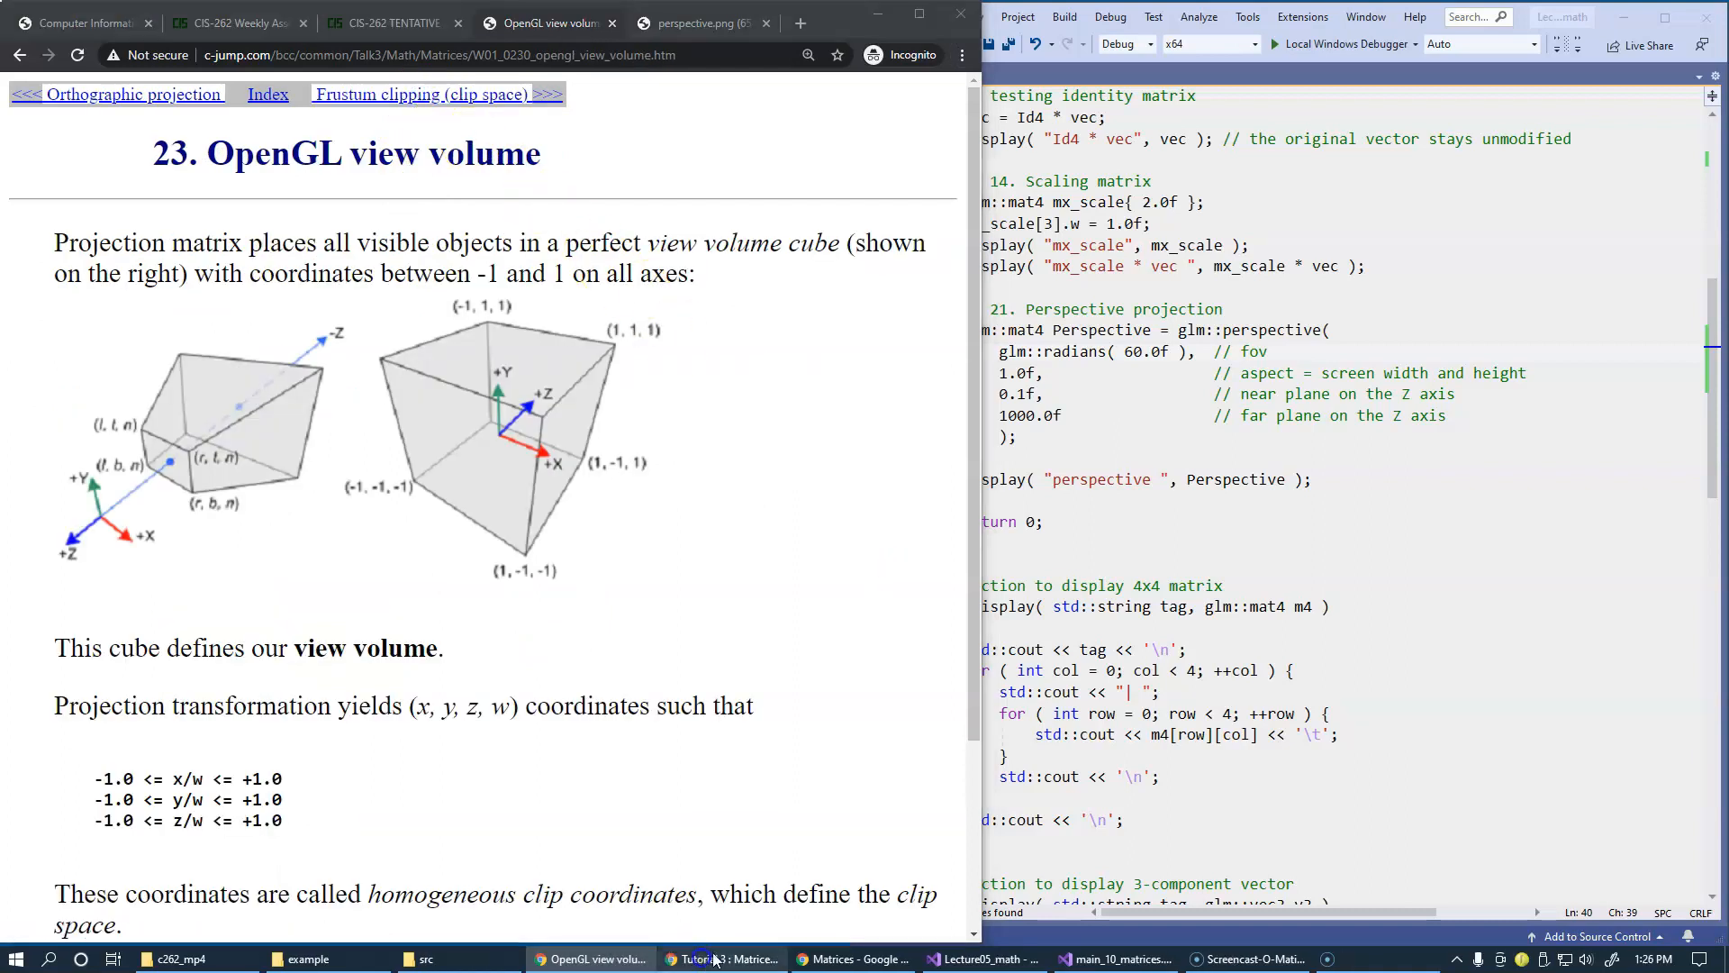
Step: Show the opengl-tutorial Matrices page, then advance the lecture to Frustum clipping (clip space)
click(724, 959)
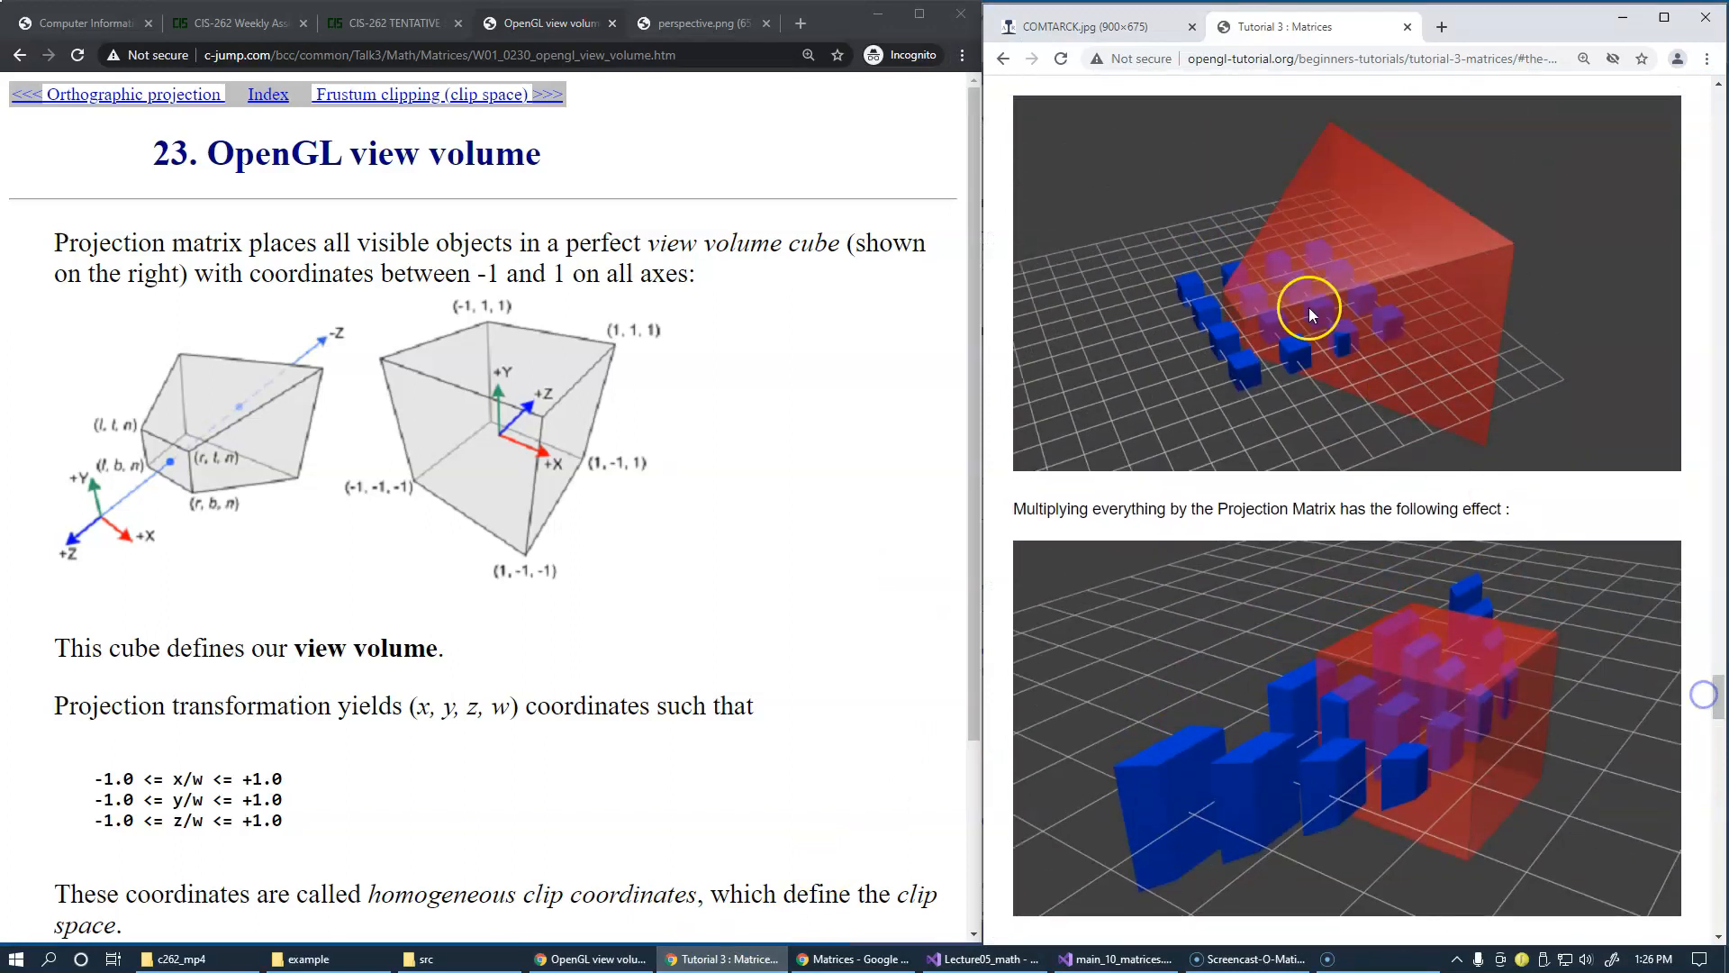
mouse_move(1459, 652)
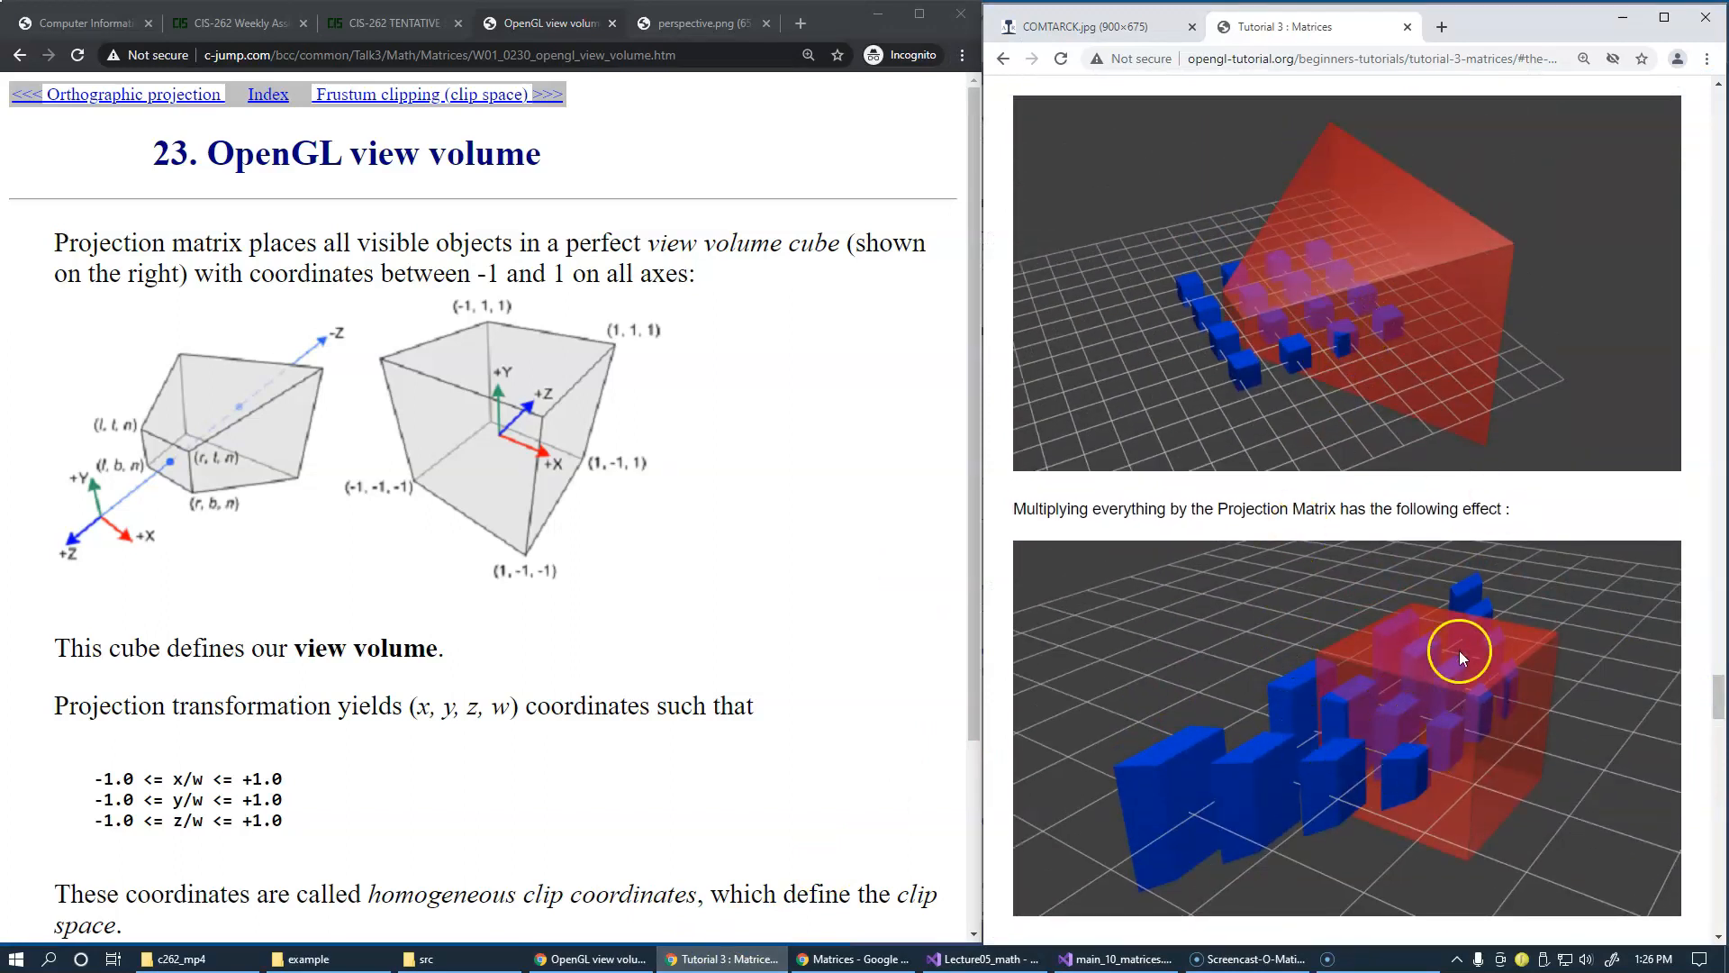
mouse_move(540, 331)
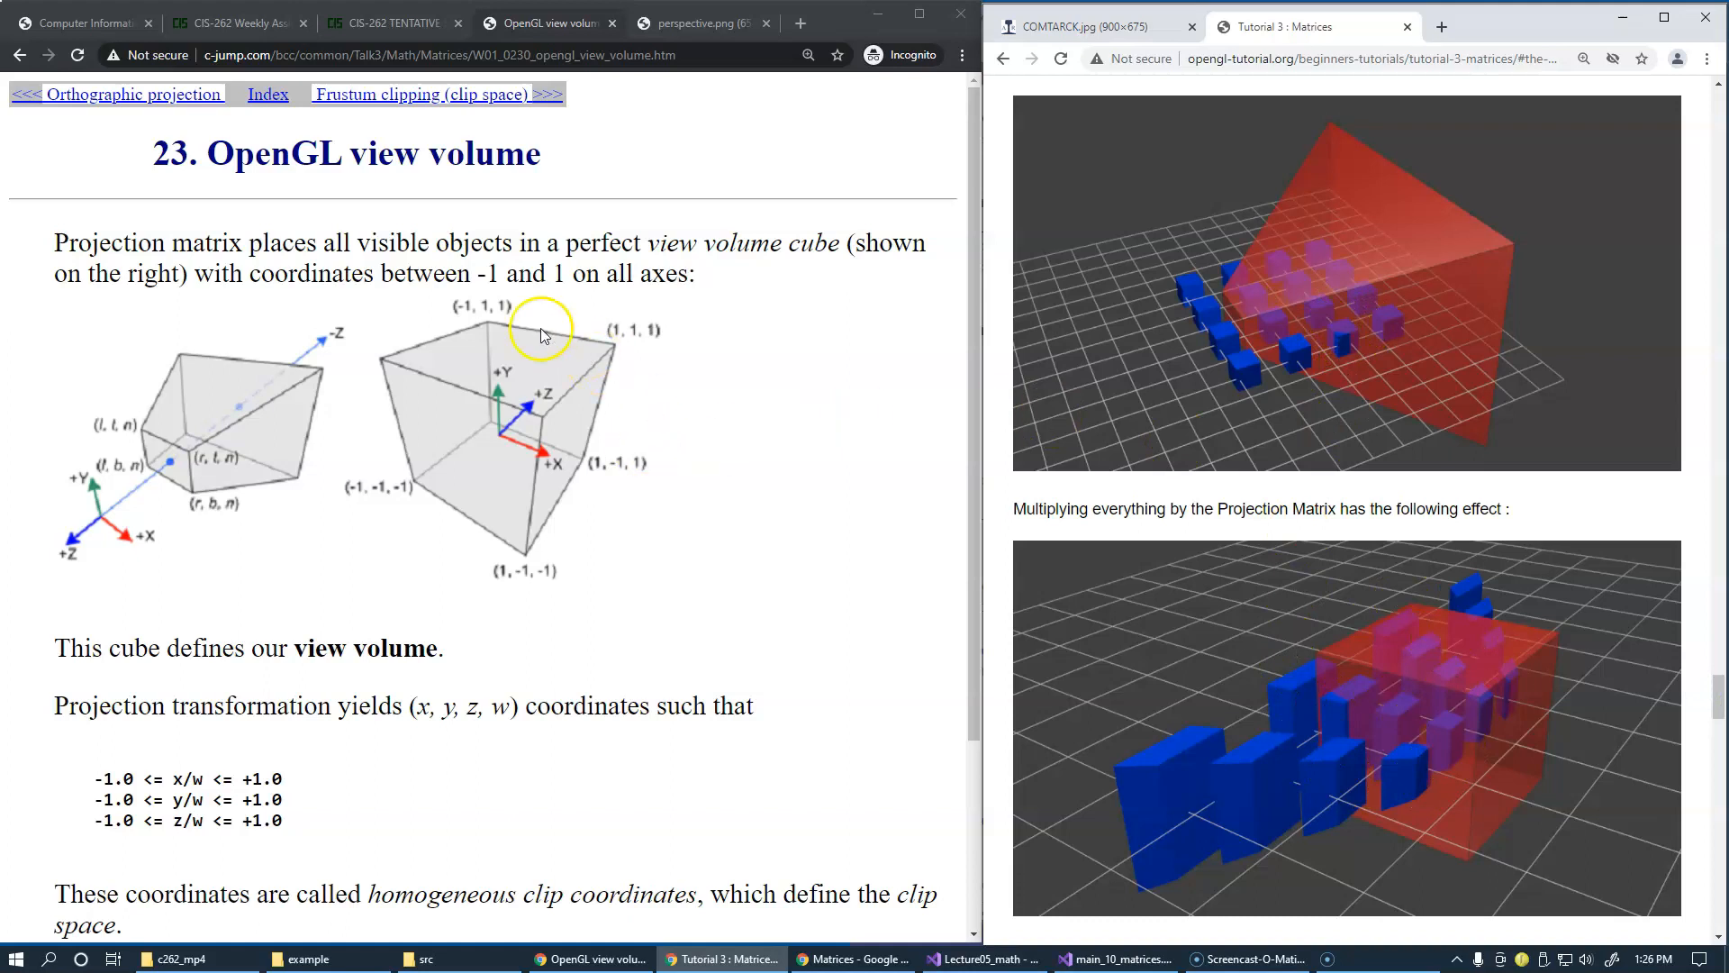
mouse_move(485, 528)
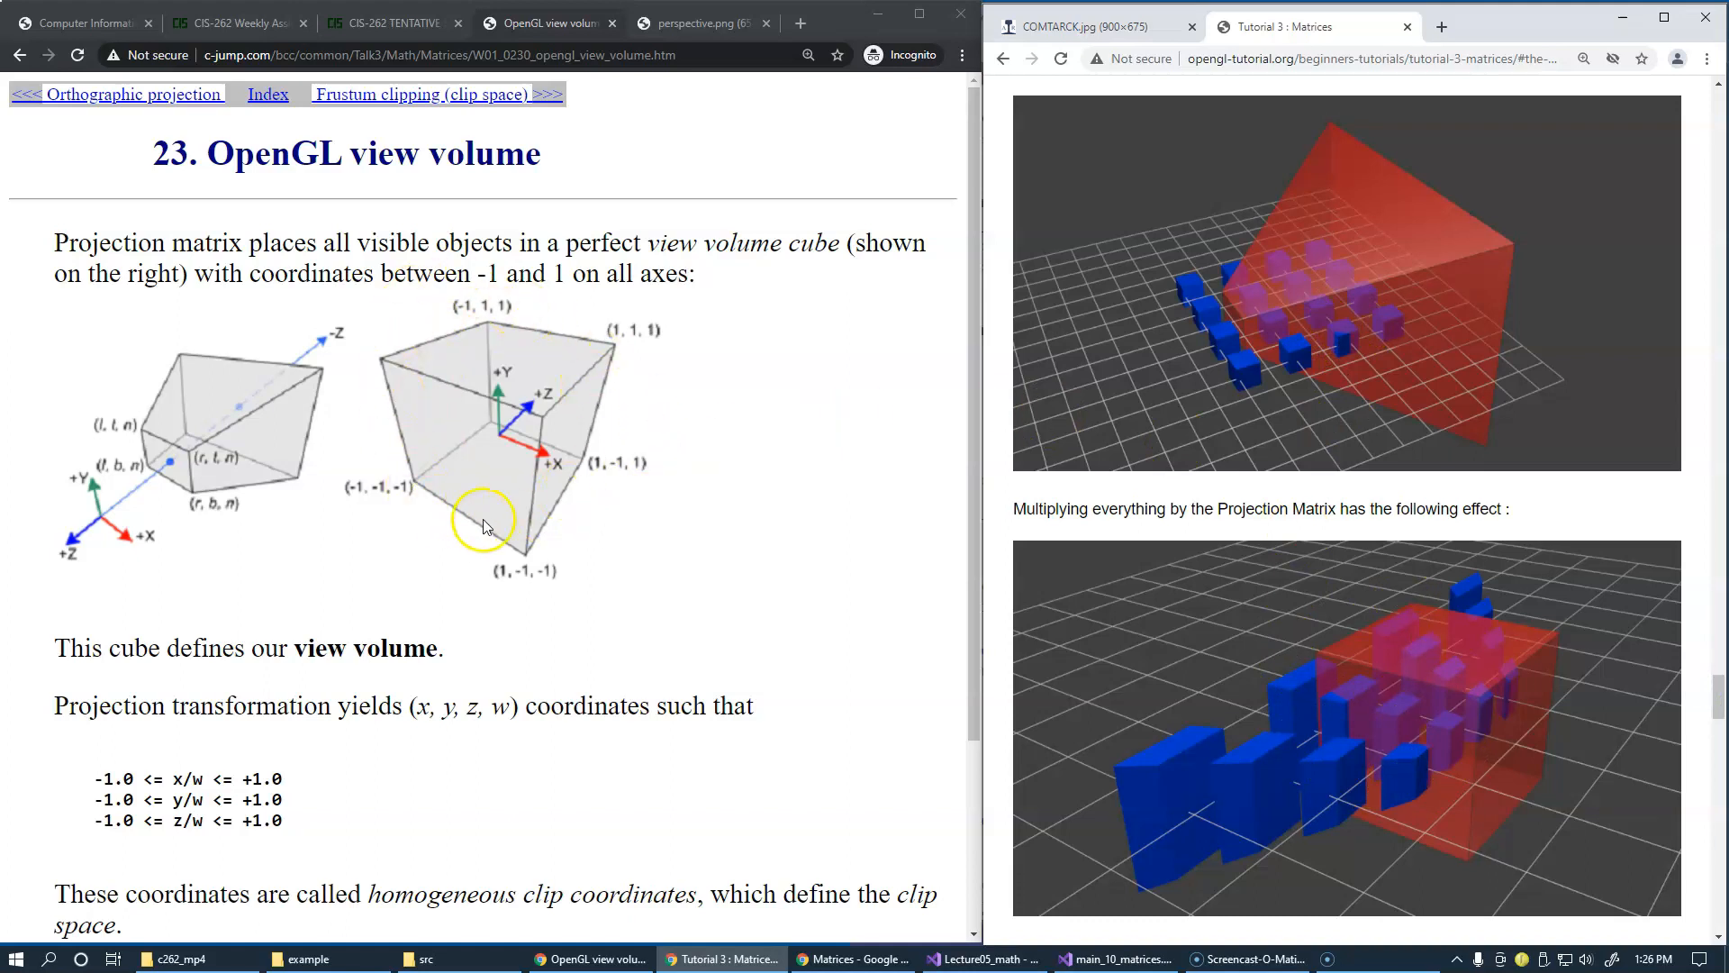
mouse_move(474, 428)
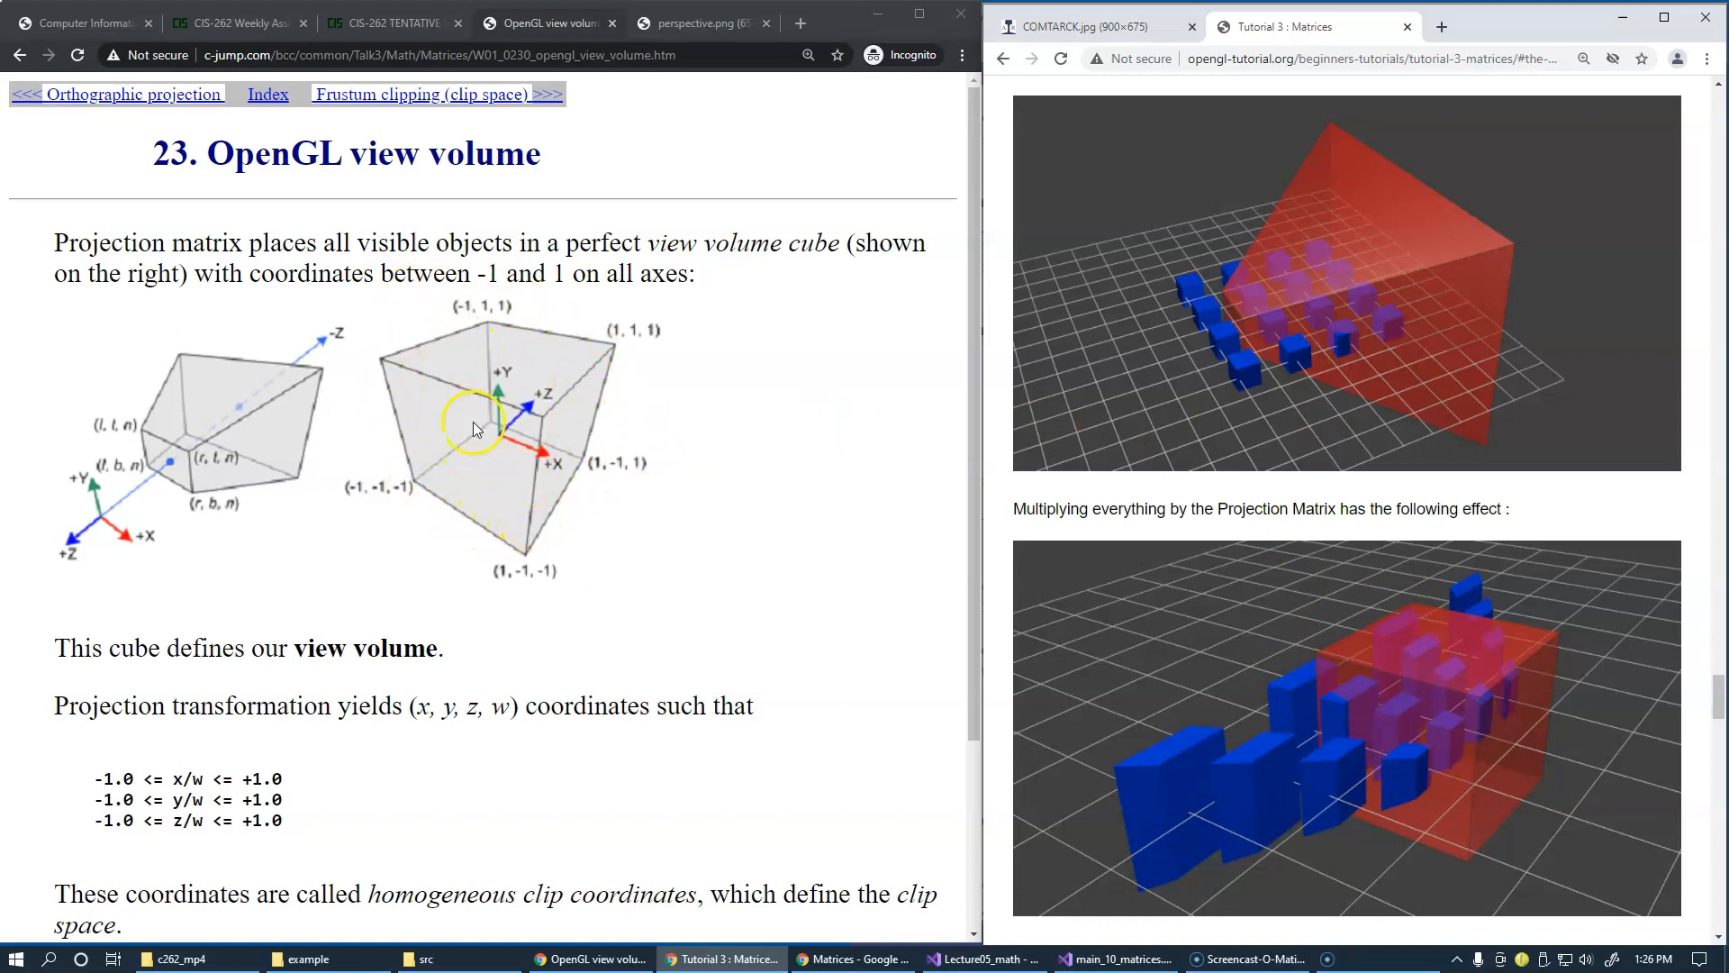
mouse_move(769, 454)
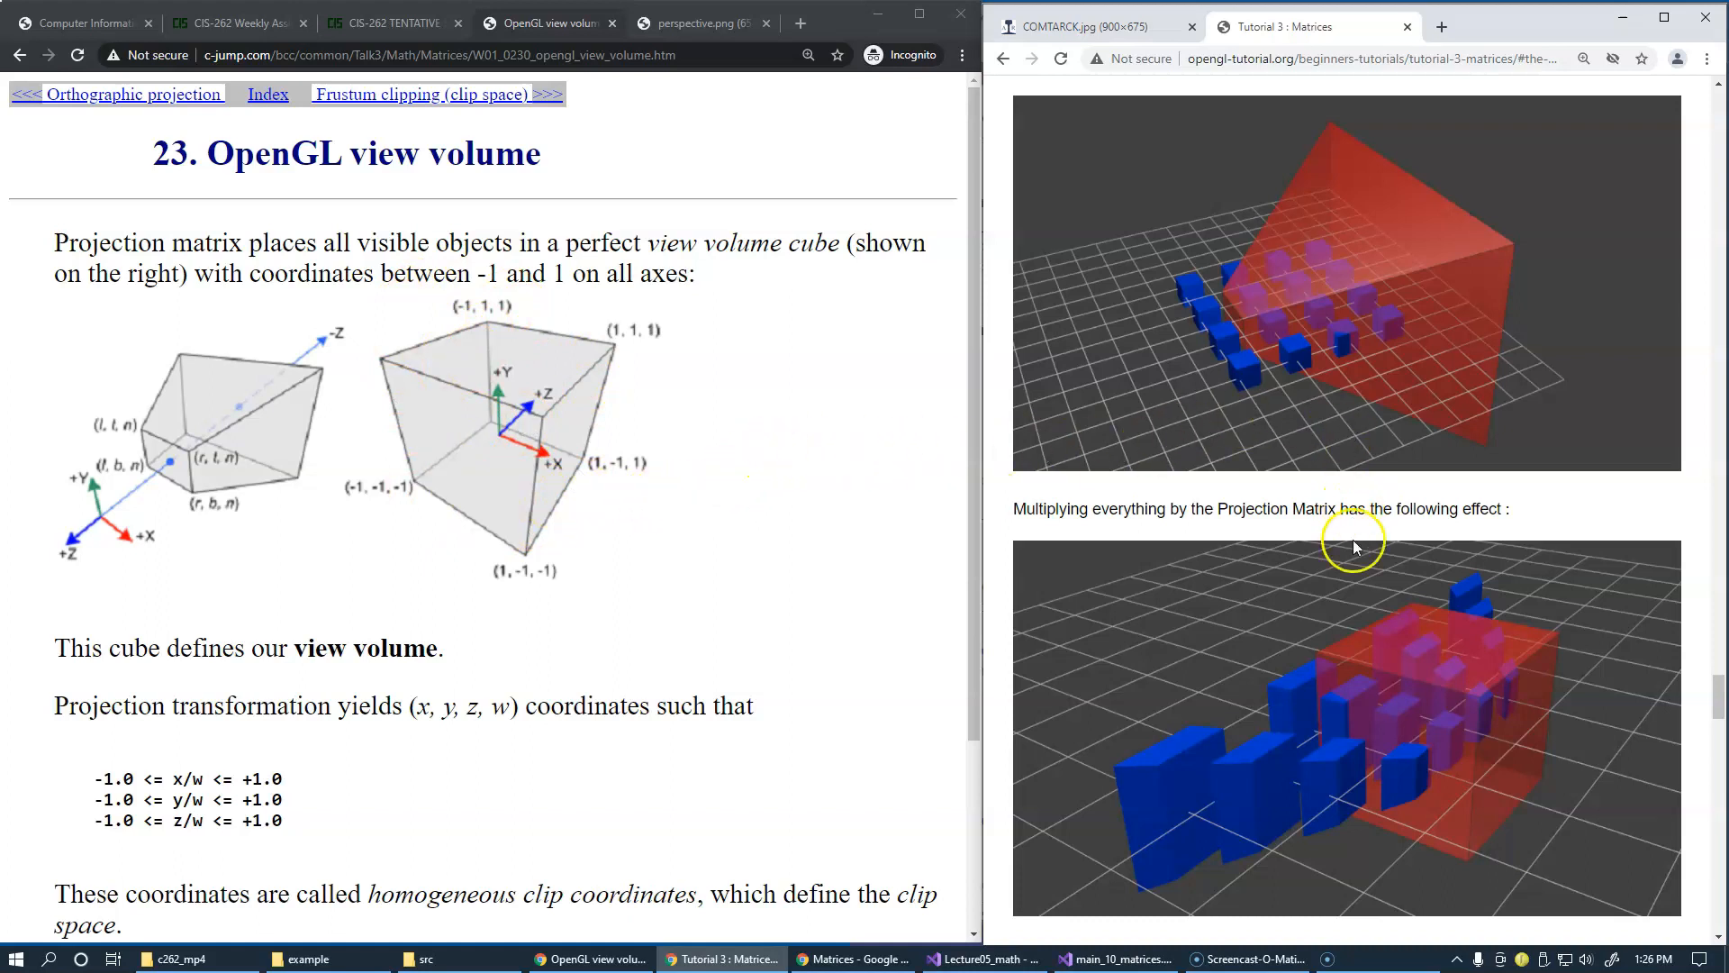
mouse_move(989, 571)
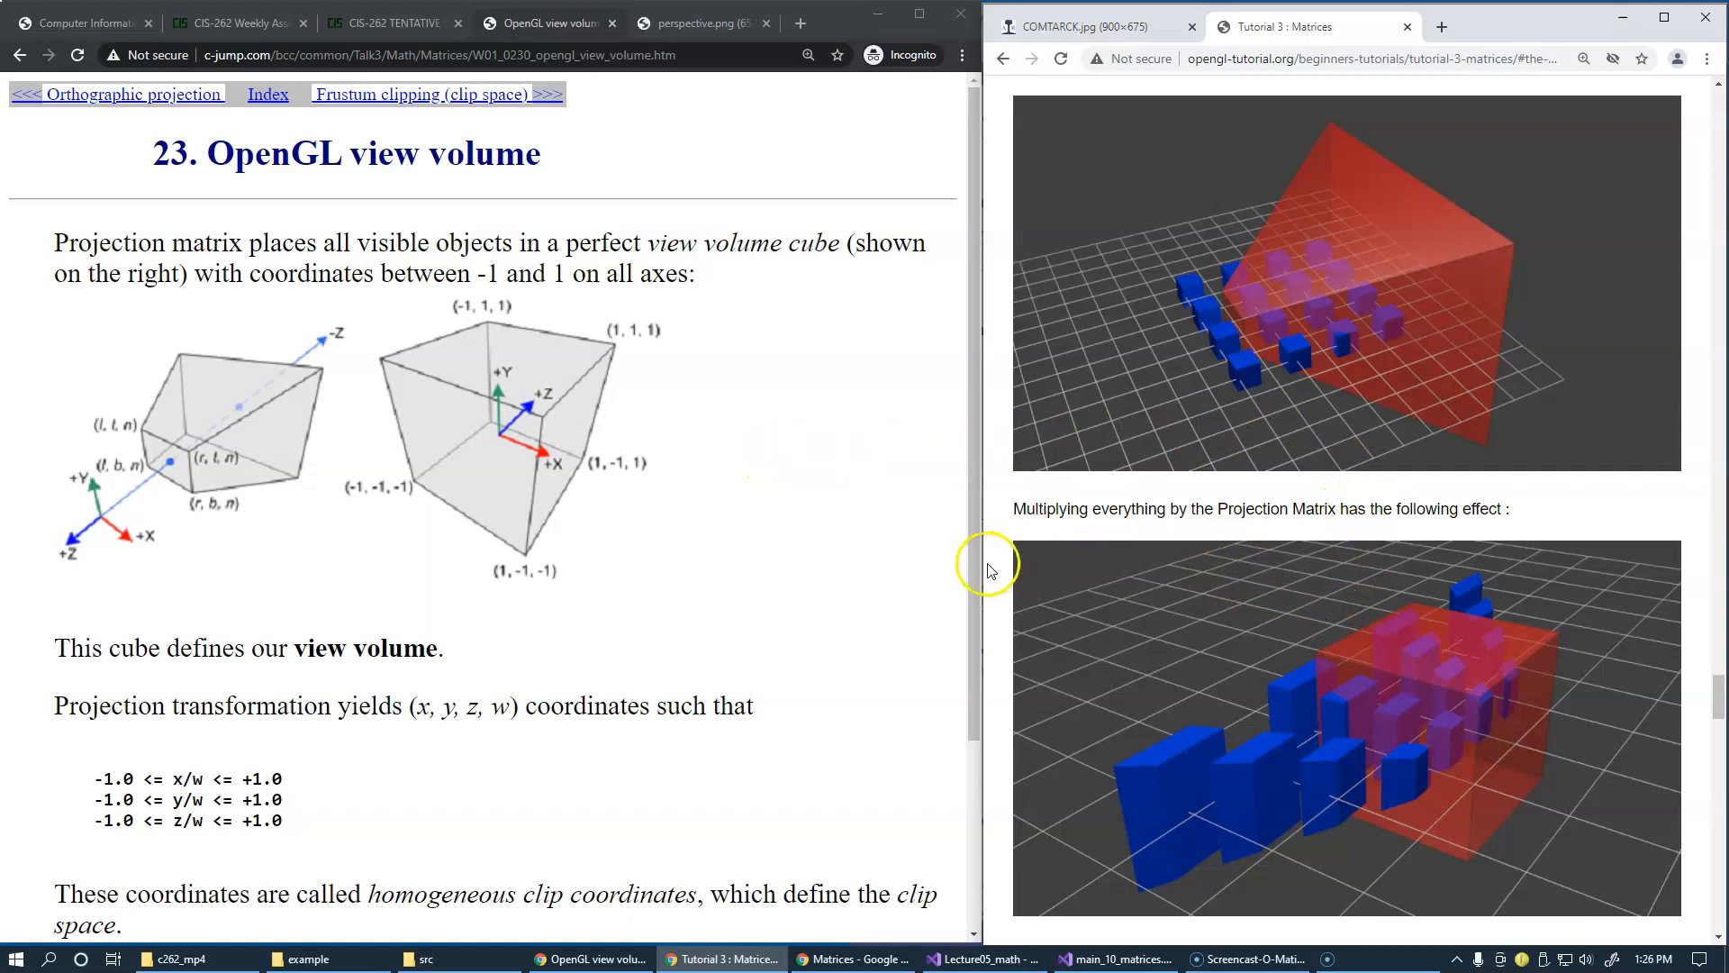
mouse_move(1159, 578)
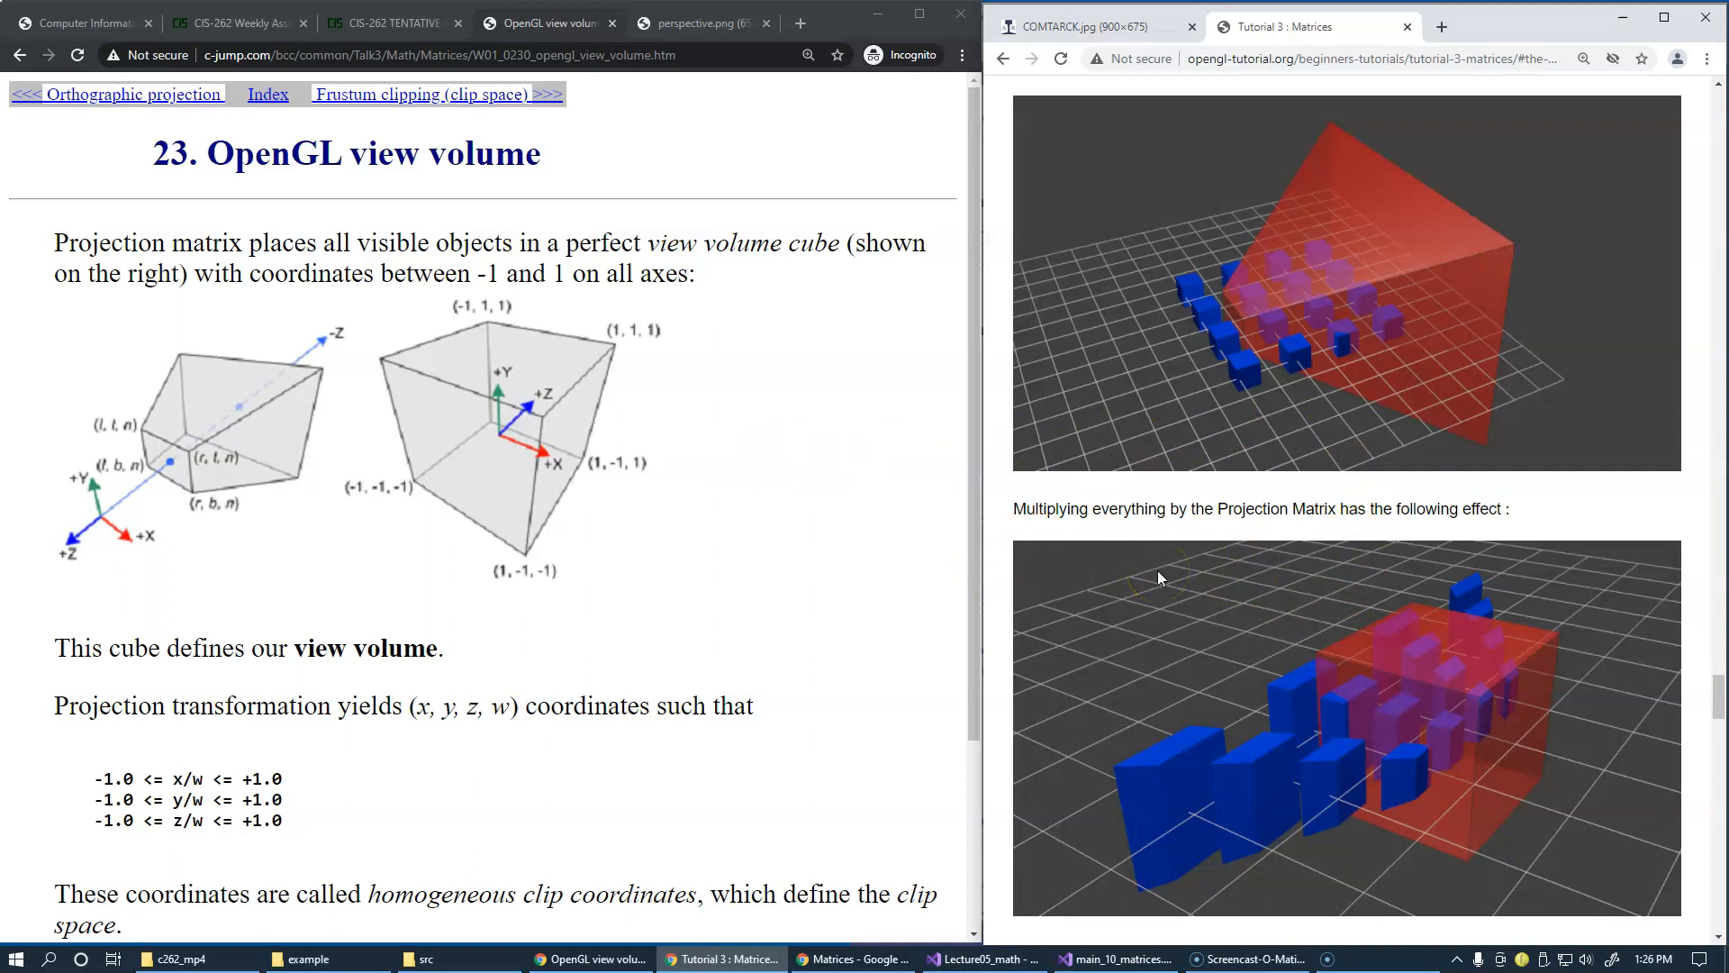
mouse_move(924, 575)
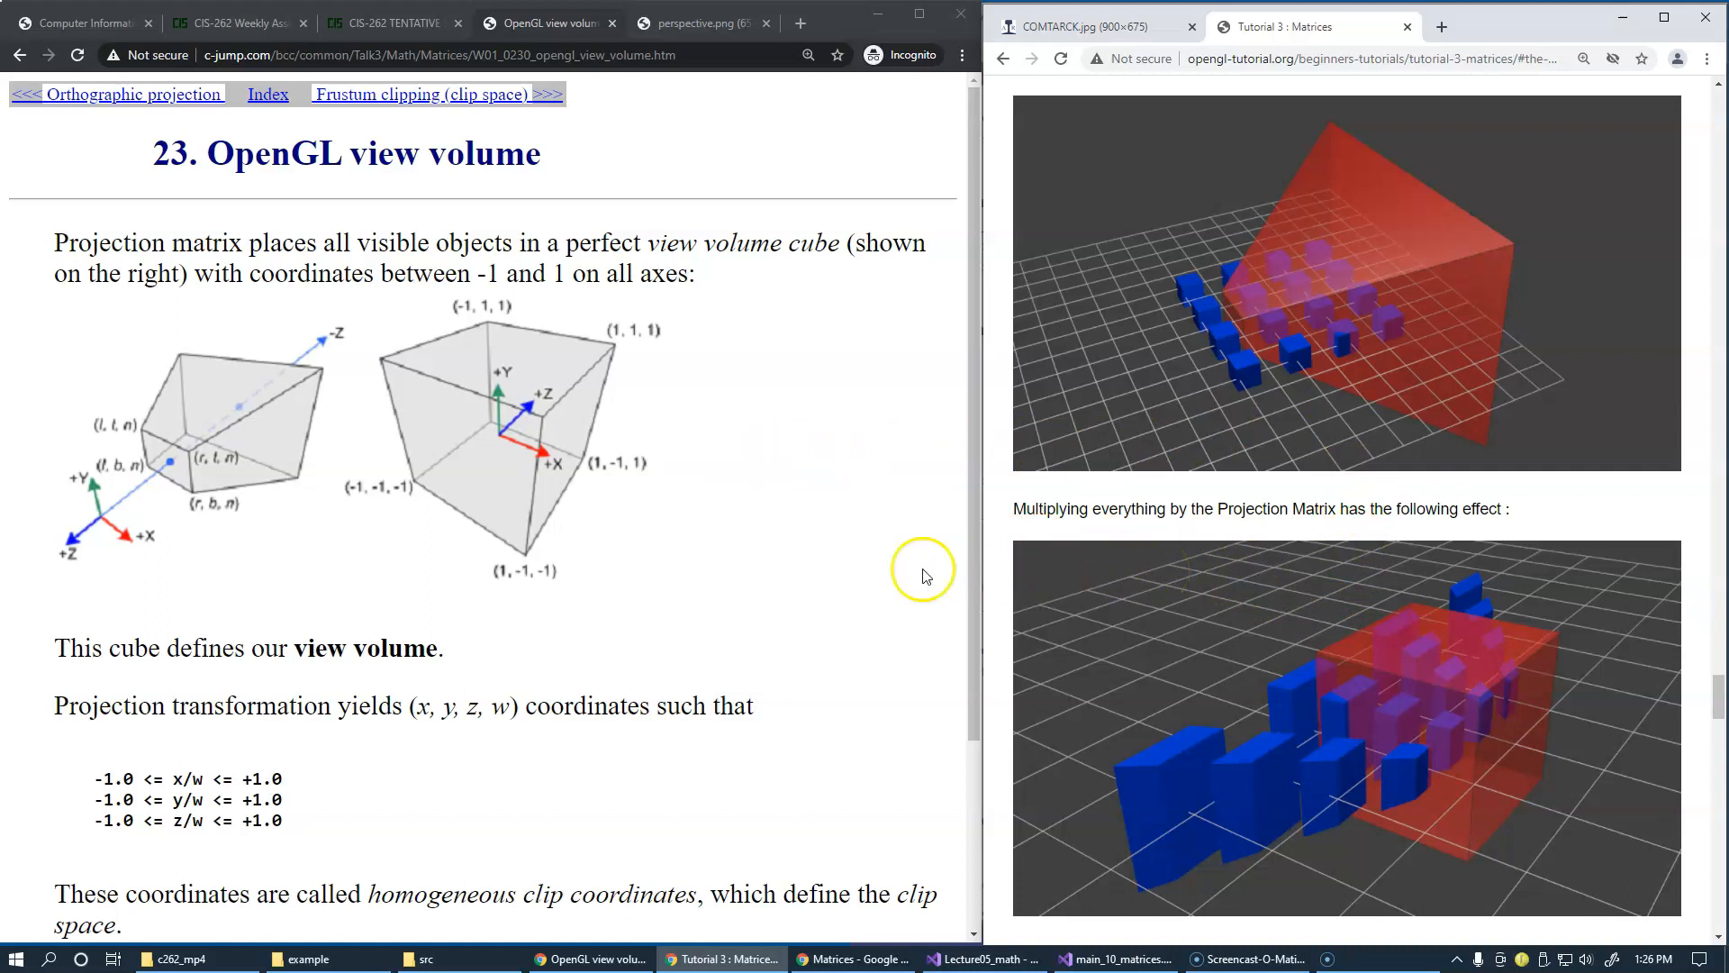
mouse_move(568, 582)
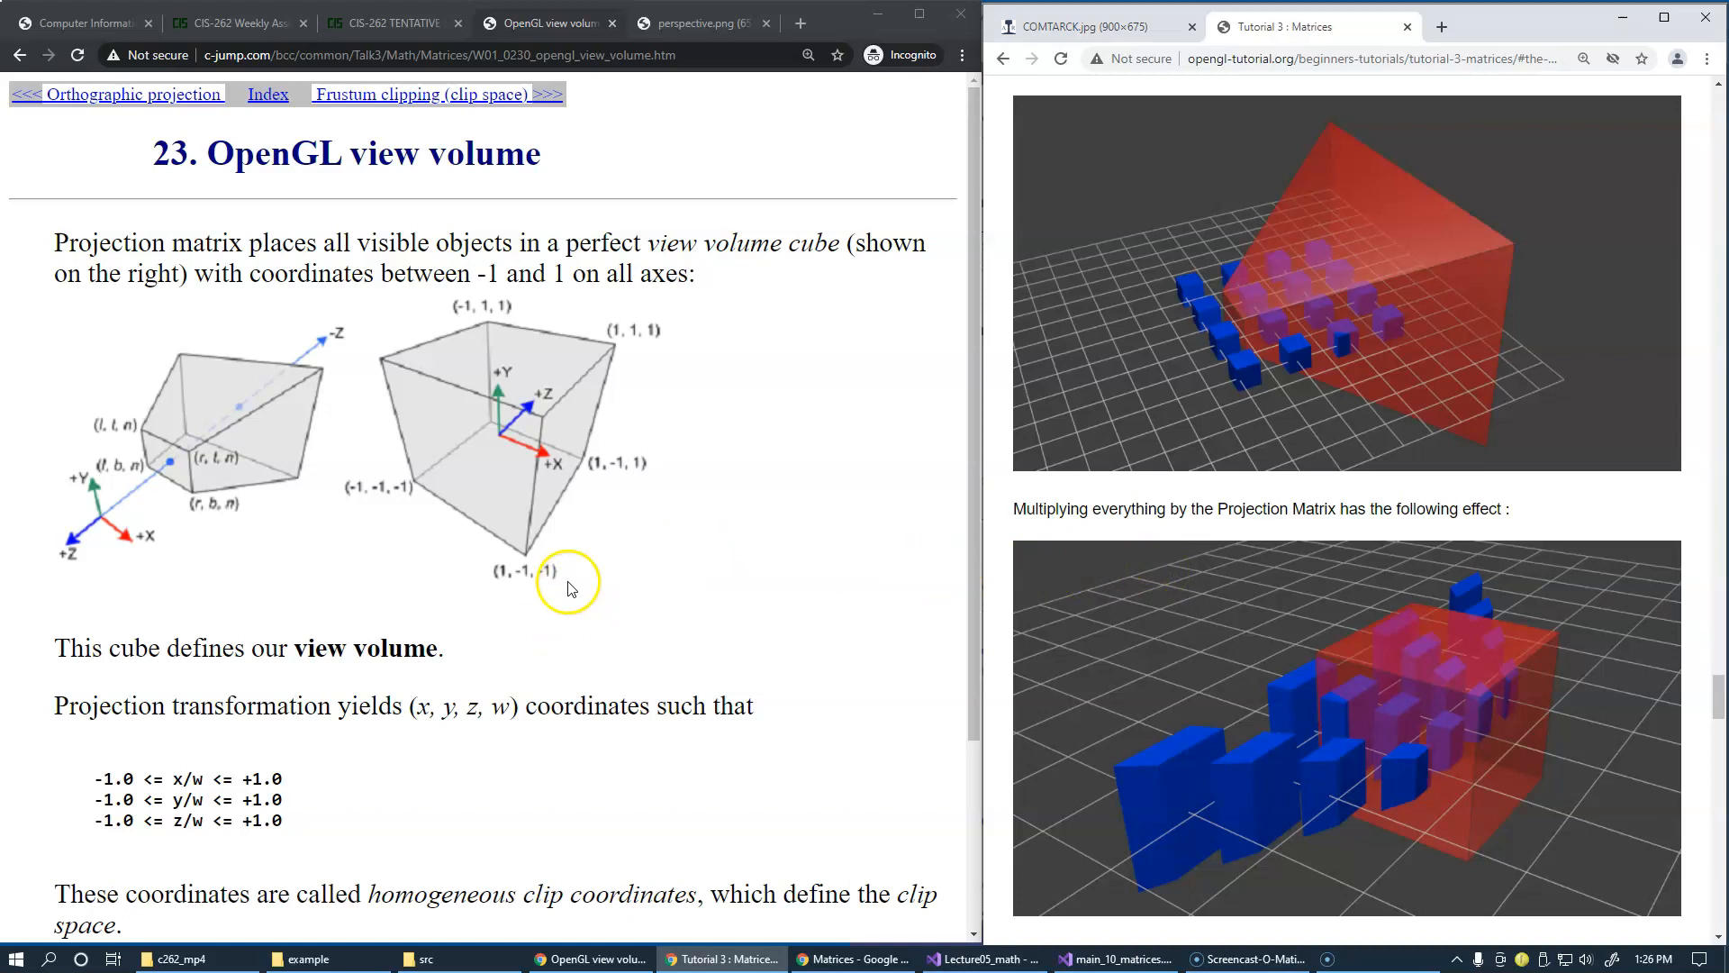
mouse_move(499, 742)
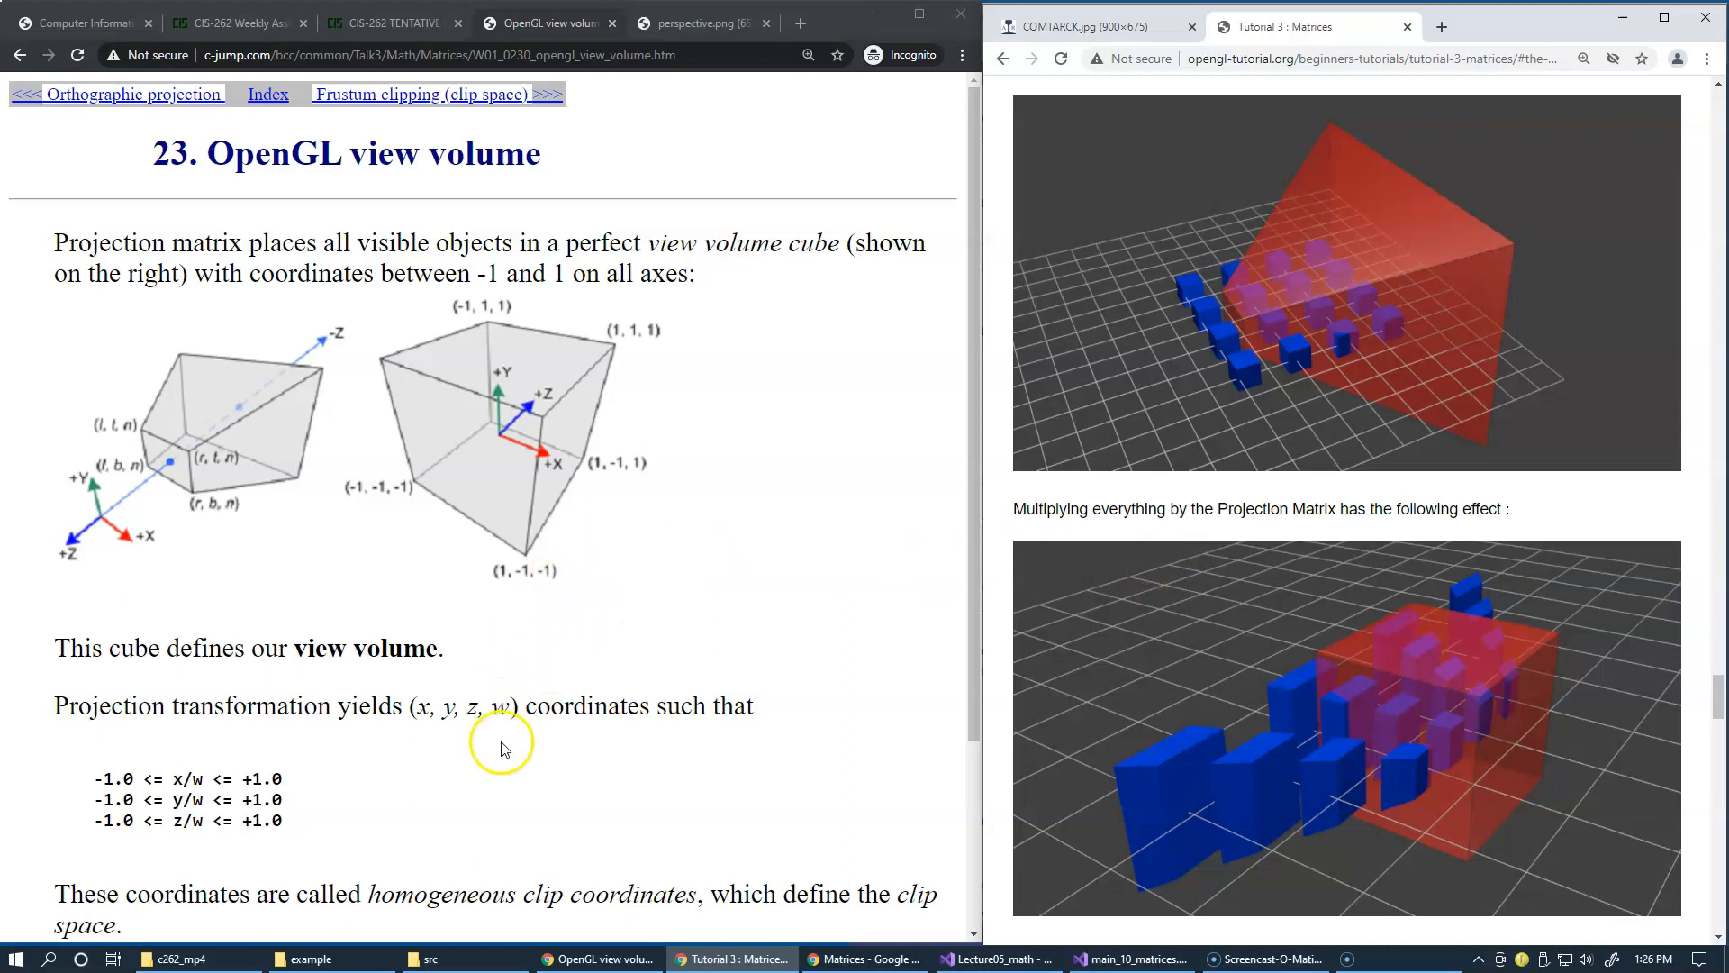
mouse_move(268, 820)
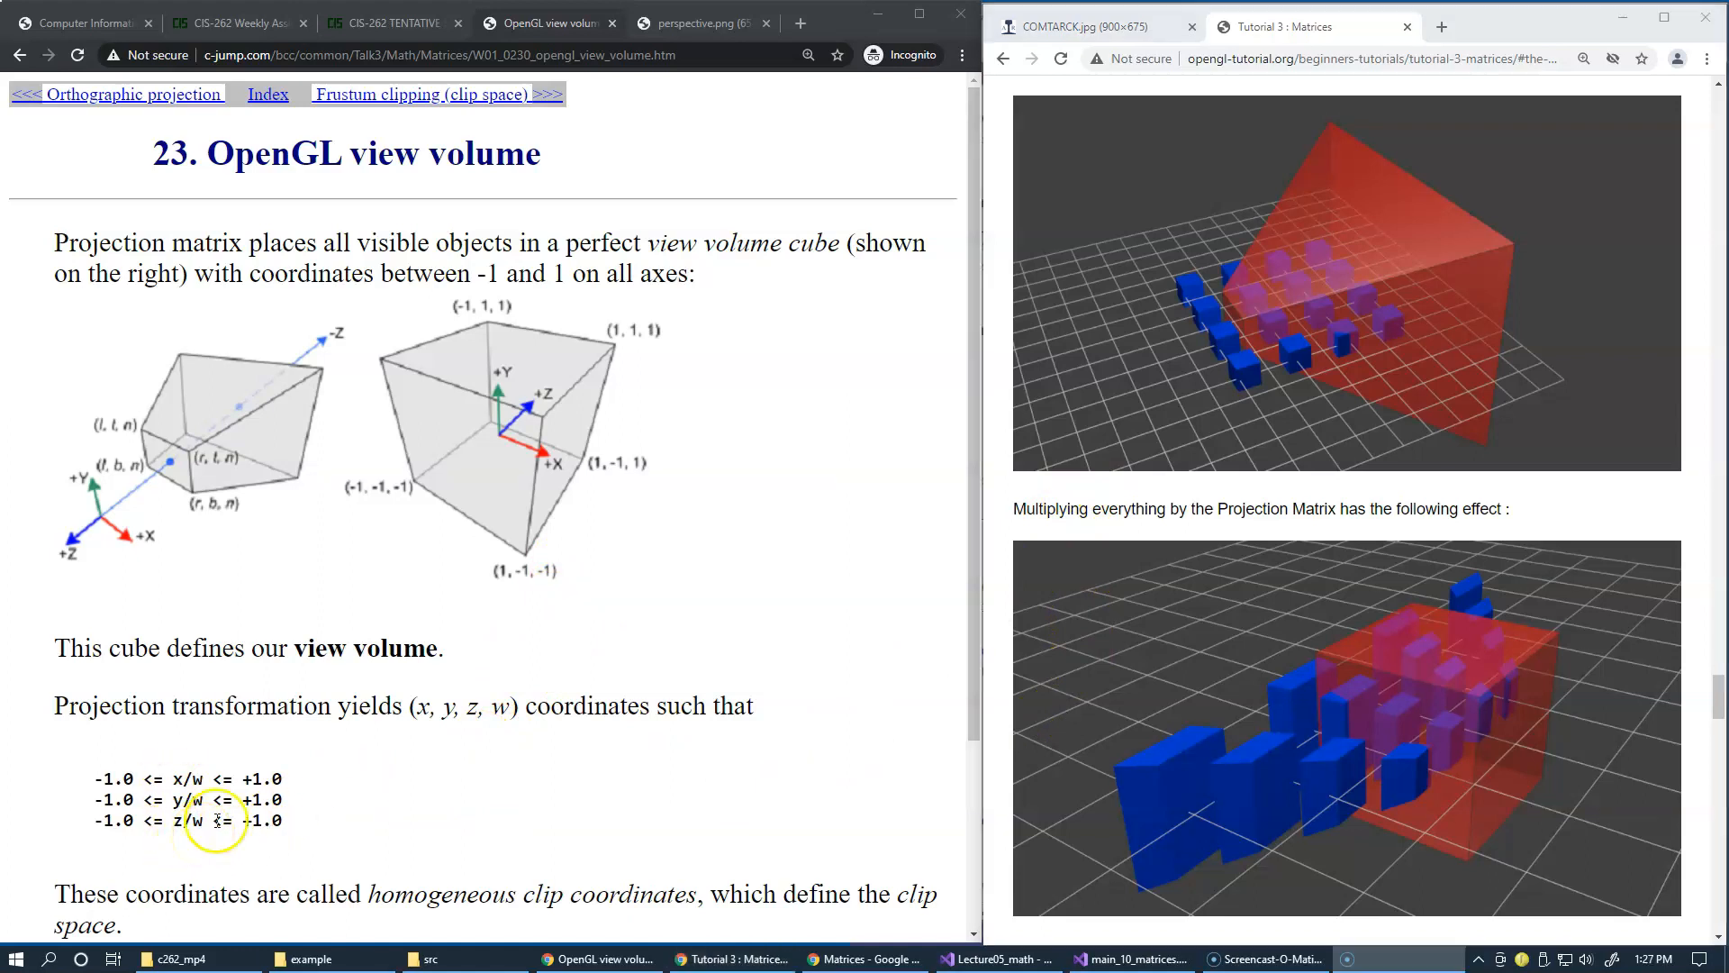
mouse_move(416, 390)
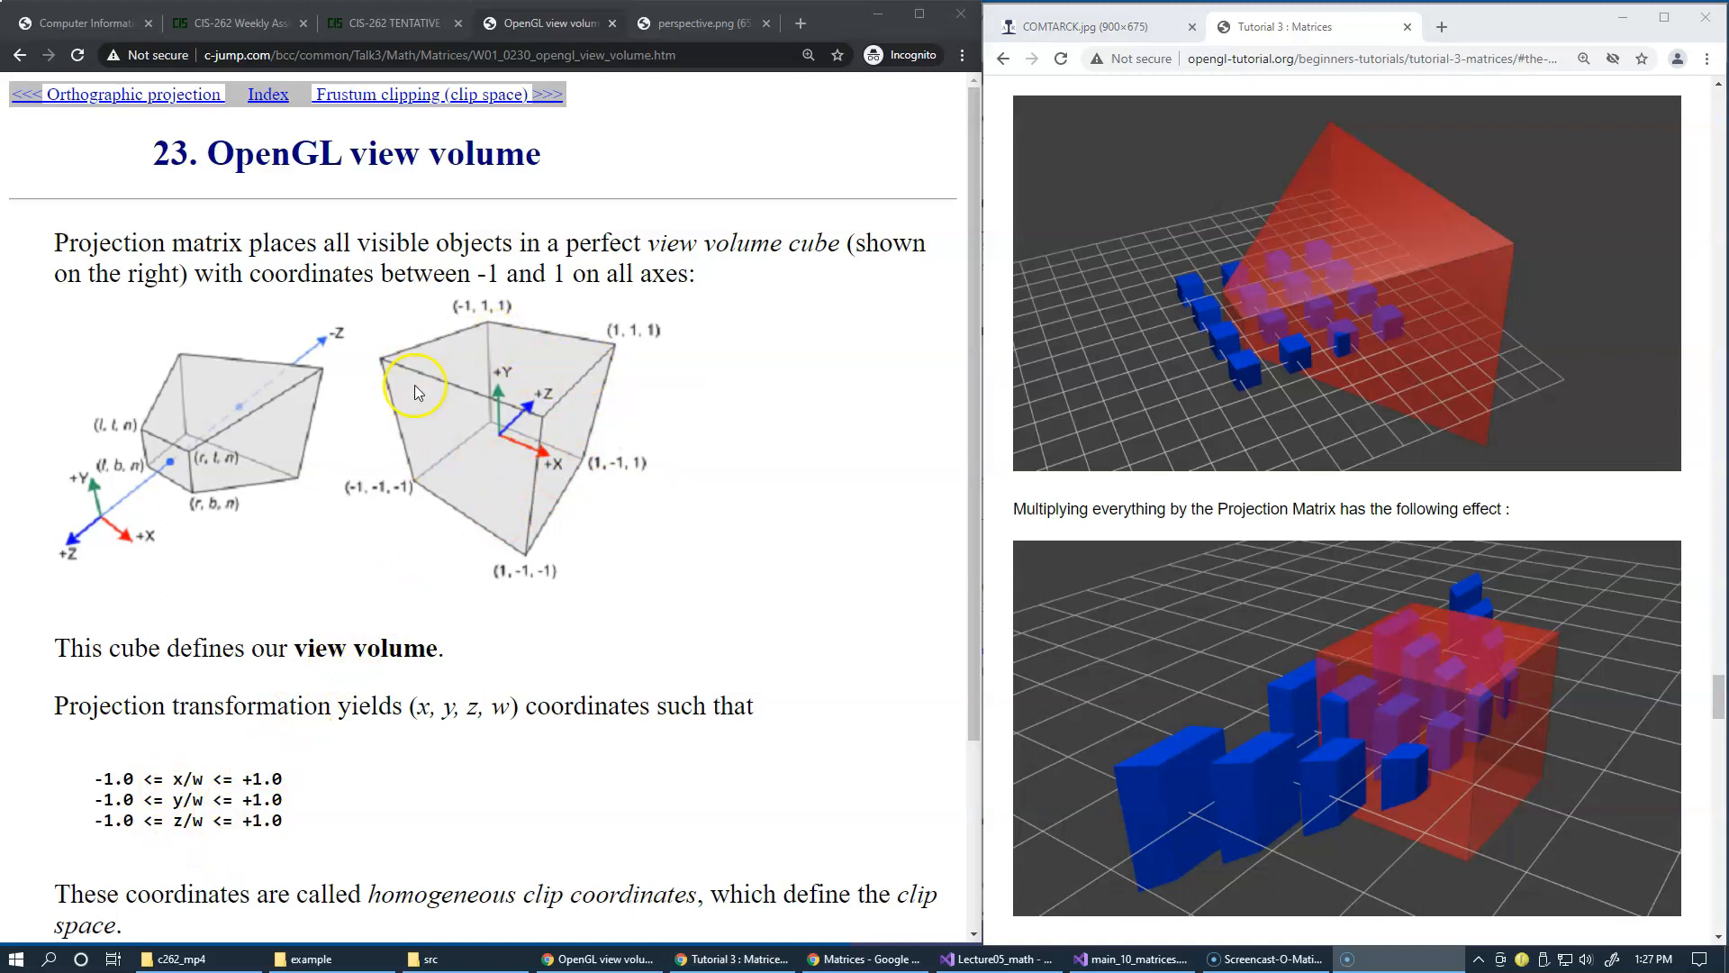
mouse_move(415, 93)
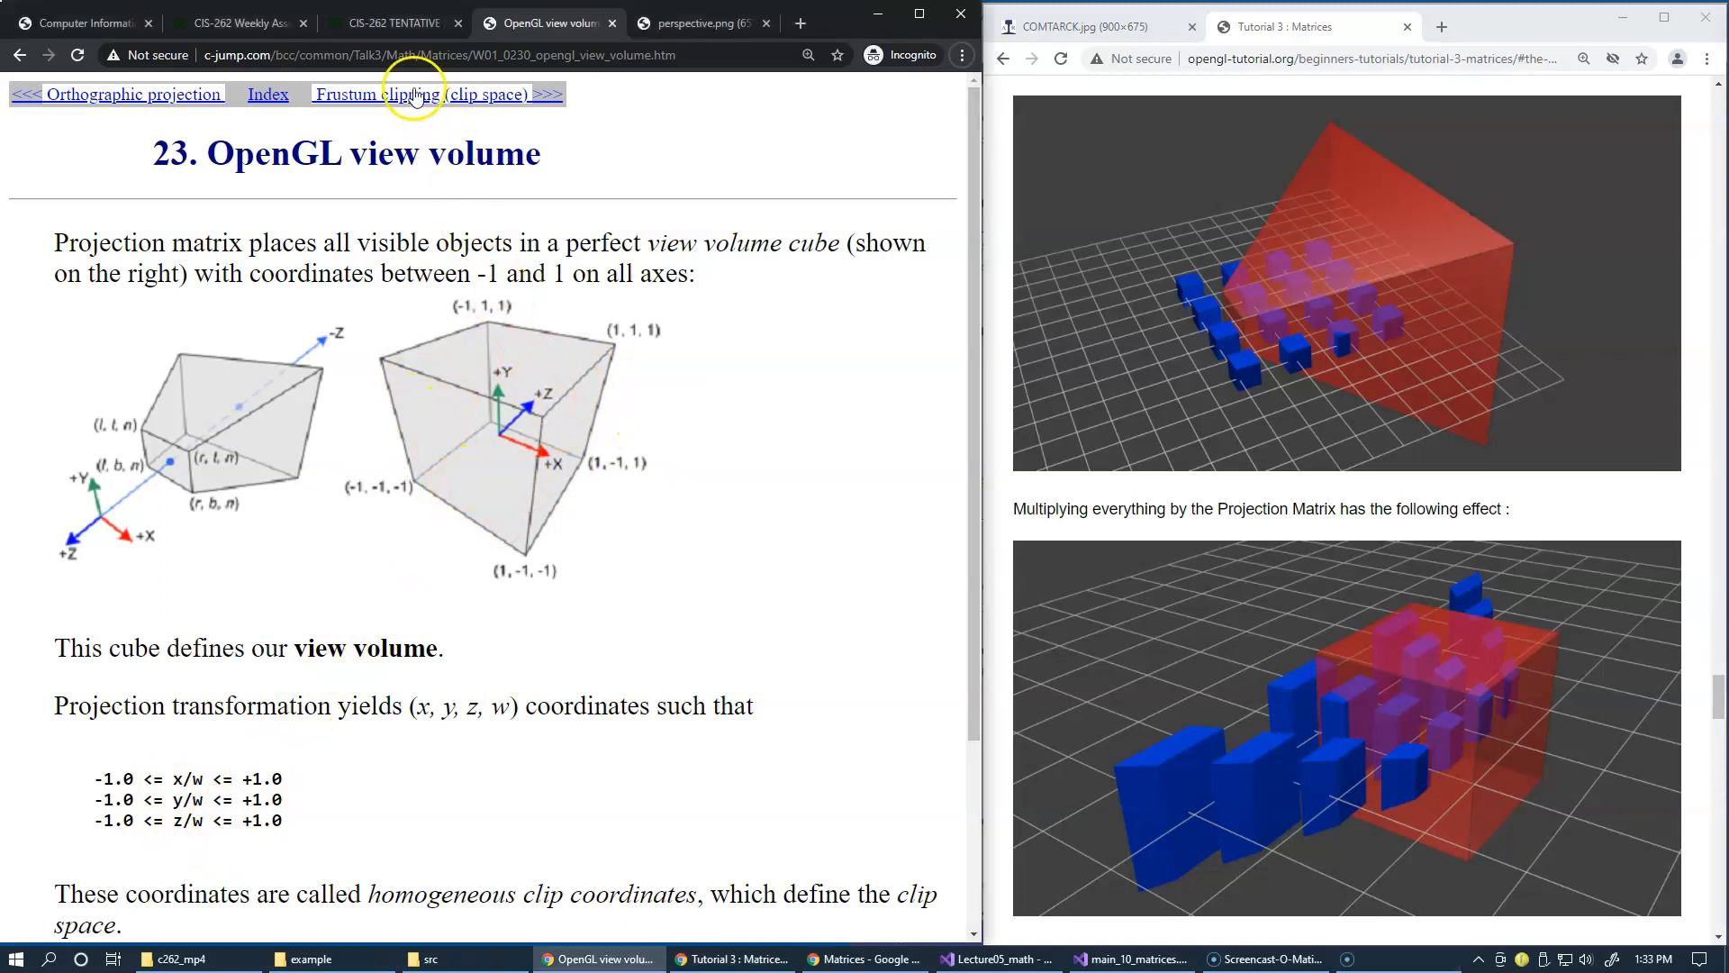
click(436, 94)
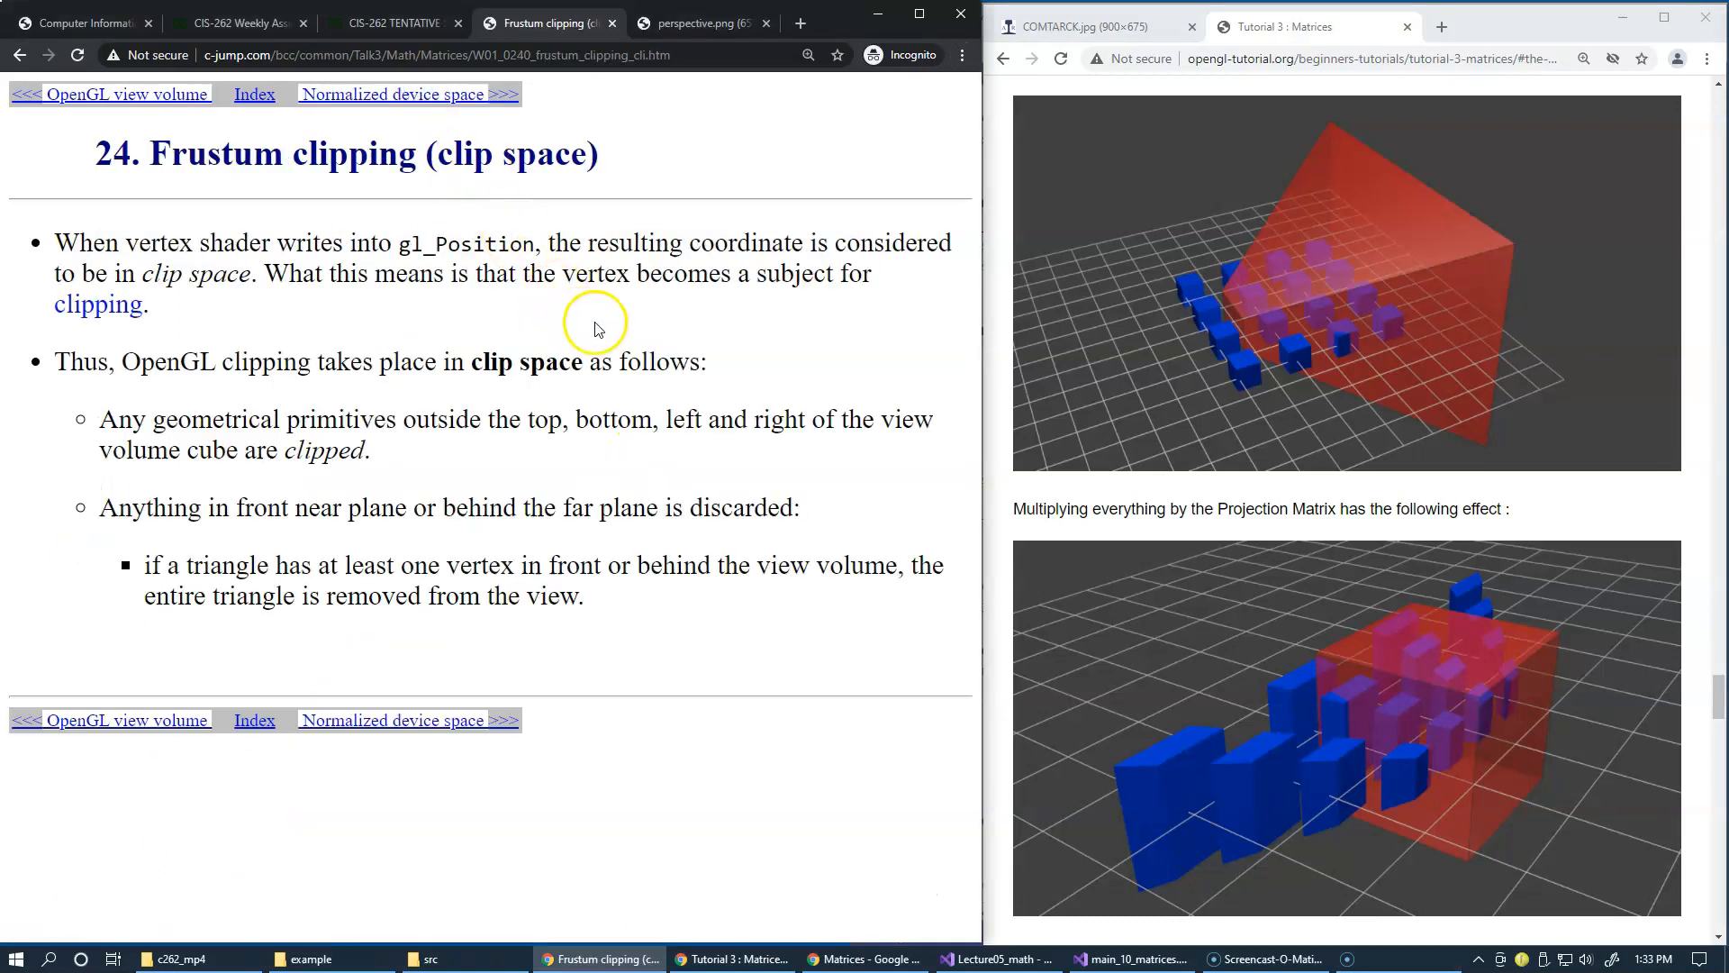
mouse_move(627, 337)
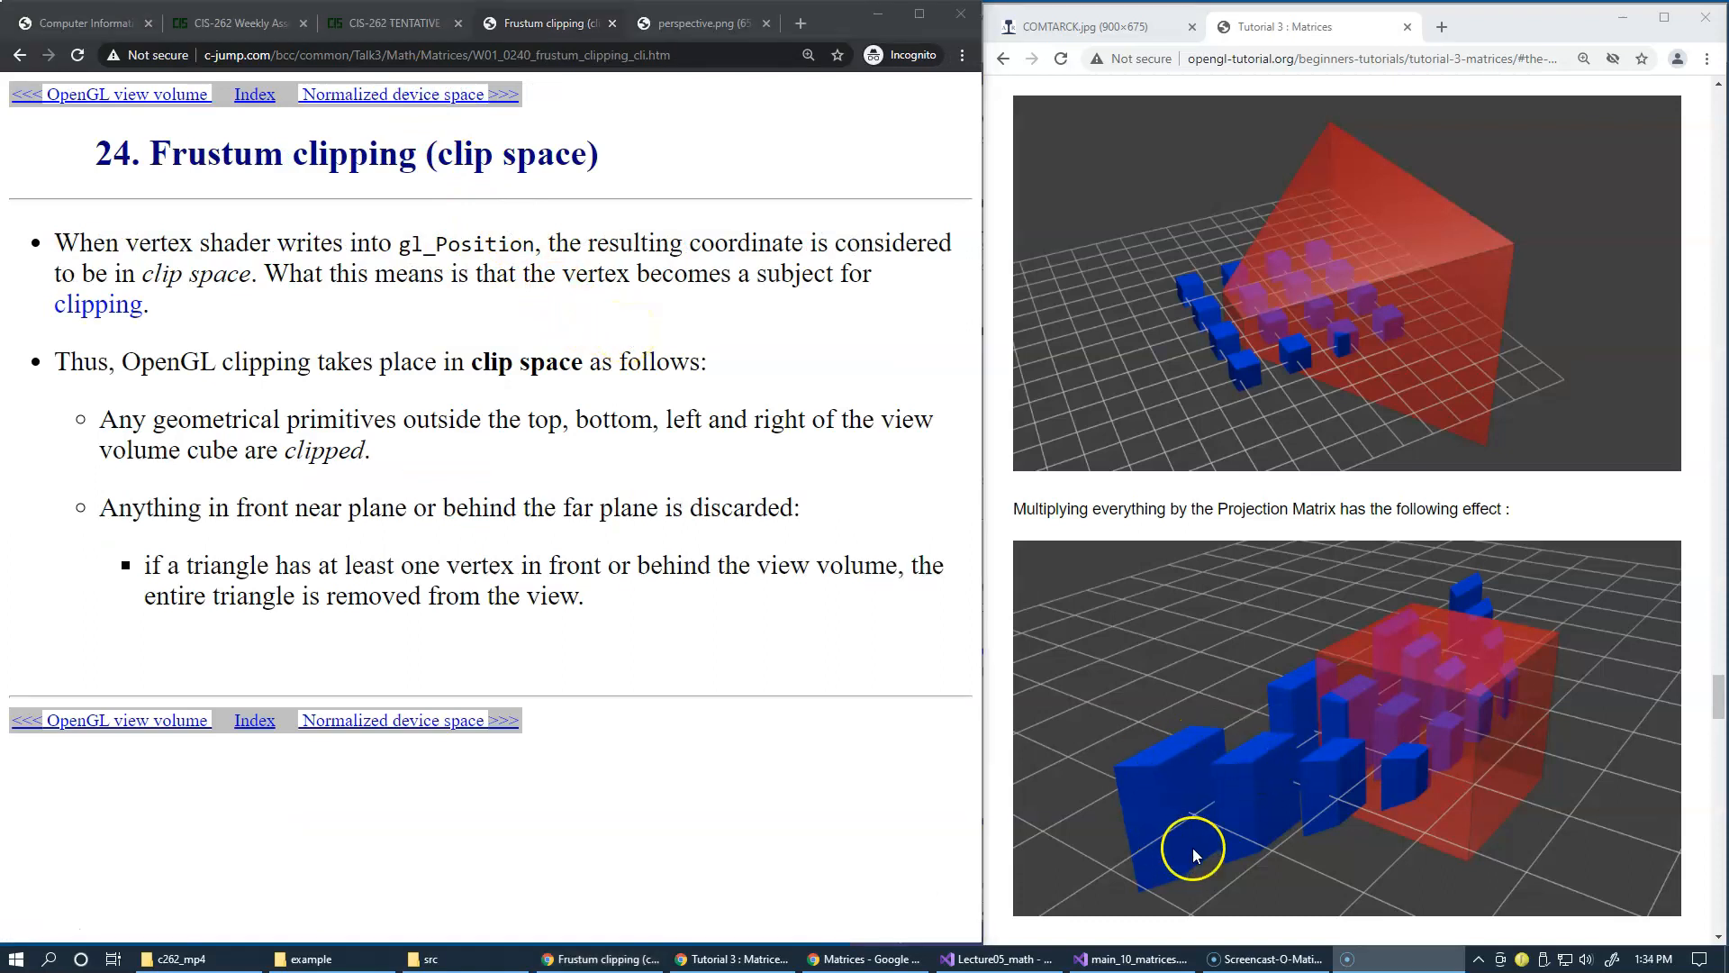
mouse_move(1351, 723)
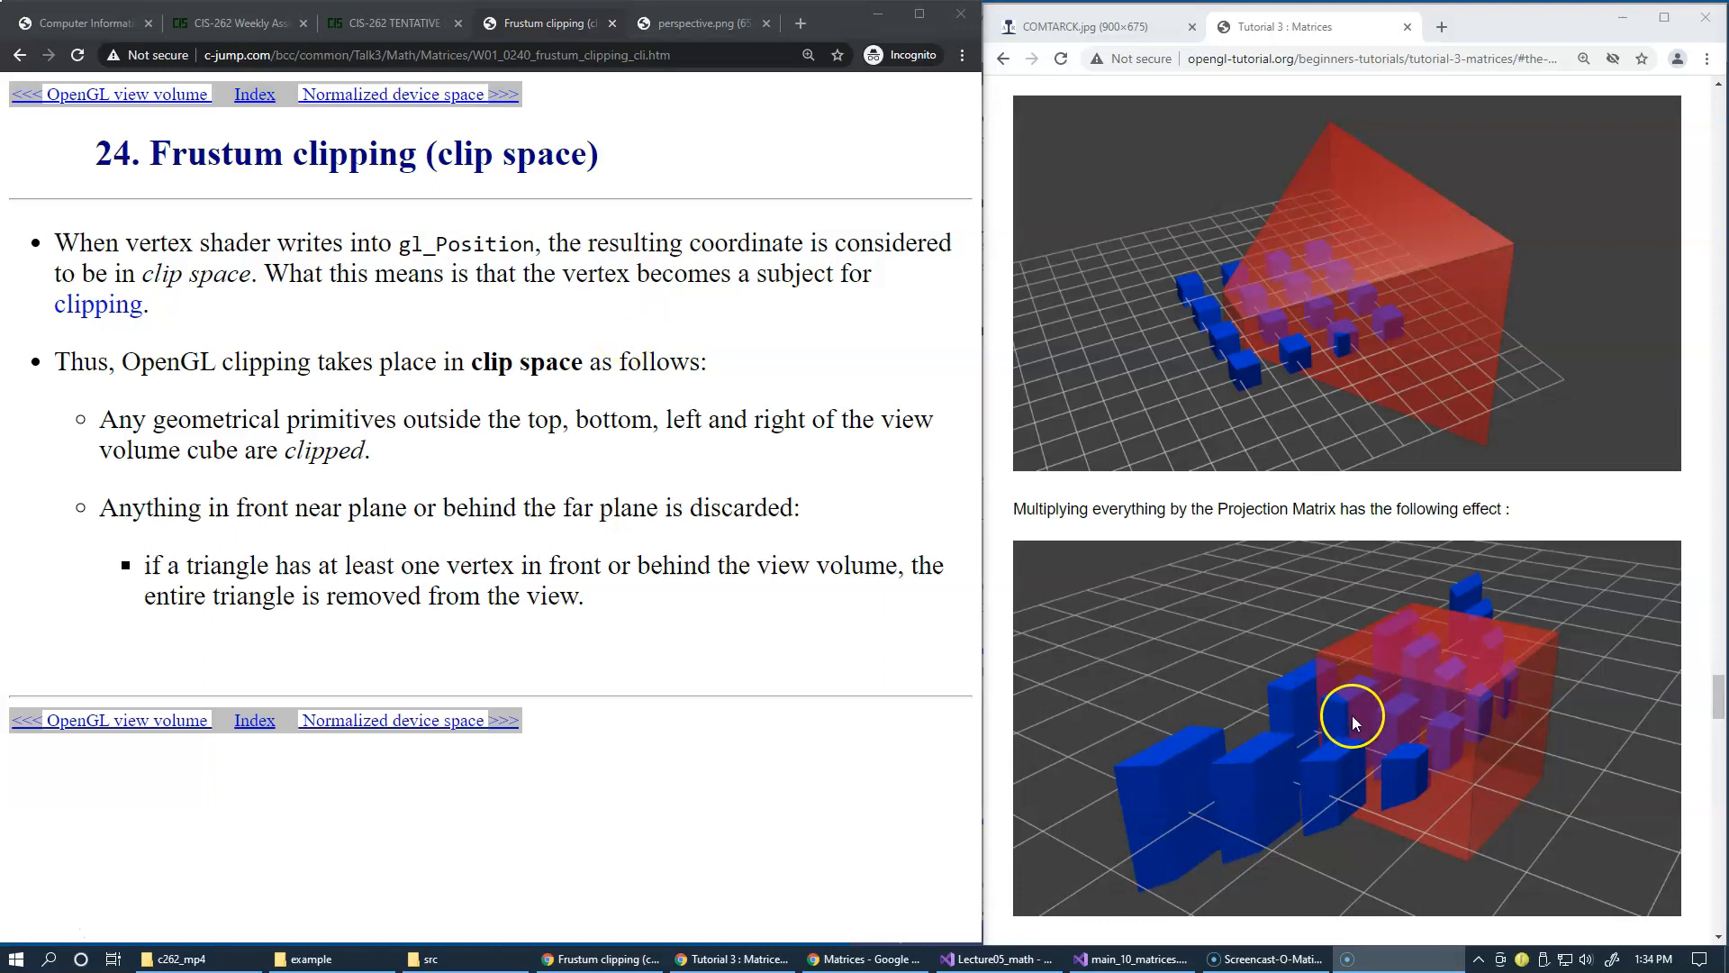
mouse_move(825, 527)
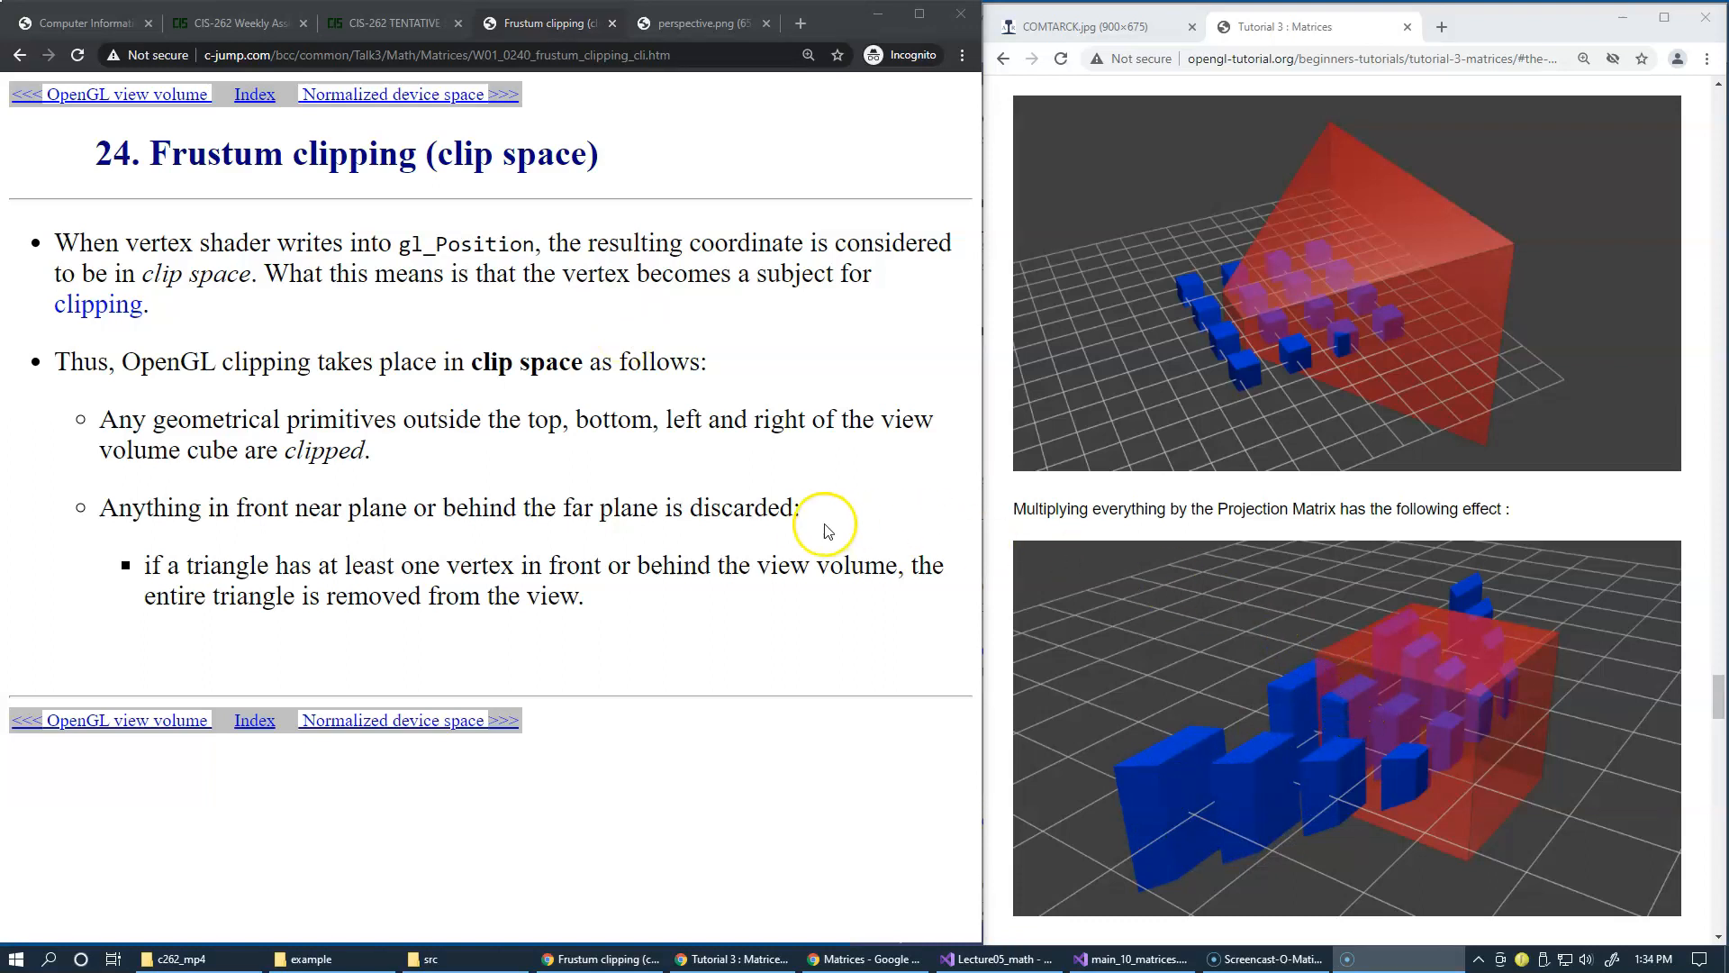
mouse_move(863, 528)
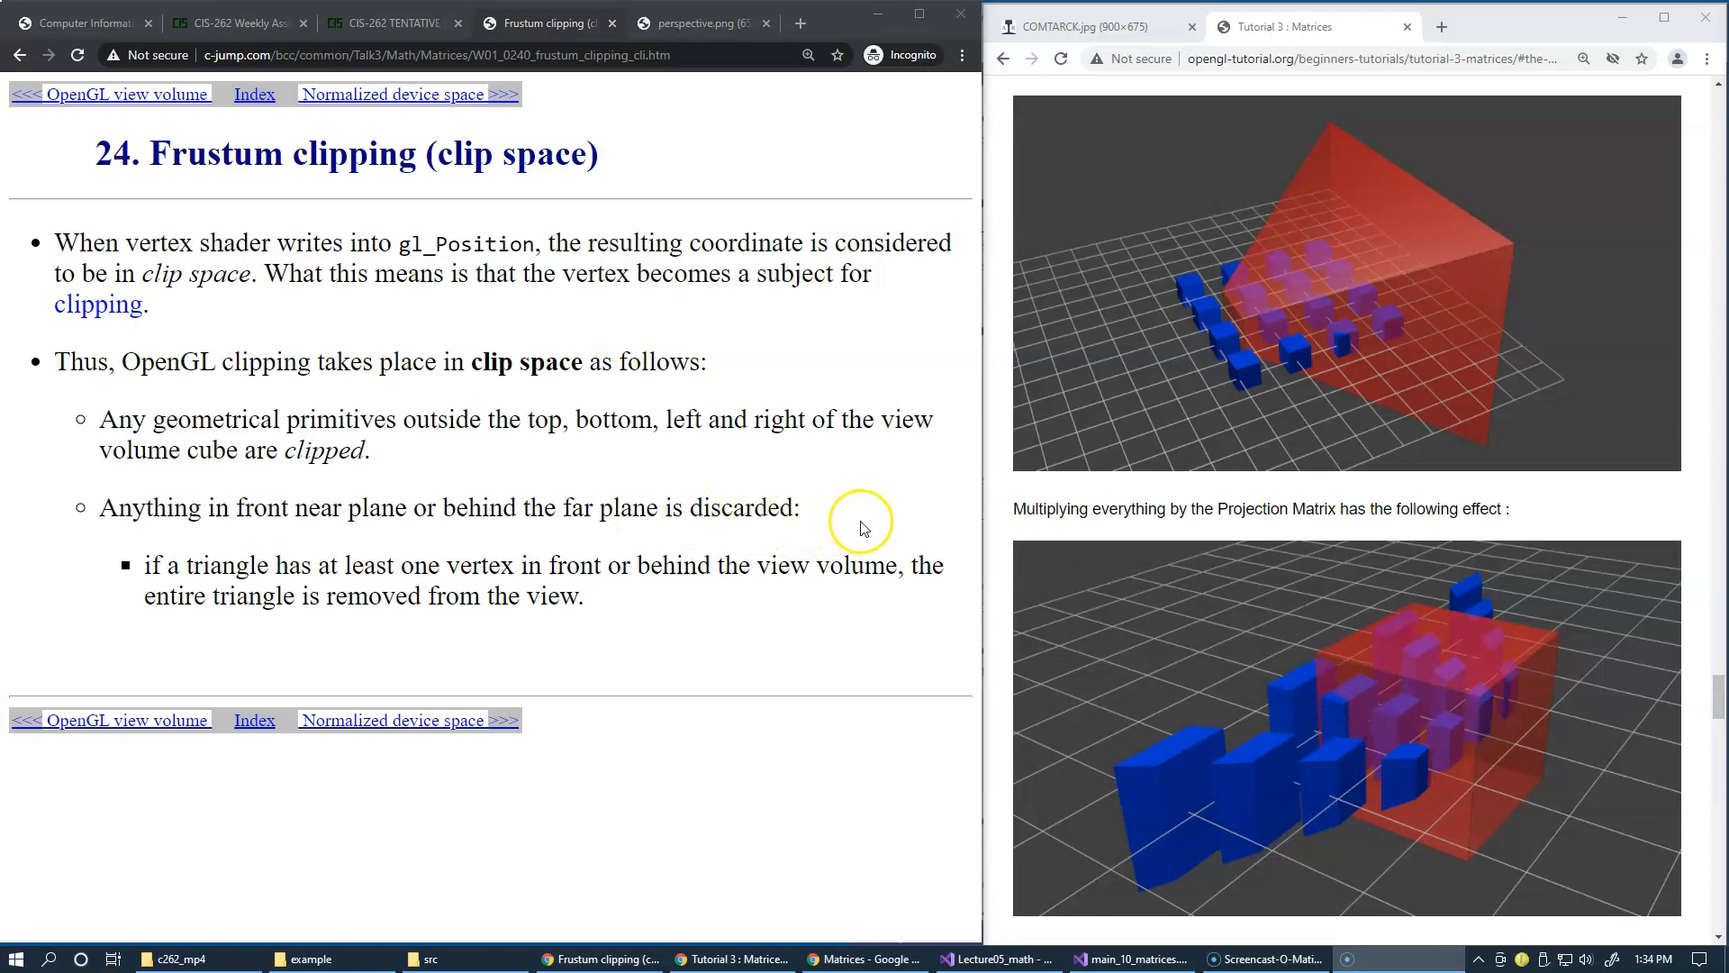
mouse_move(369, 104)
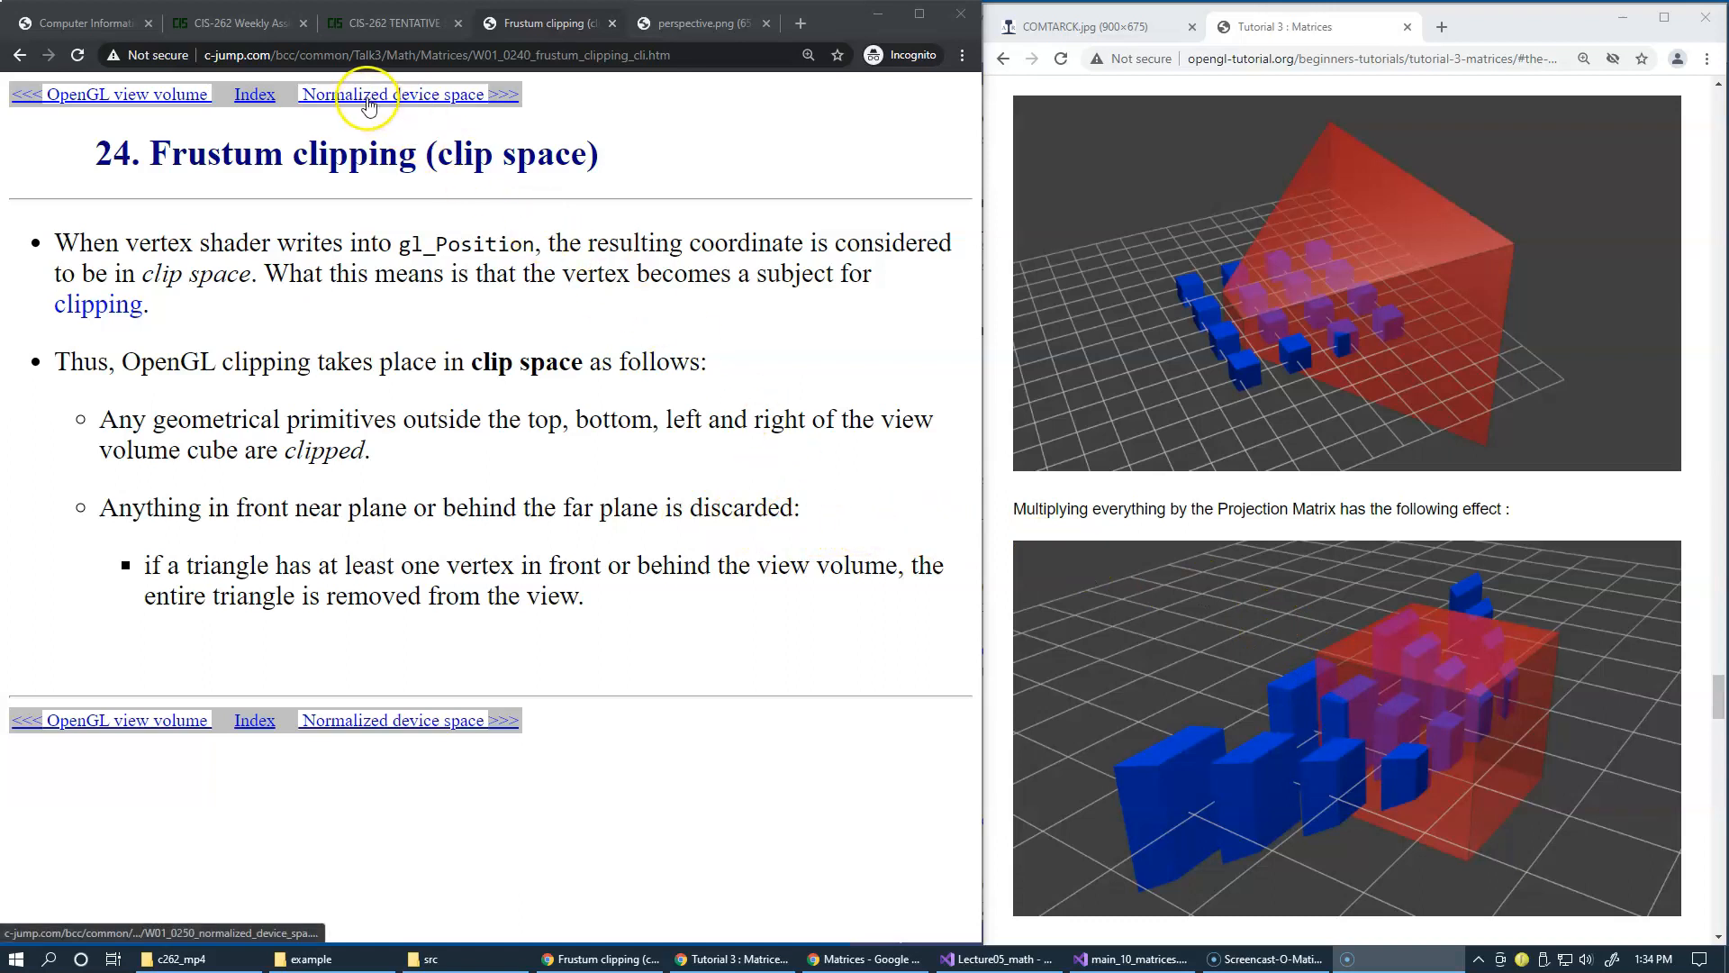
Step: Advance the lecture to the Normalized device space page on division by w
click(394, 94)
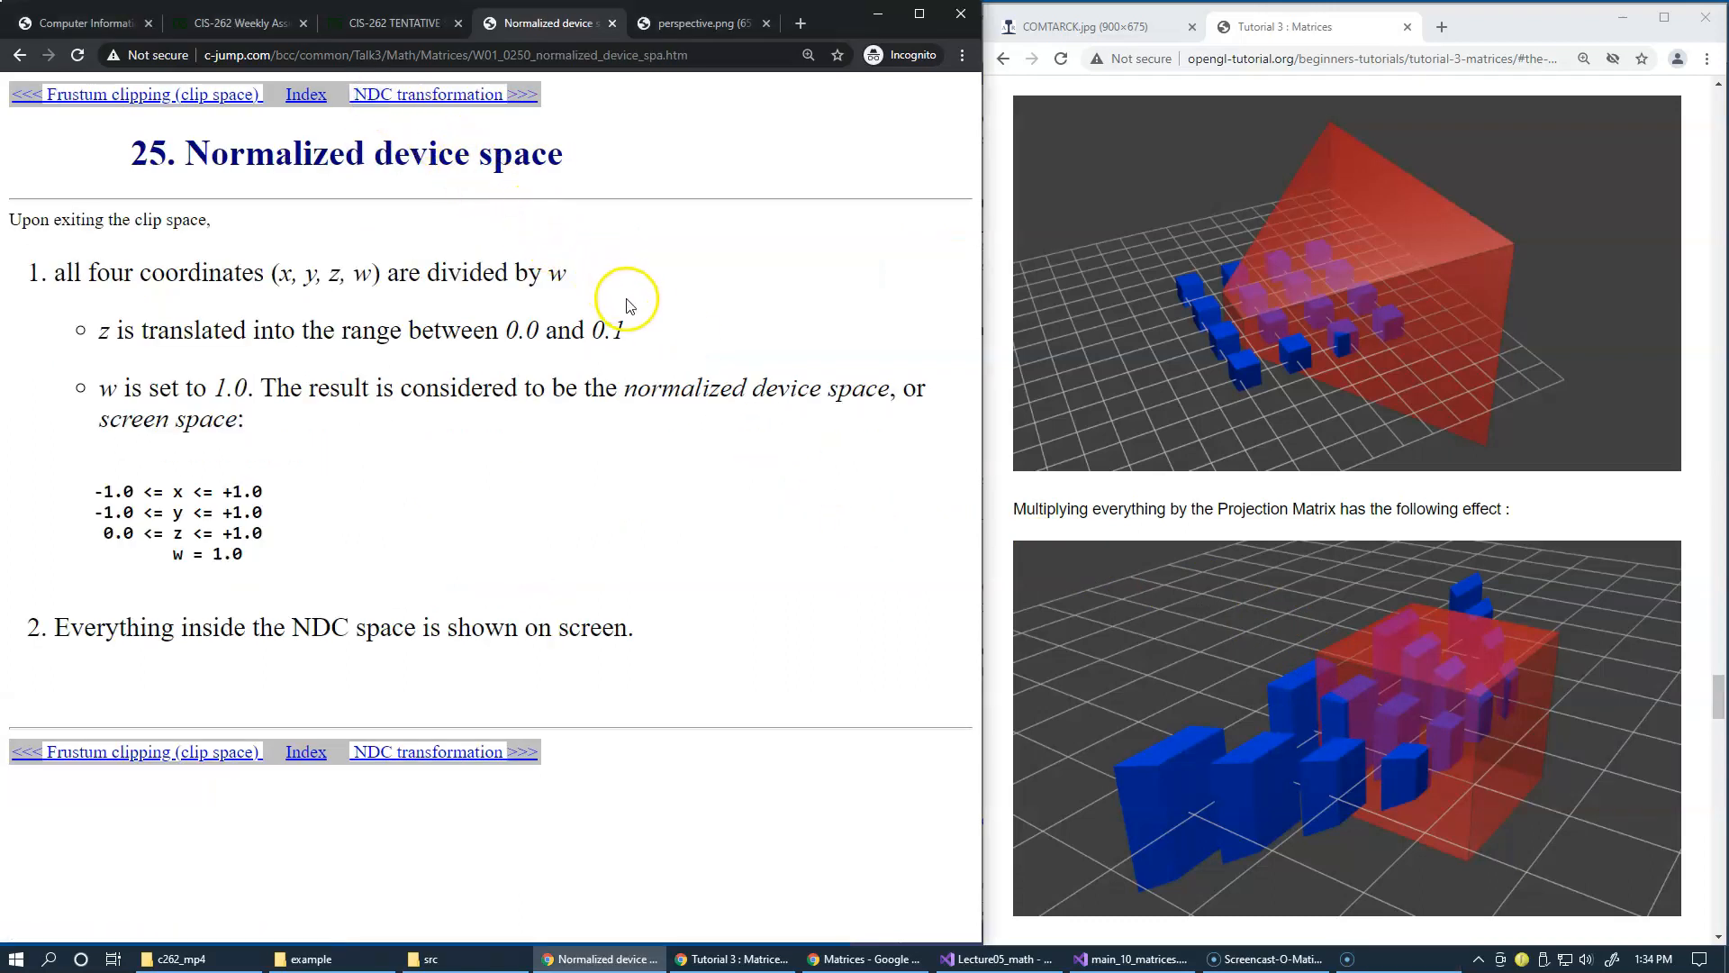
mouse_move(681, 380)
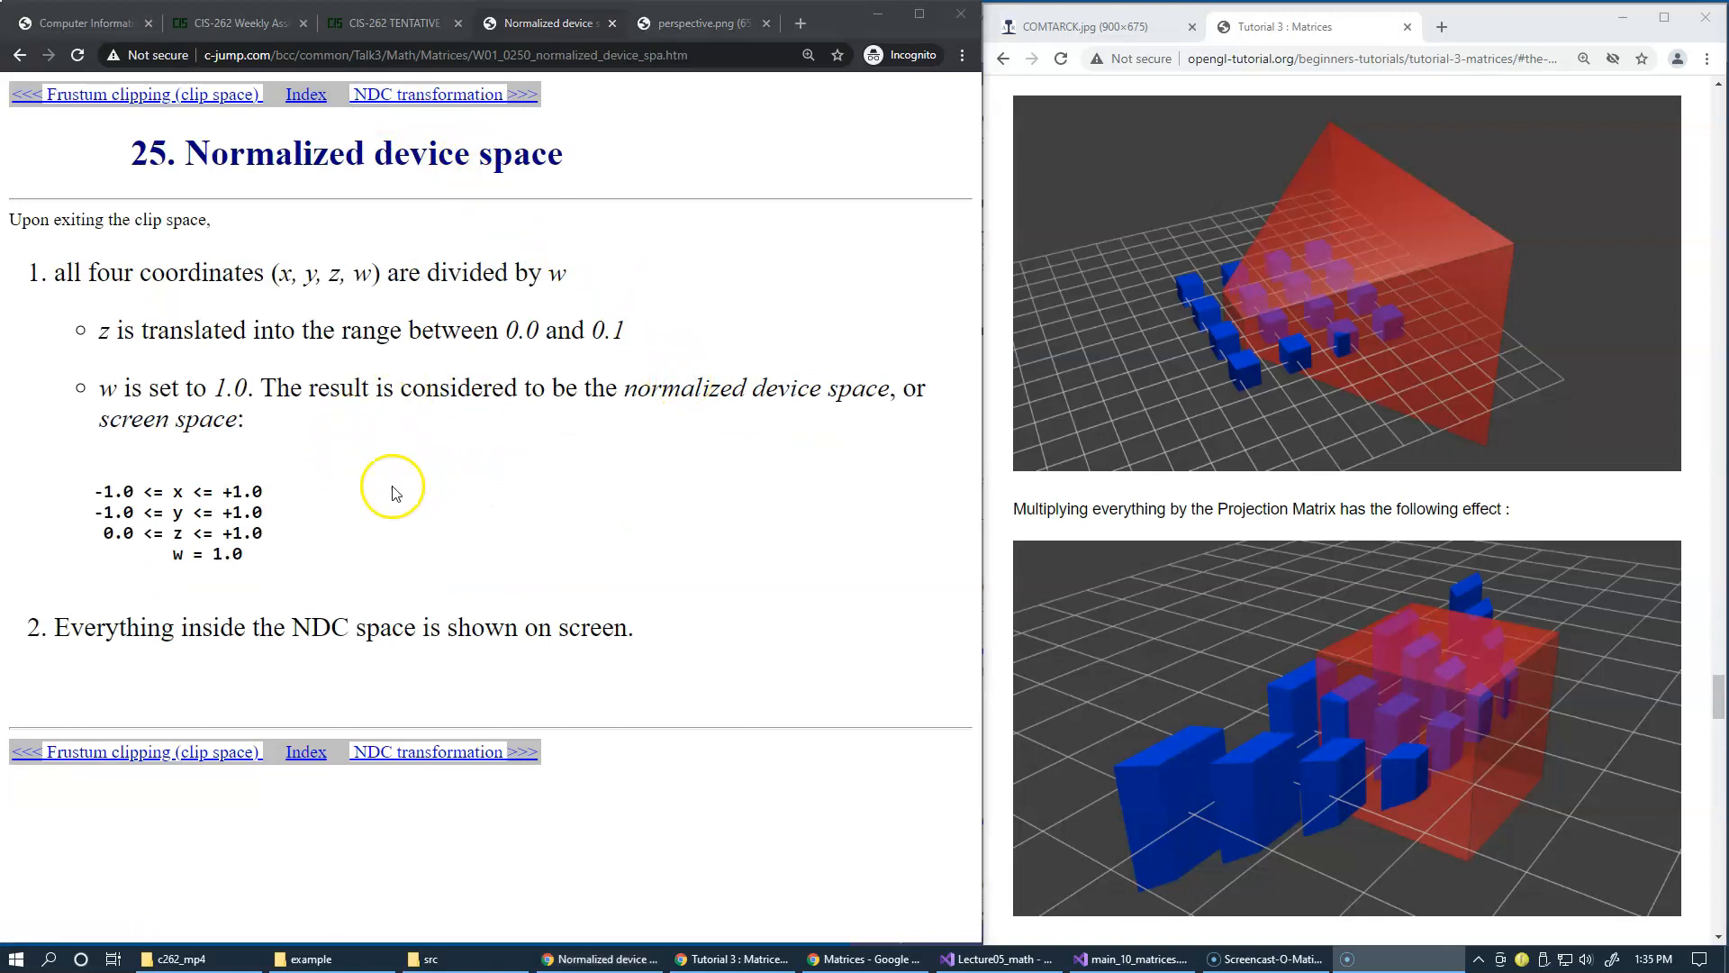
mouse_move(1389, 603)
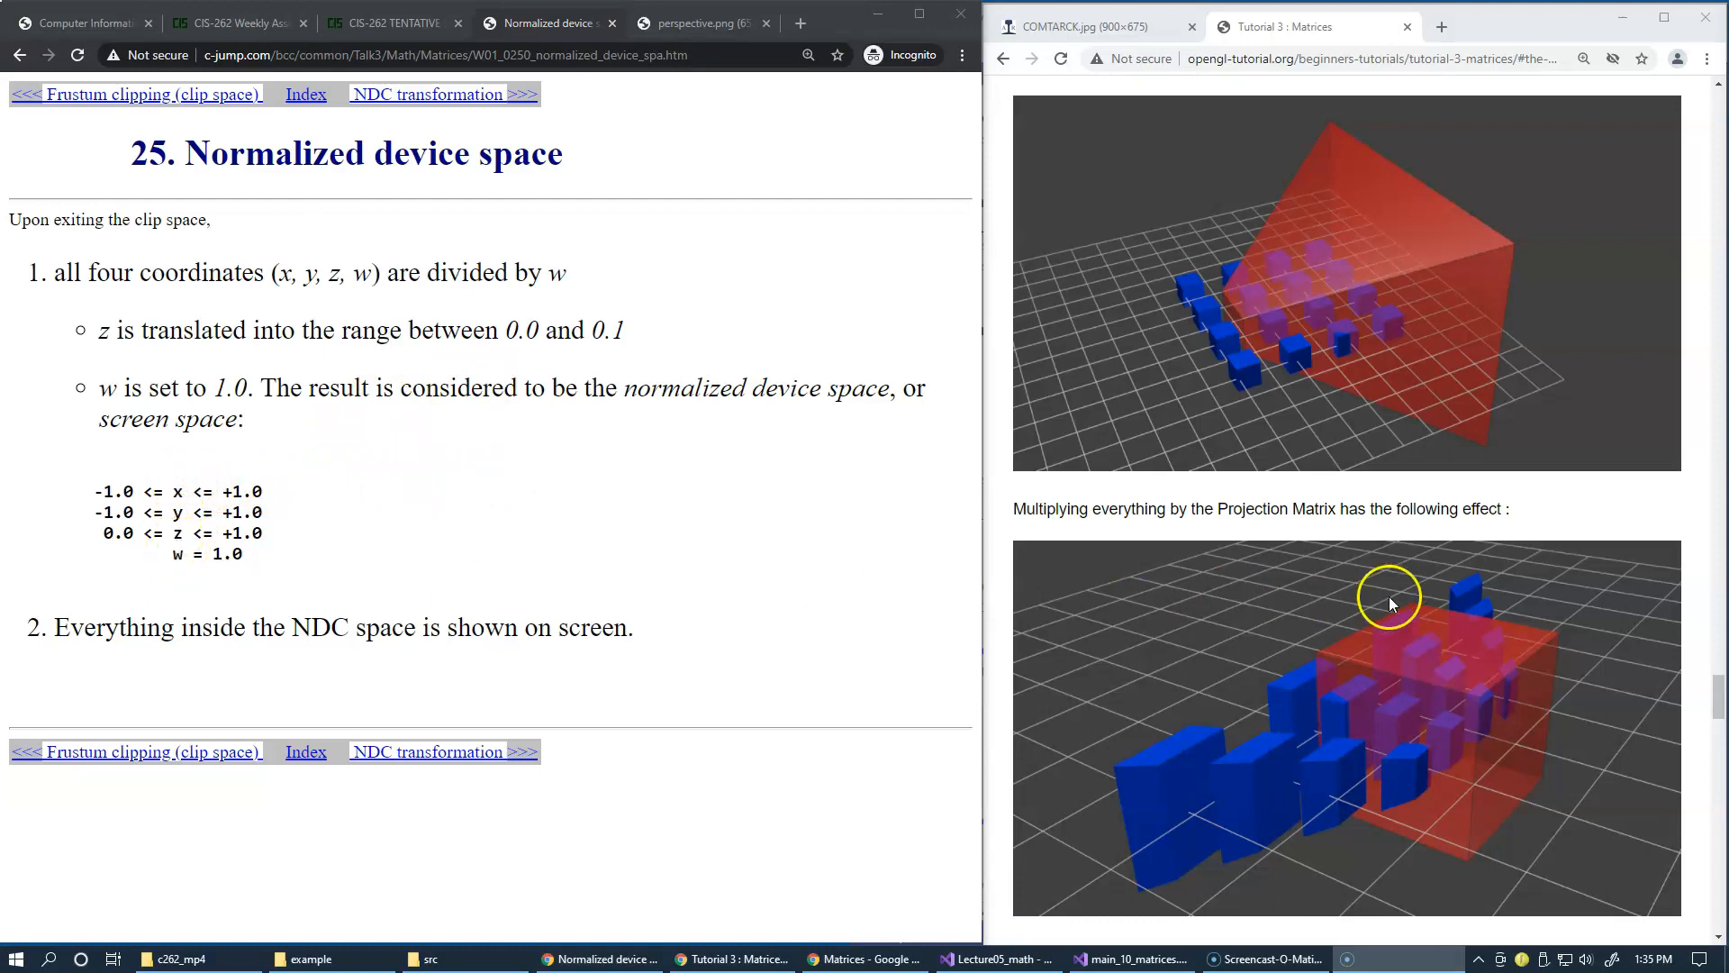
mouse_move(183, 591)
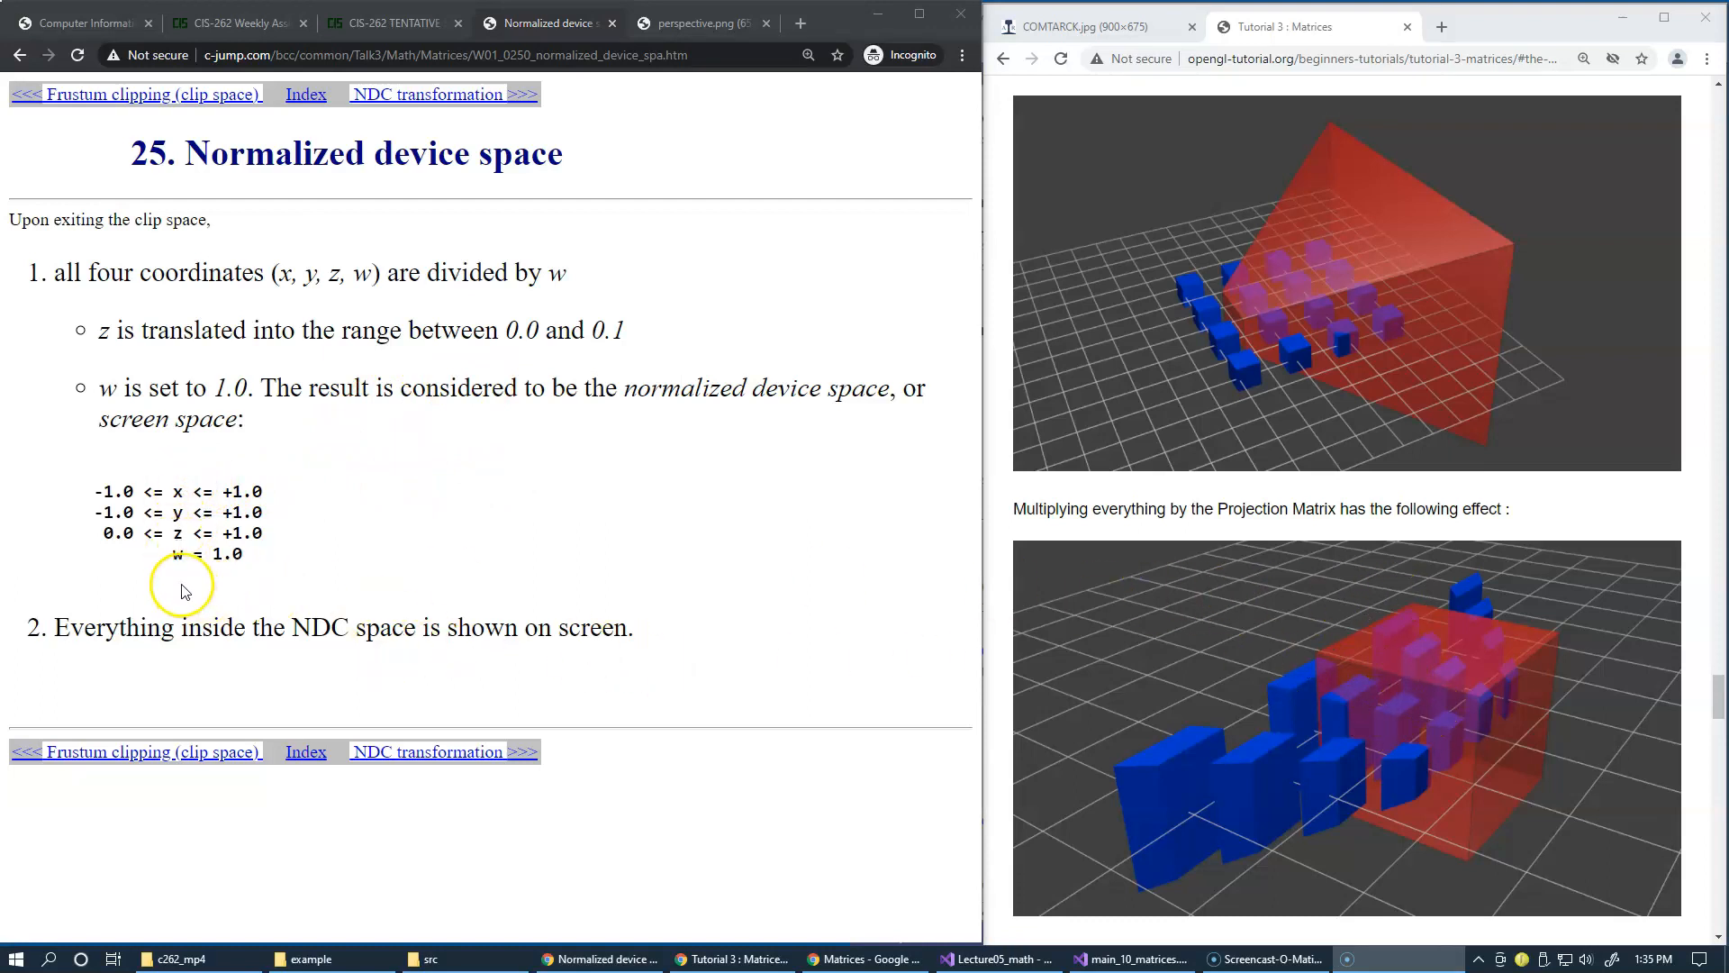
mouse_move(144, 584)
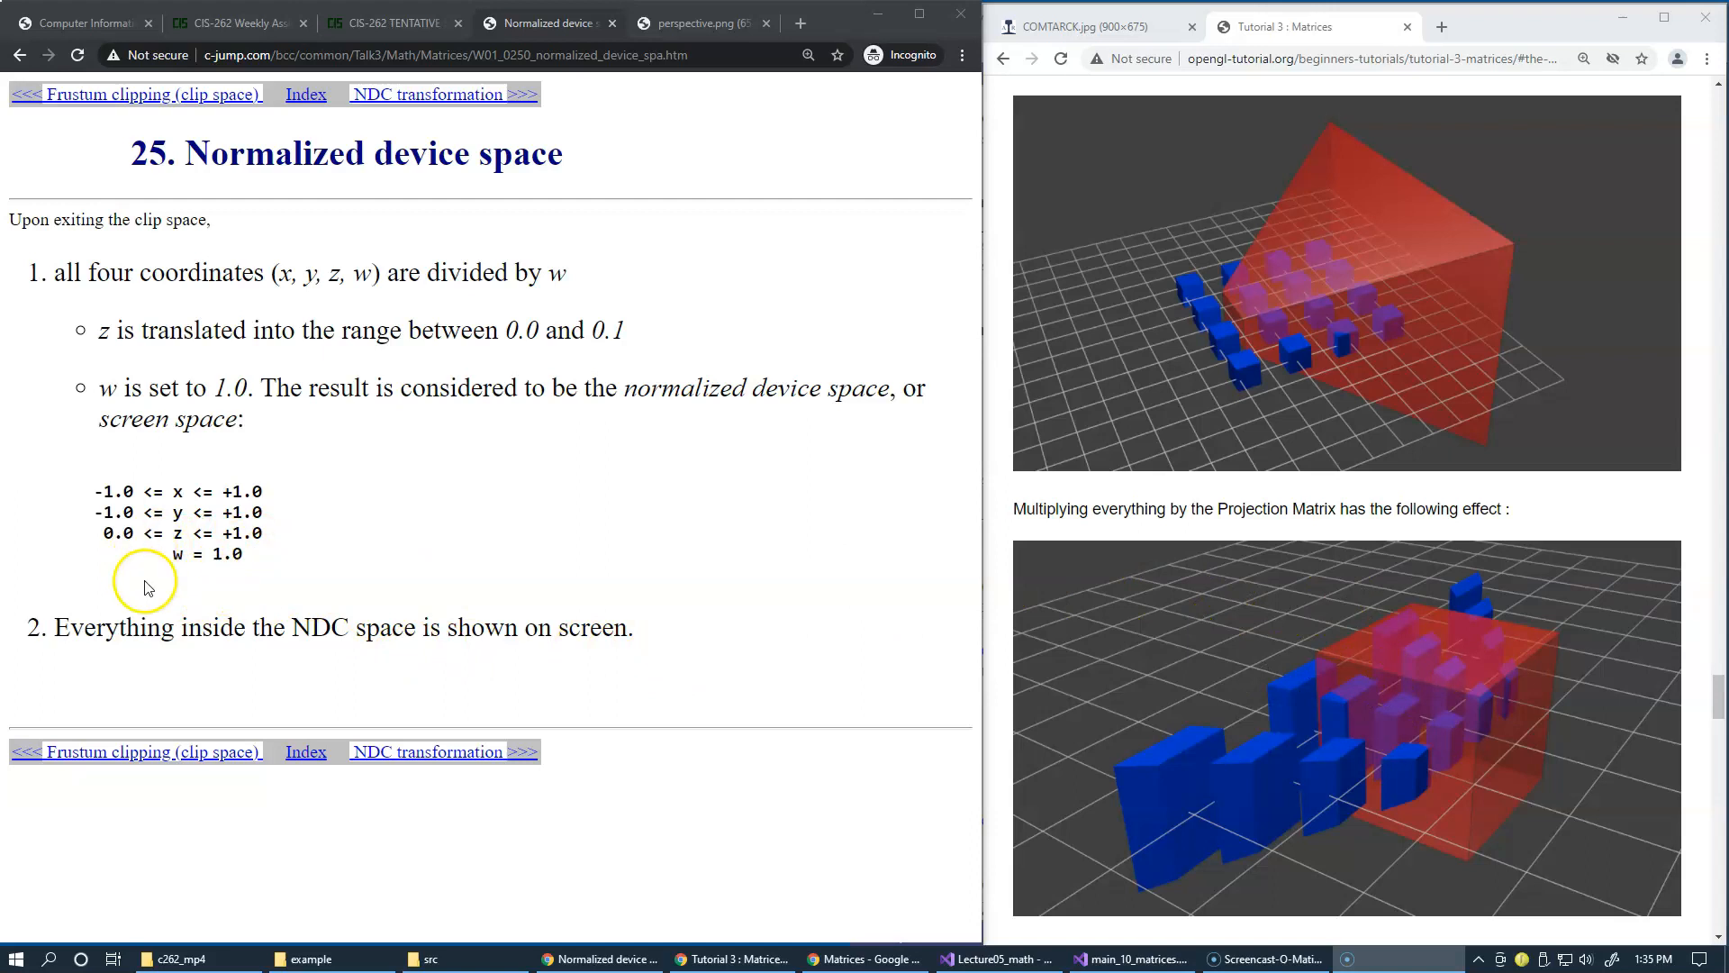
mouse_move(1181, 582)
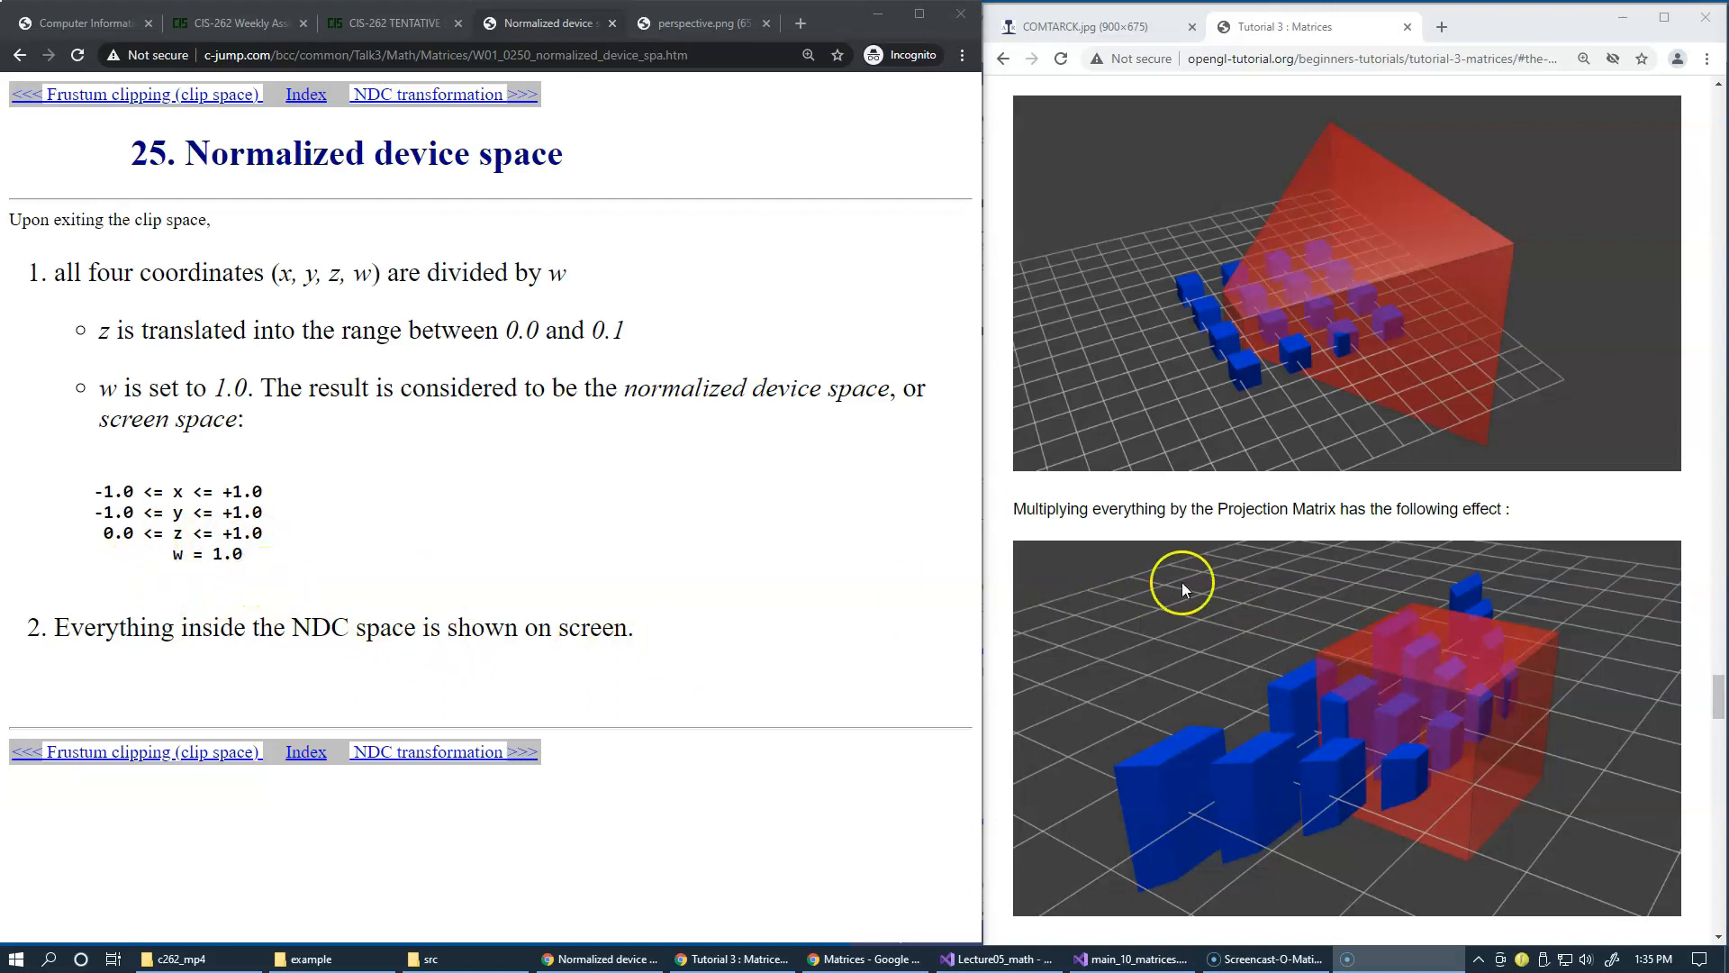
mouse_move(1466, 699)
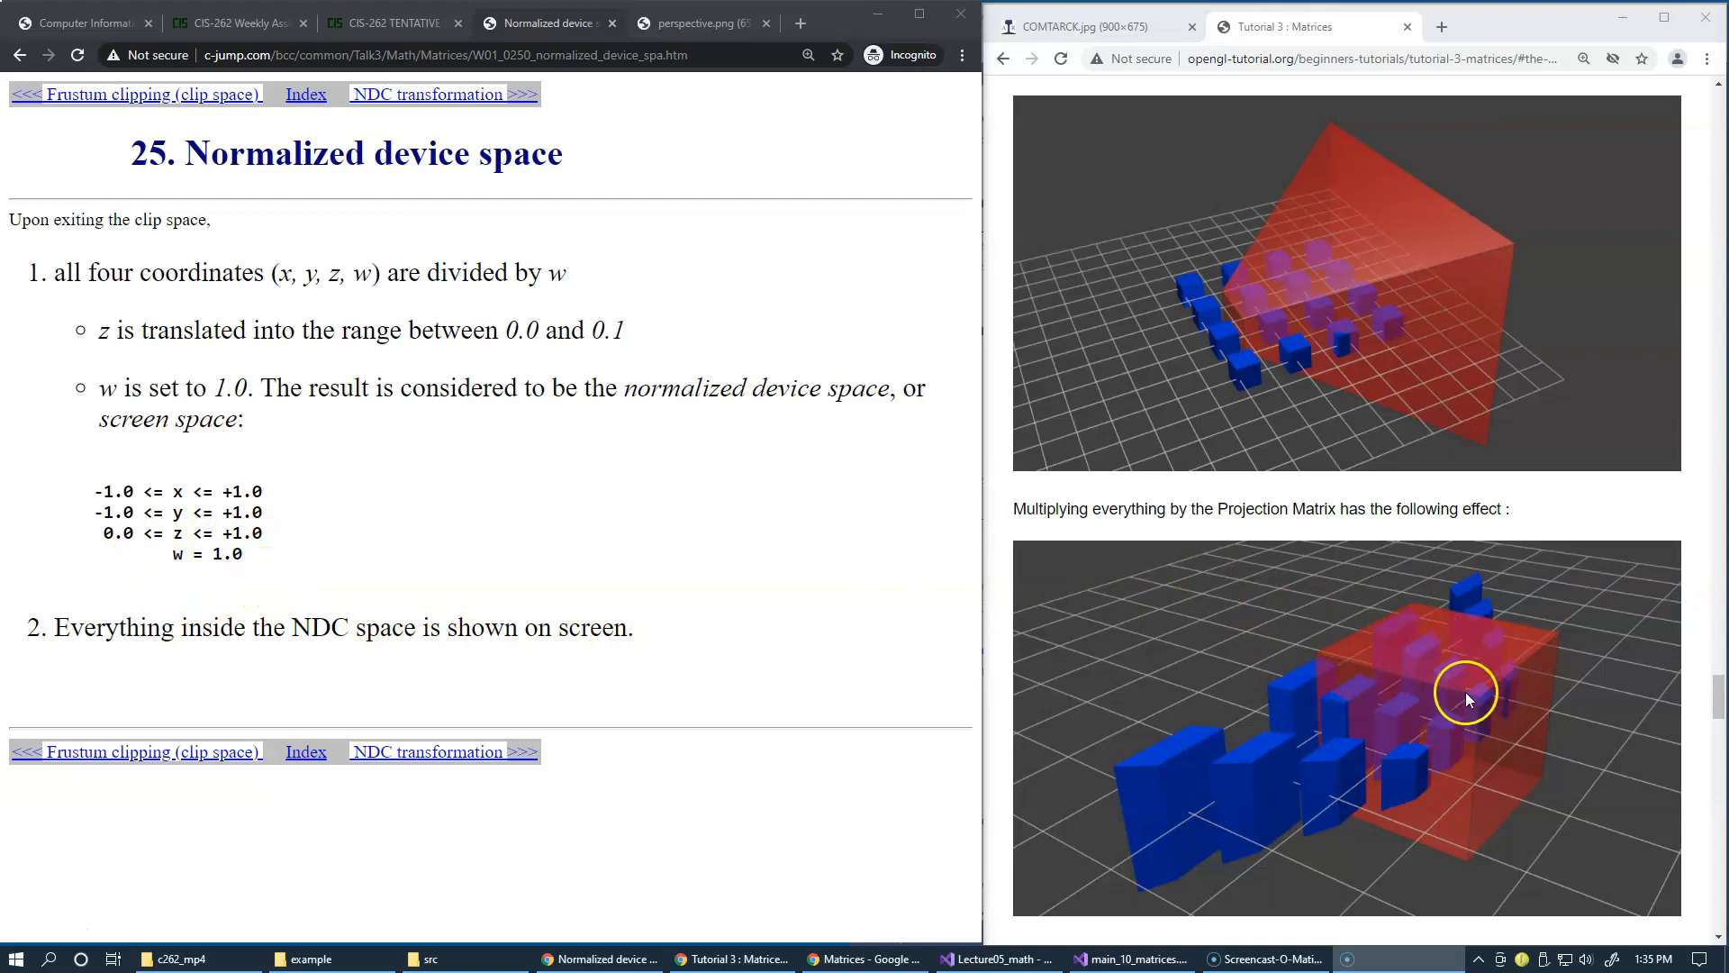
mouse_move(794, 518)
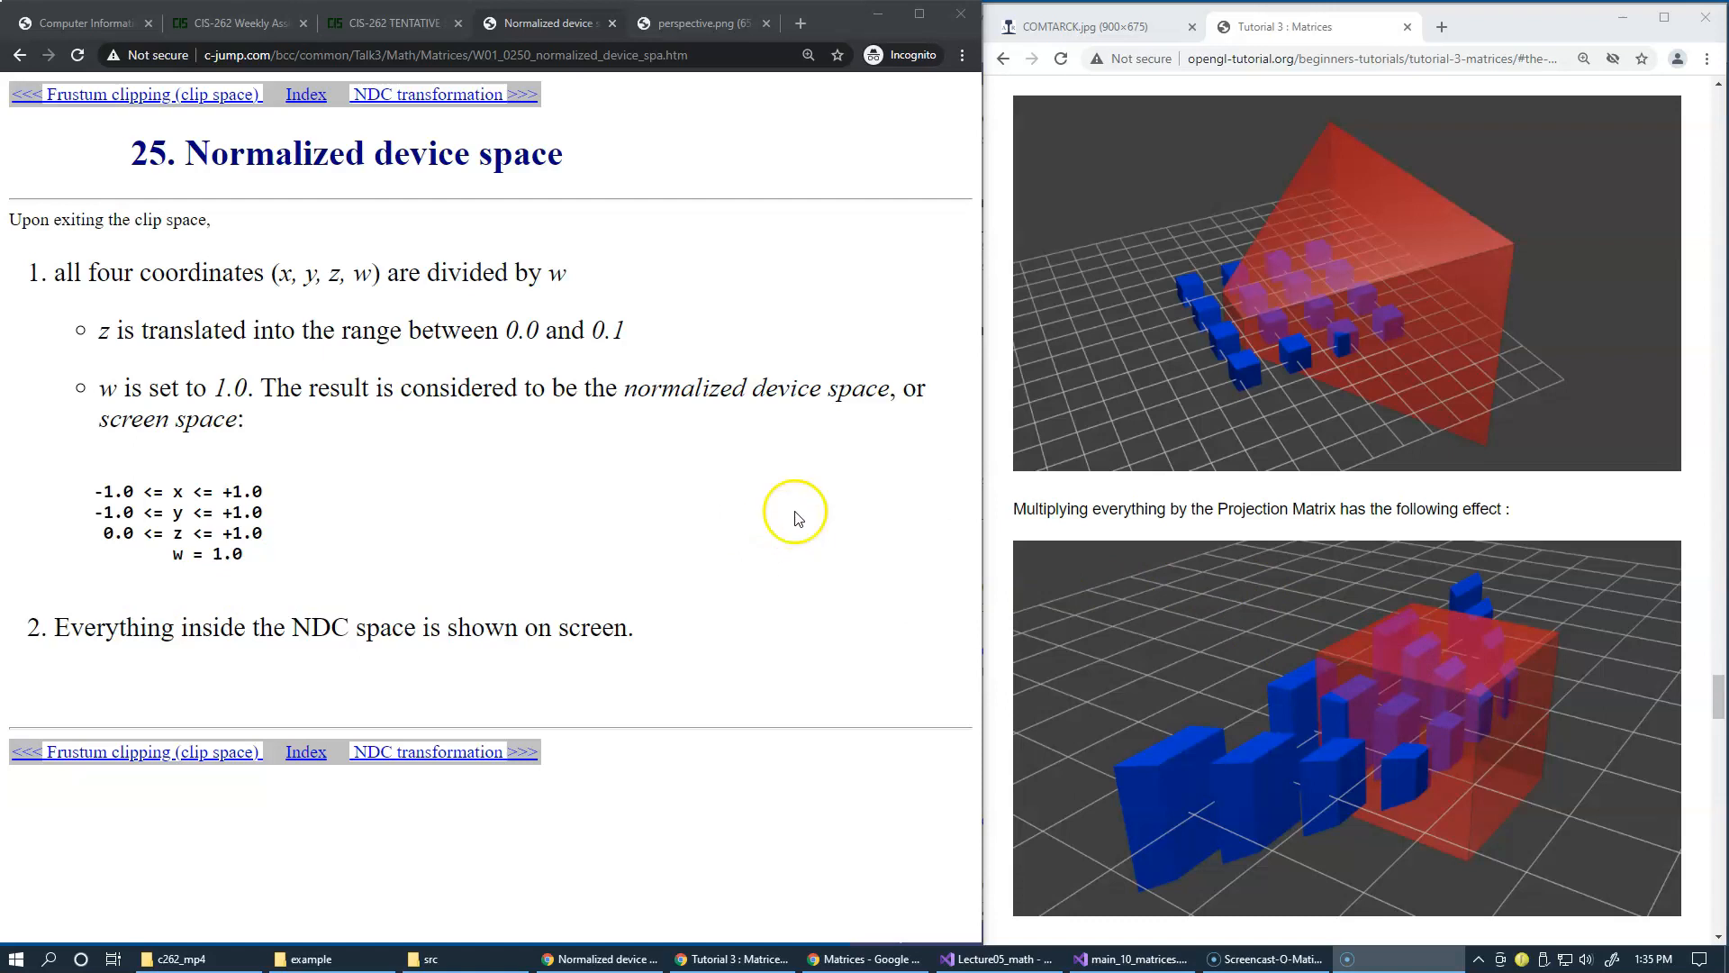
Step: Advance the lecture to slide 26, NDC transformation
click(429, 93)
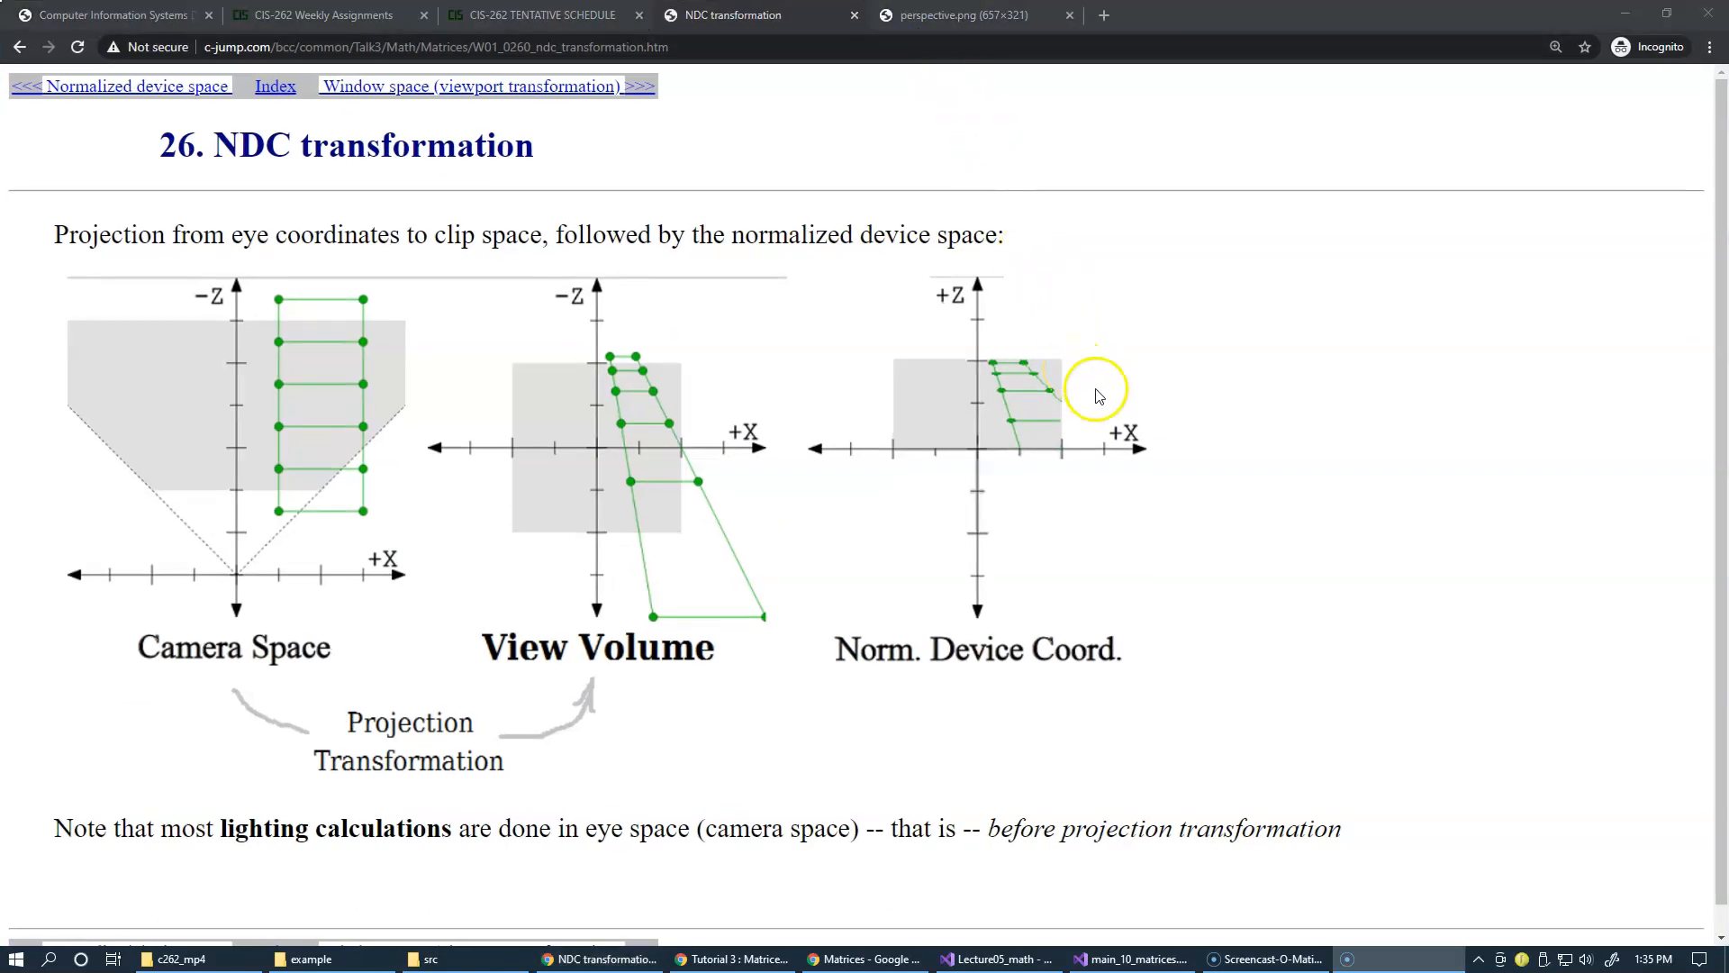
mouse_move(830, 474)
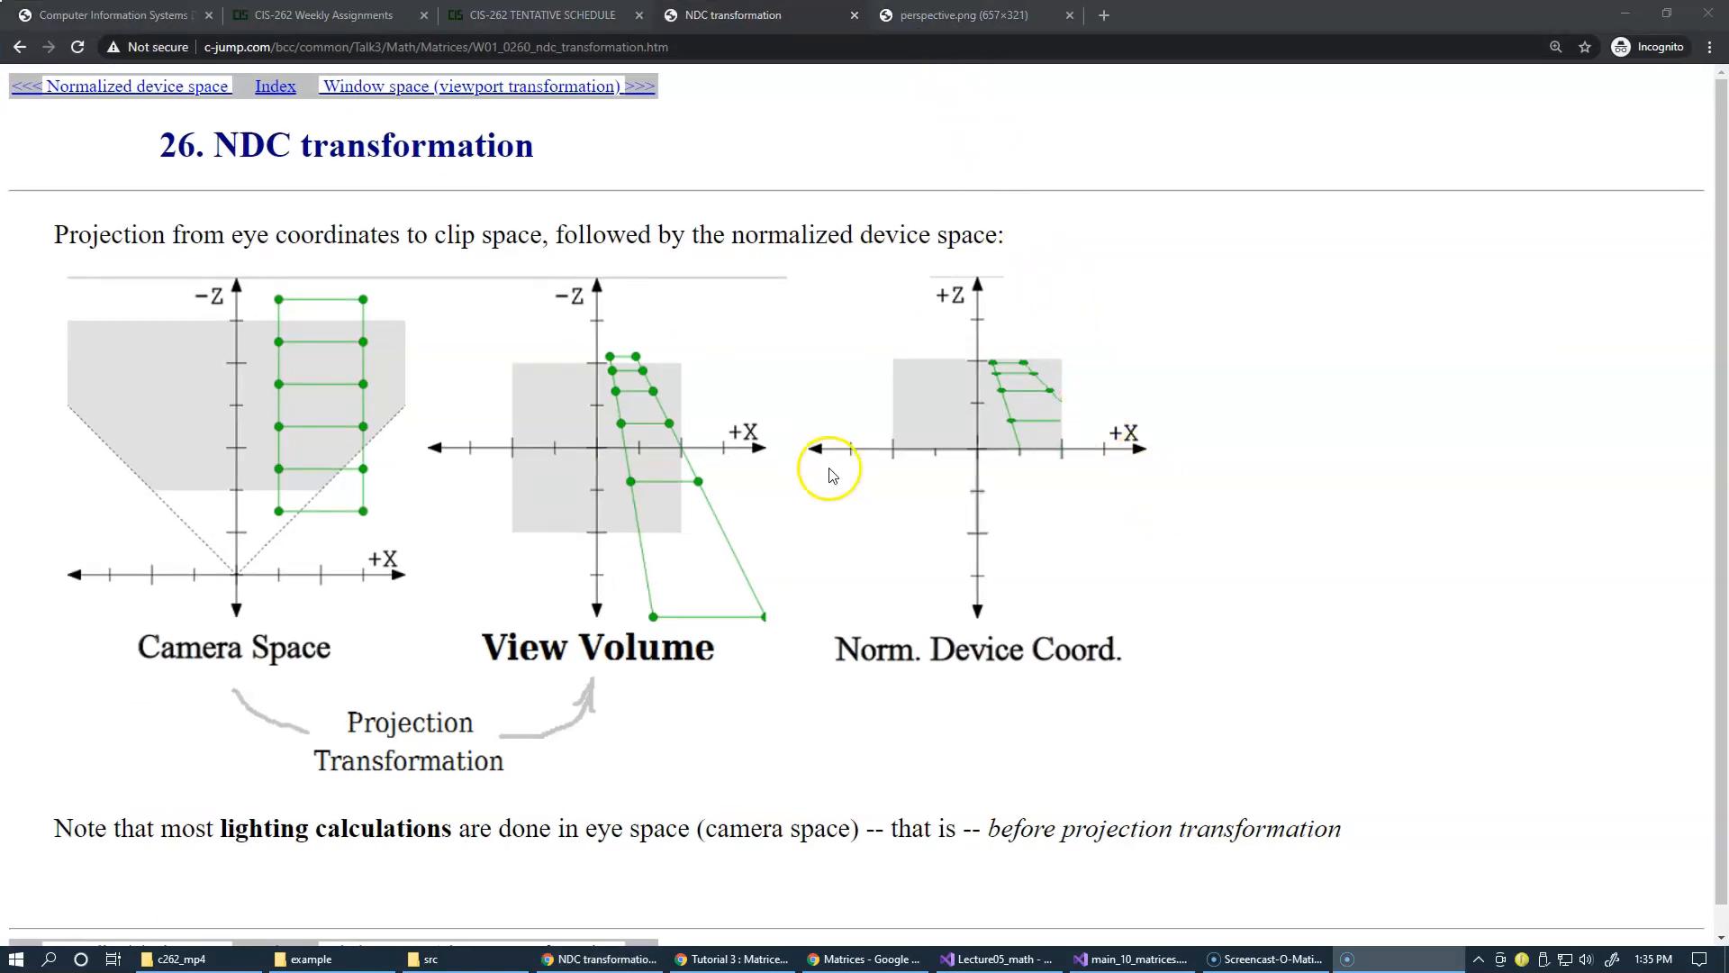
mouse_move(982, 567)
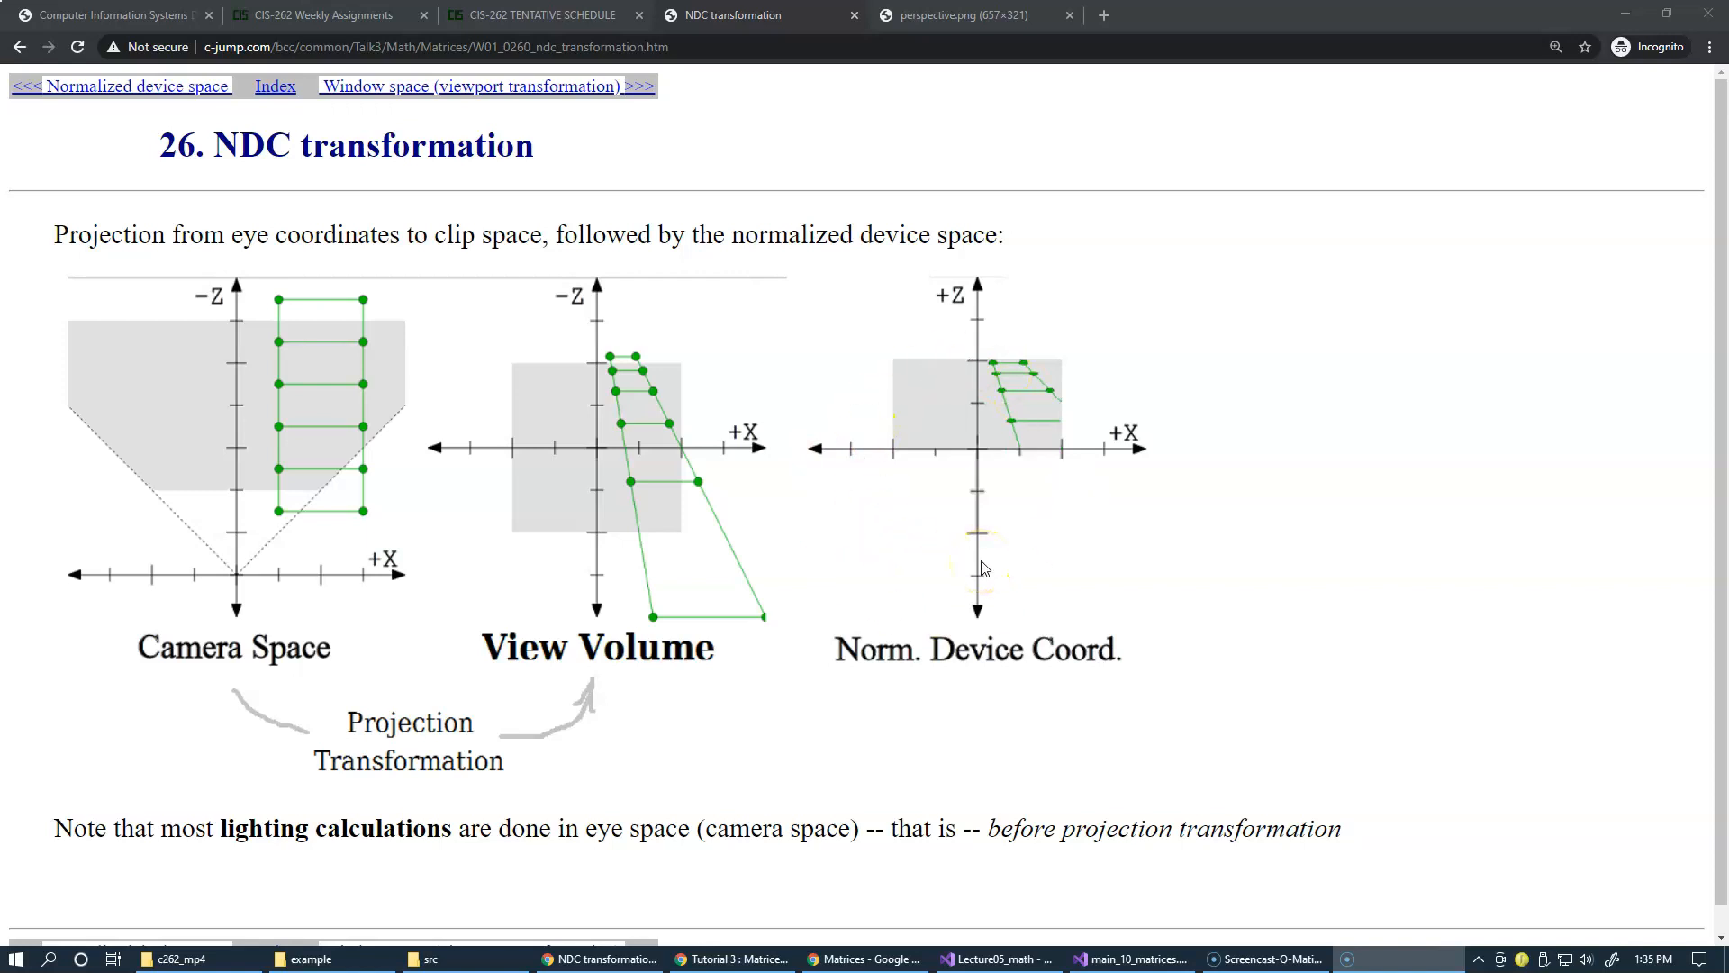
mouse_move(722, 958)
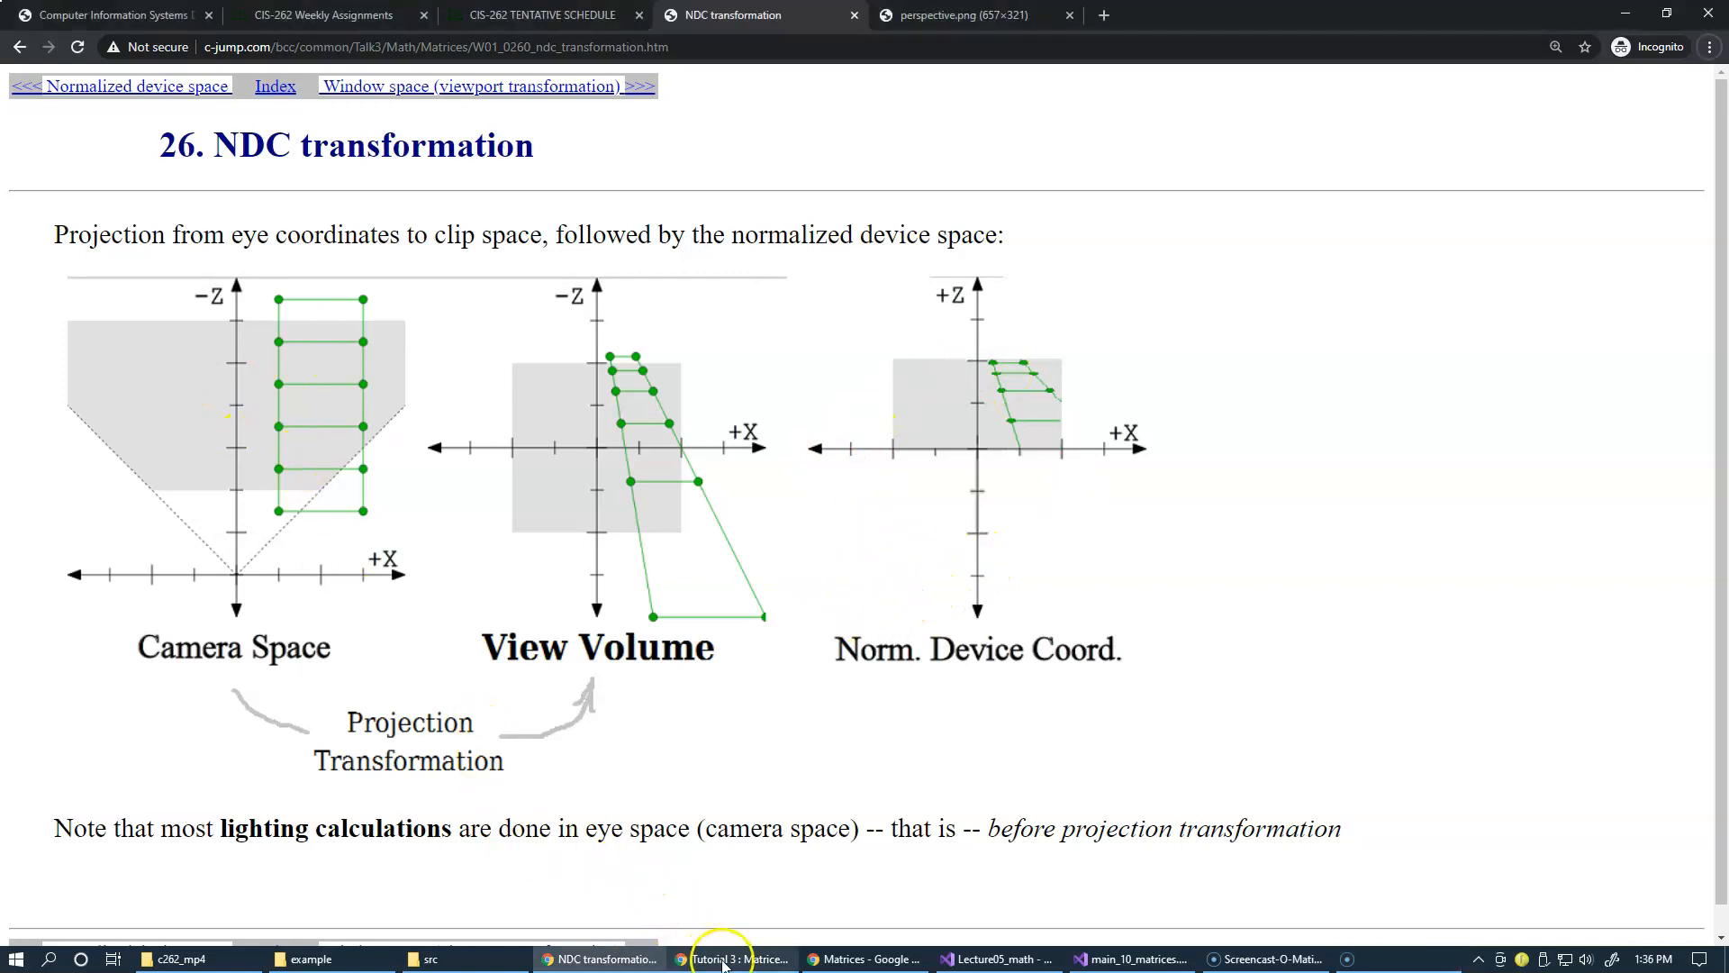
Step: Bring the opengl-tutorial Tutorial 3: Matrices projection images back in front
click(723, 959)
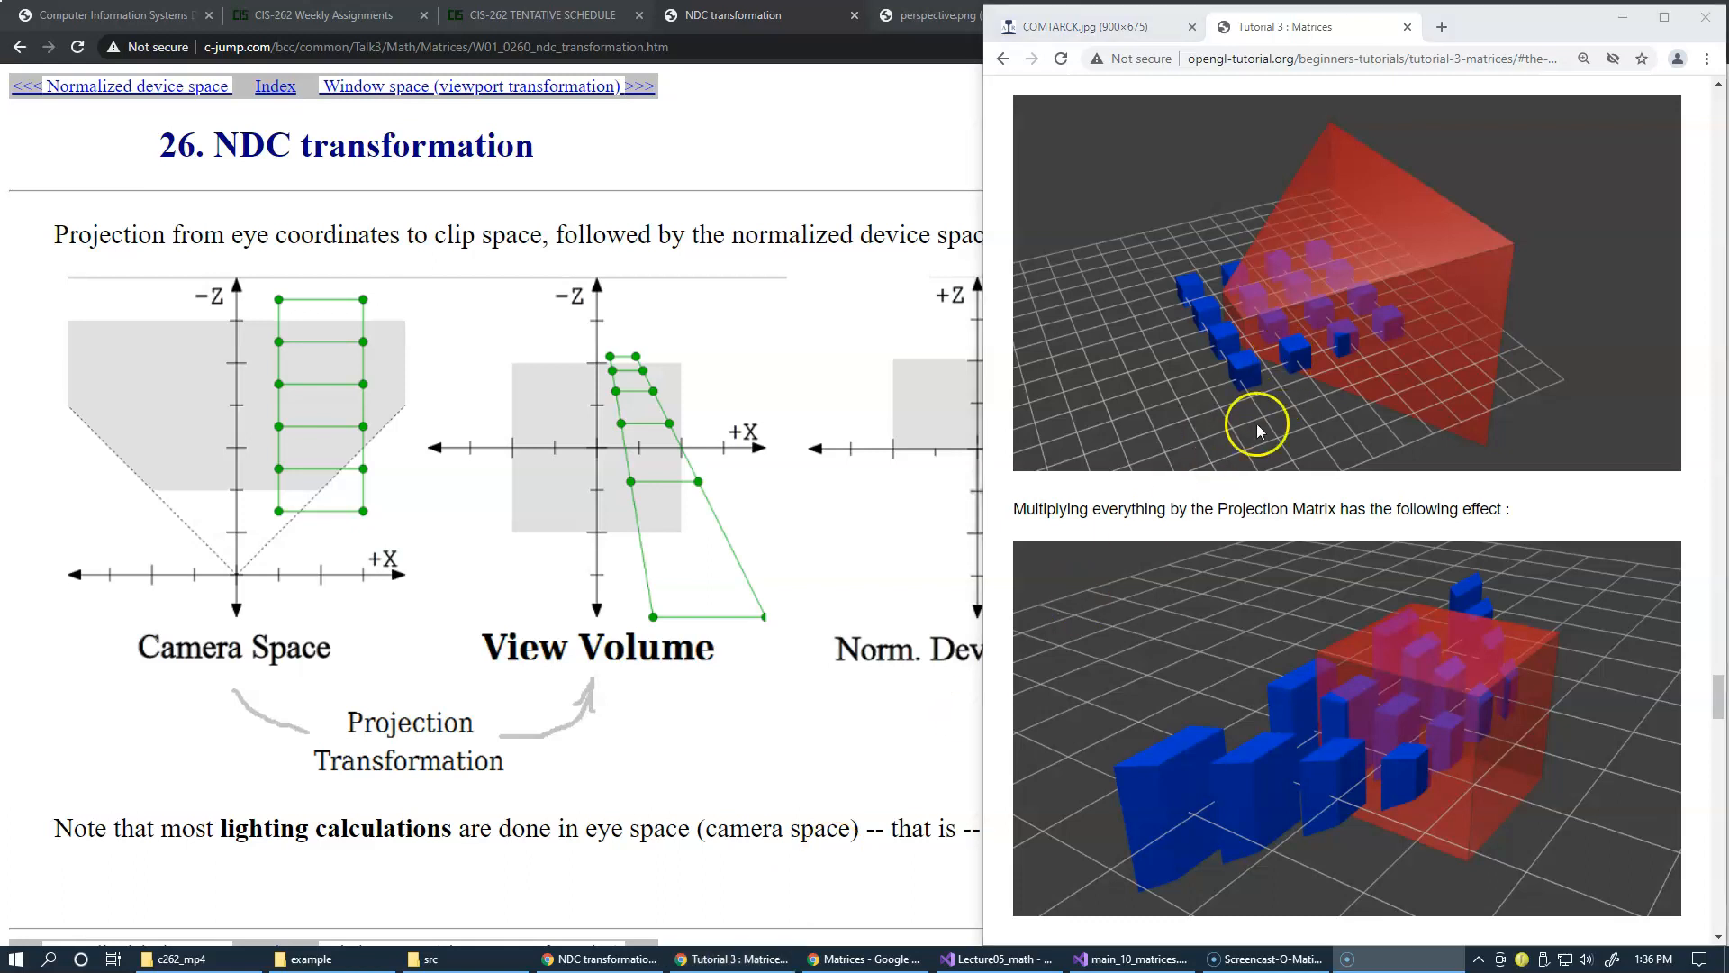
mouse_move(488, 400)
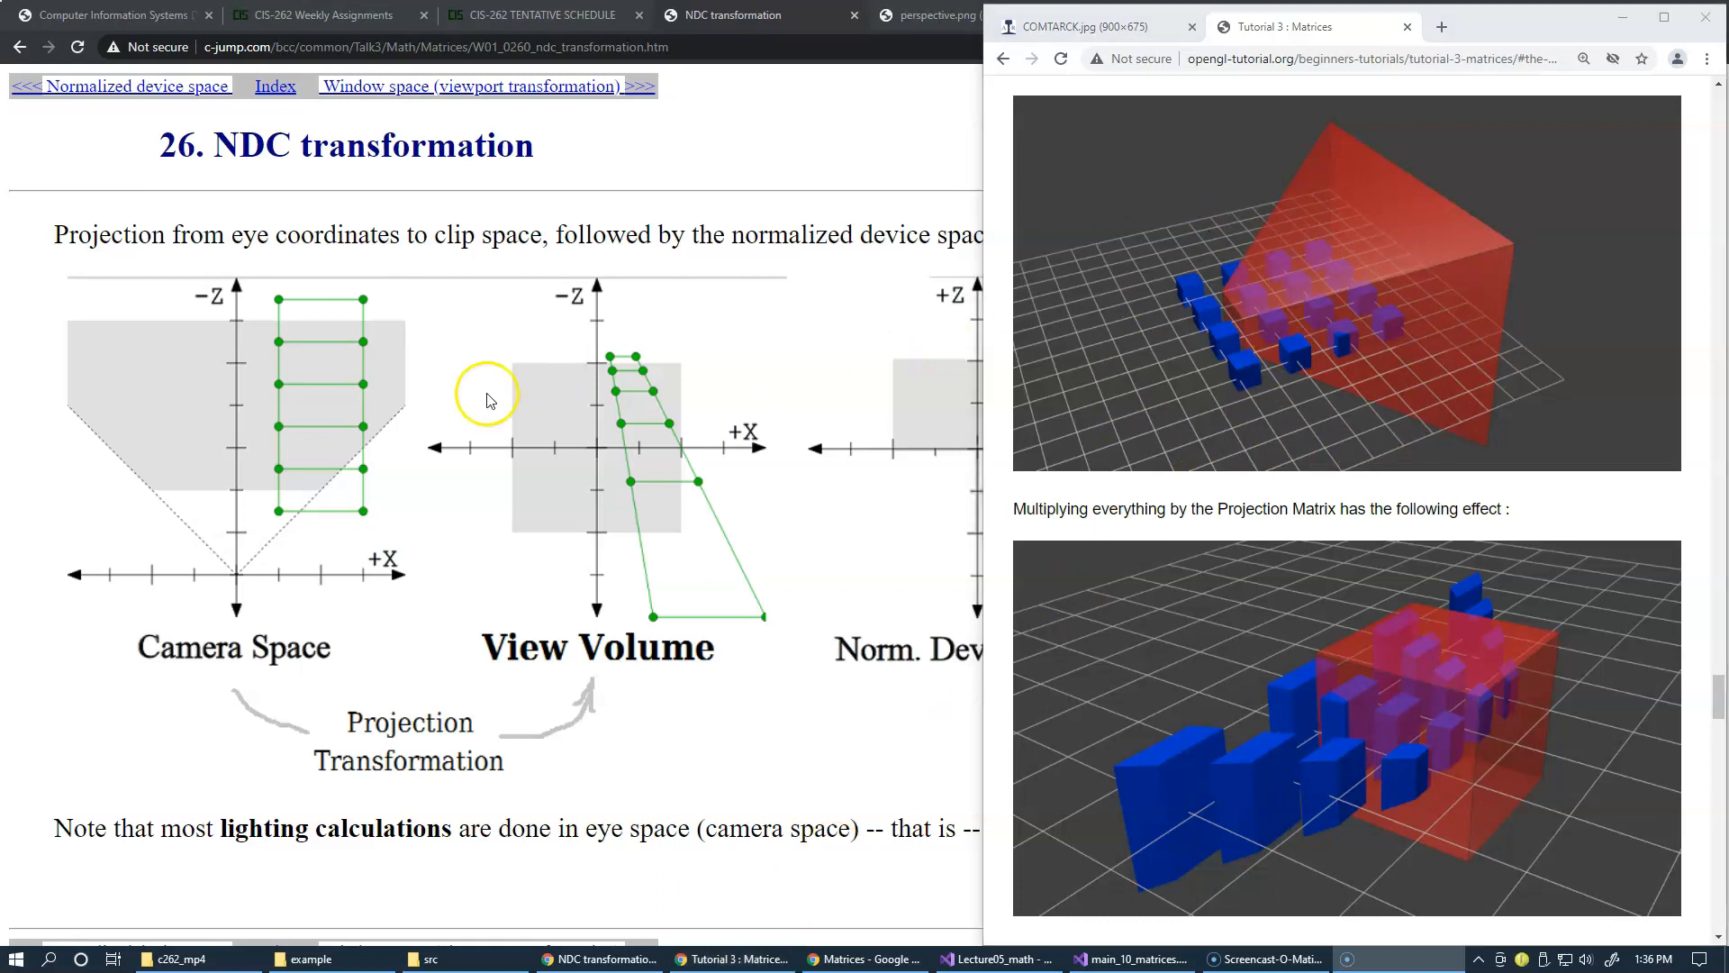
mouse_move(1086, 371)
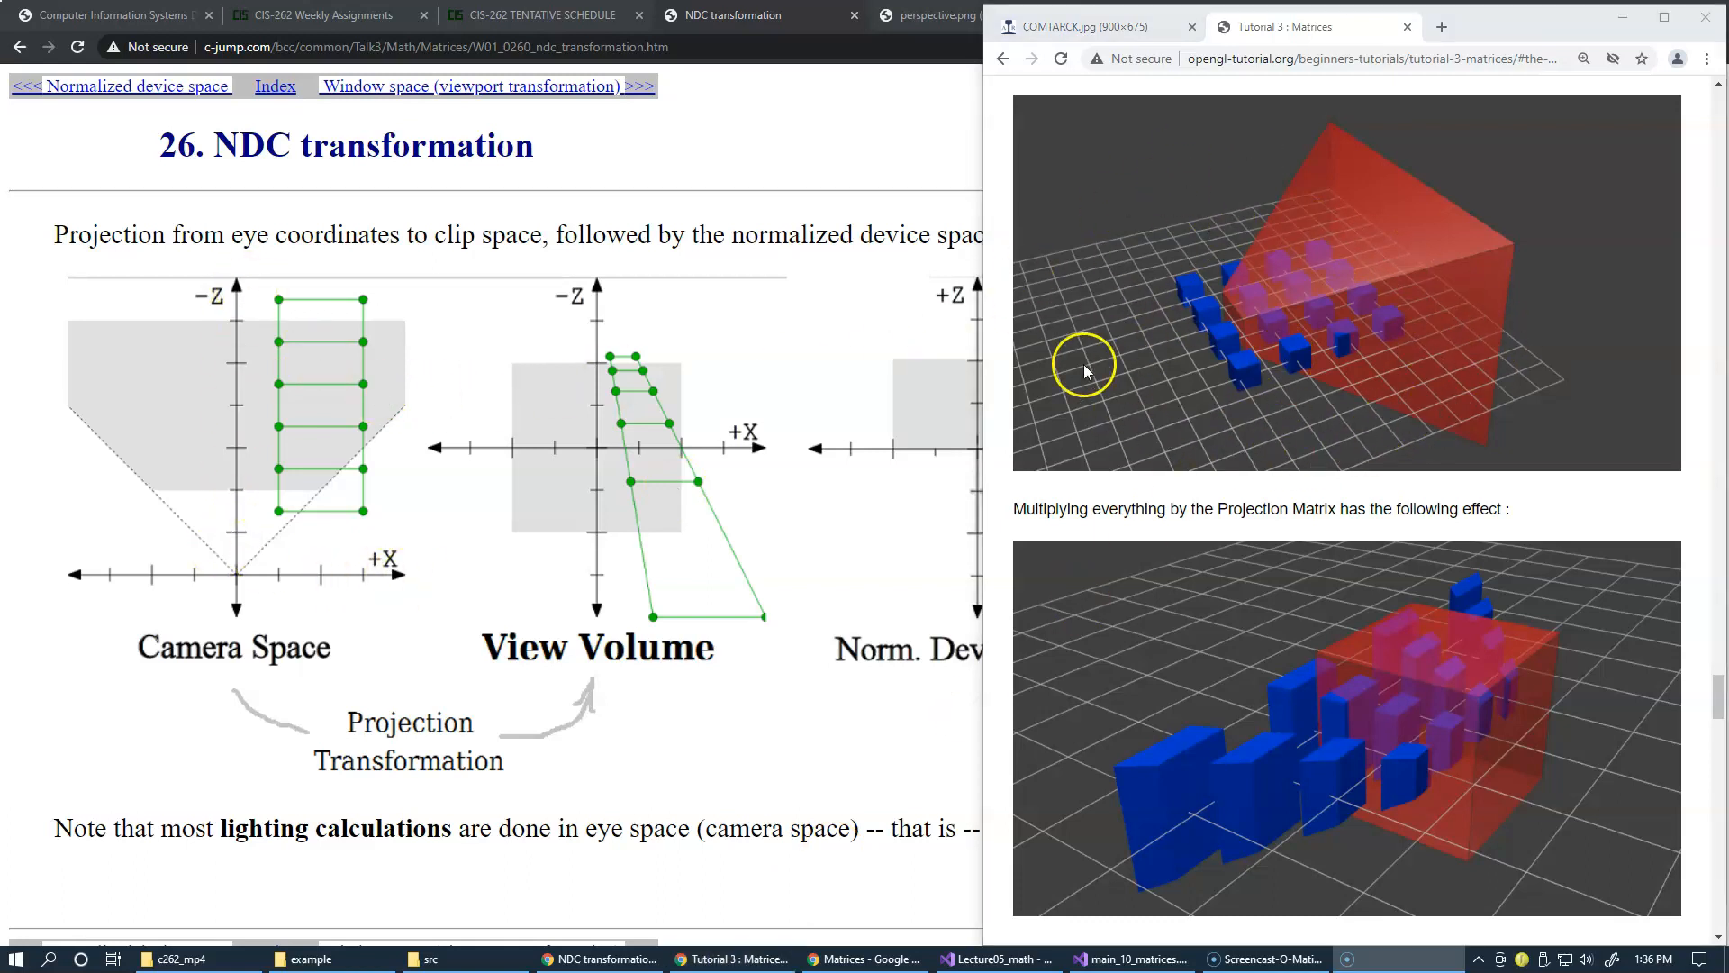
mouse_move(706, 419)
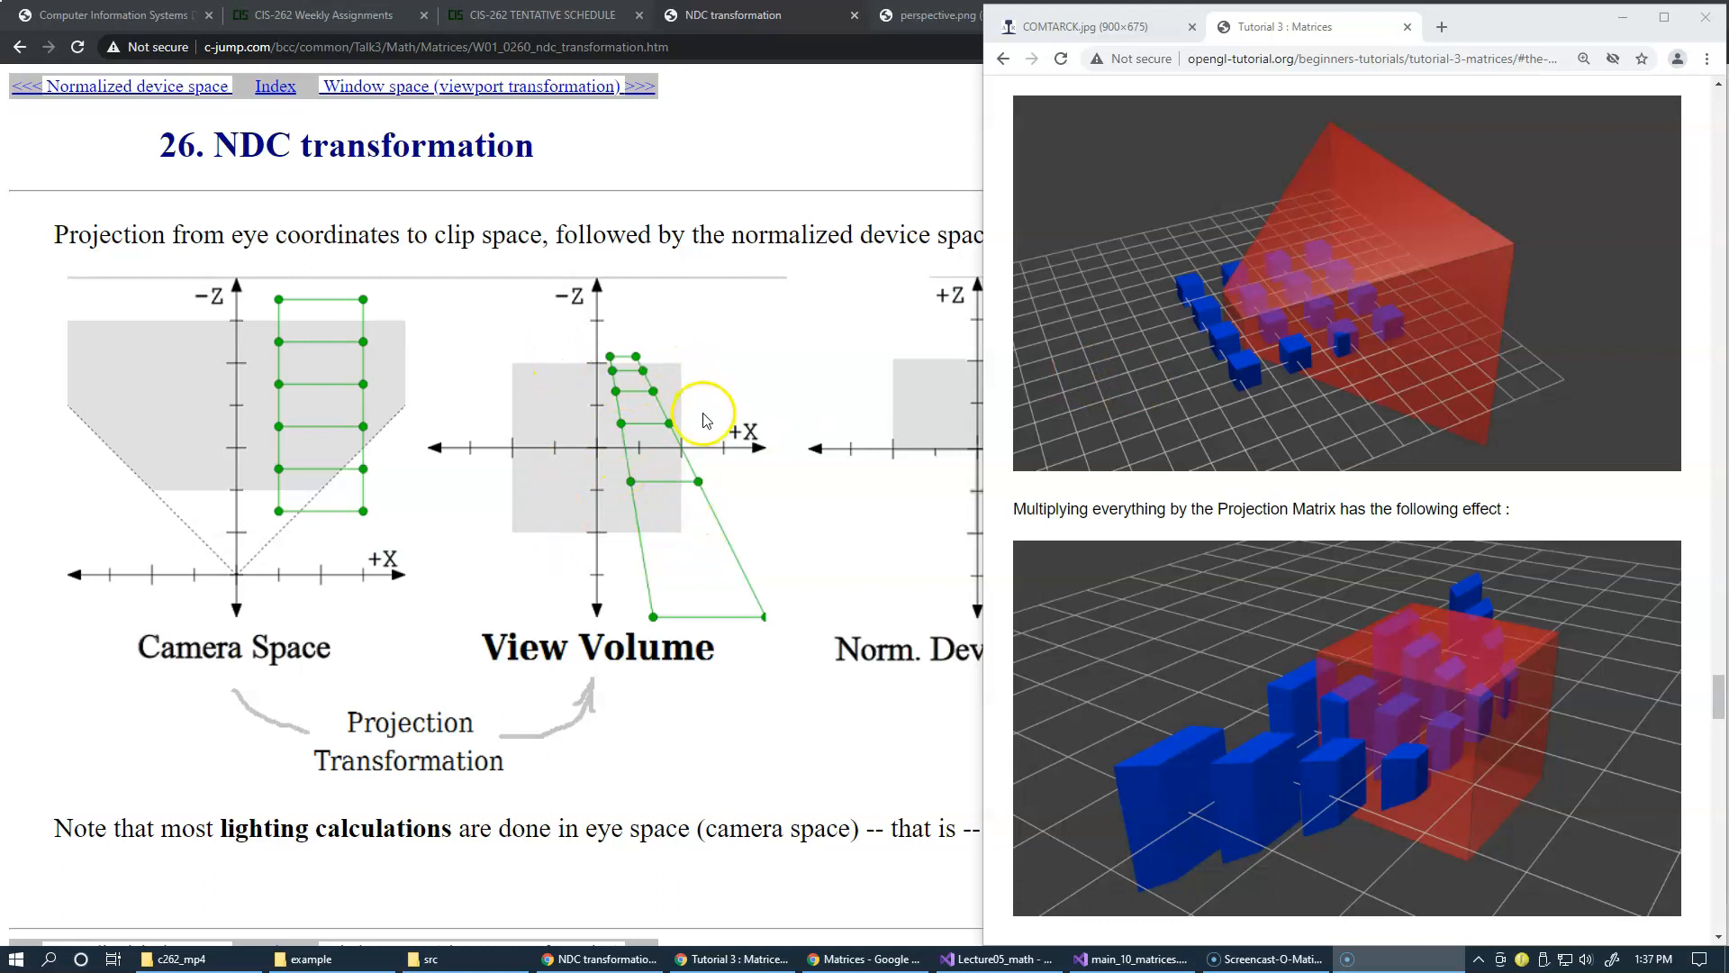
mouse_move(1598, 736)
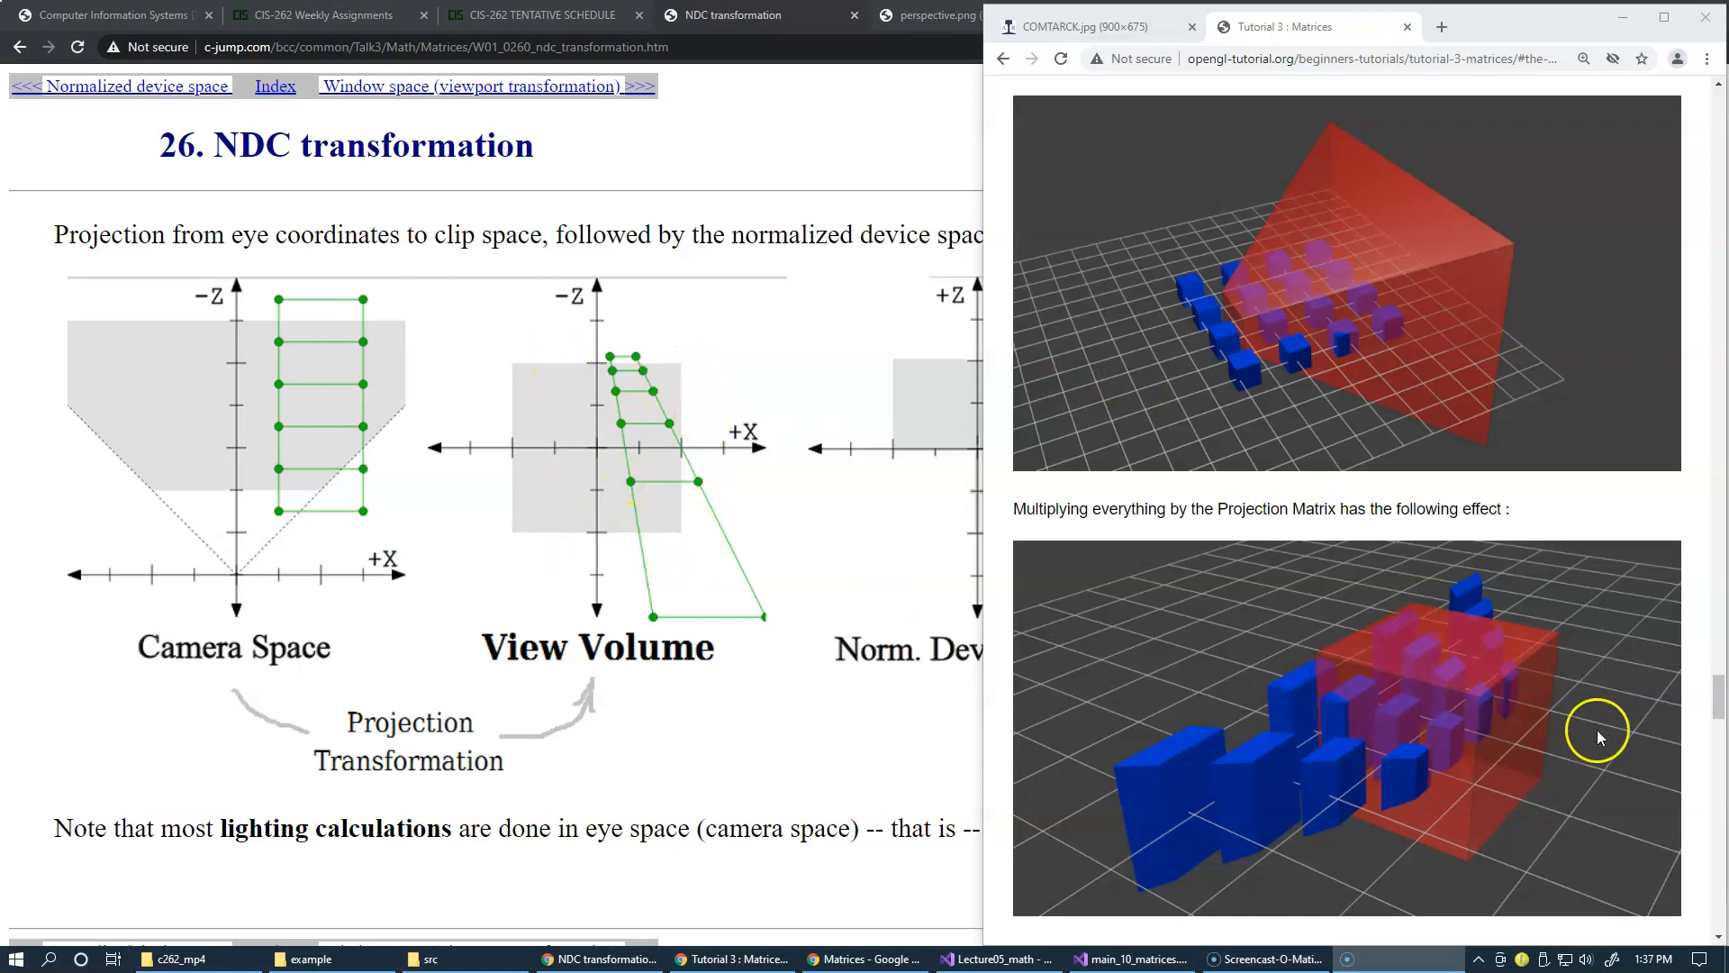
mouse_move(499, 676)
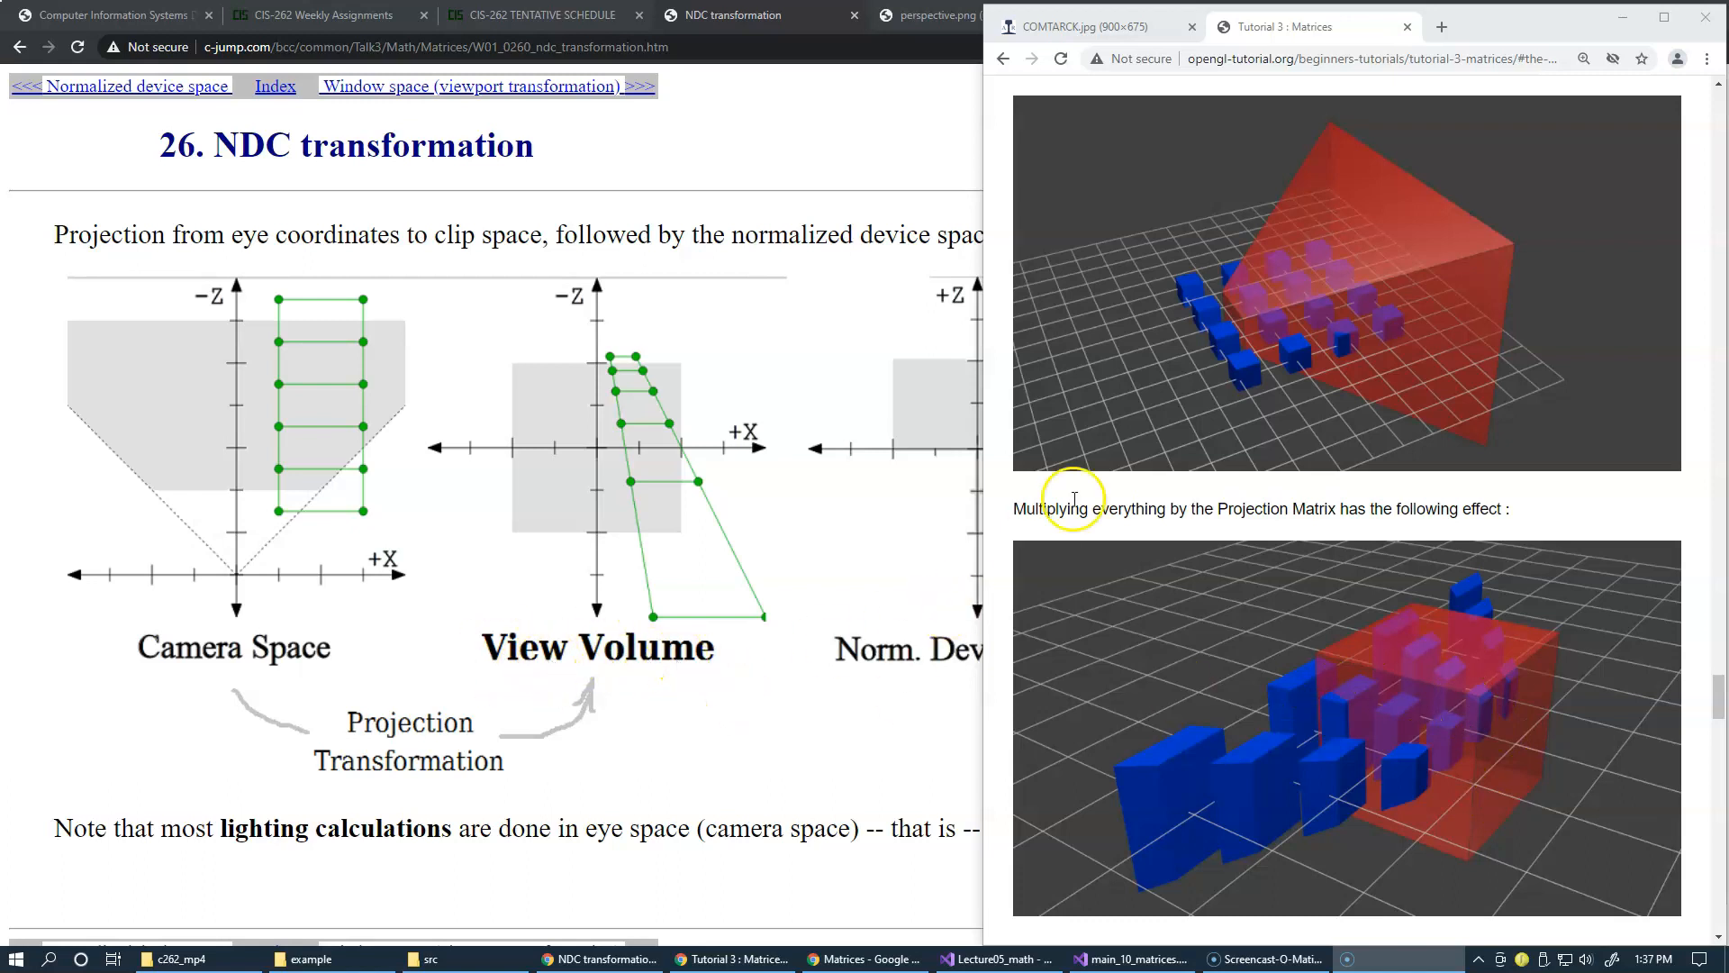
mouse_move(927, 714)
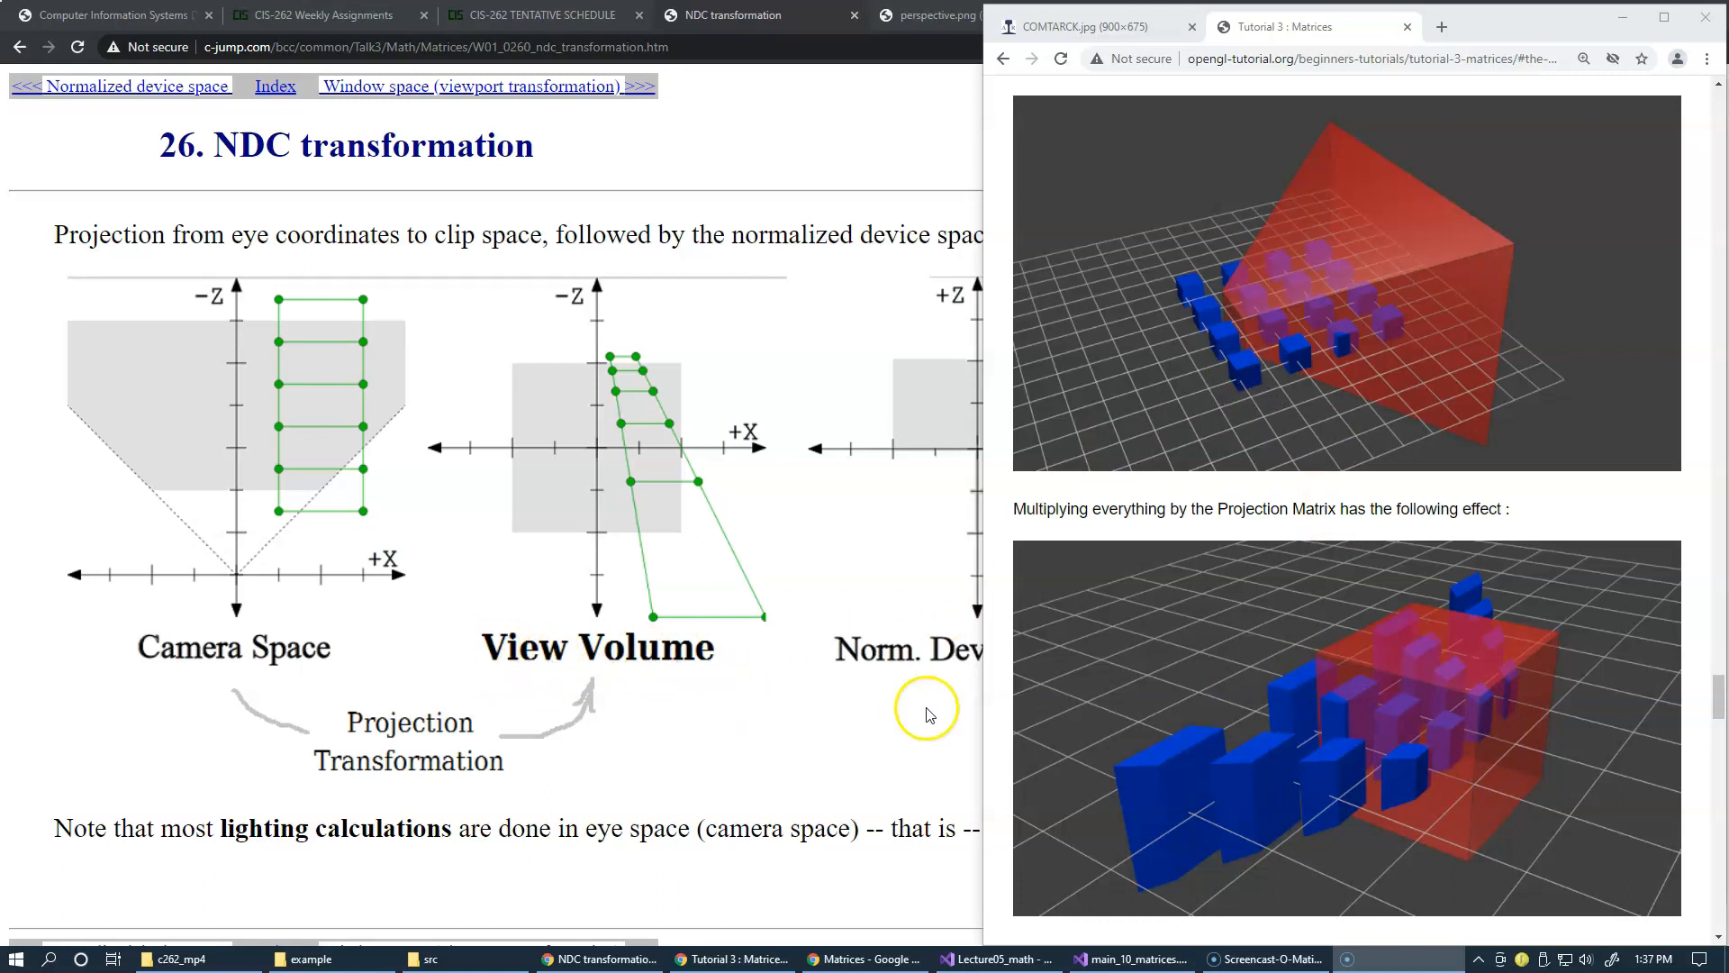
mouse_move(789, 704)
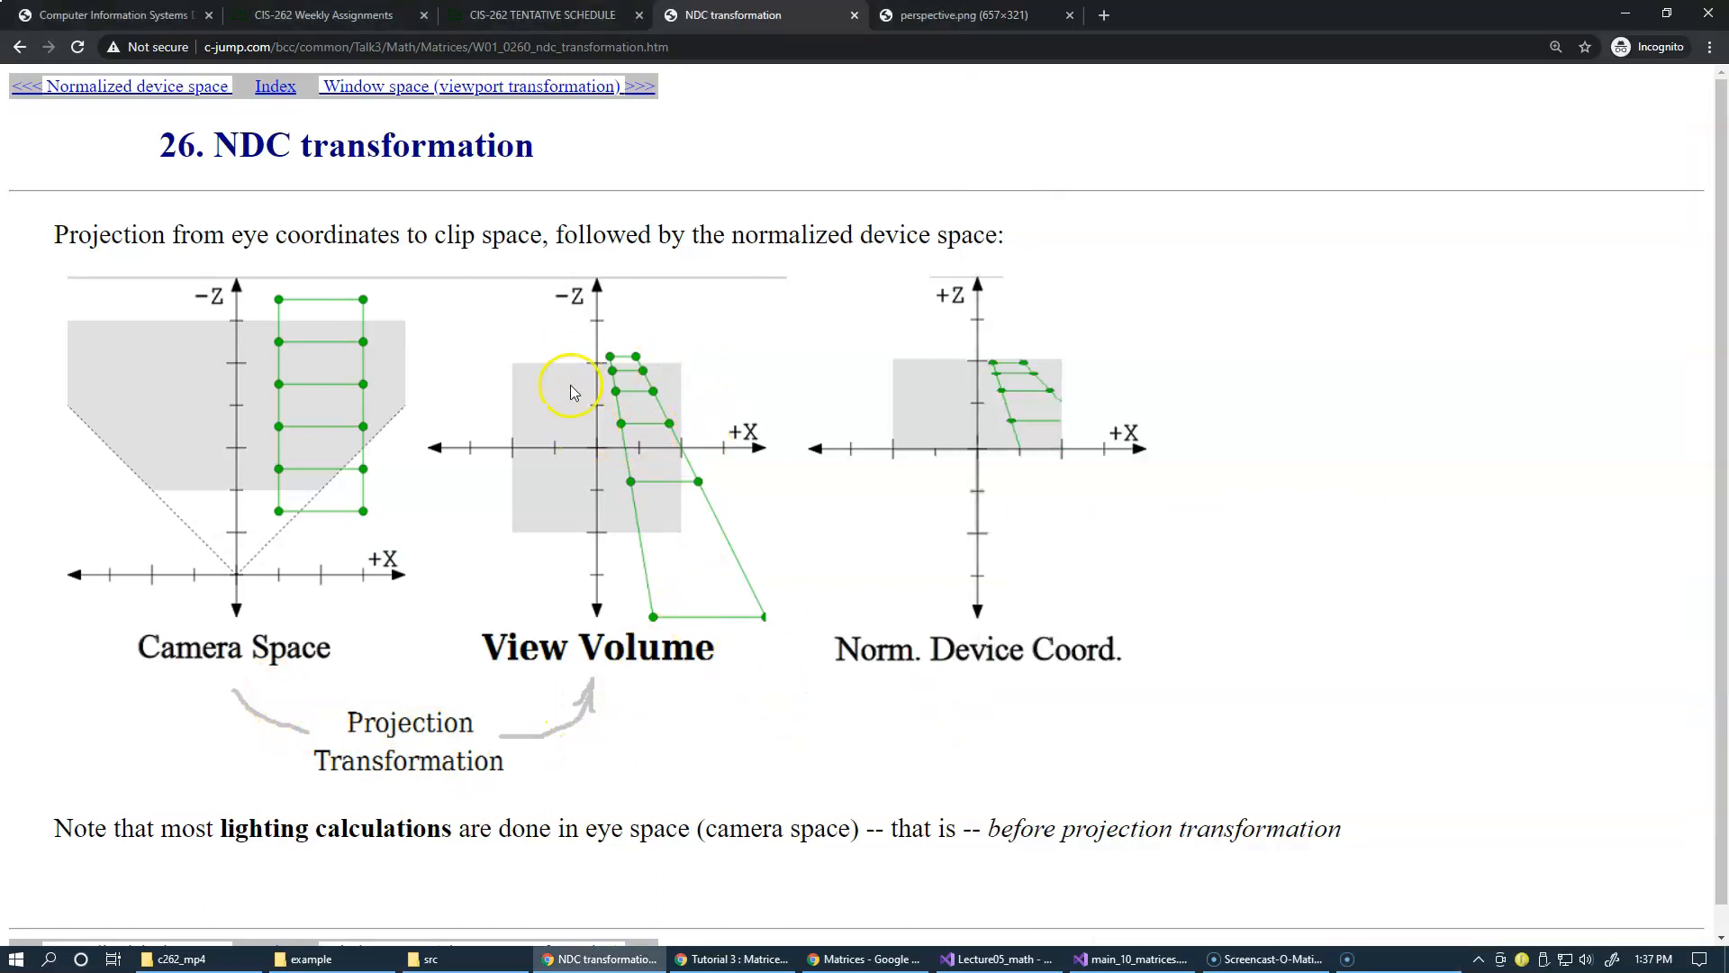
mouse_move(946, 364)
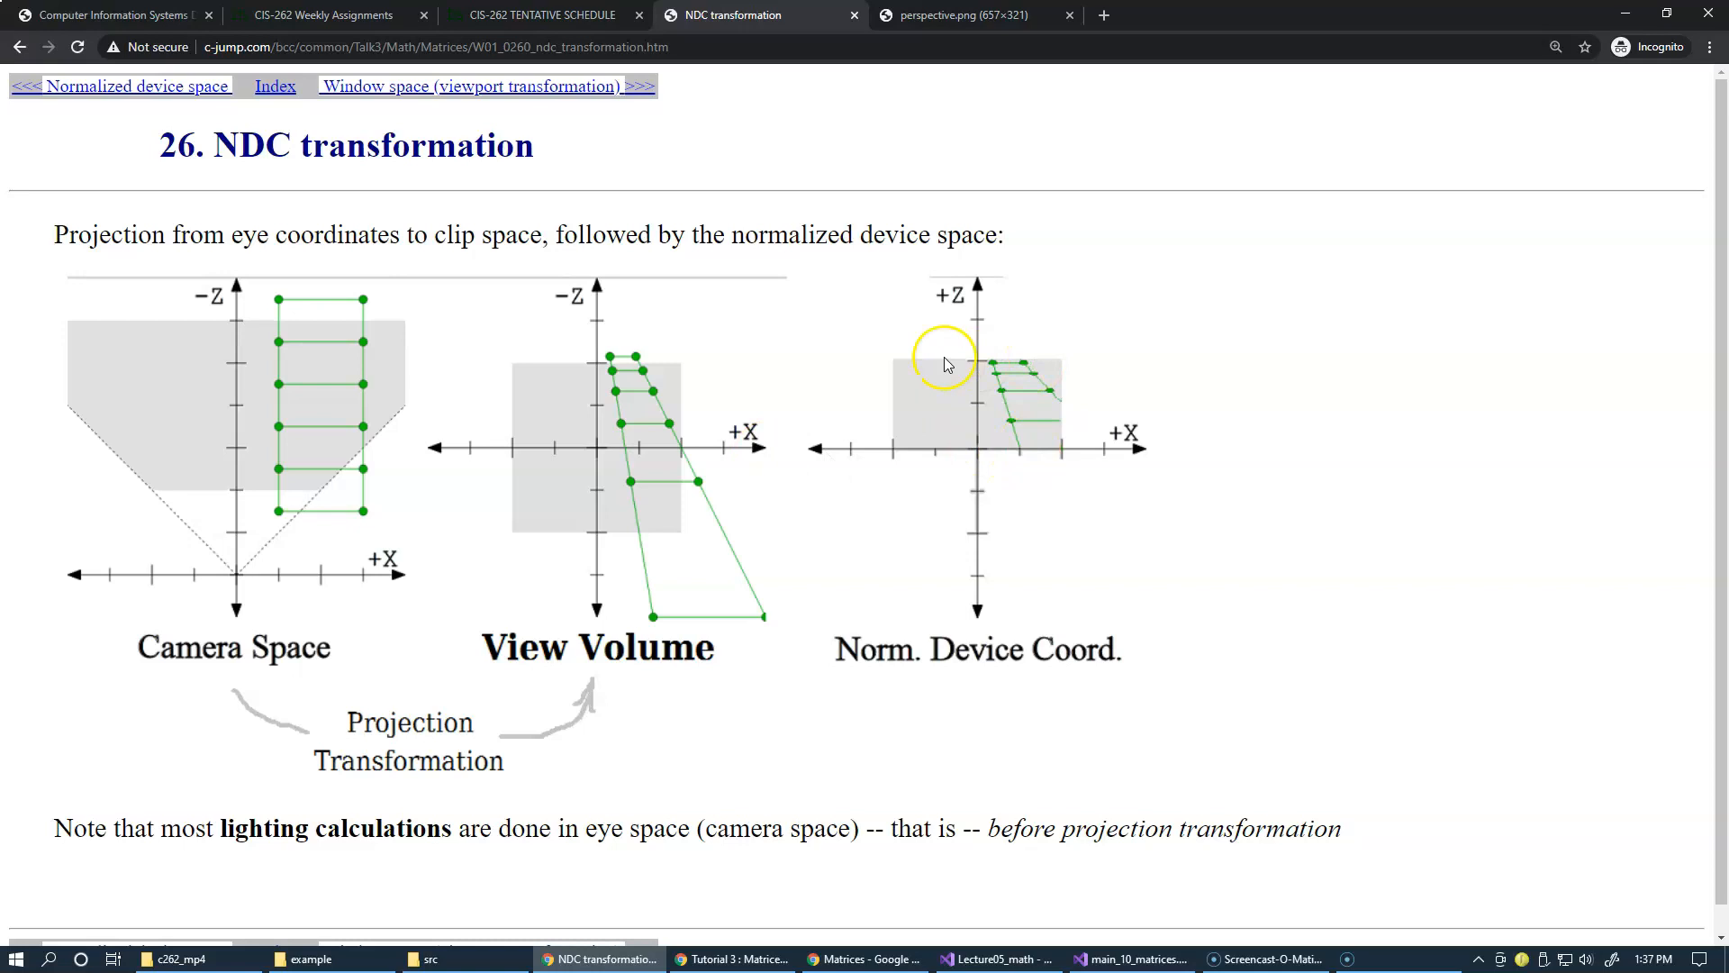
mouse_move(888, 461)
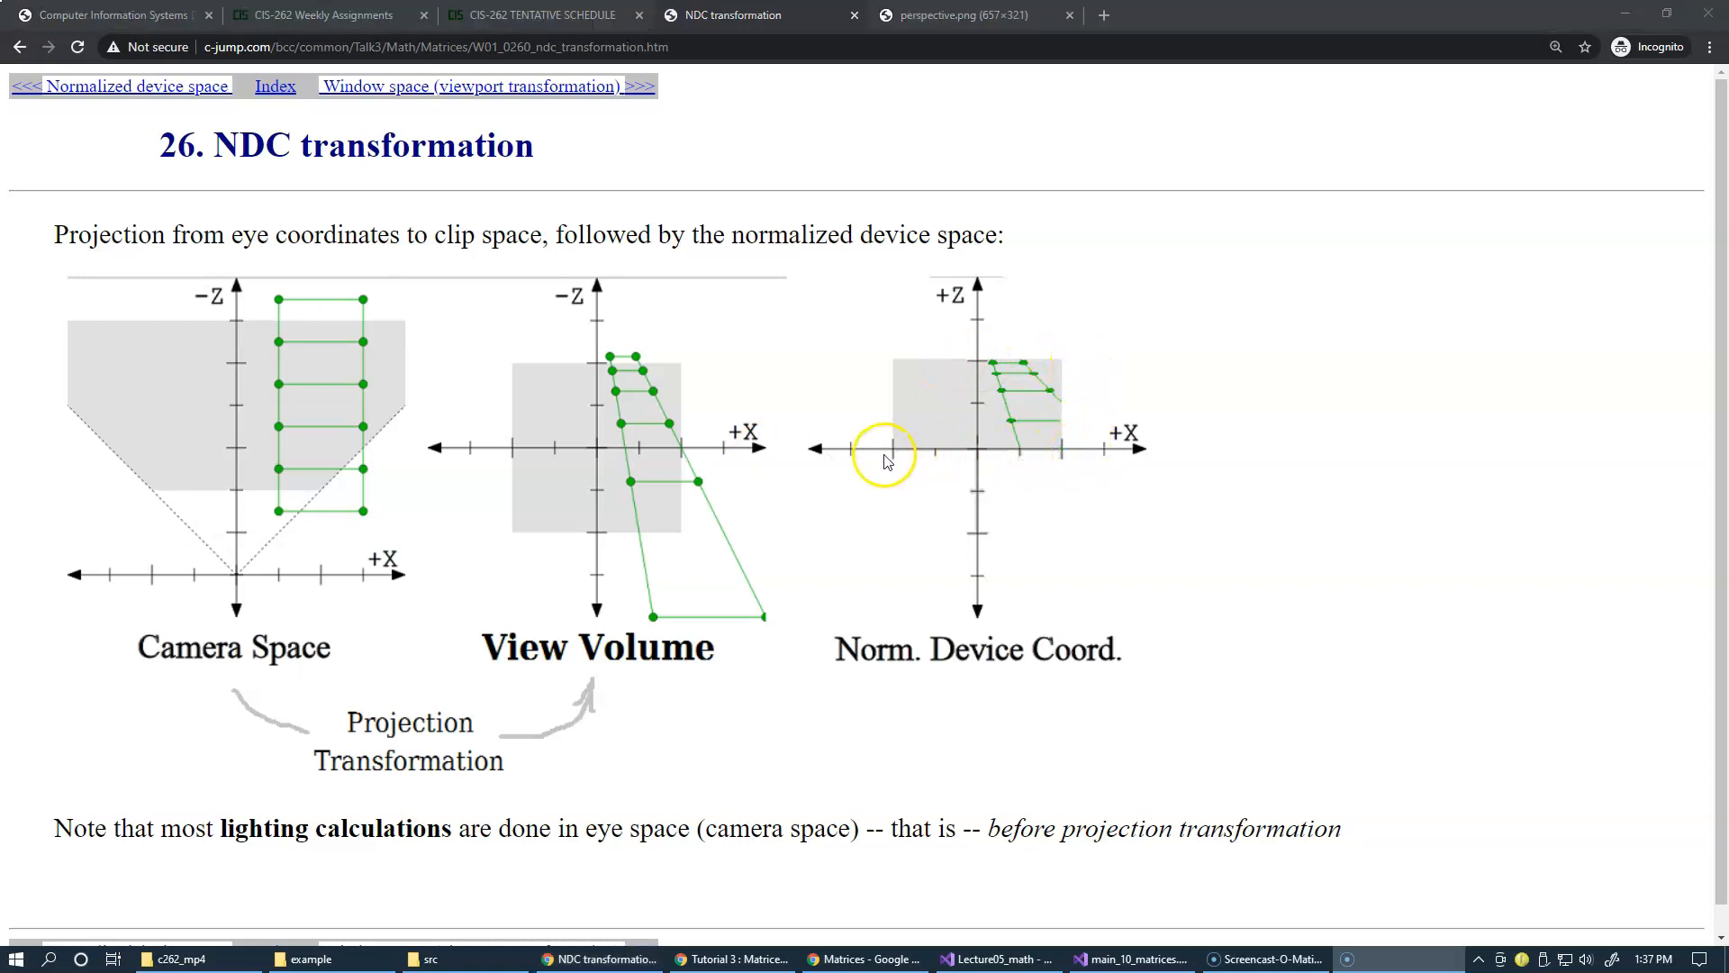
mouse_move(1043, 469)
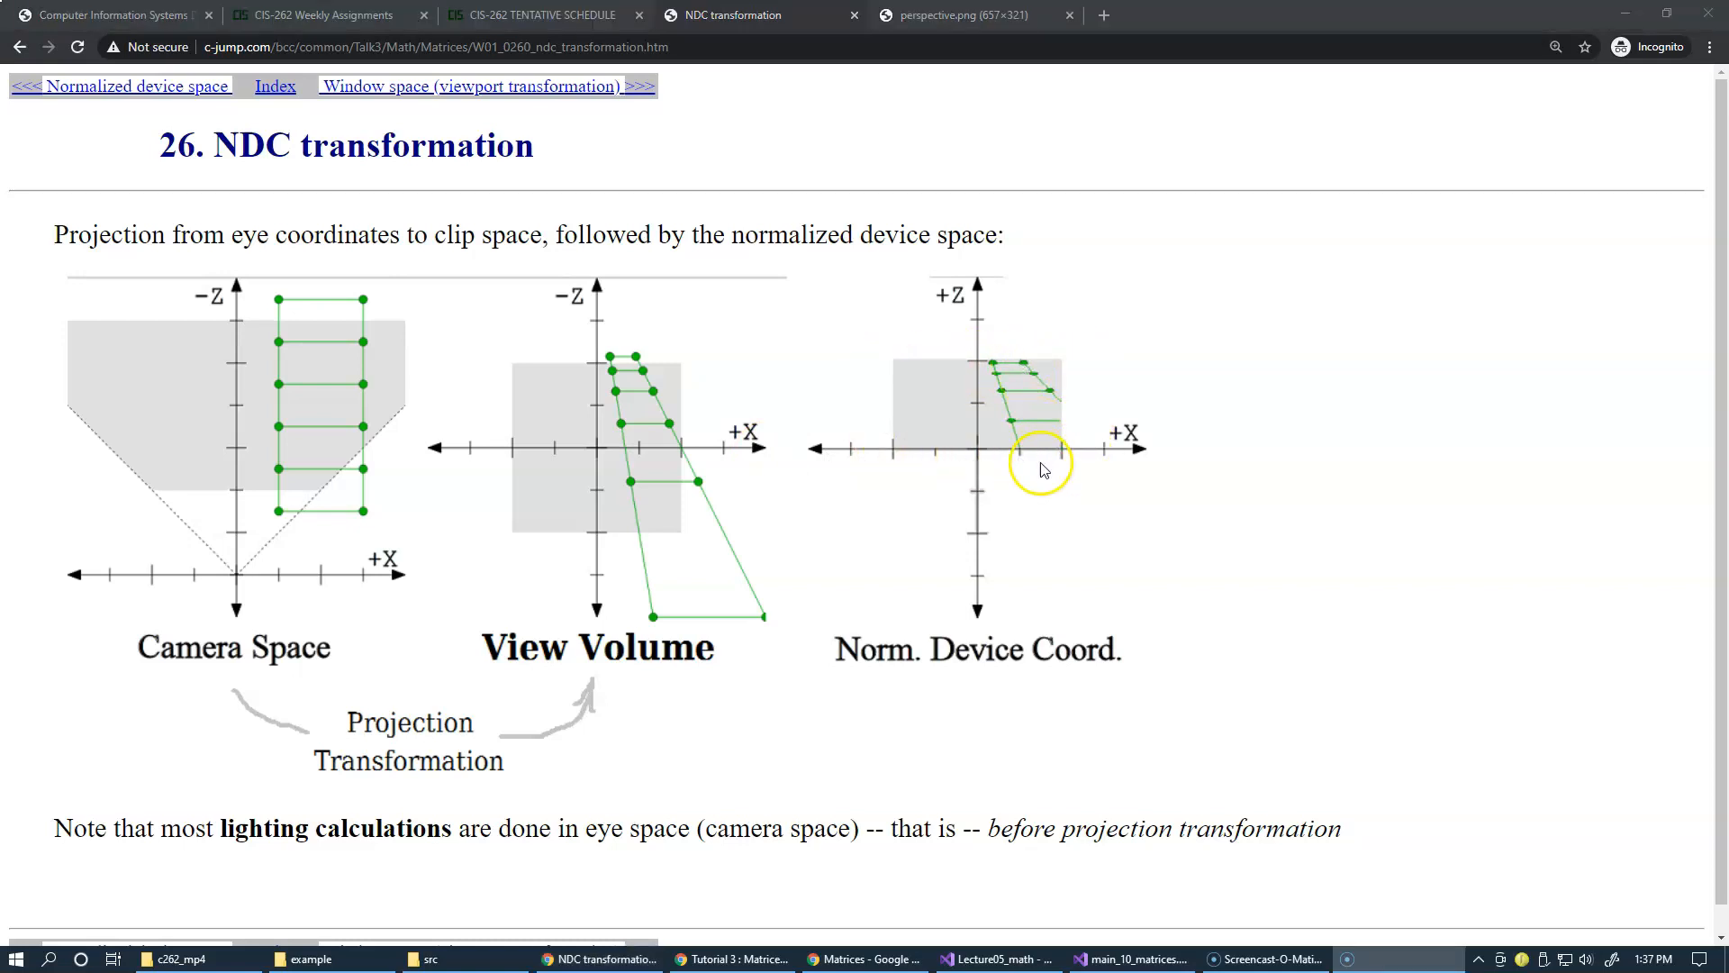
mouse_move(203, 338)
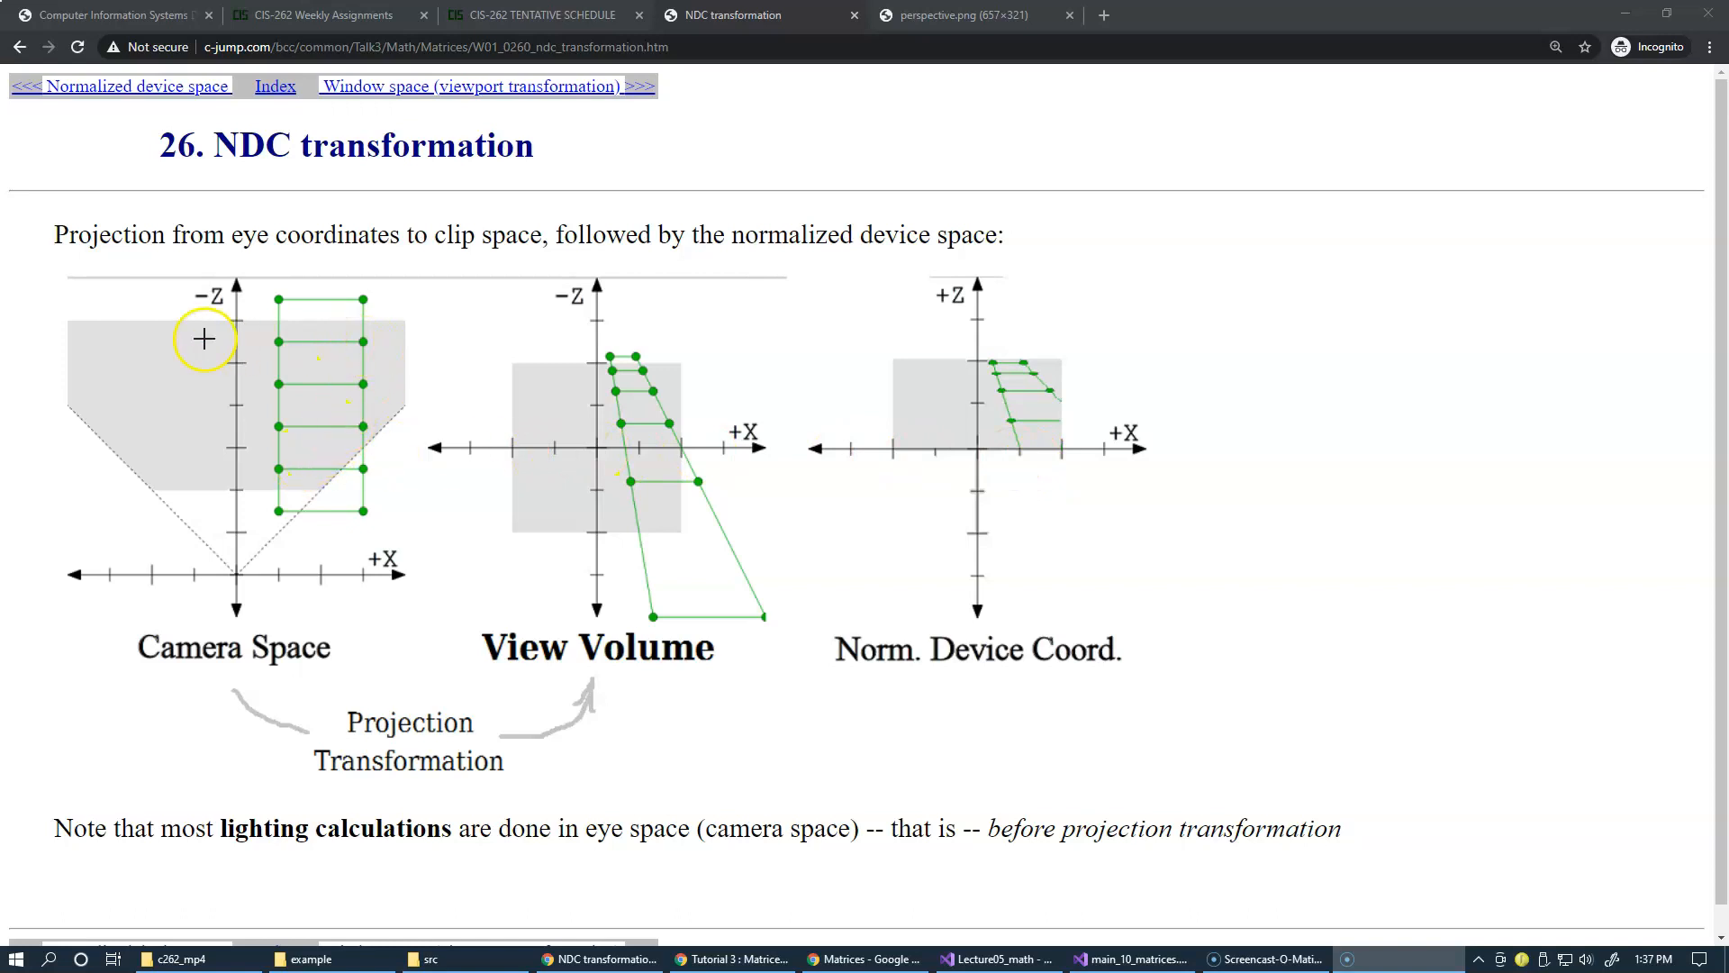
mouse_move(501, 491)
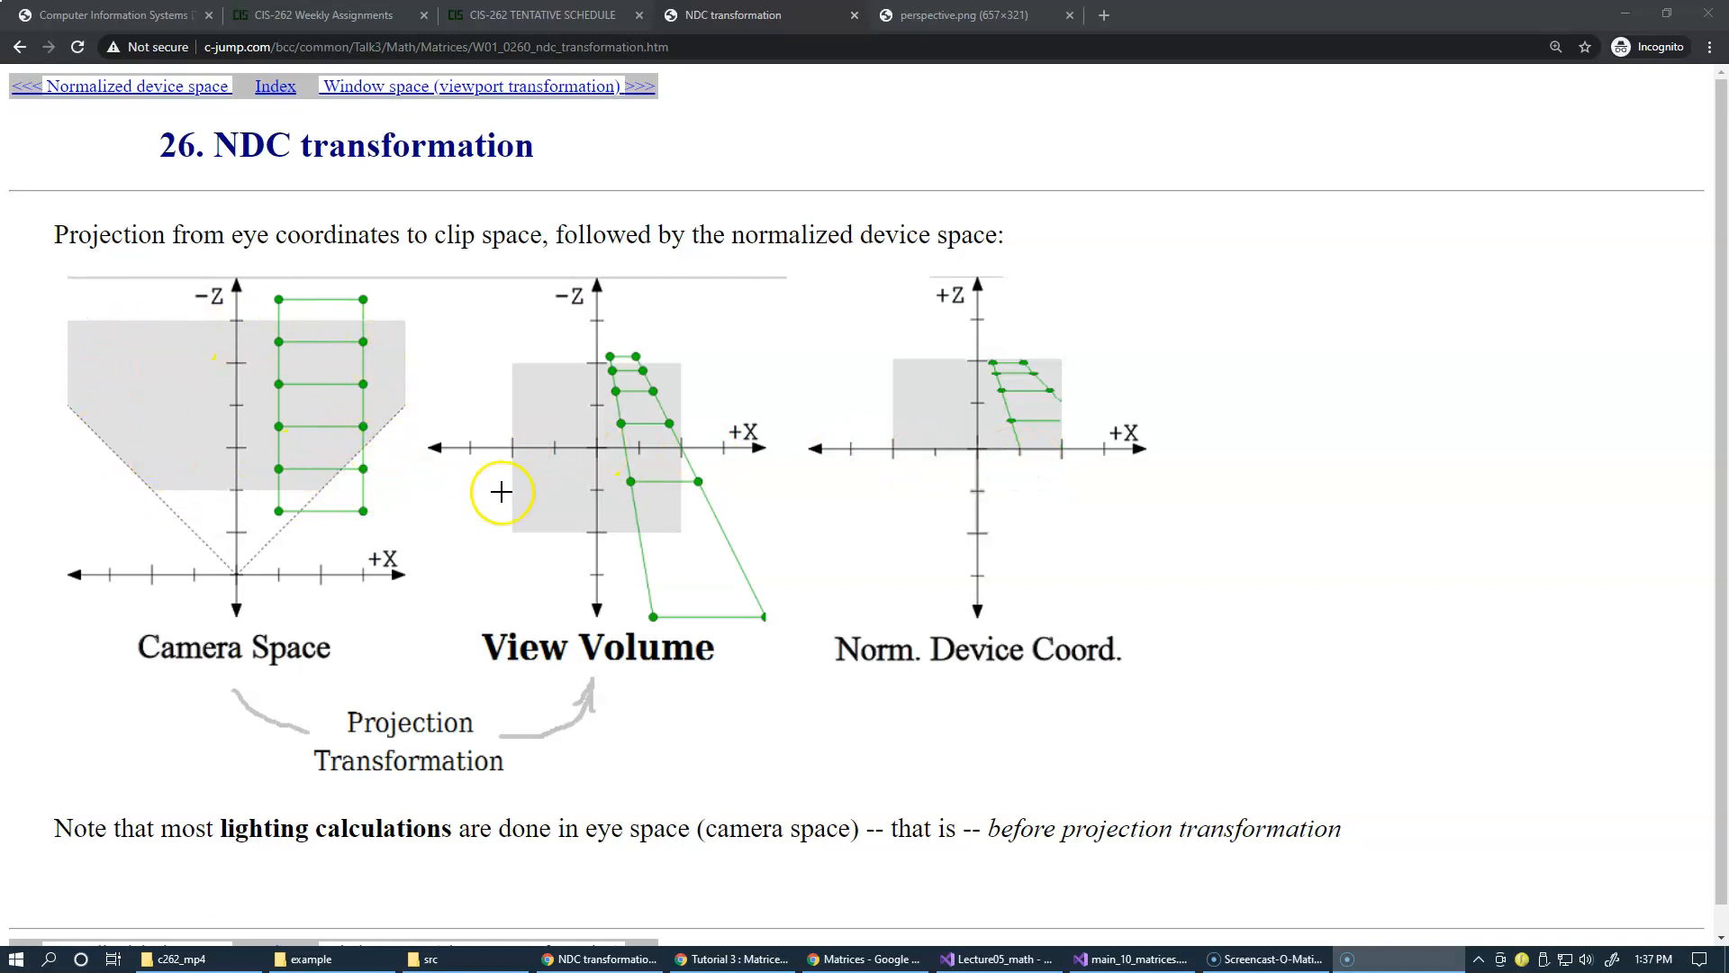
mouse_move(641, 510)
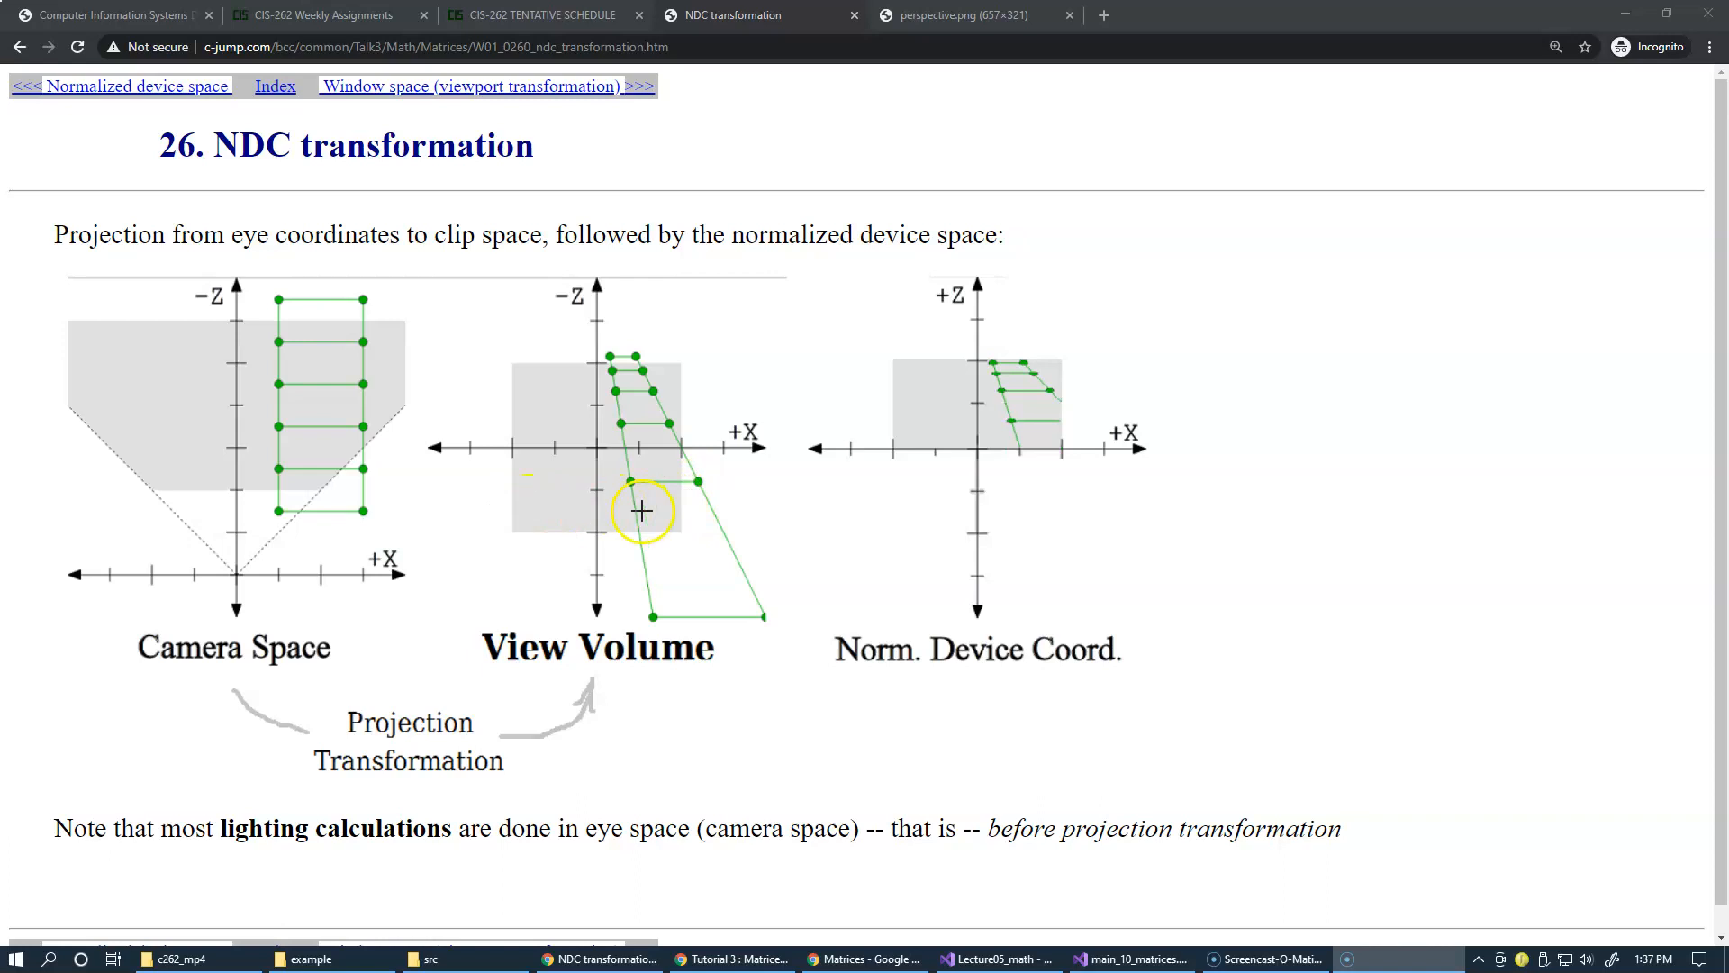
mouse_move(637, 391)
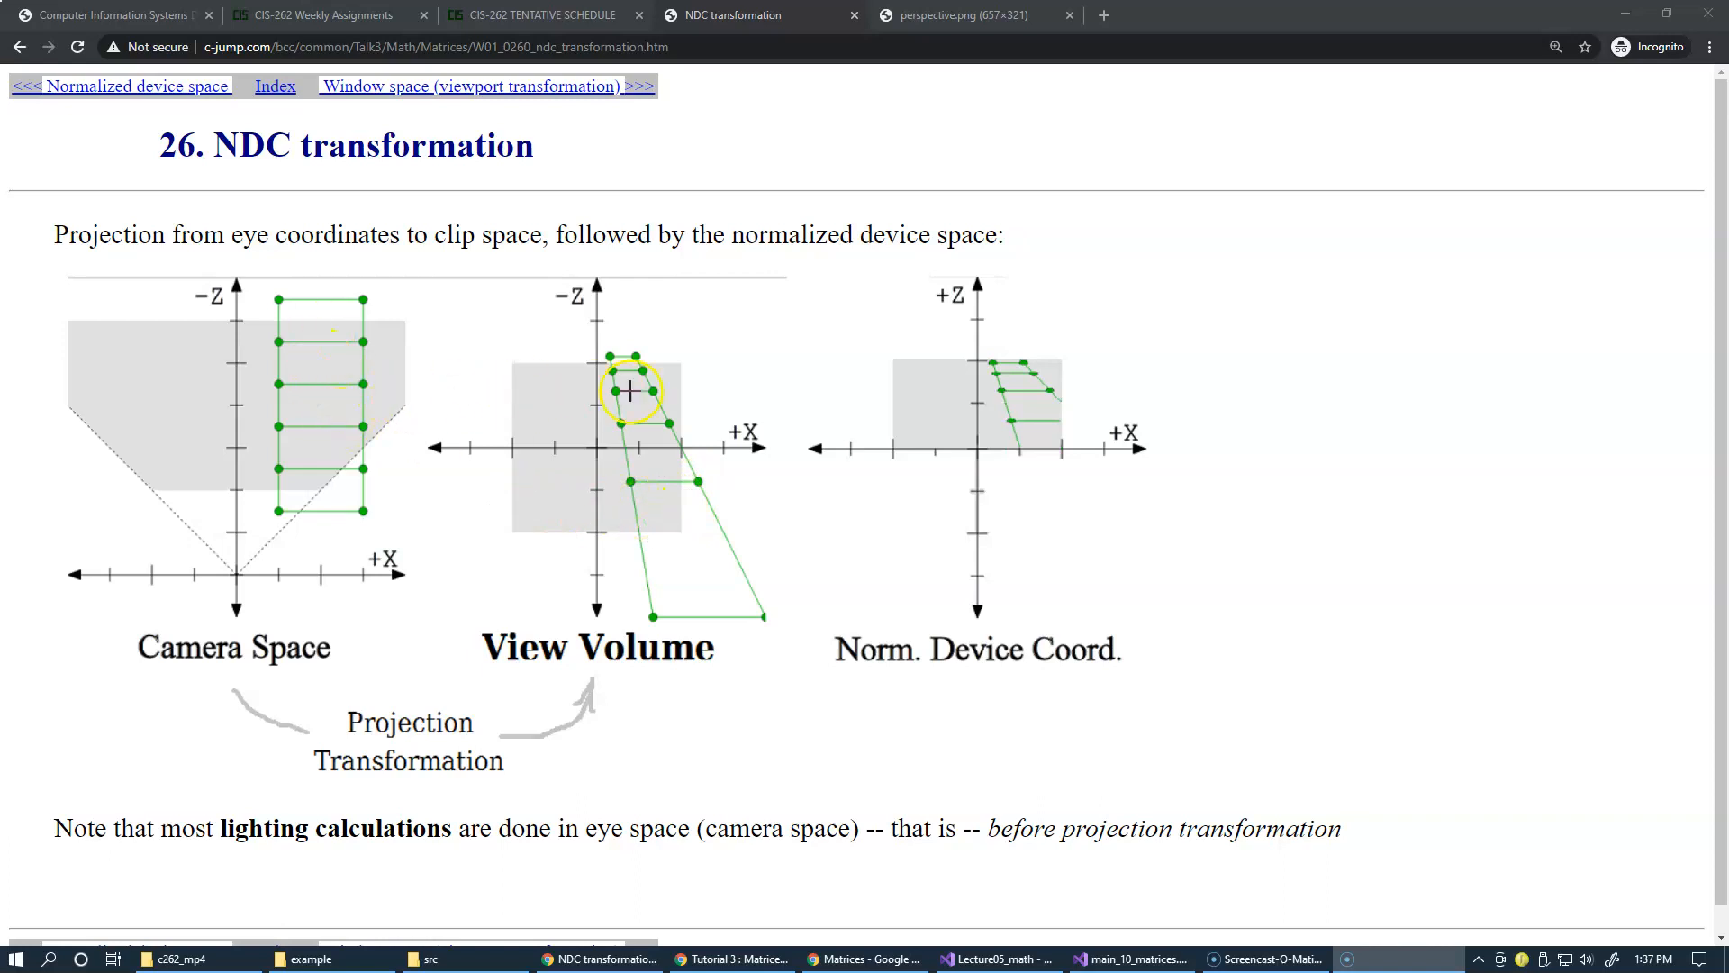
mouse_move(715, 460)
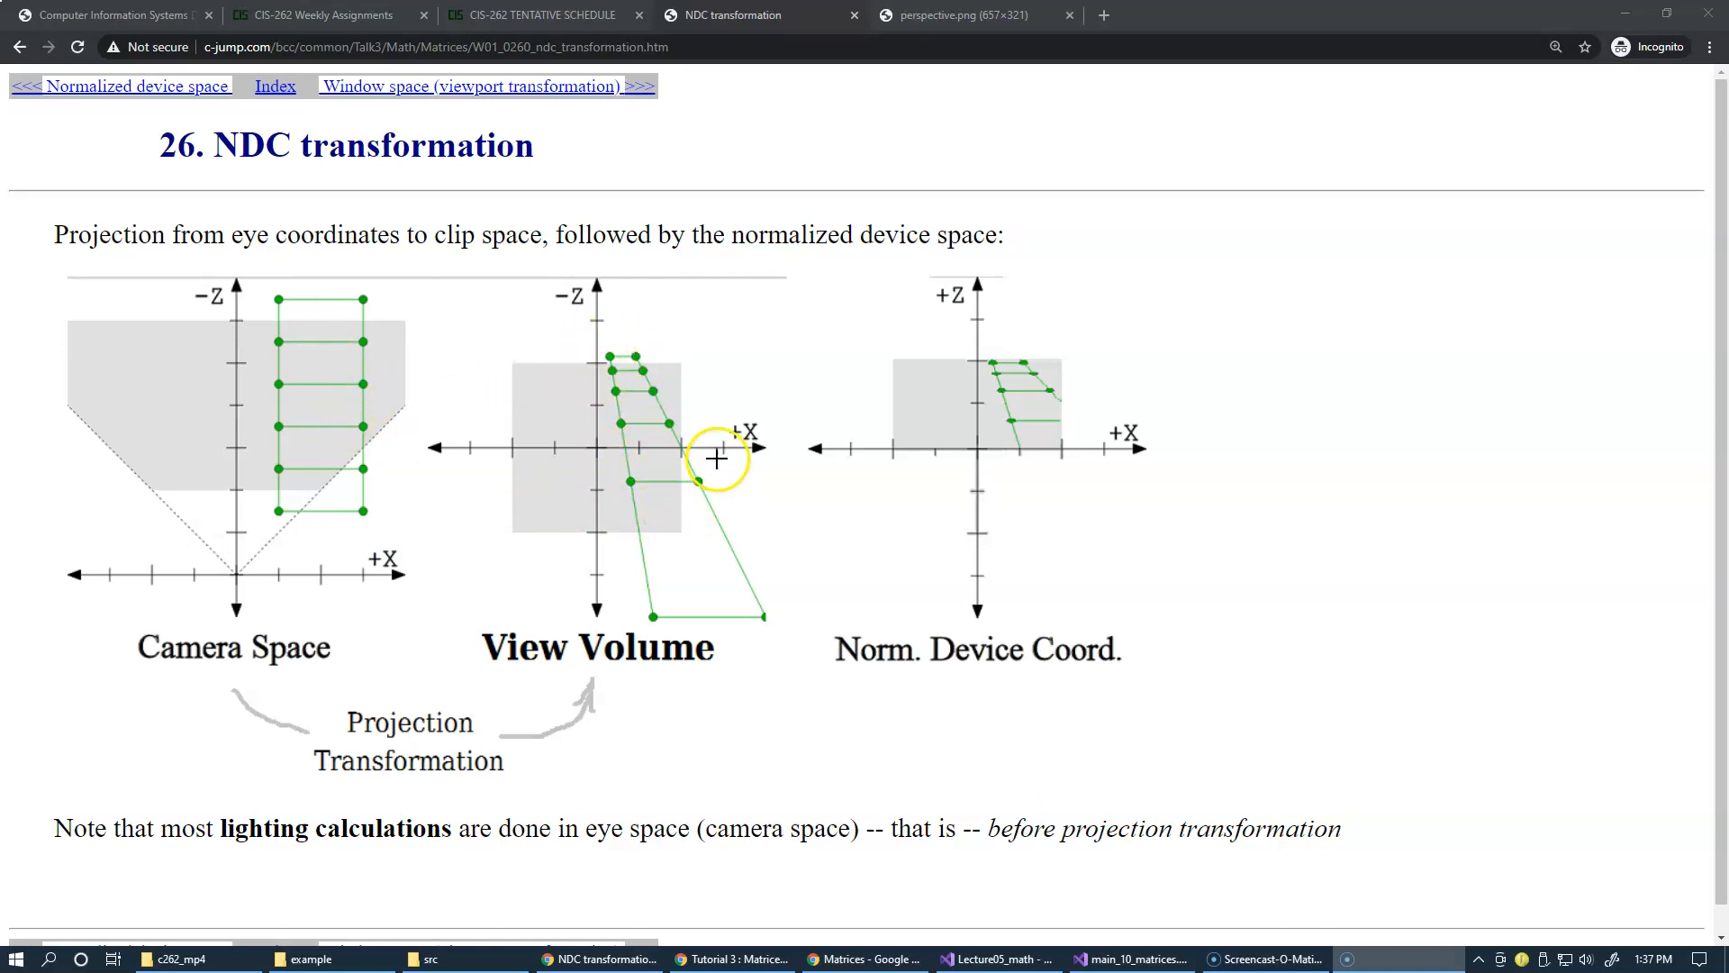
mouse_move(691, 461)
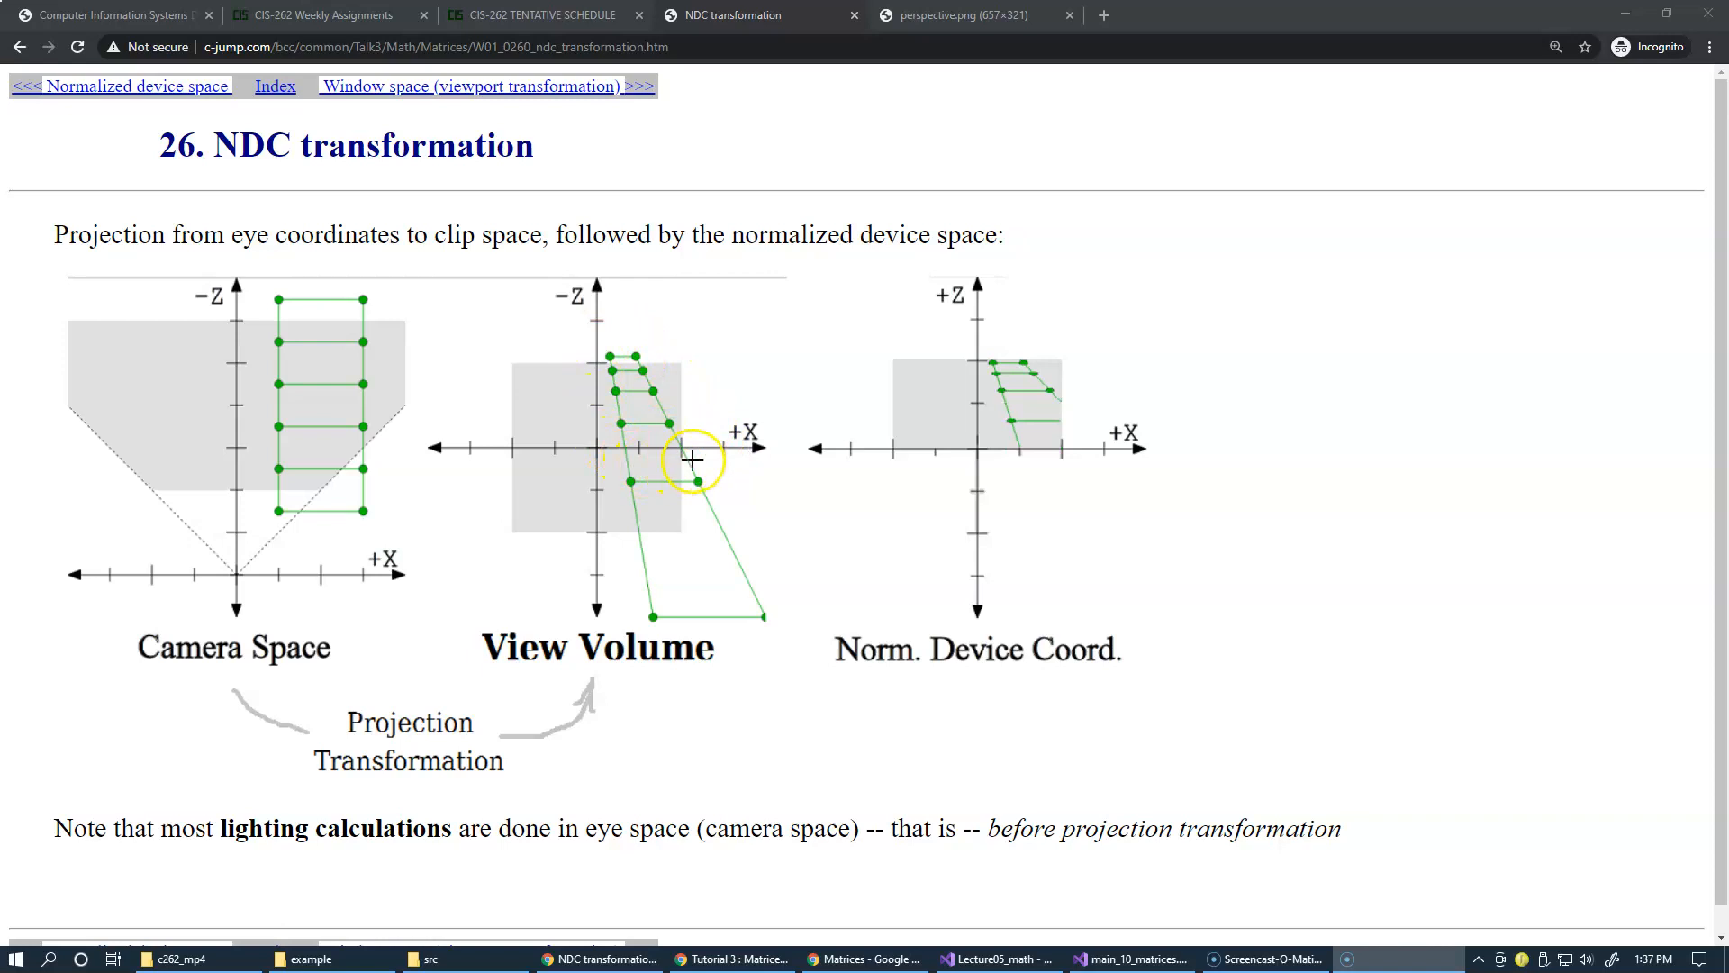
mouse_move(721, 445)
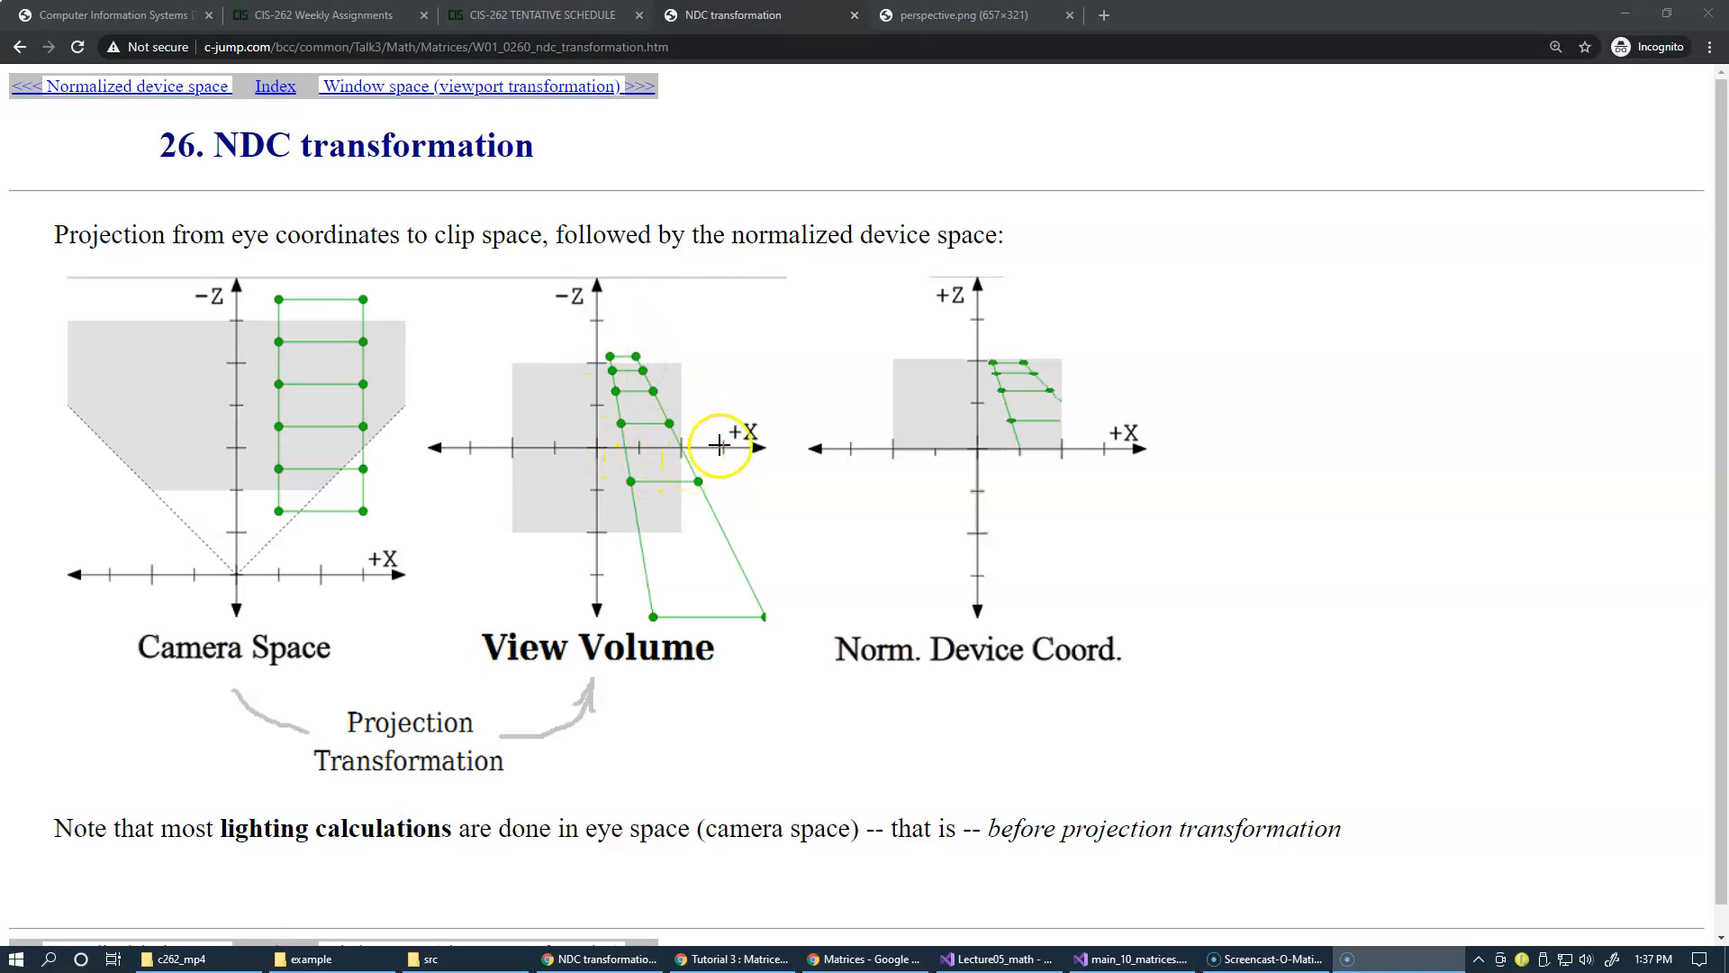
mouse_move(724, 402)
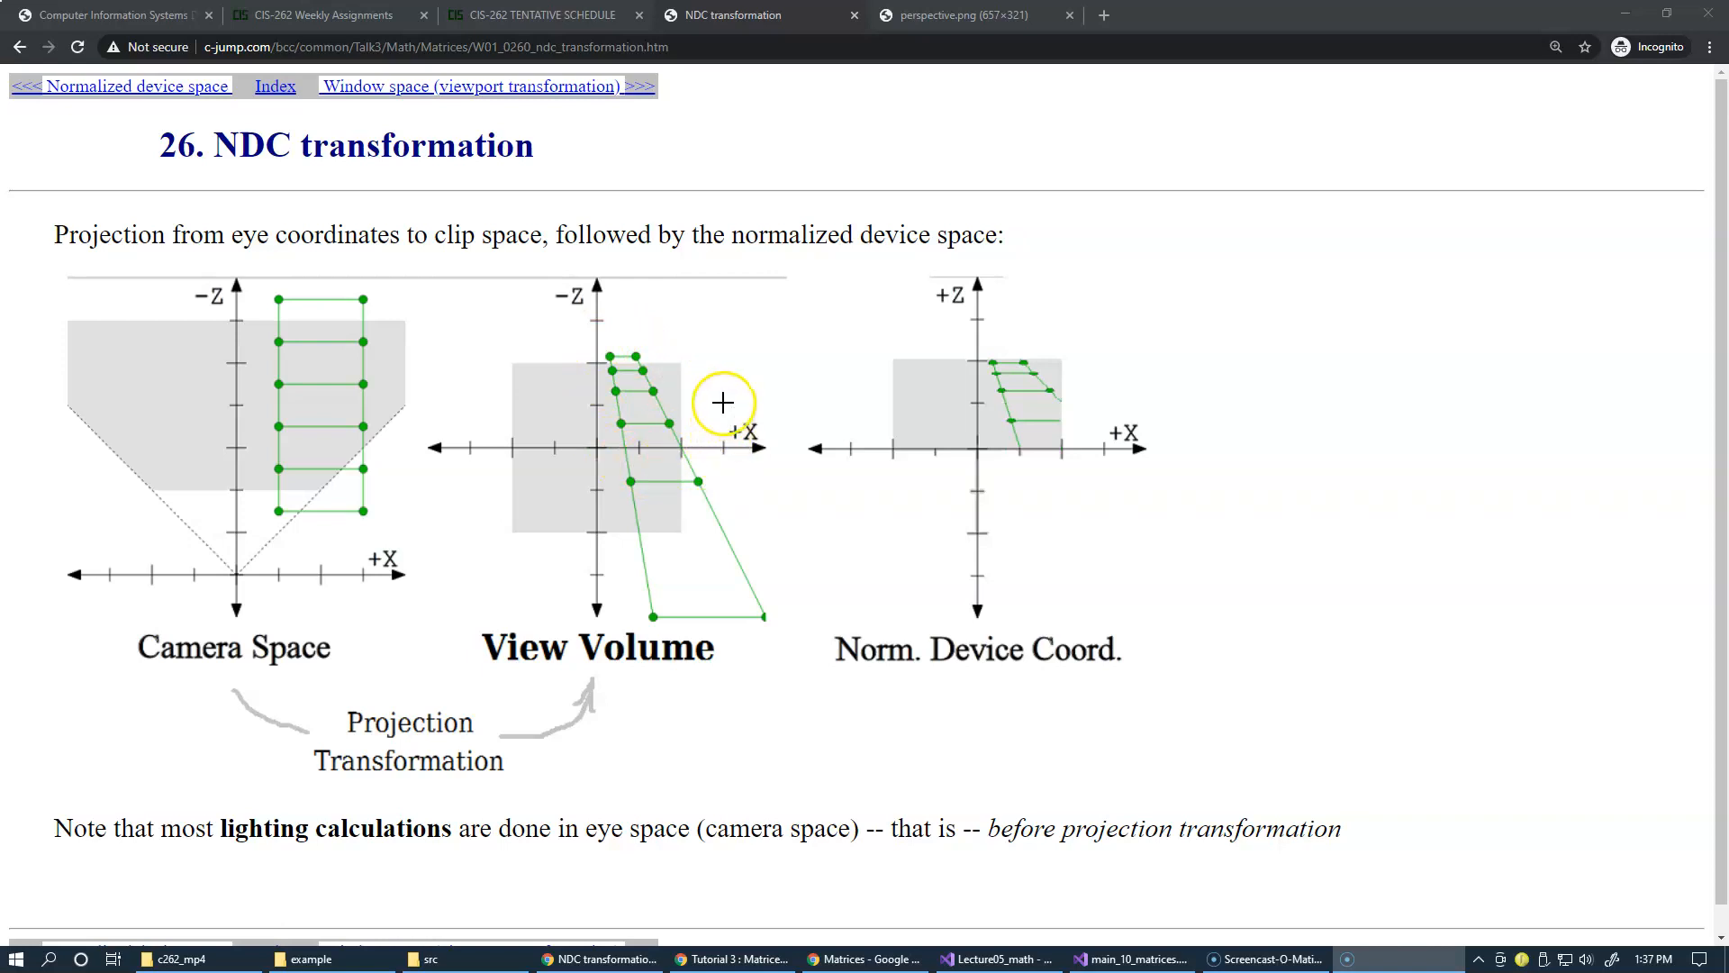
mouse_move(670, 551)
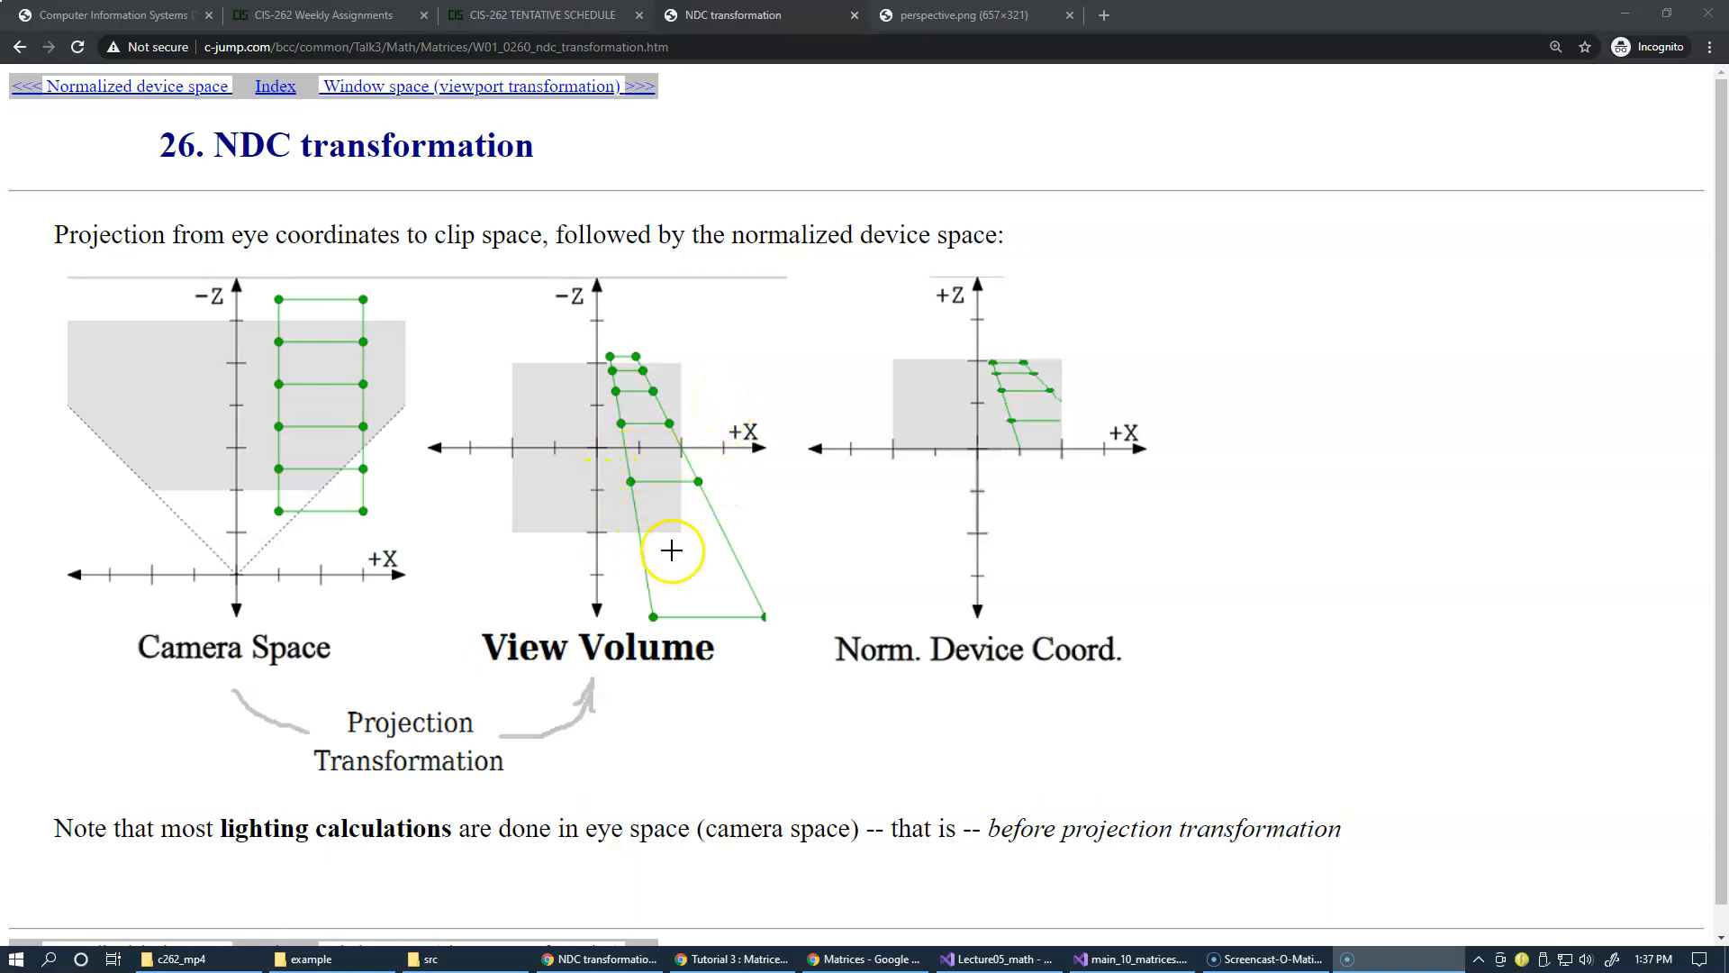
mouse_move(706, 479)
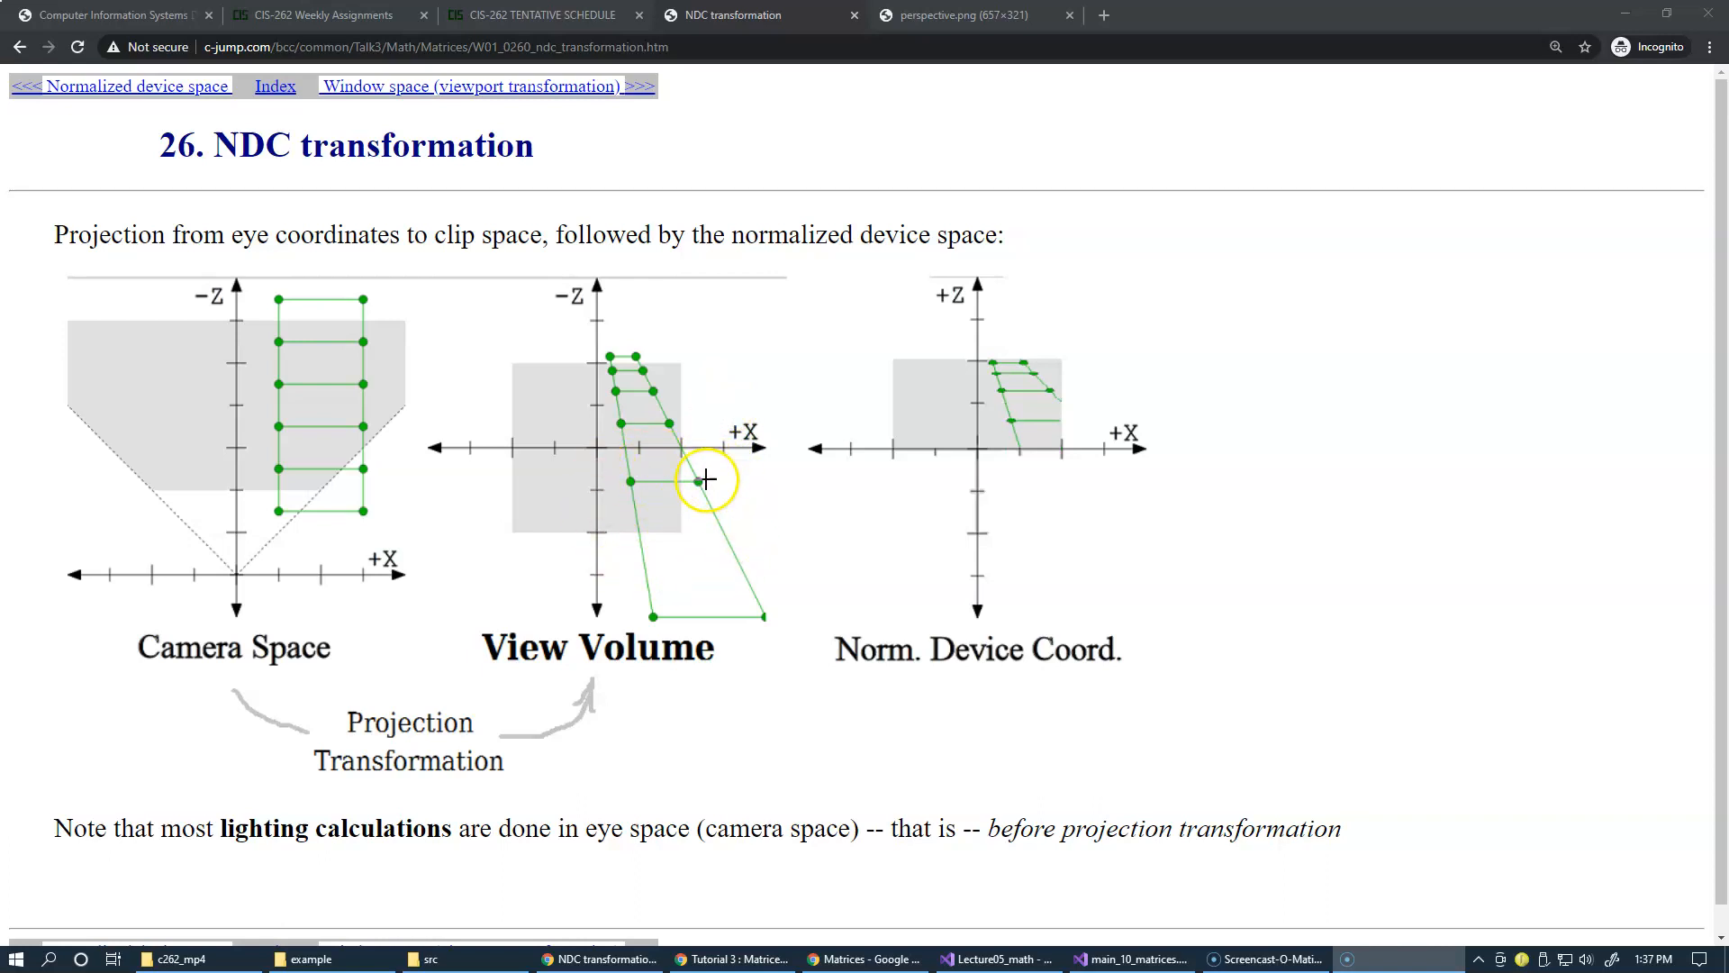
mouse_move(688, 450)
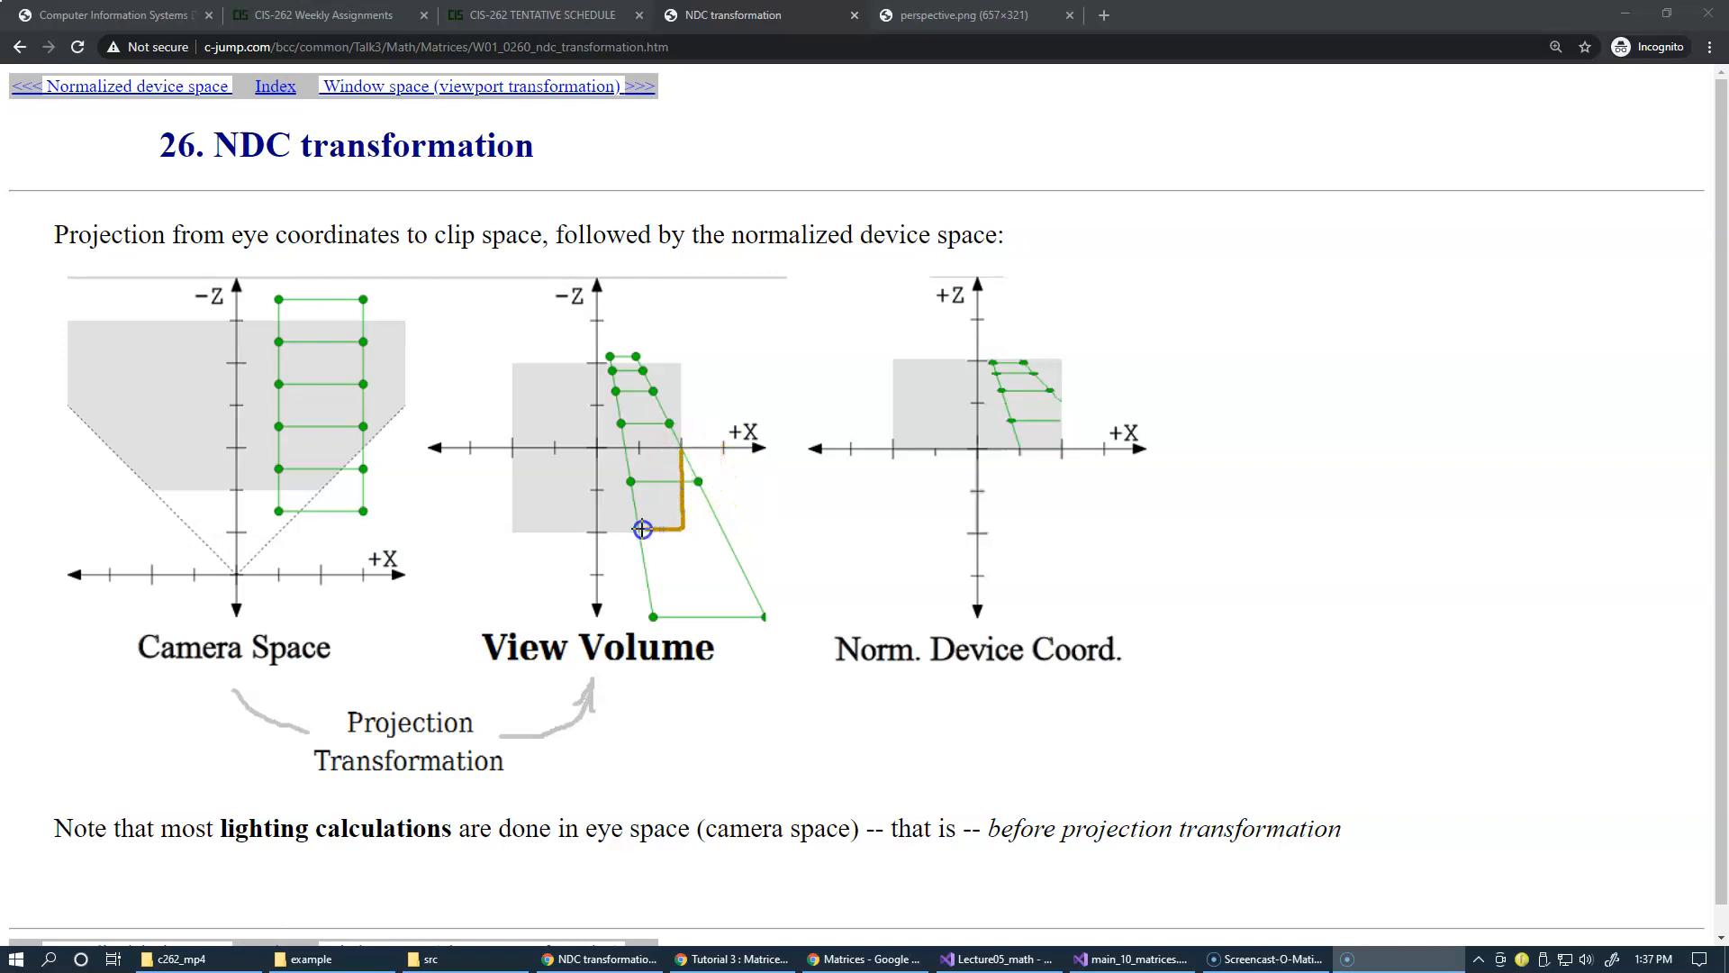
mouse_move(695, 565)
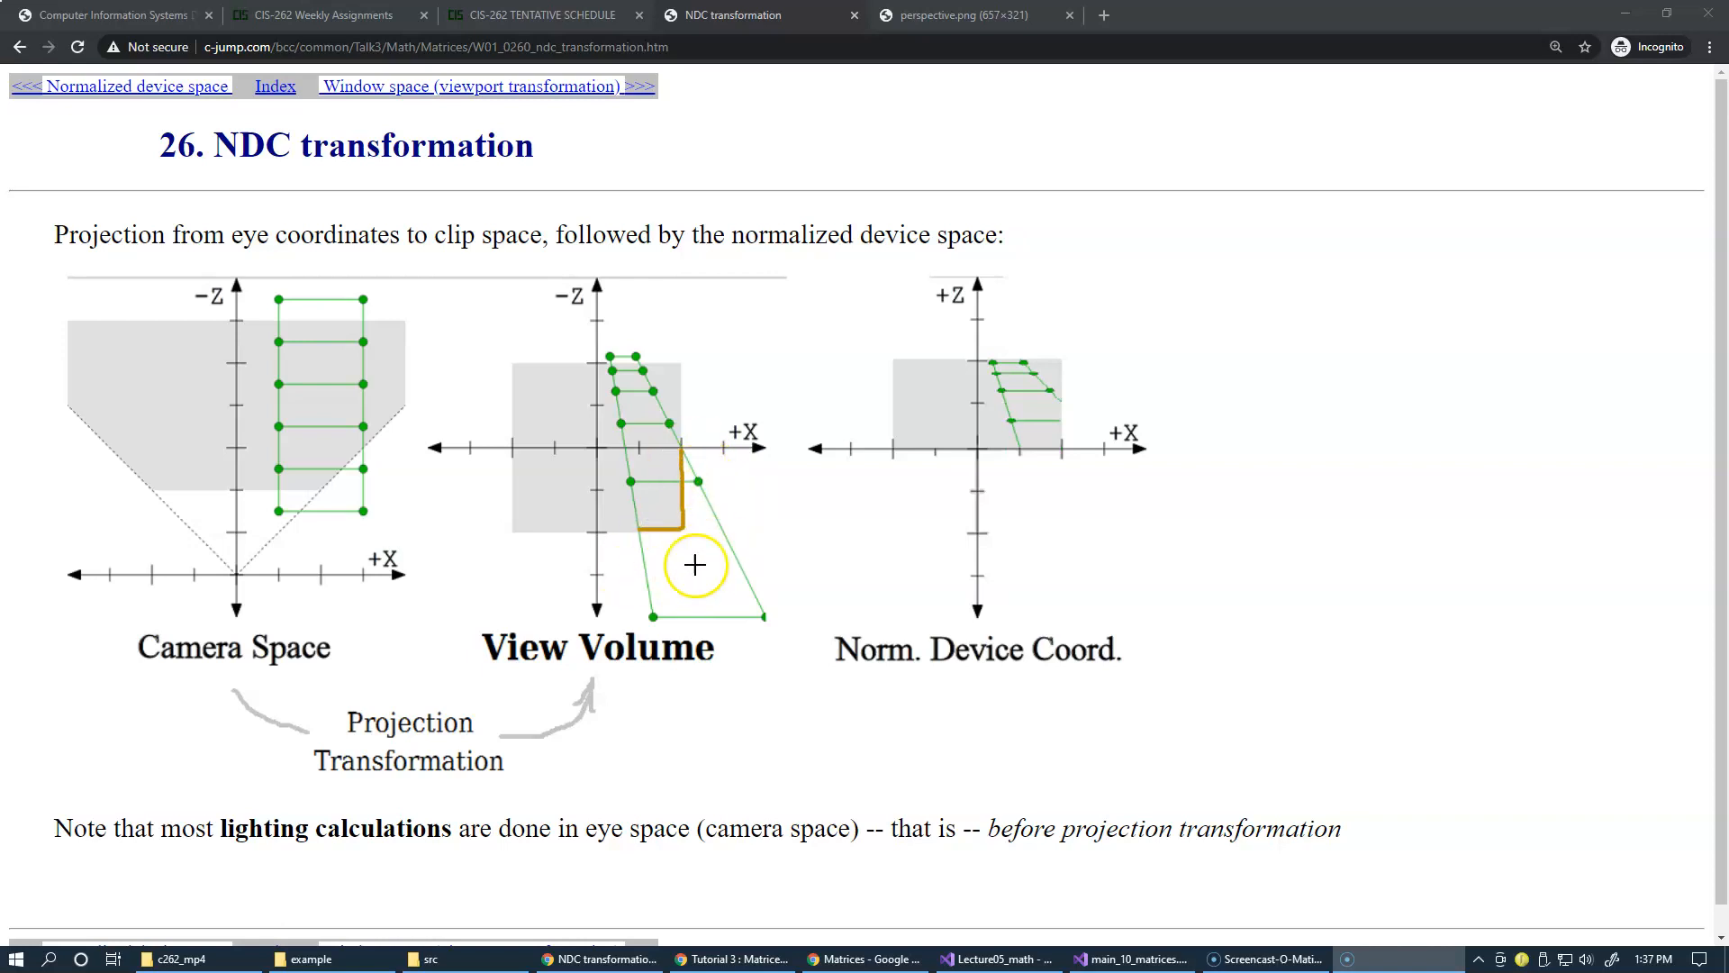
mouse_move(629, 427)
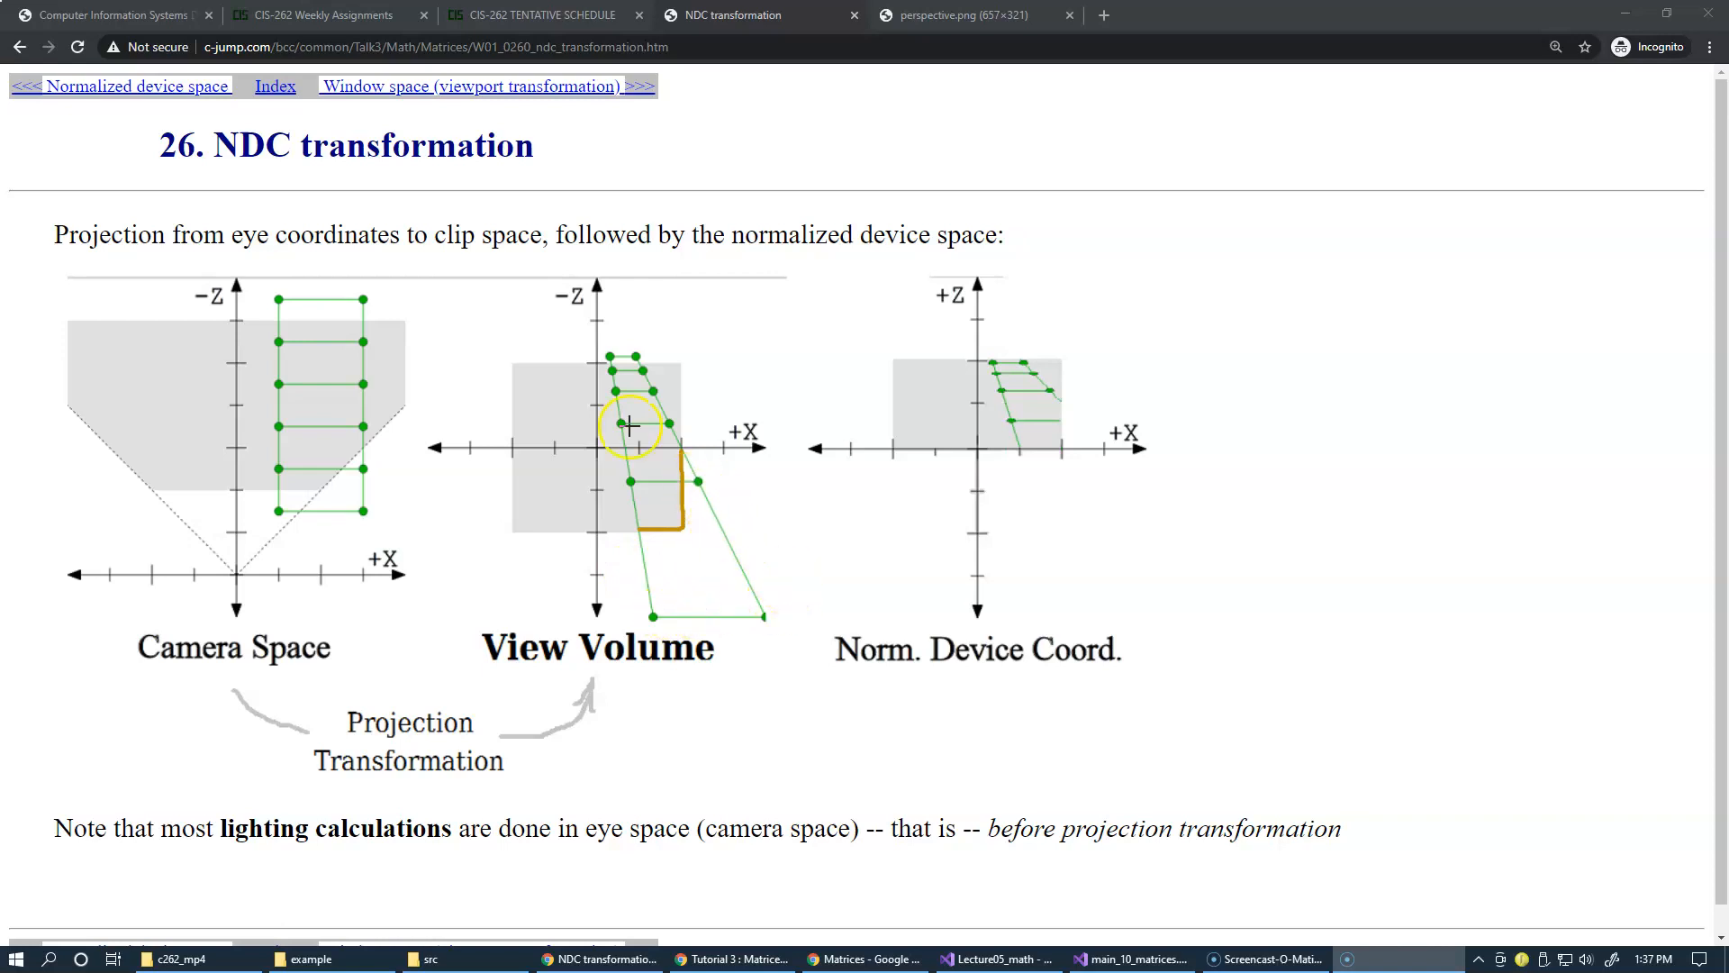
mouse_move(676, 386)
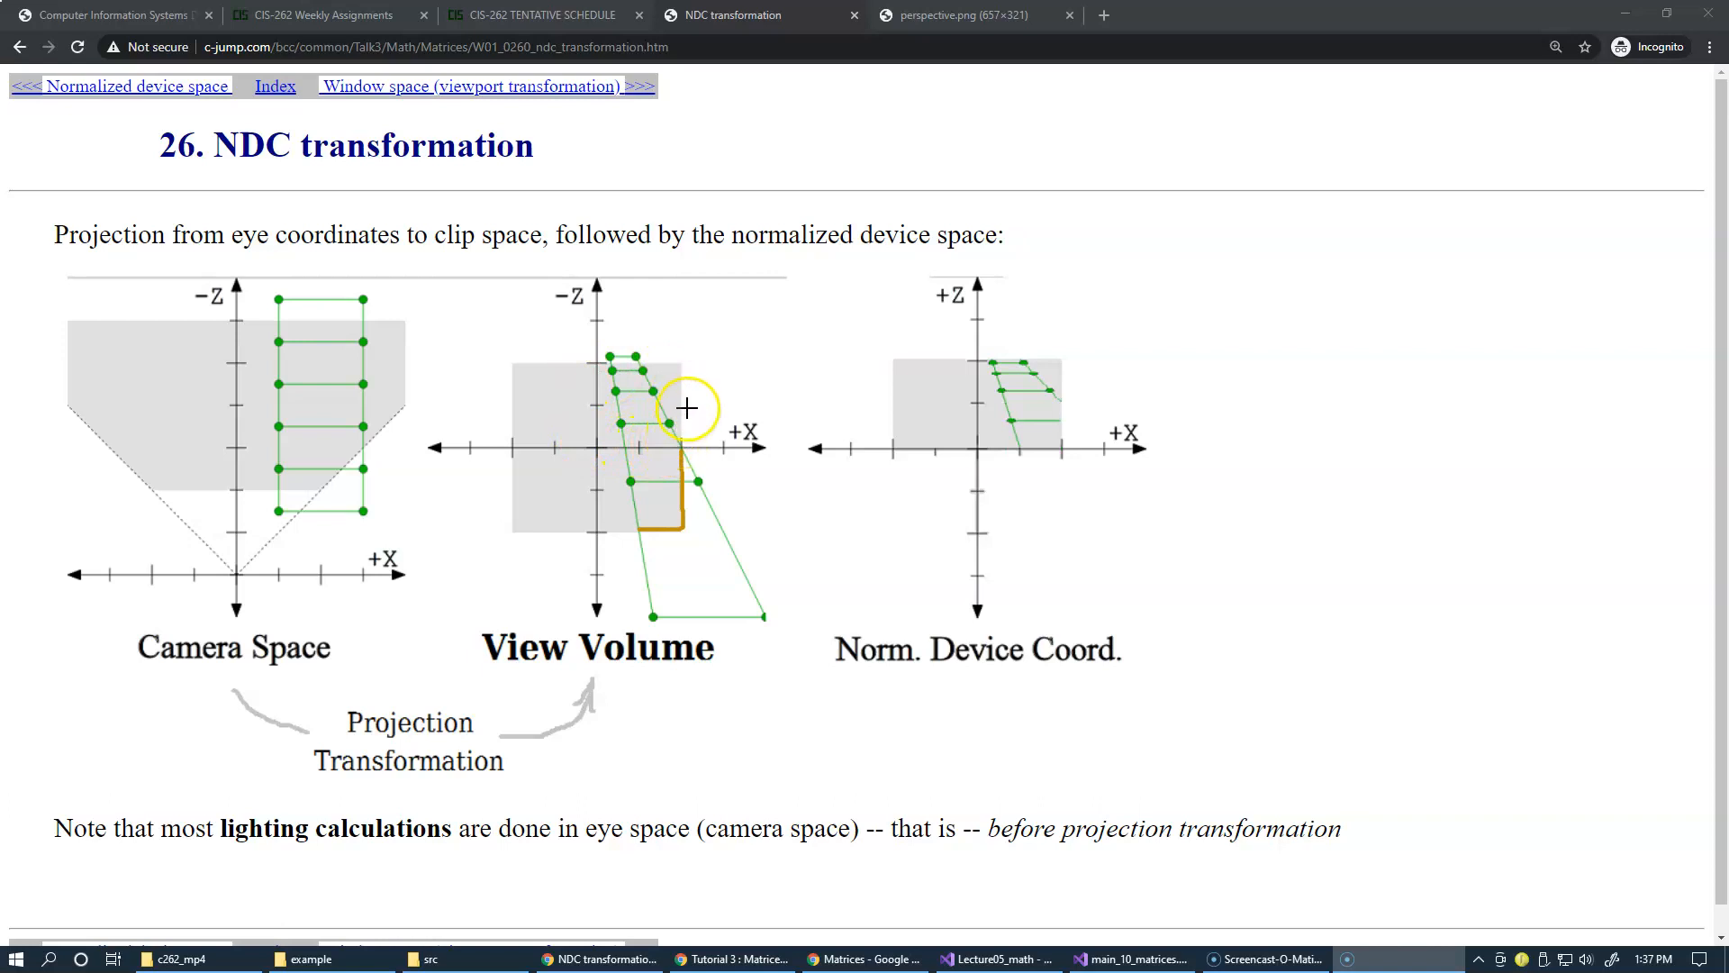
mouse_move(987, 333)
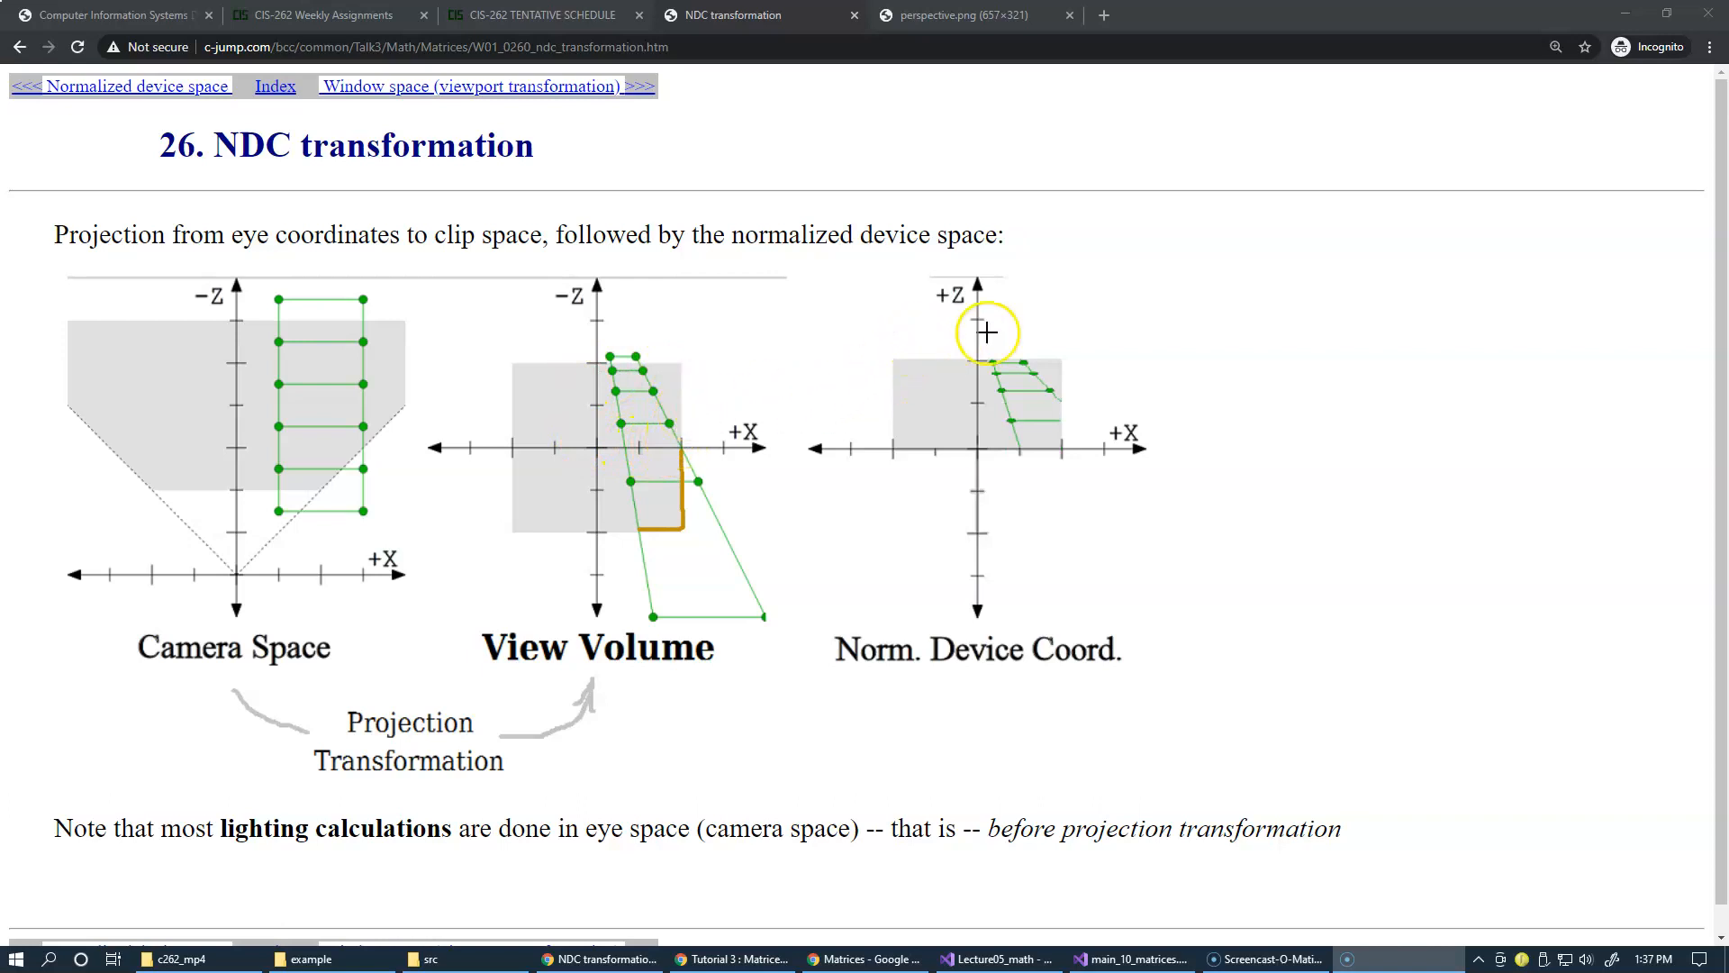
mouse_move(946, 455)
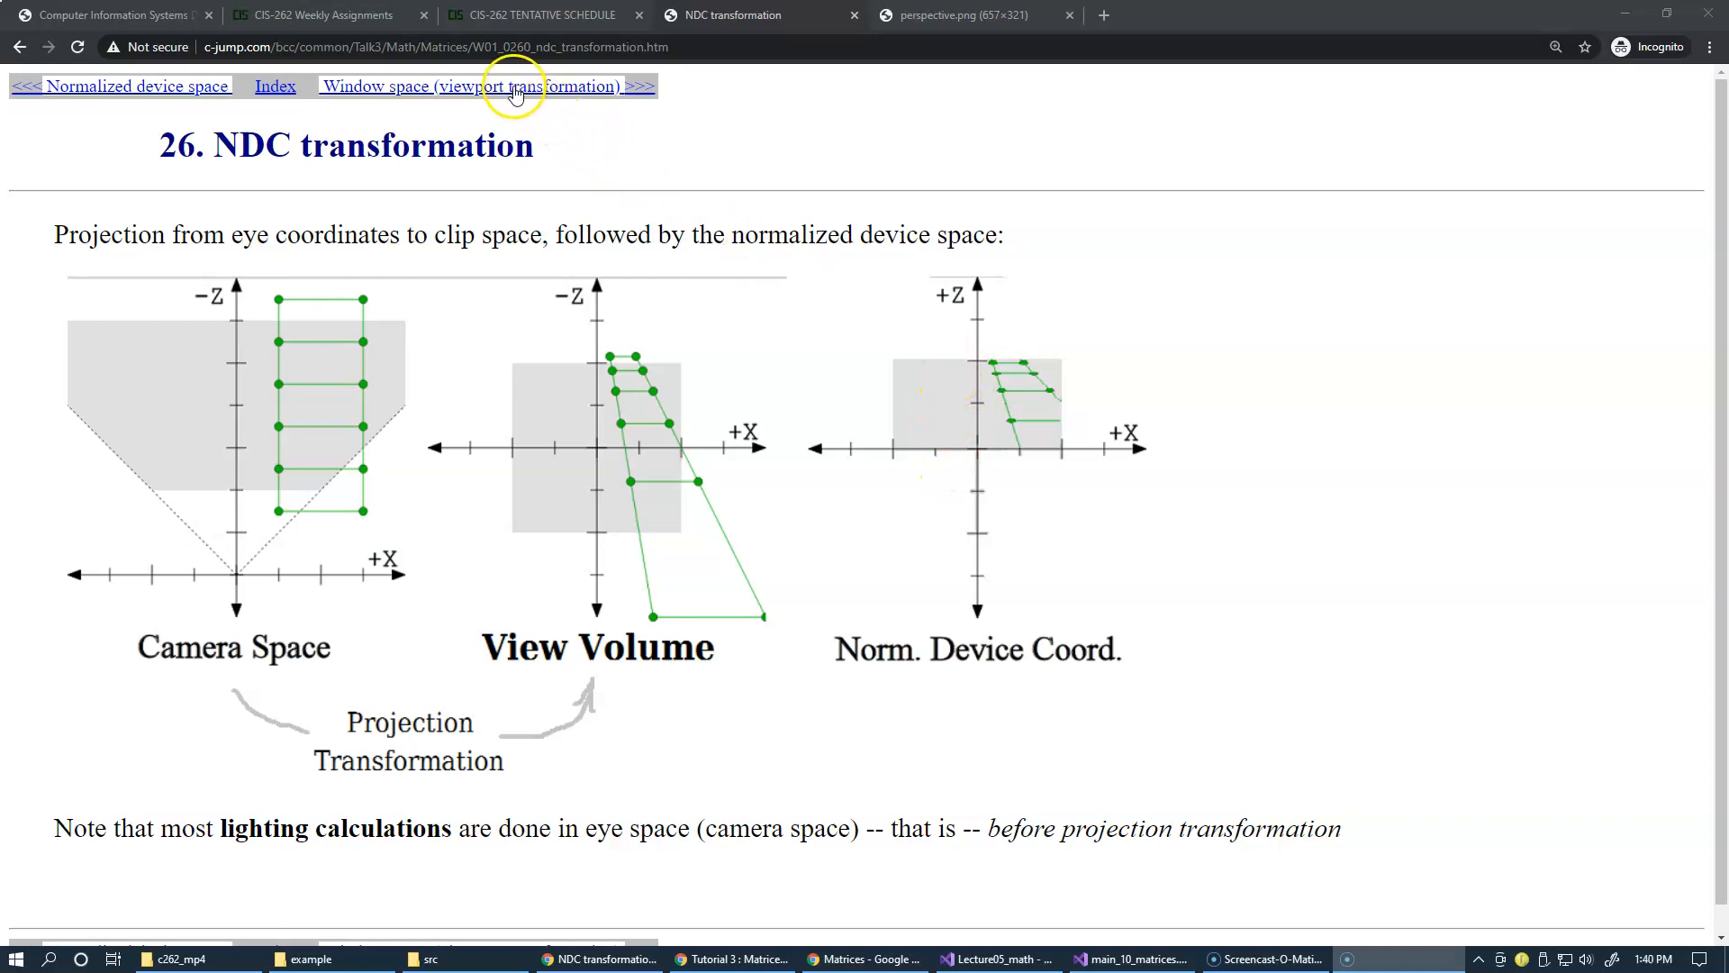
click(468, 87)
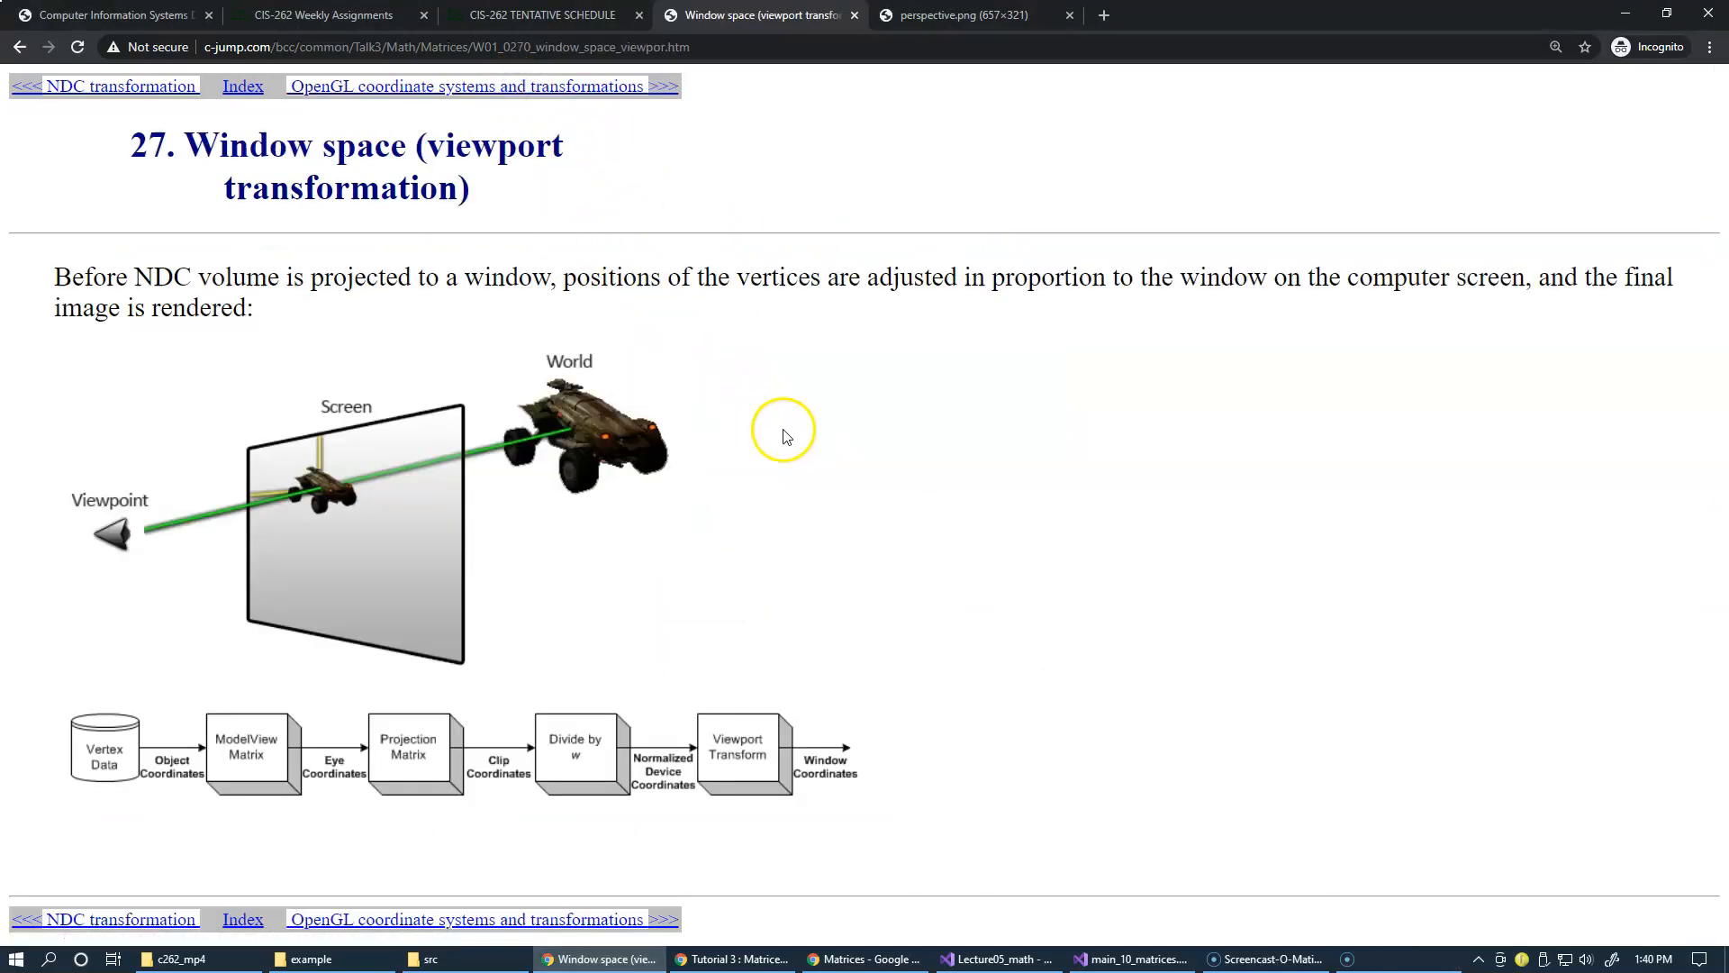
mouse_move(1025, 504)
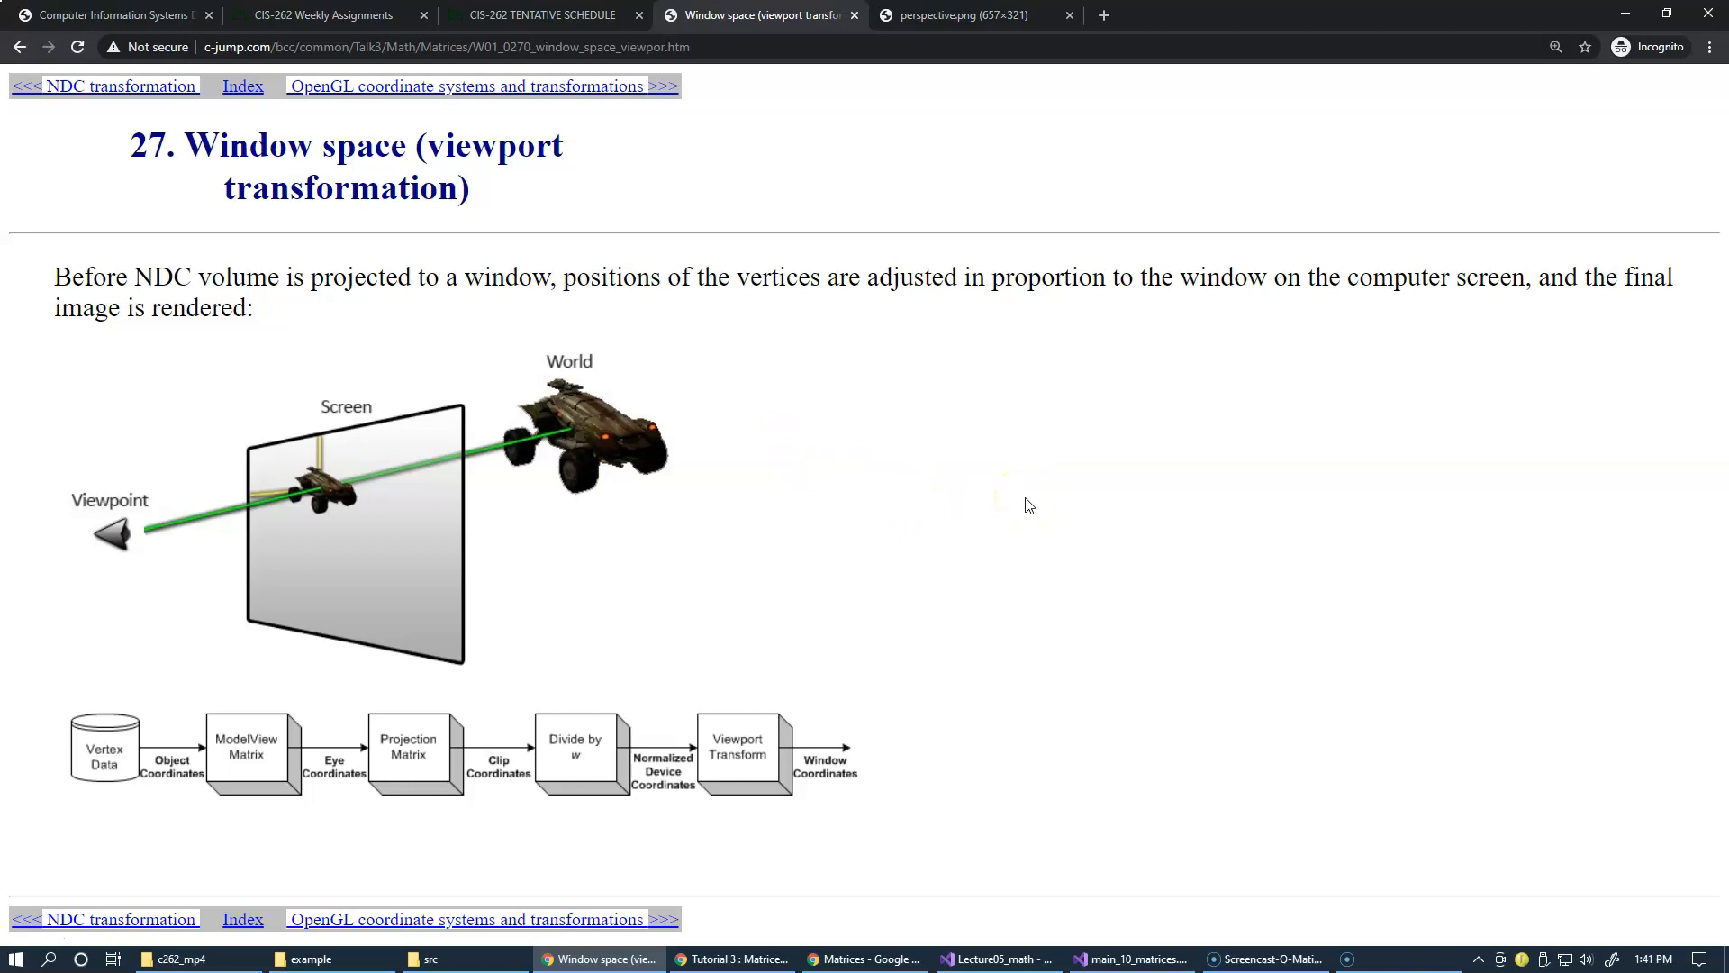
mouse_move(505, 508)
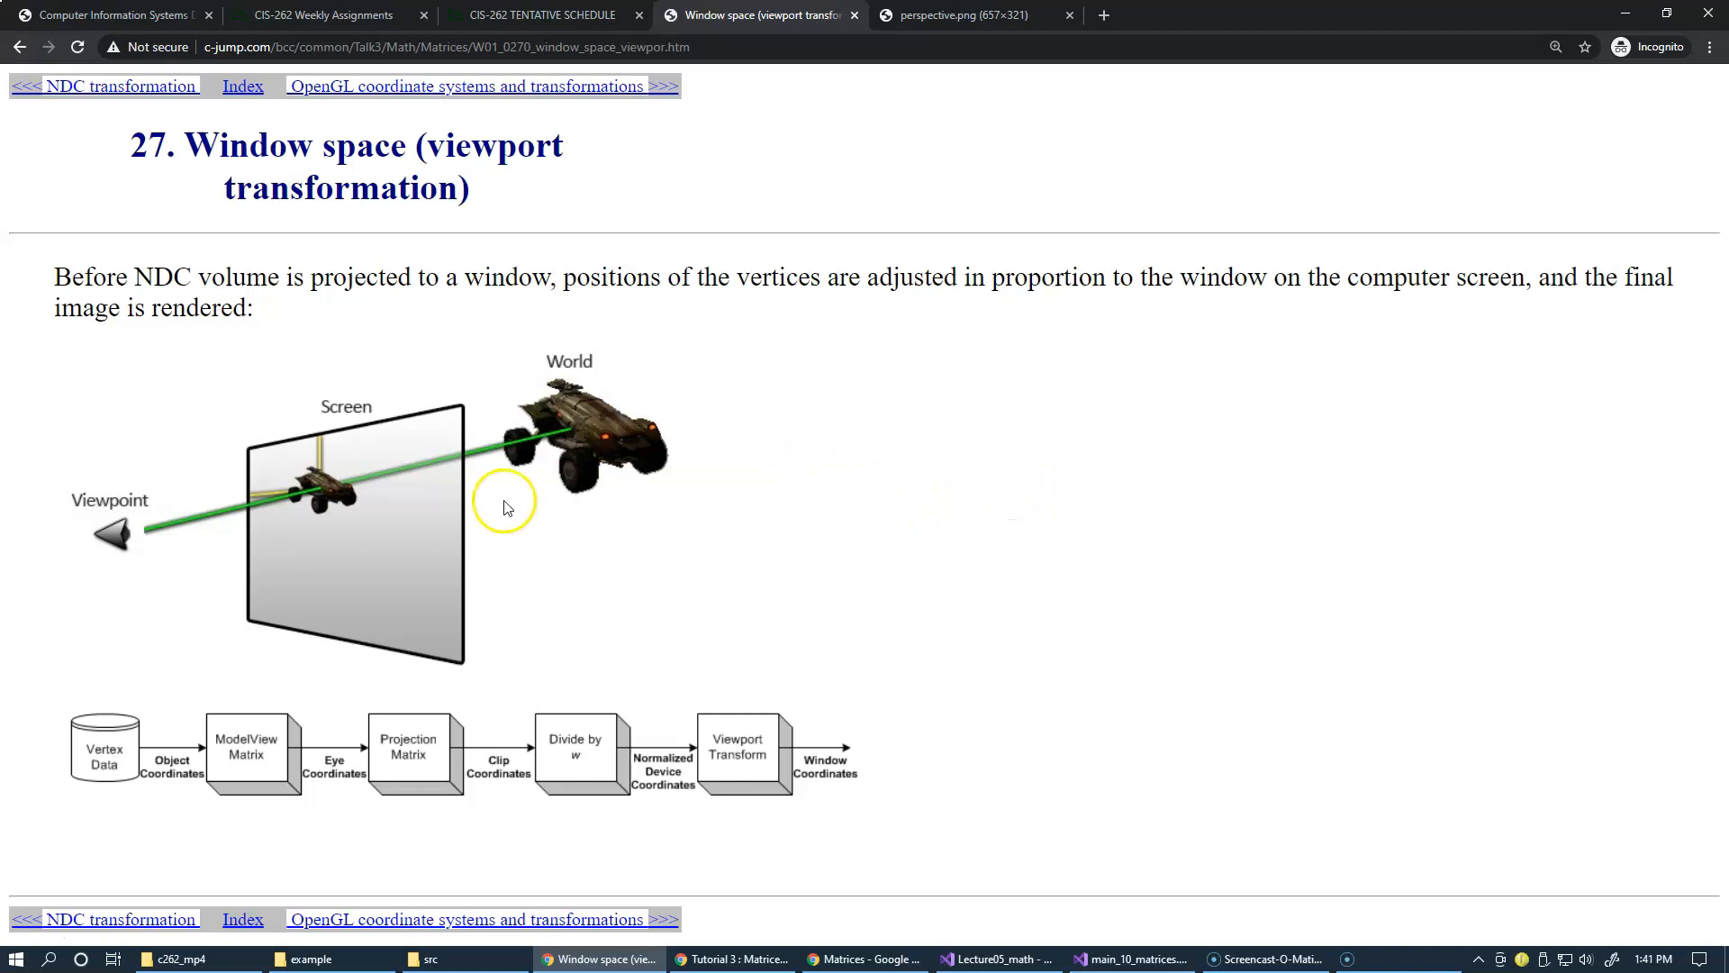
mouse_move(295, 520)
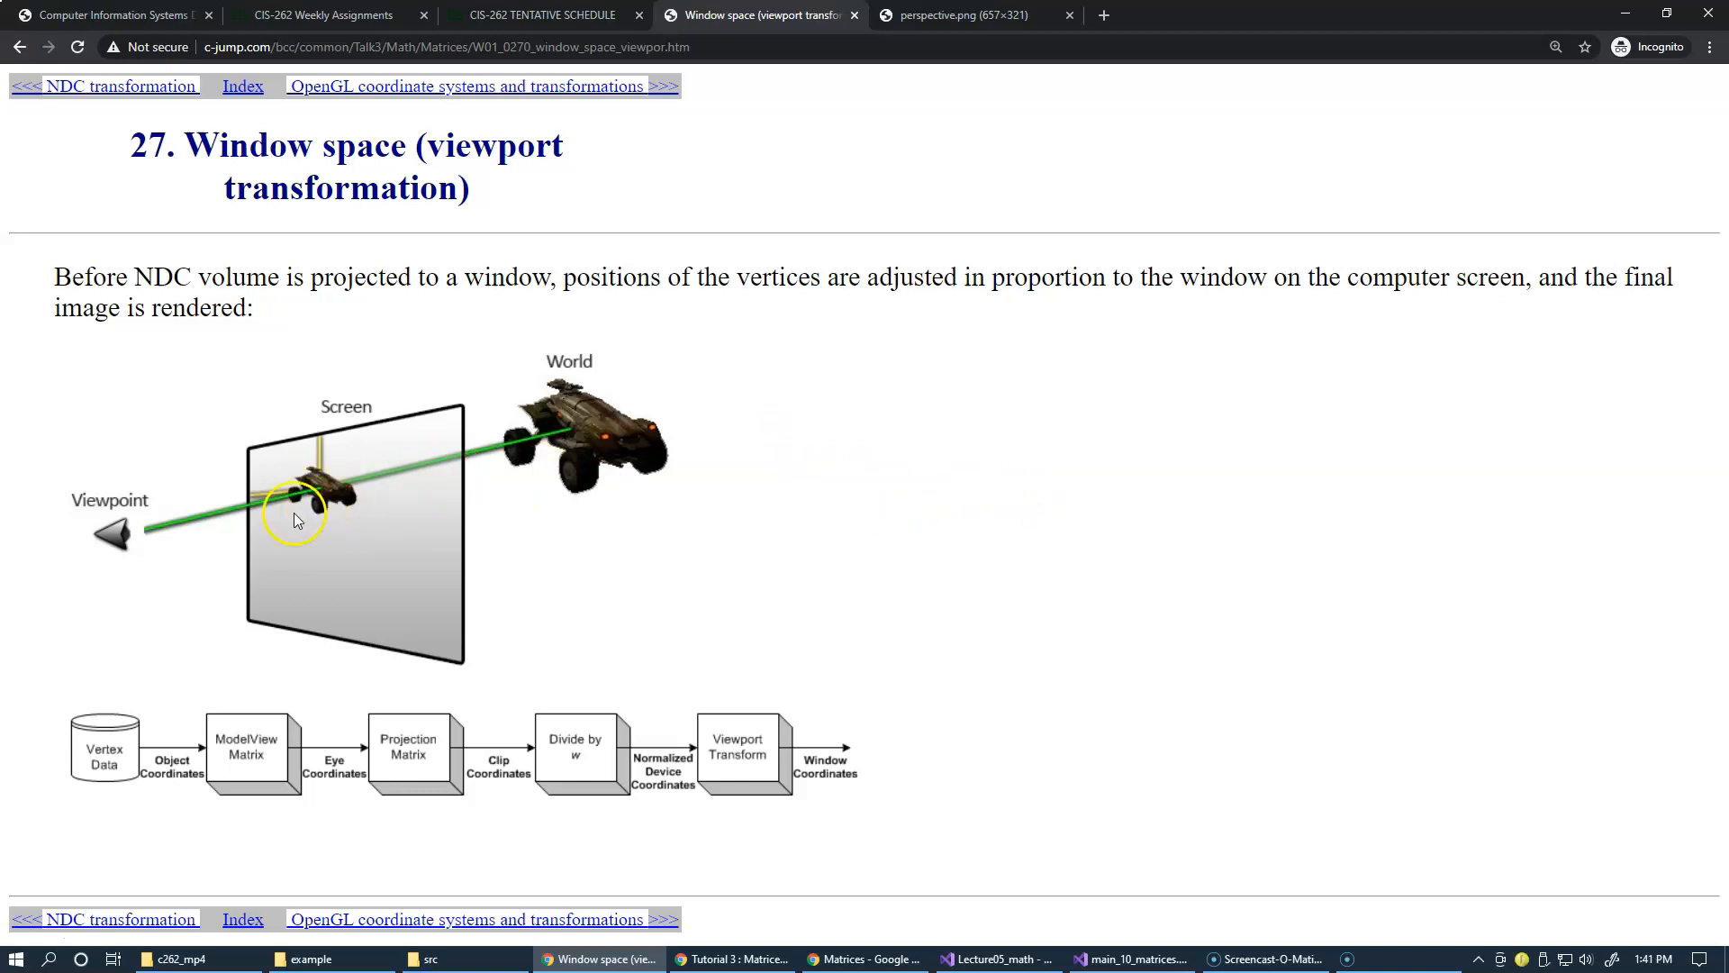
mouse_move(450, 520)
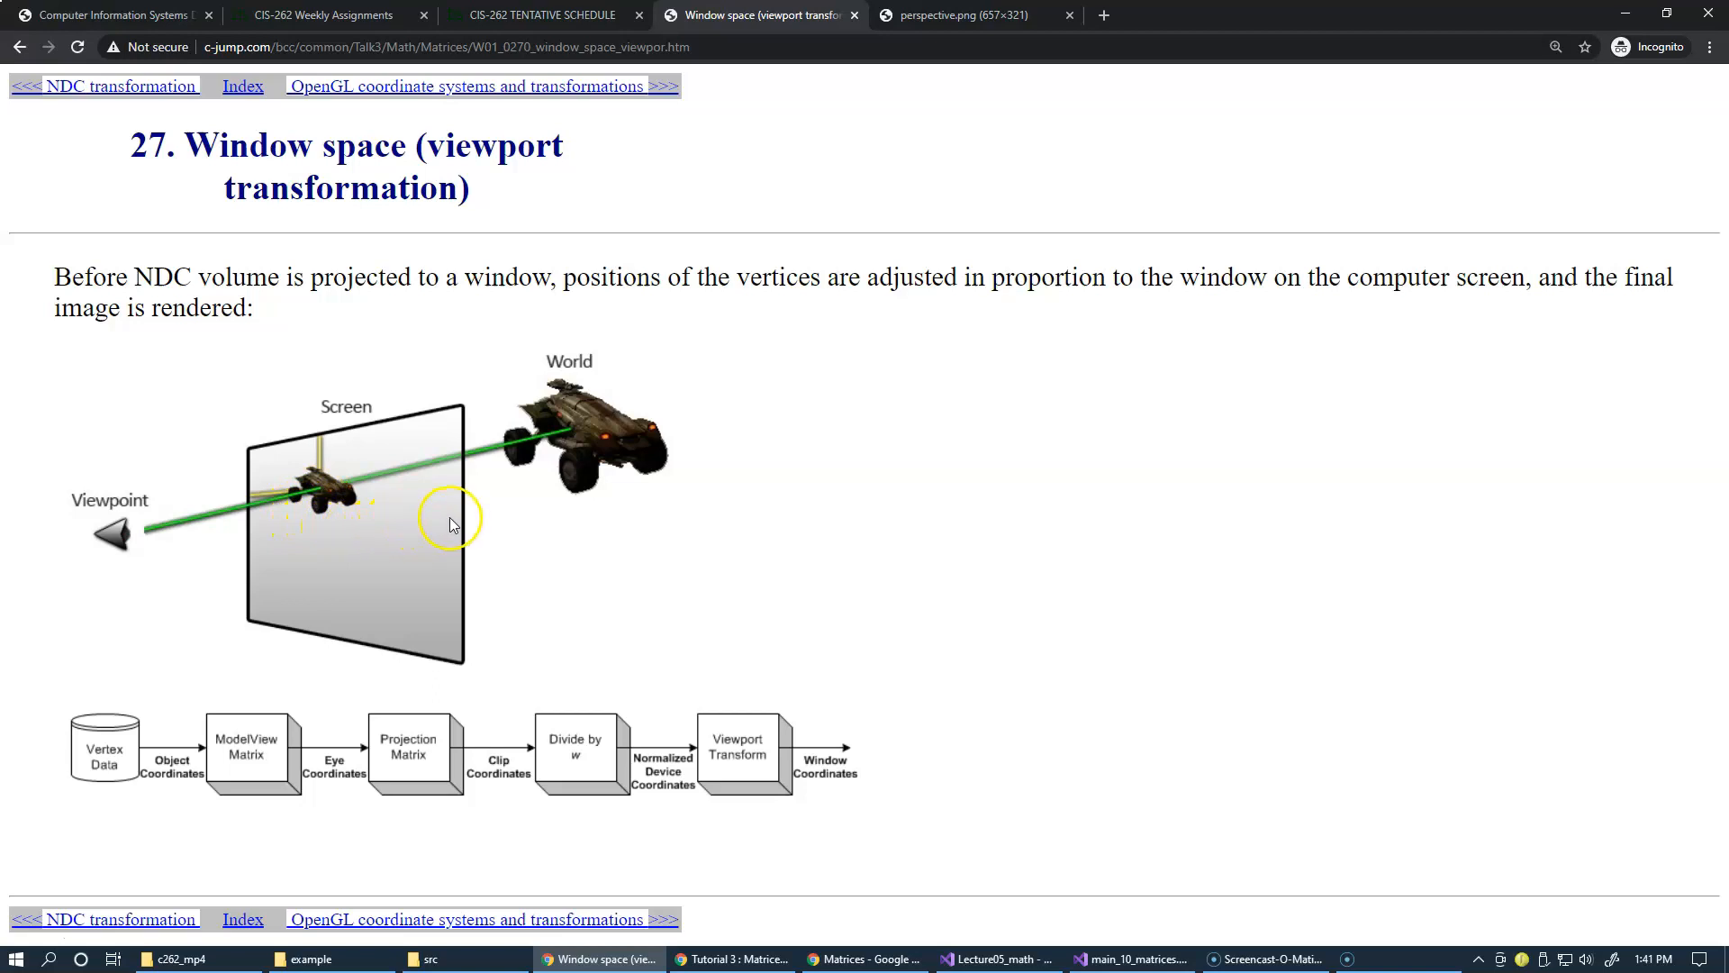
mouse_move(503, 535)
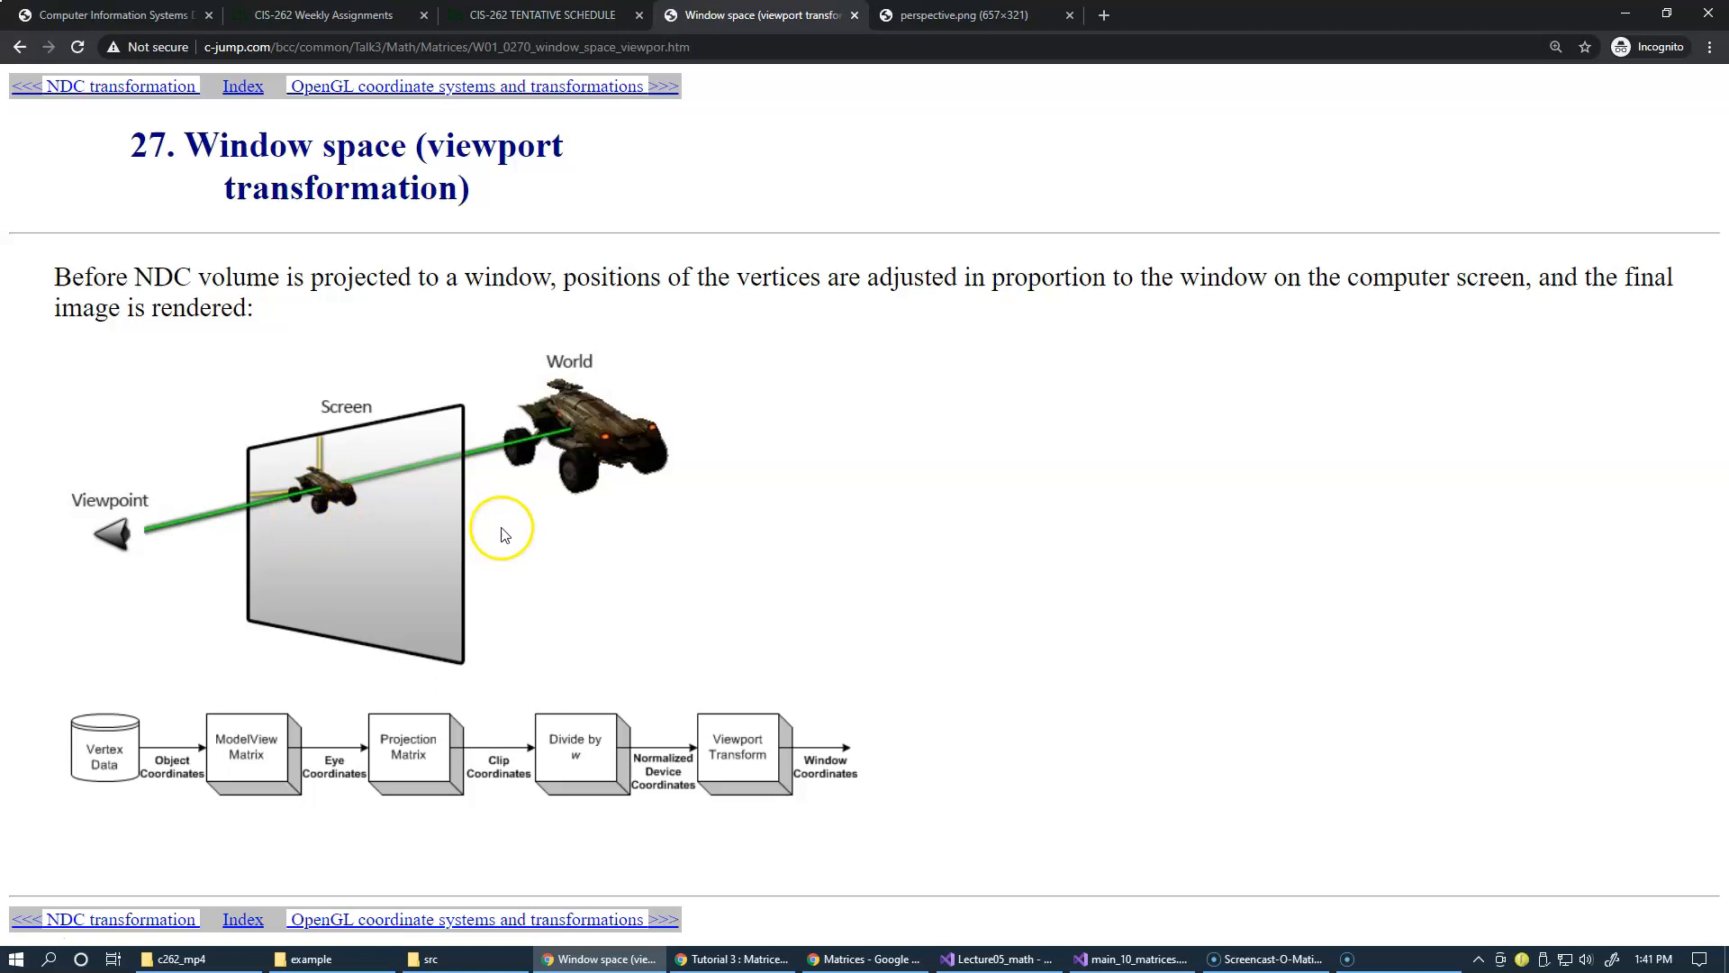
mouse_move(652, 553)
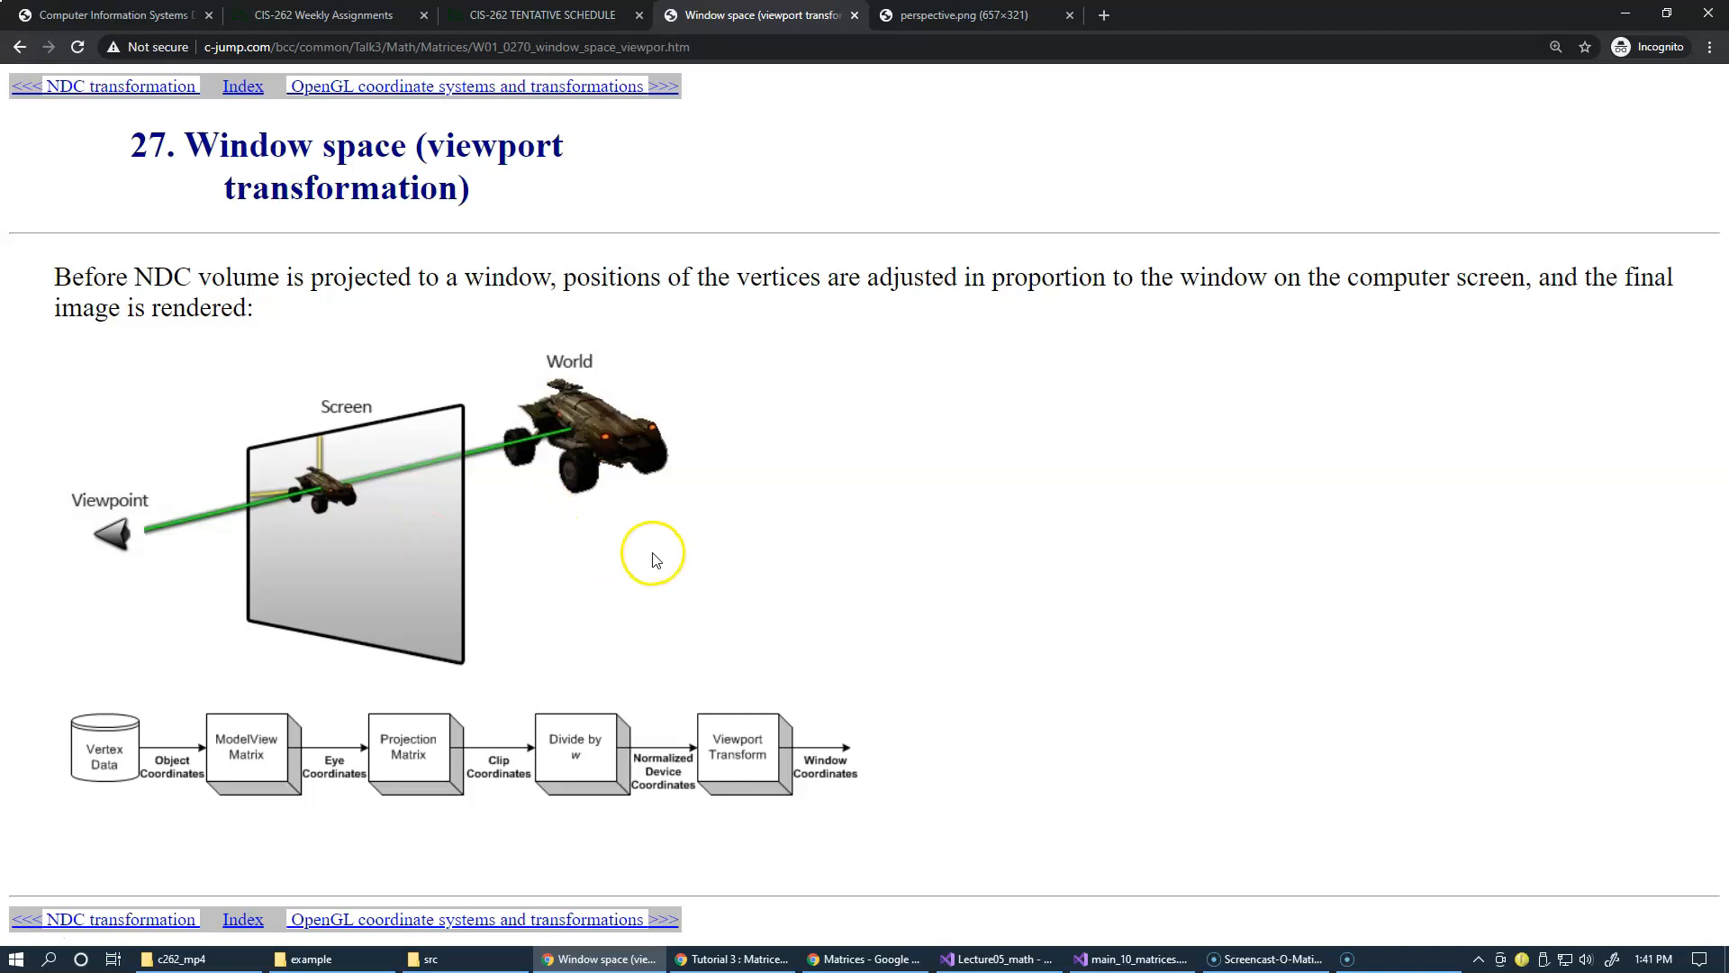
mouse_move(452, 538)
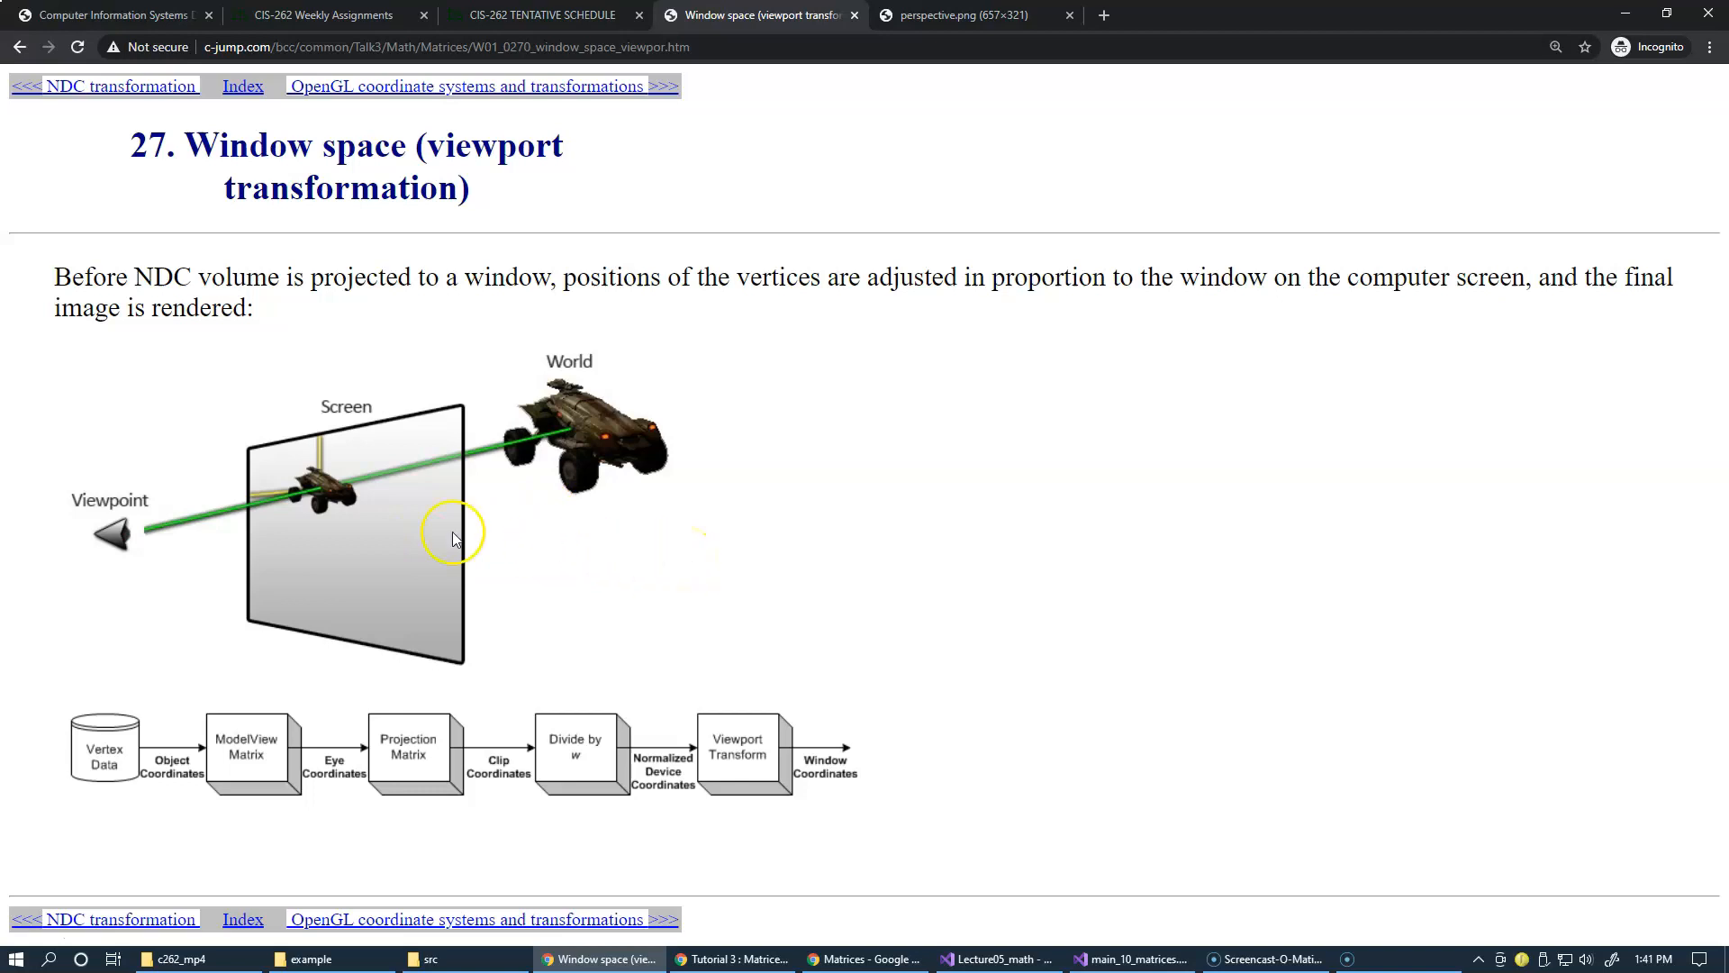
mouse_move(335, 541)
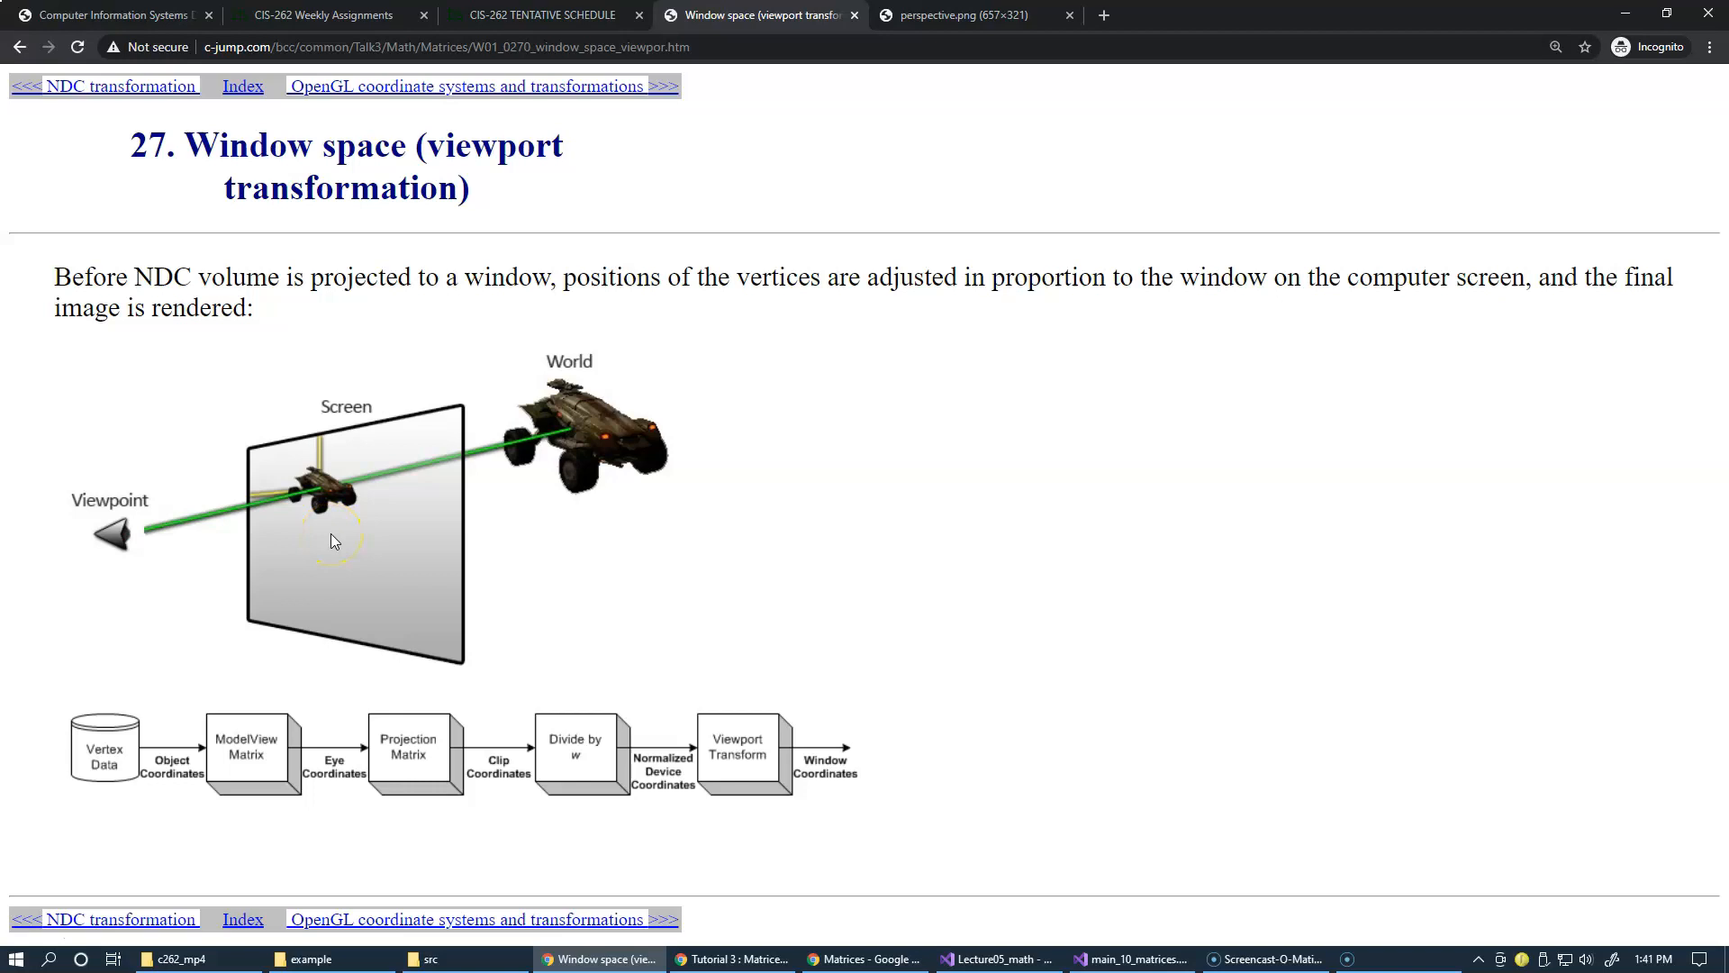
mouse_move(336, 582)
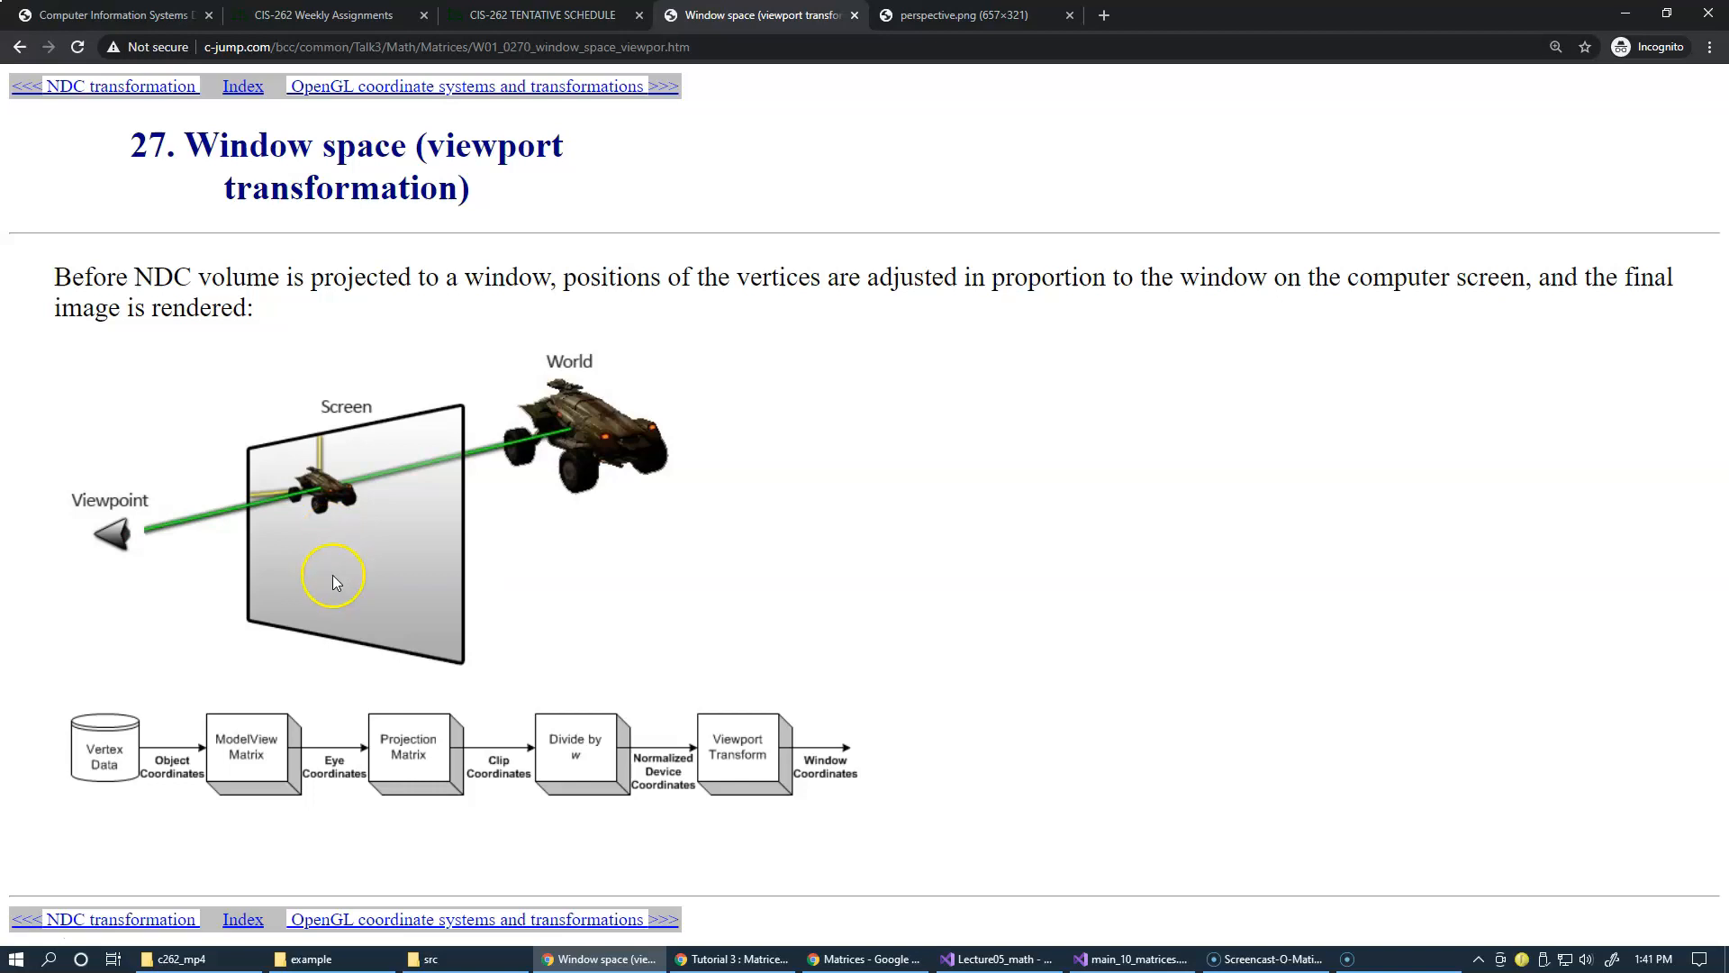
mouse_move(333, 622)
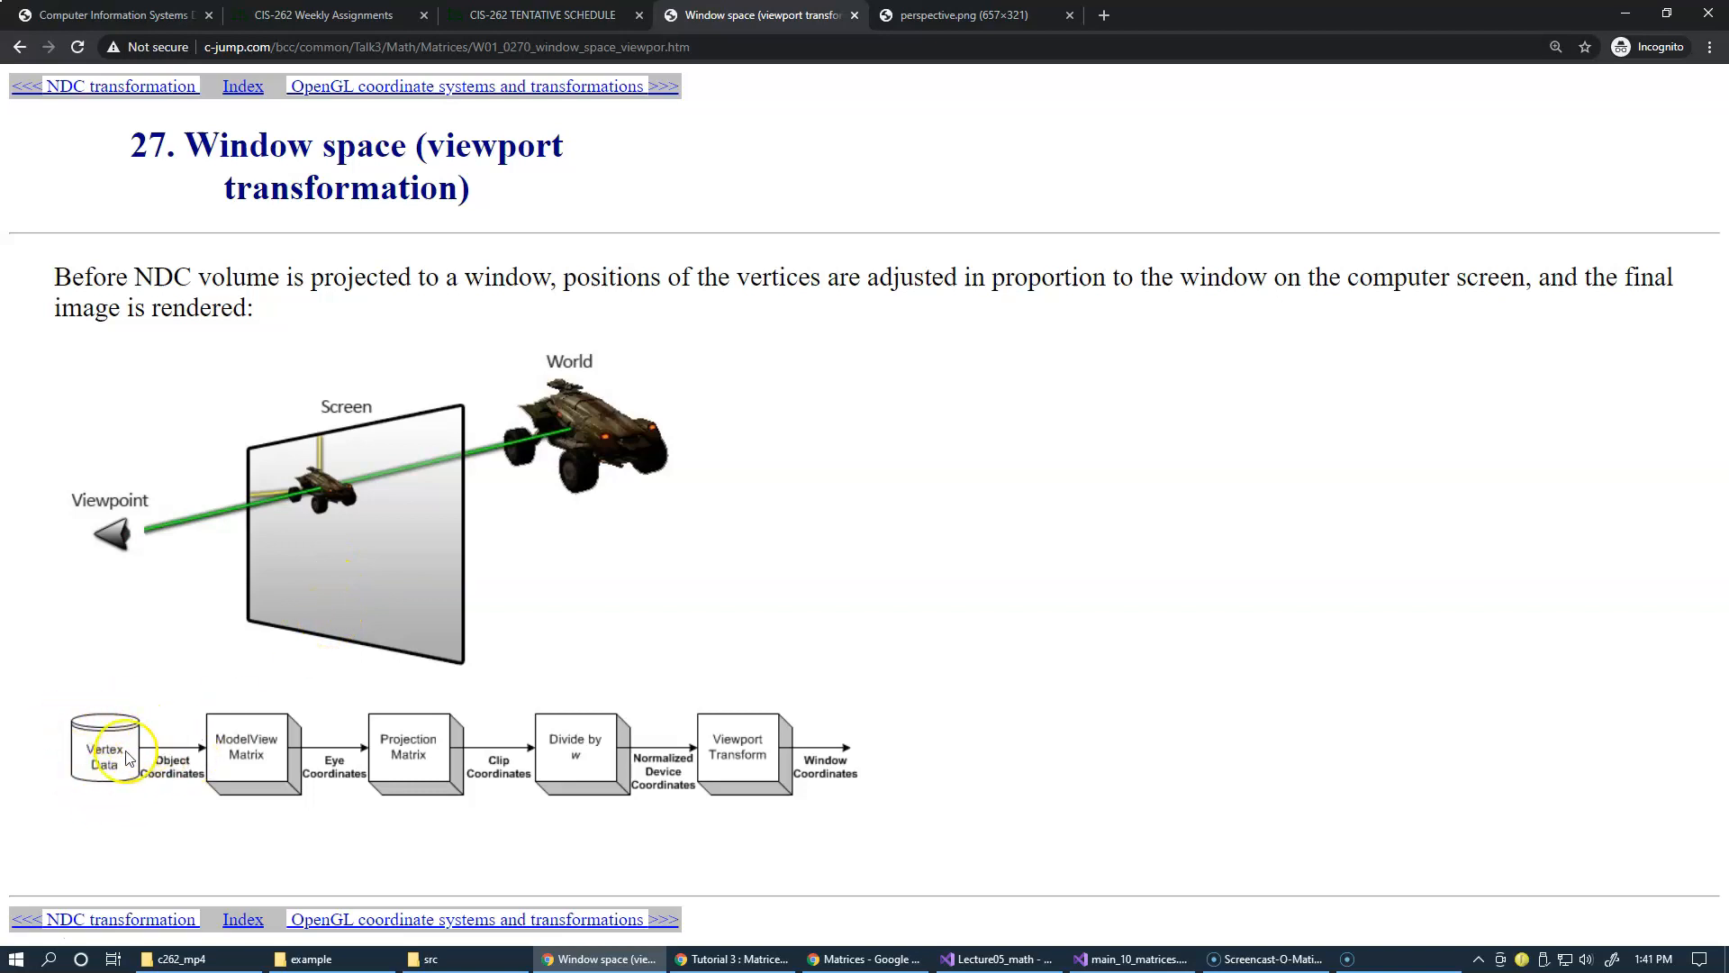
mouse_move(180, 778)
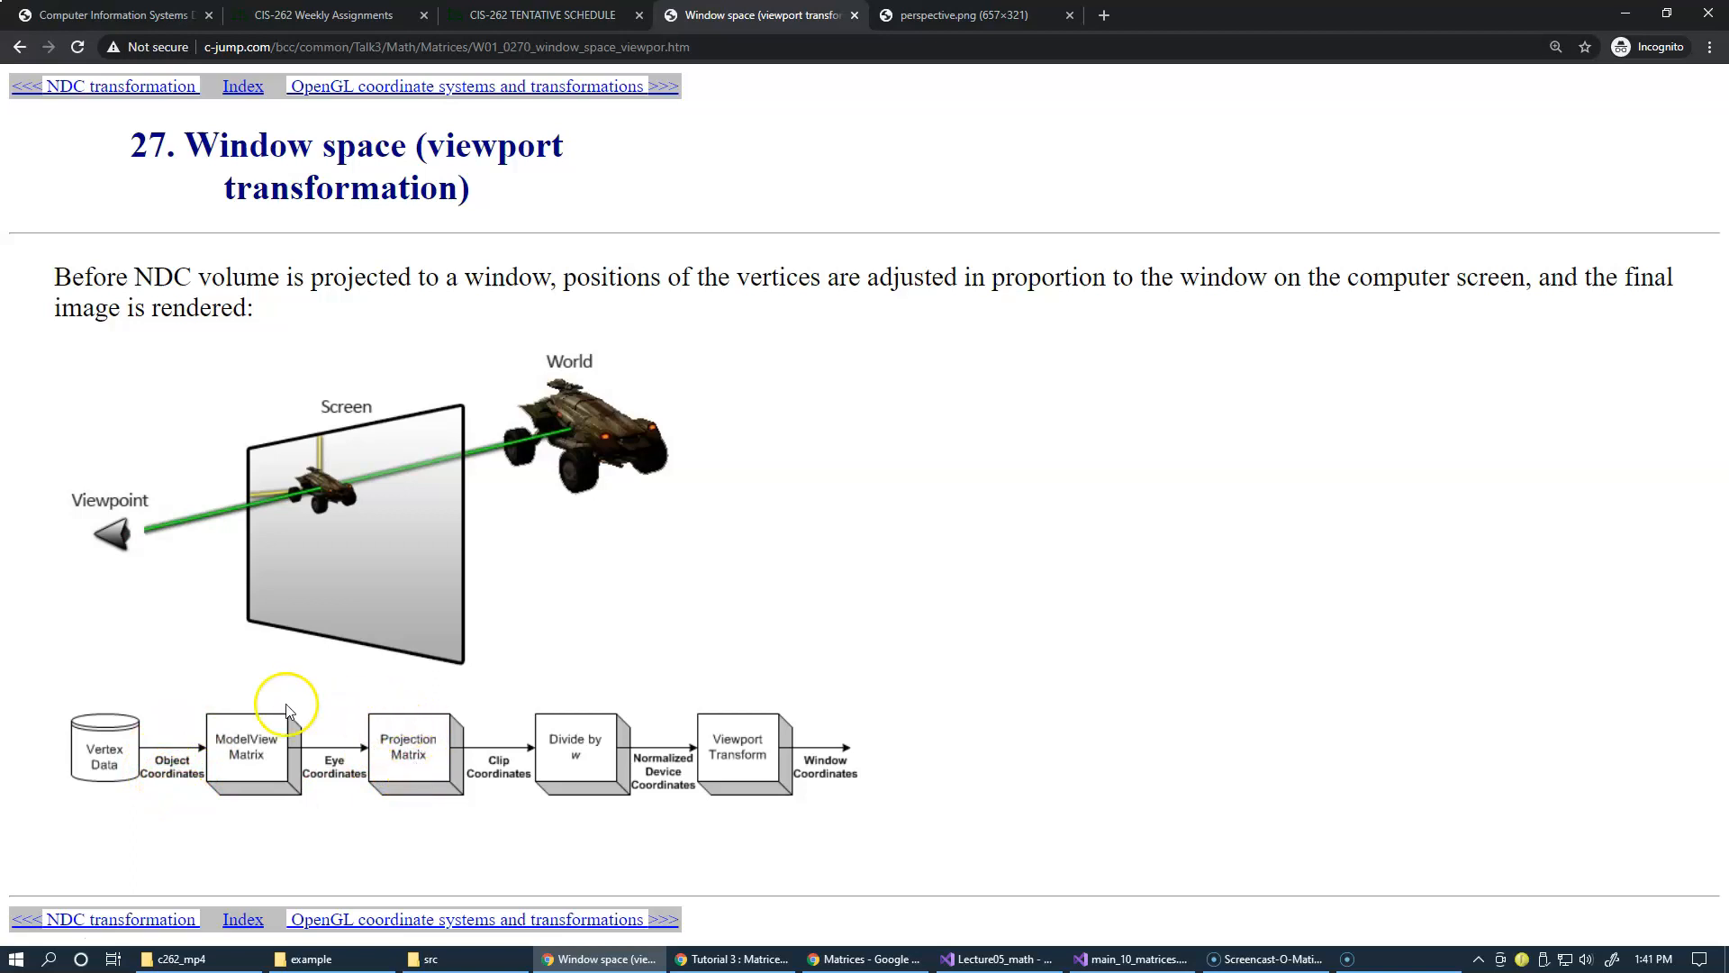
mouse_move(389, 783)
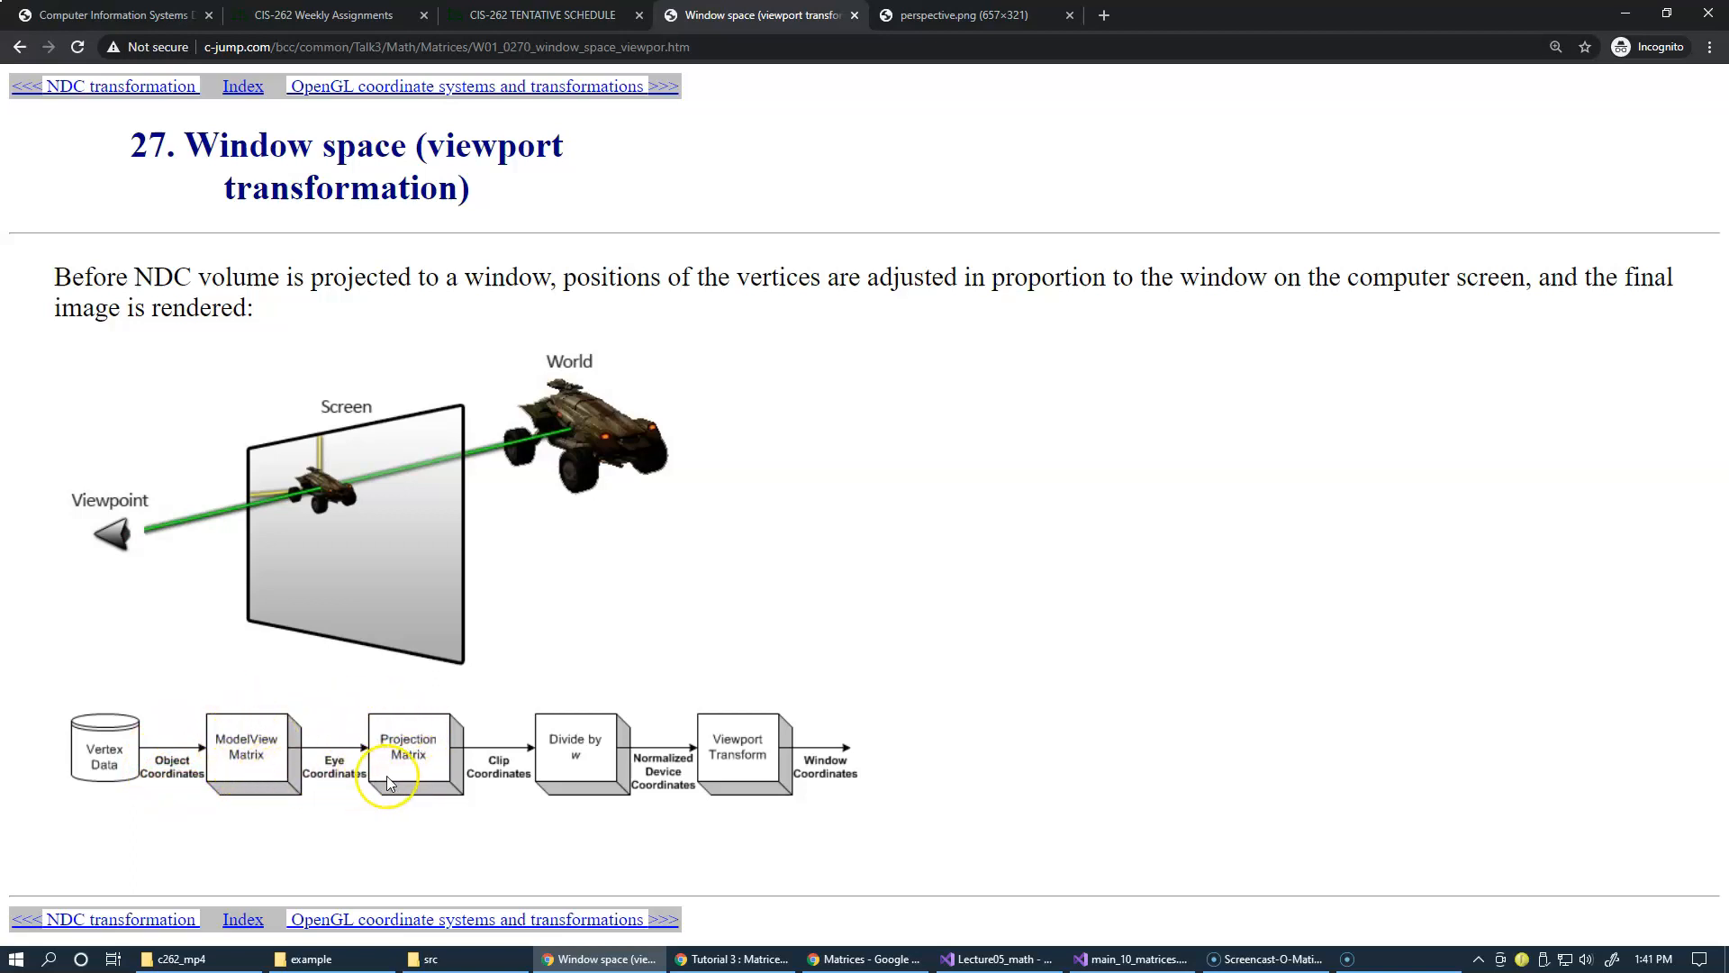
mouse_move(441, 769)
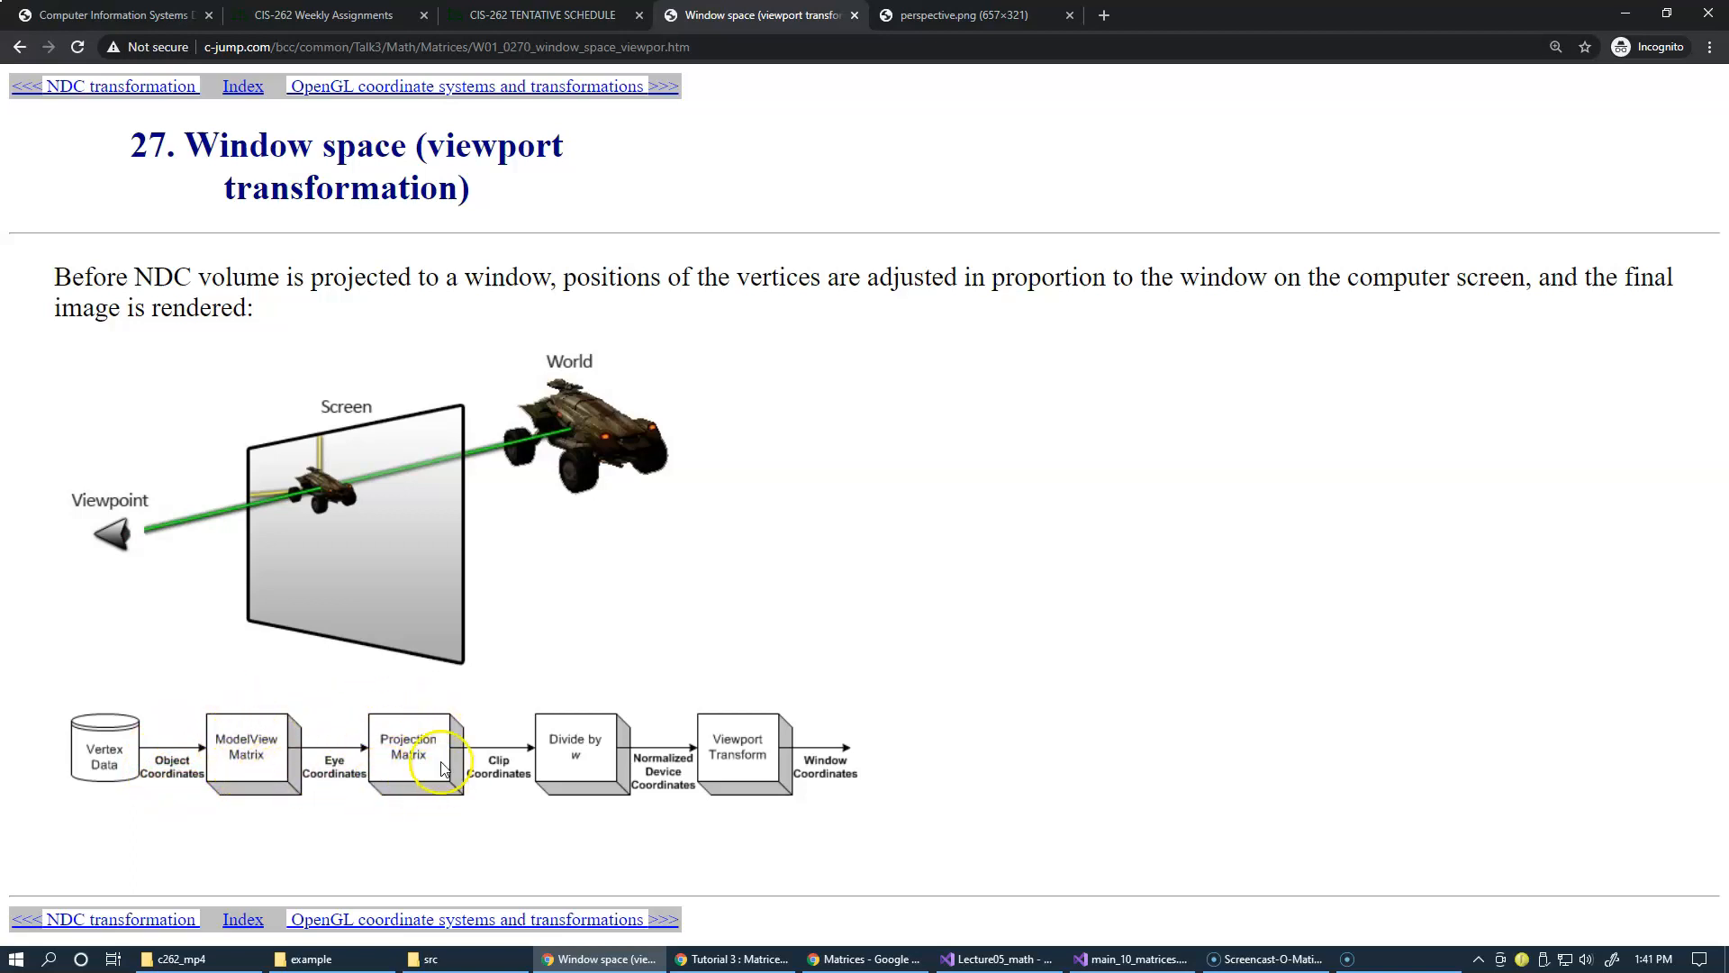
mouse_move(342, 795)
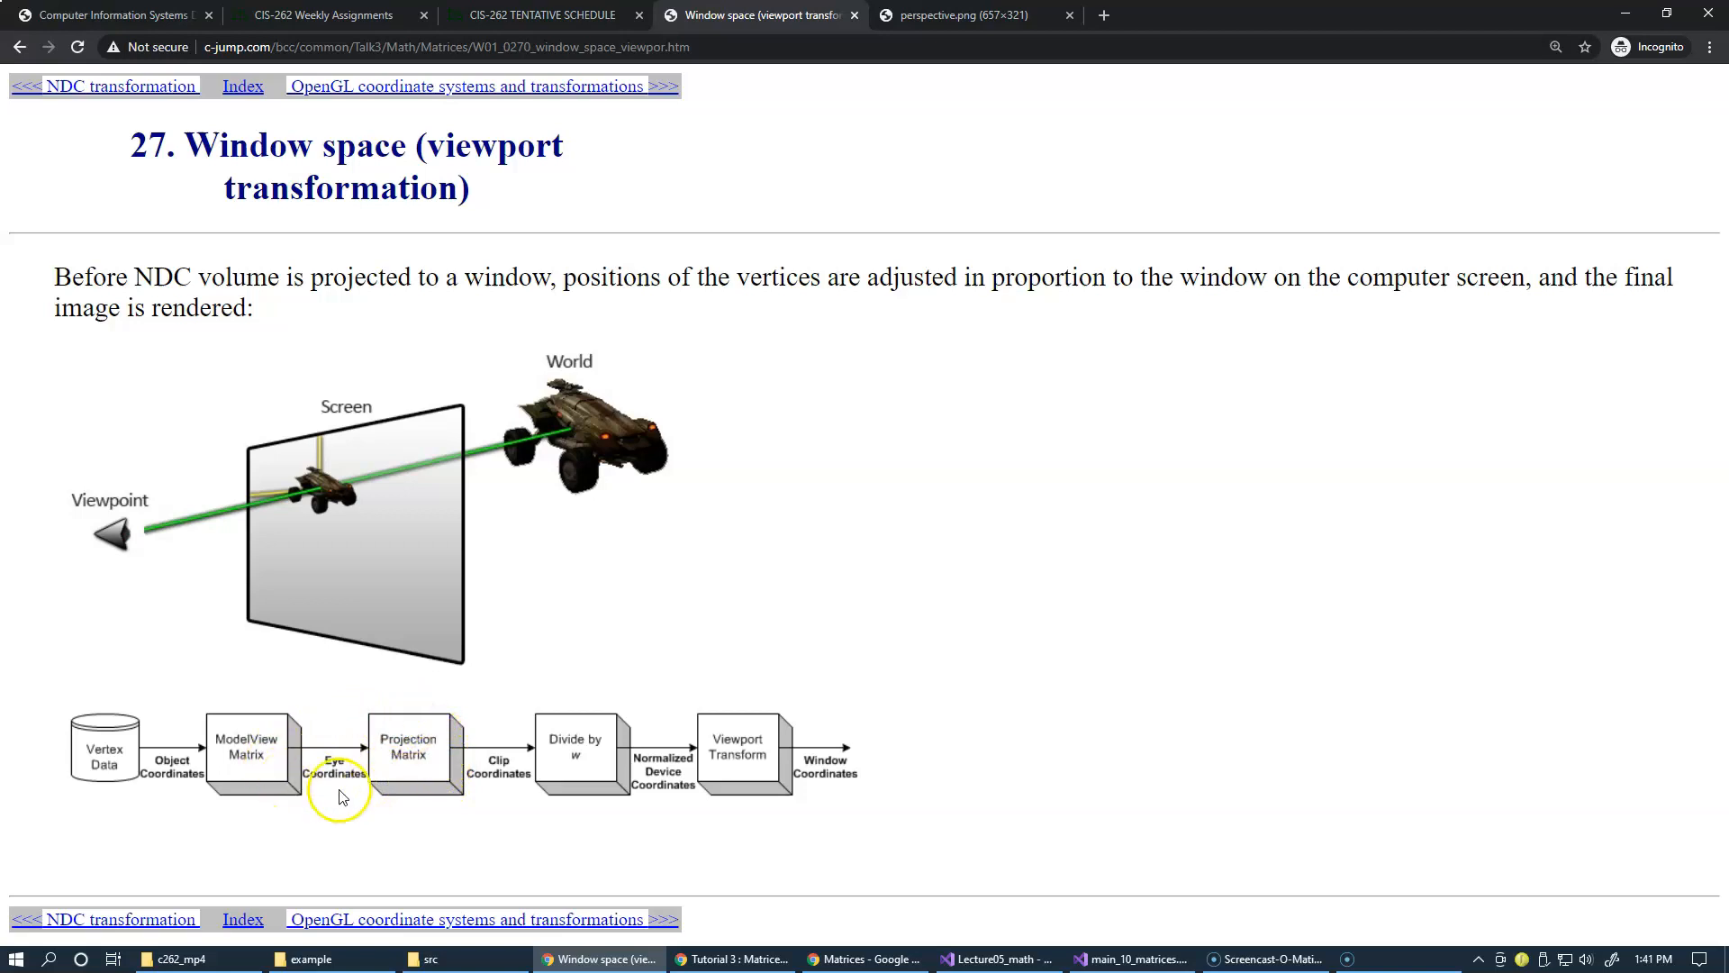
mouse_move(519, 795)
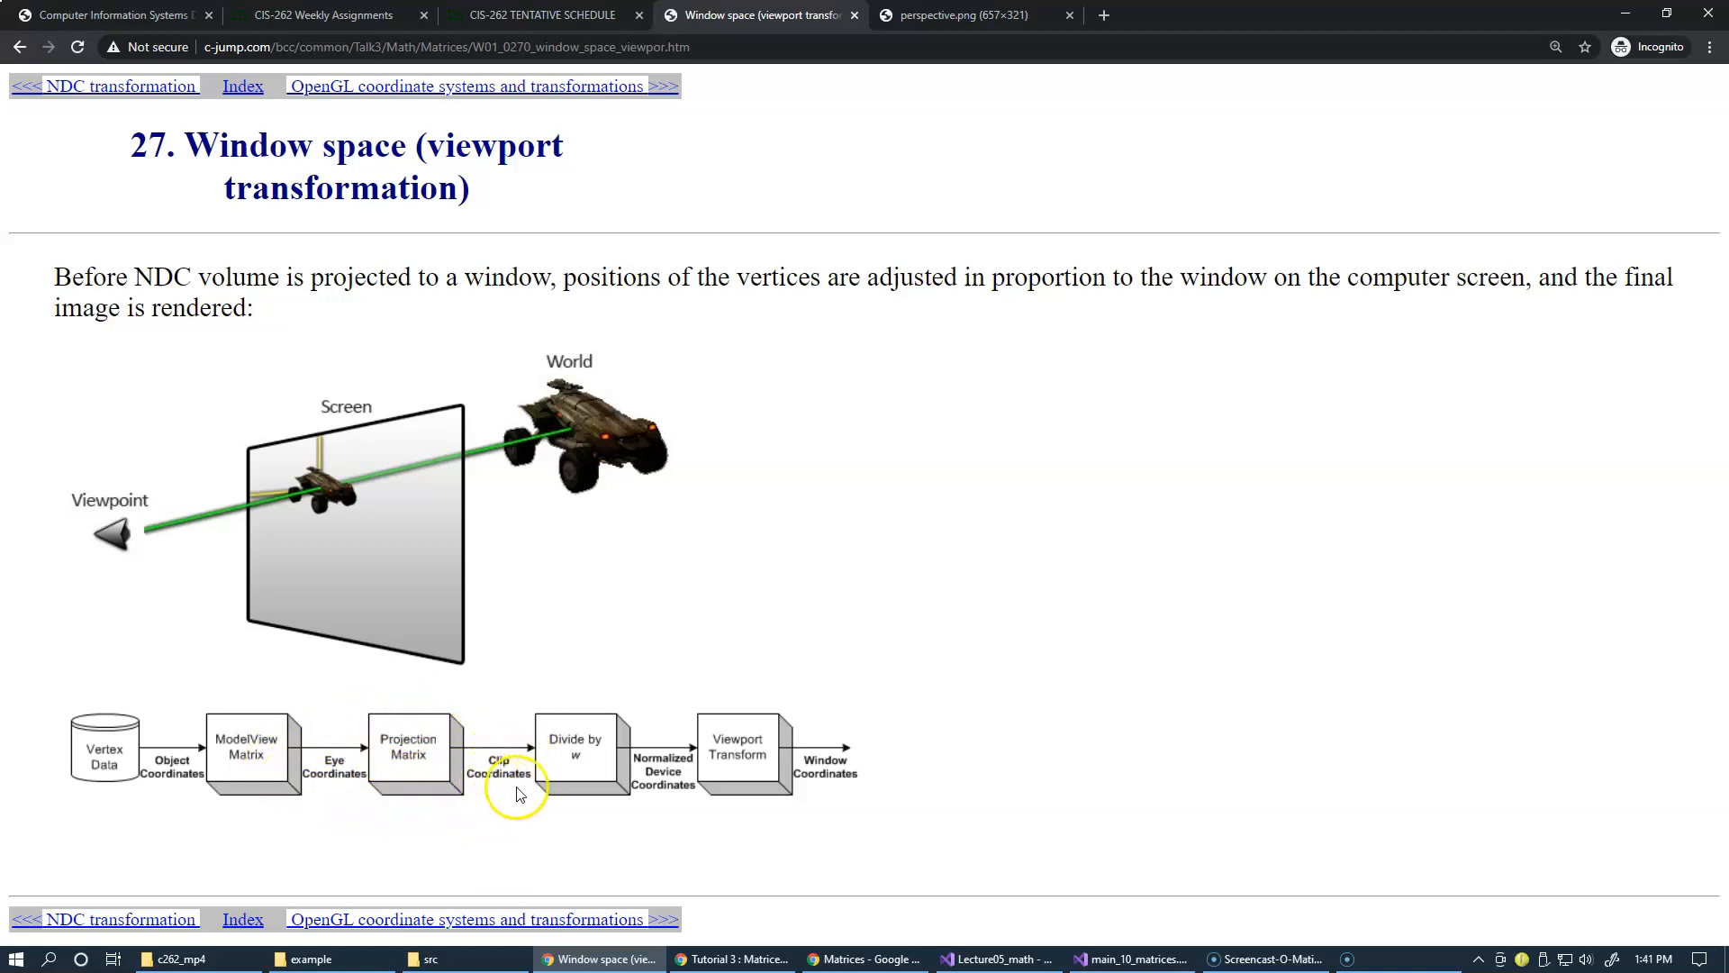
mouse_move(551, 798)
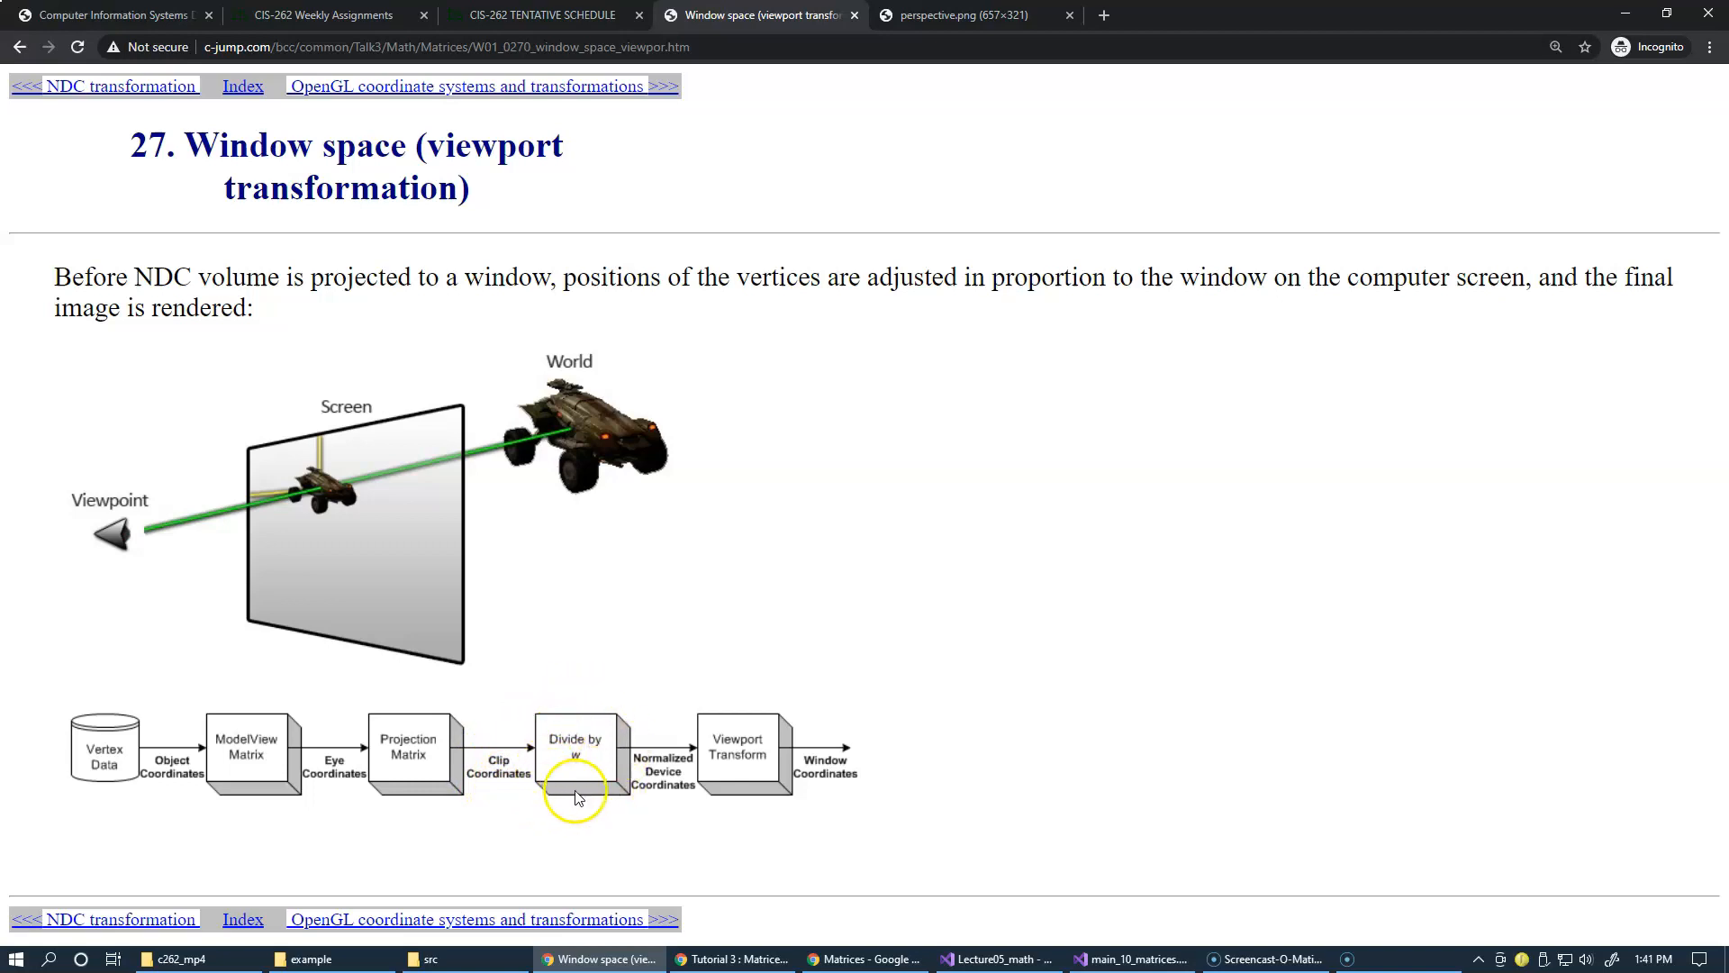
mouse_move(616, 778)
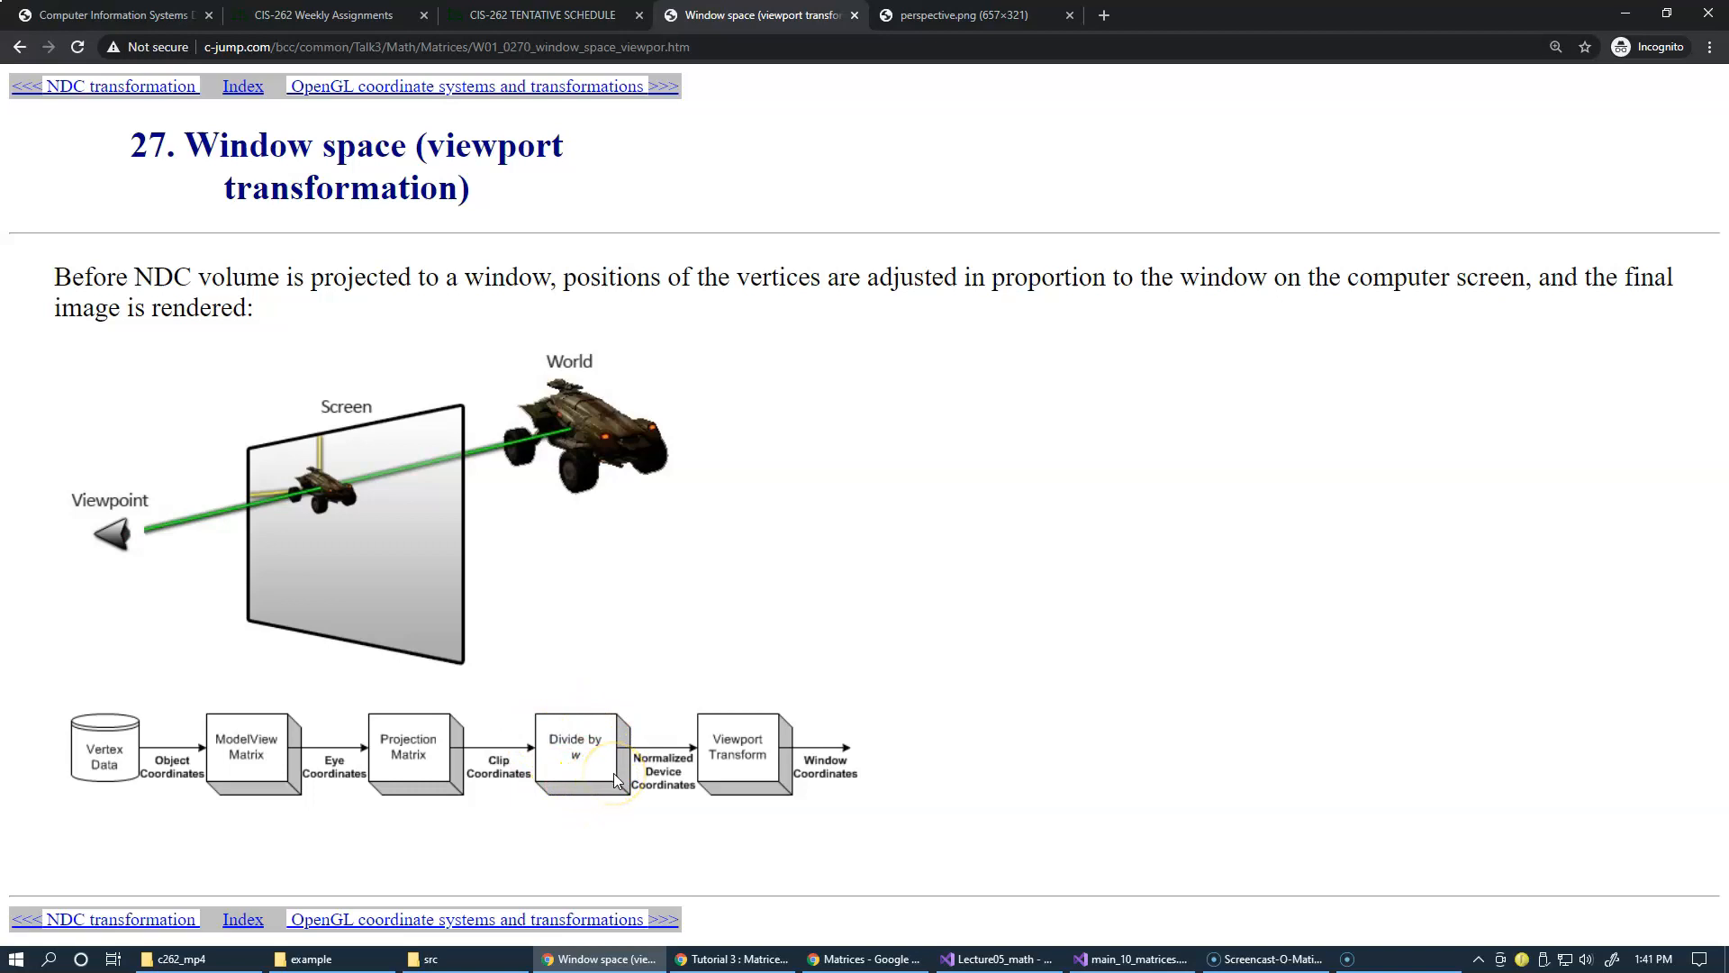
mouse_move(691, 755)
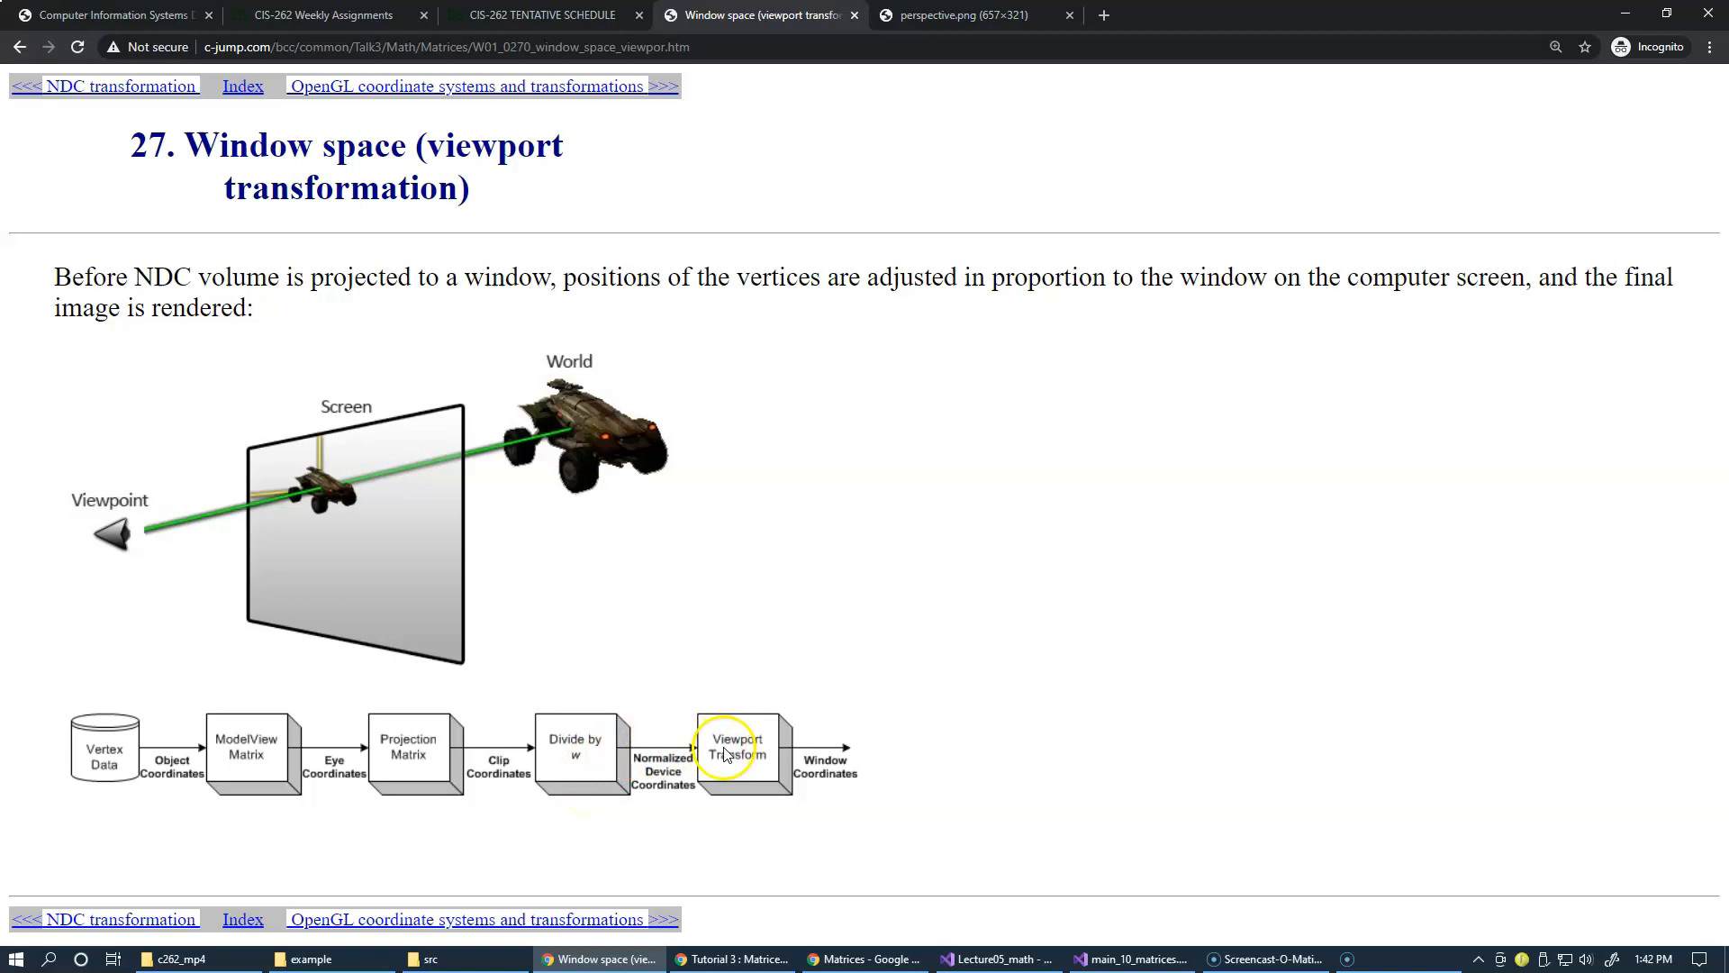
mouse_move(845, 744)
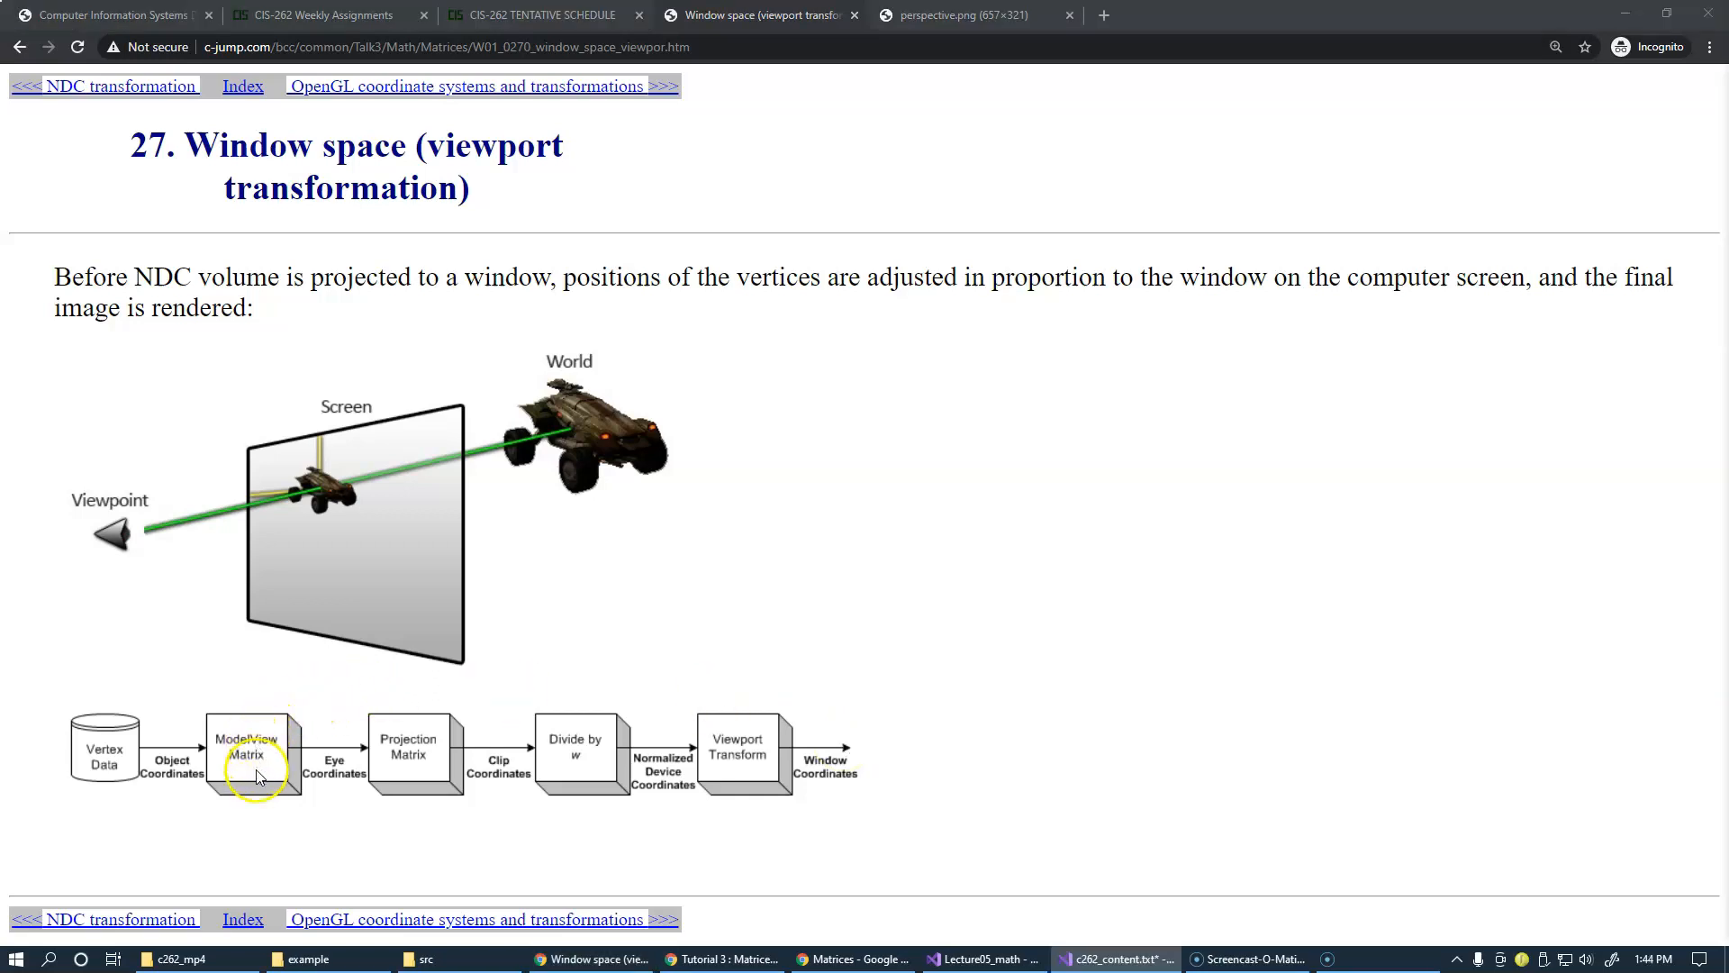
mouse_move(288, 772)
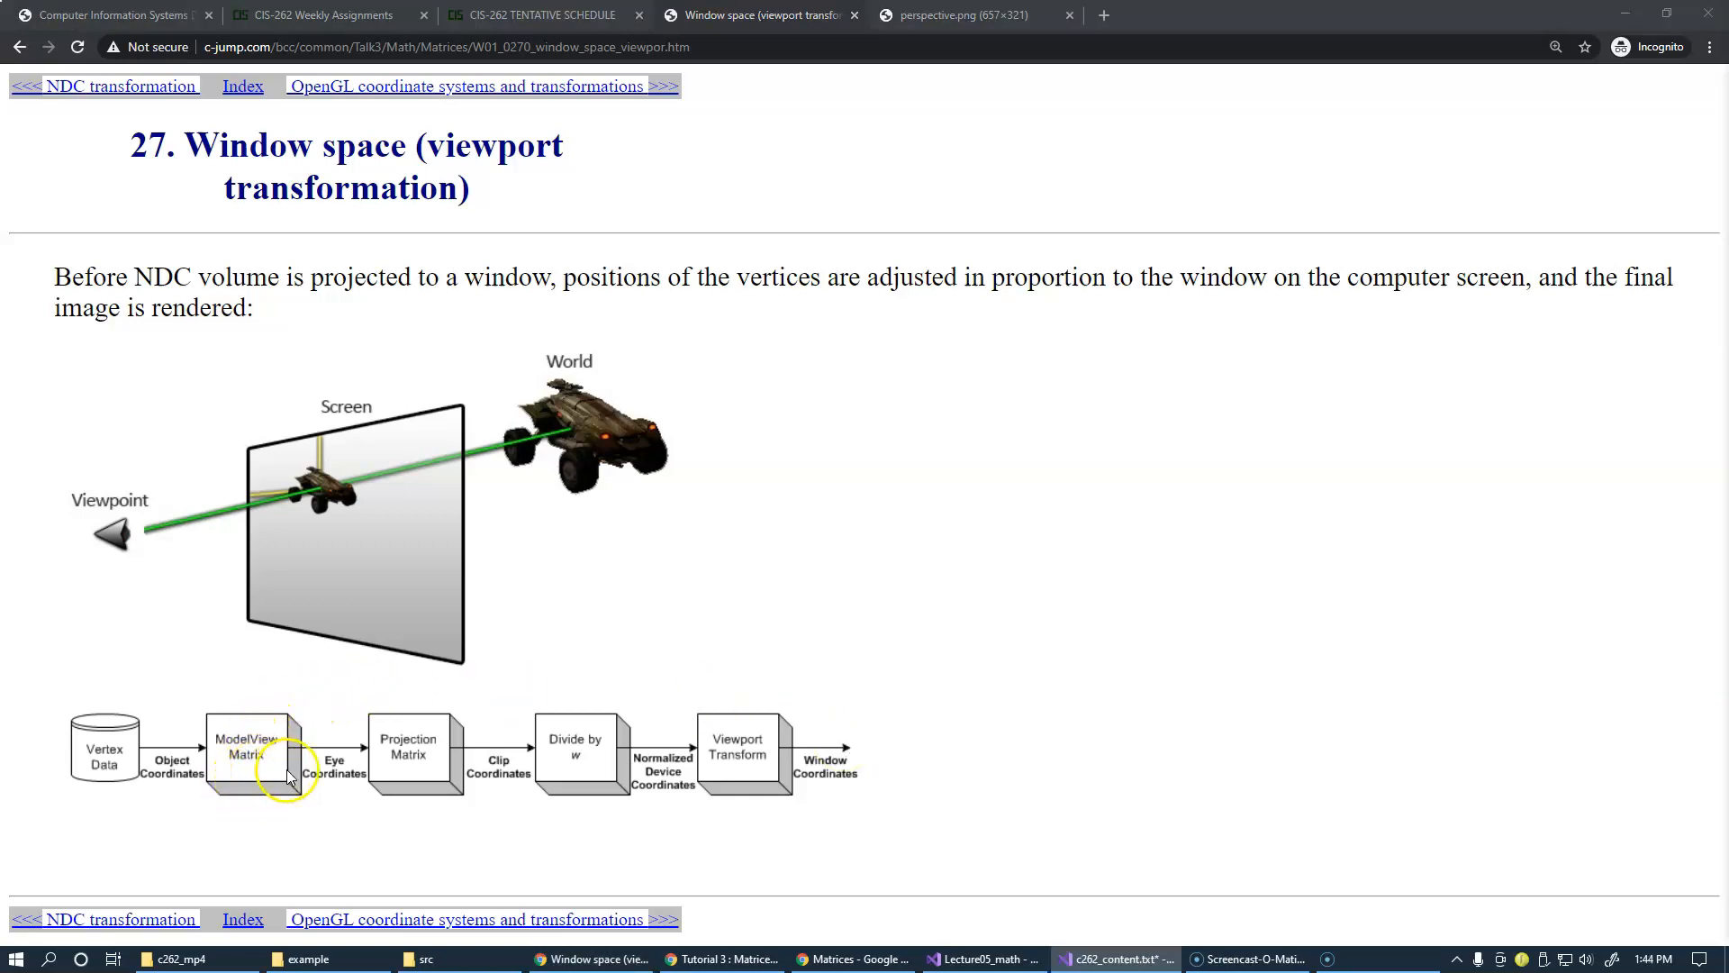
mouse_move(348, 768)
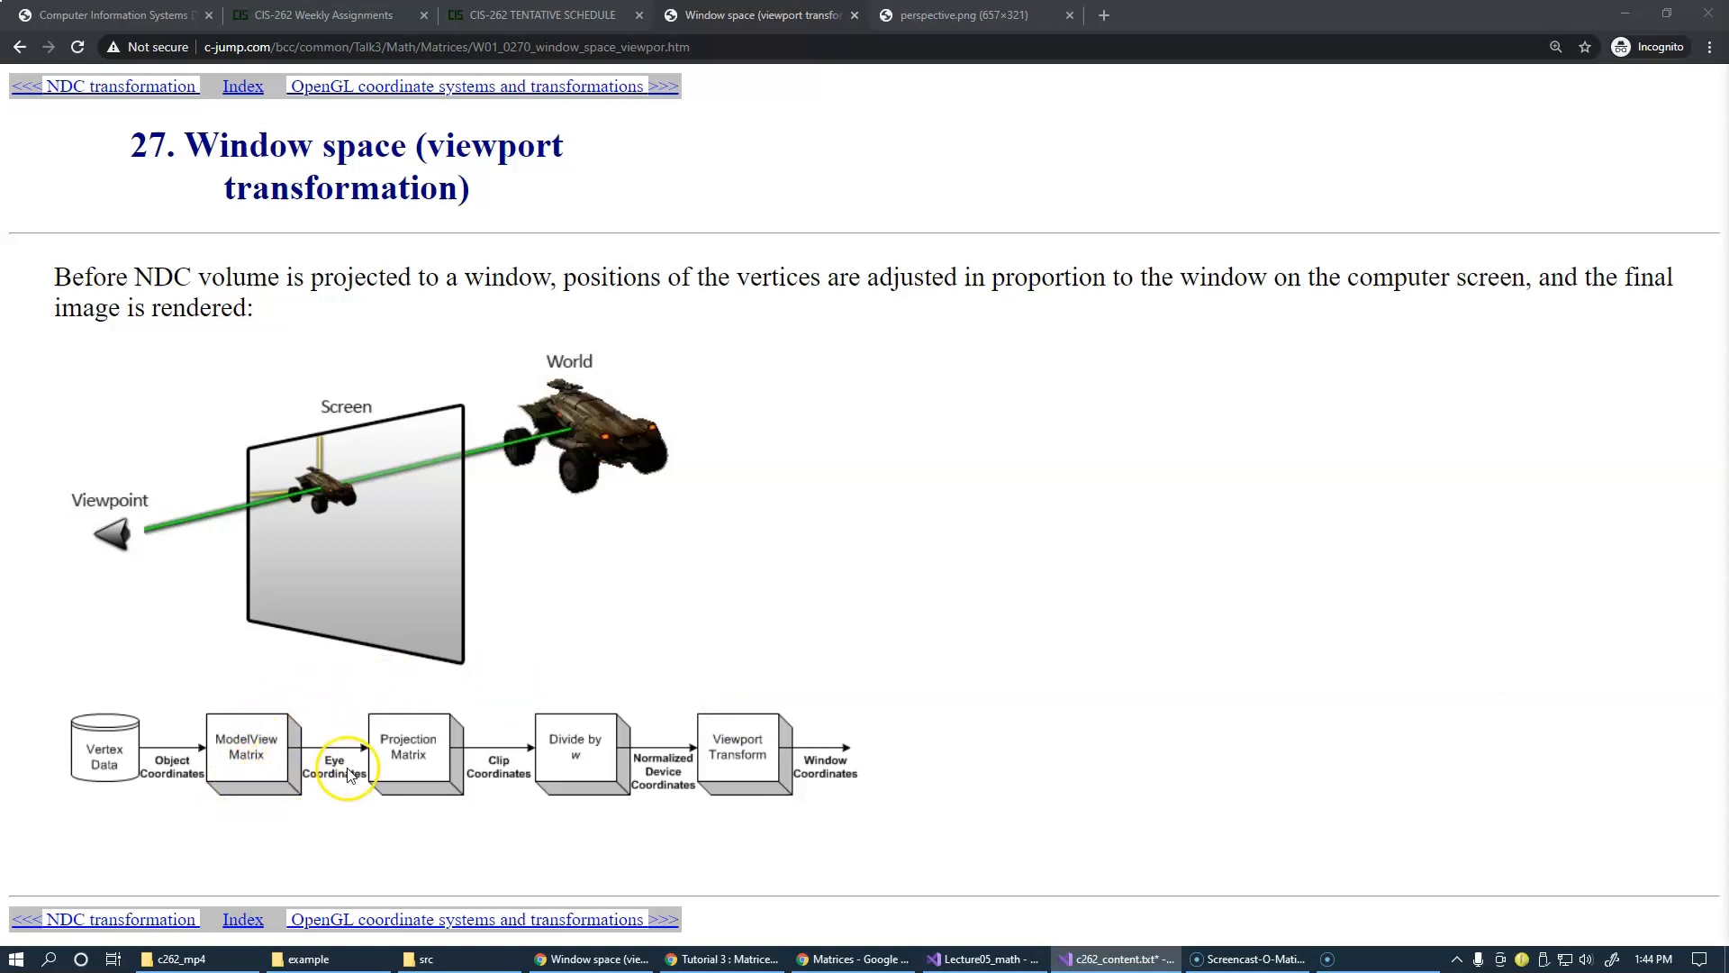
mouse_move(296, 811)
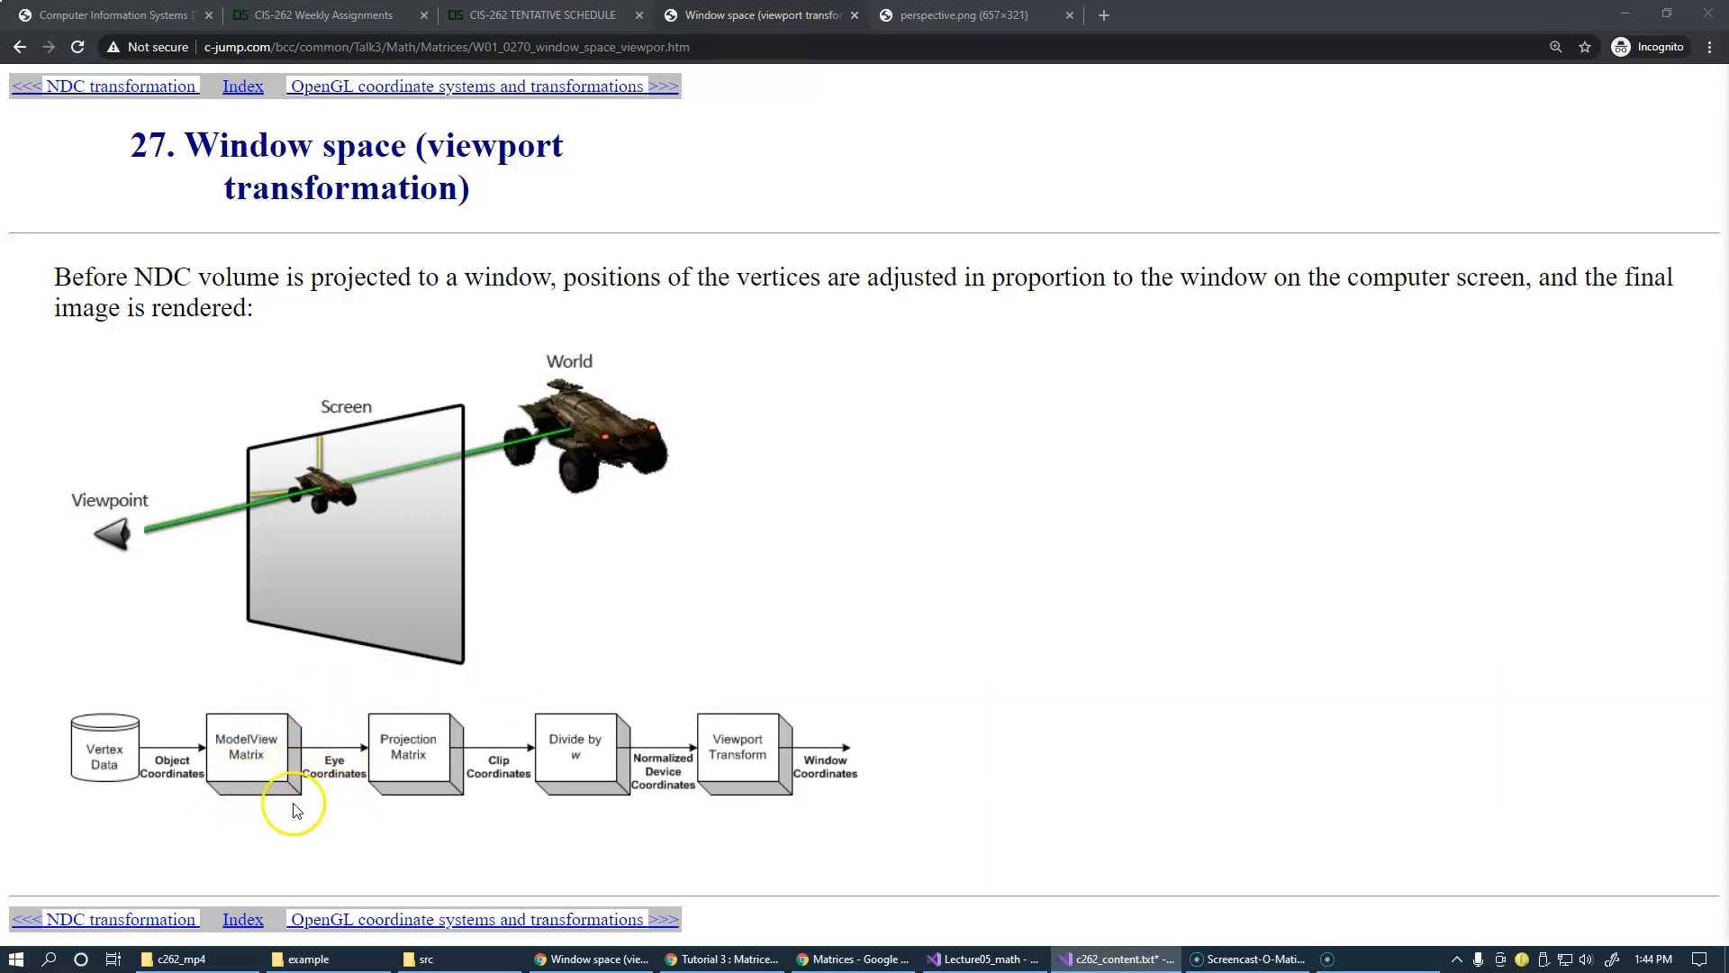
mouse_move(277, 807)
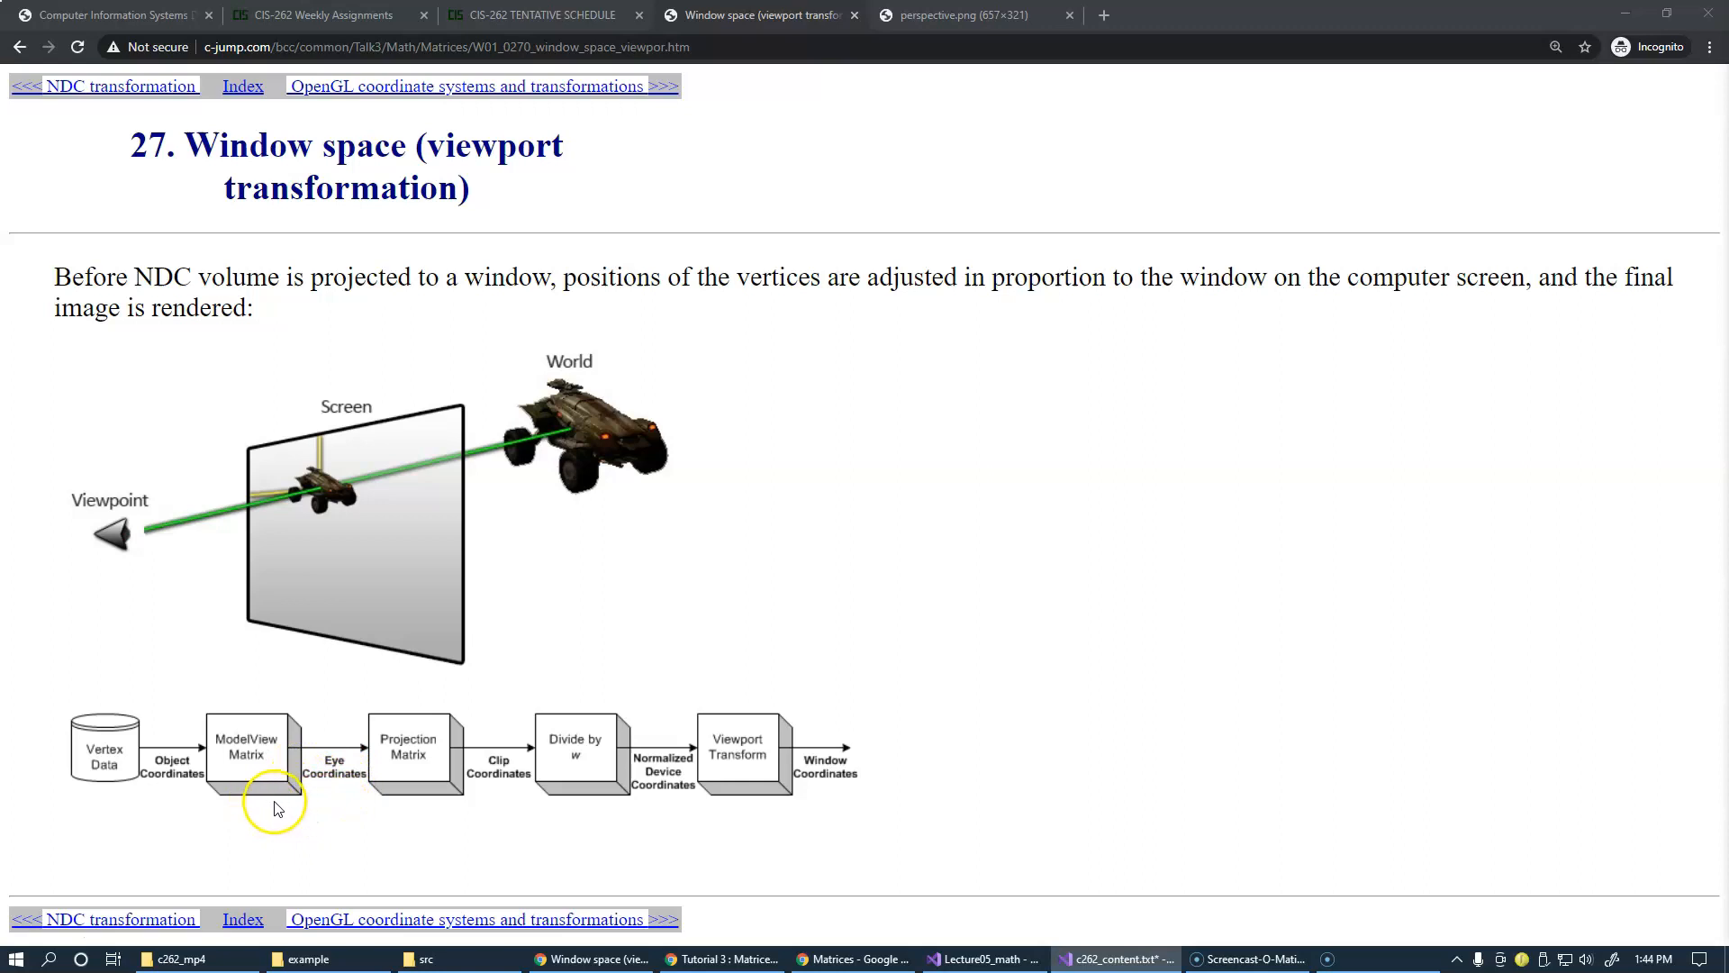
mouse_move(312, 805)
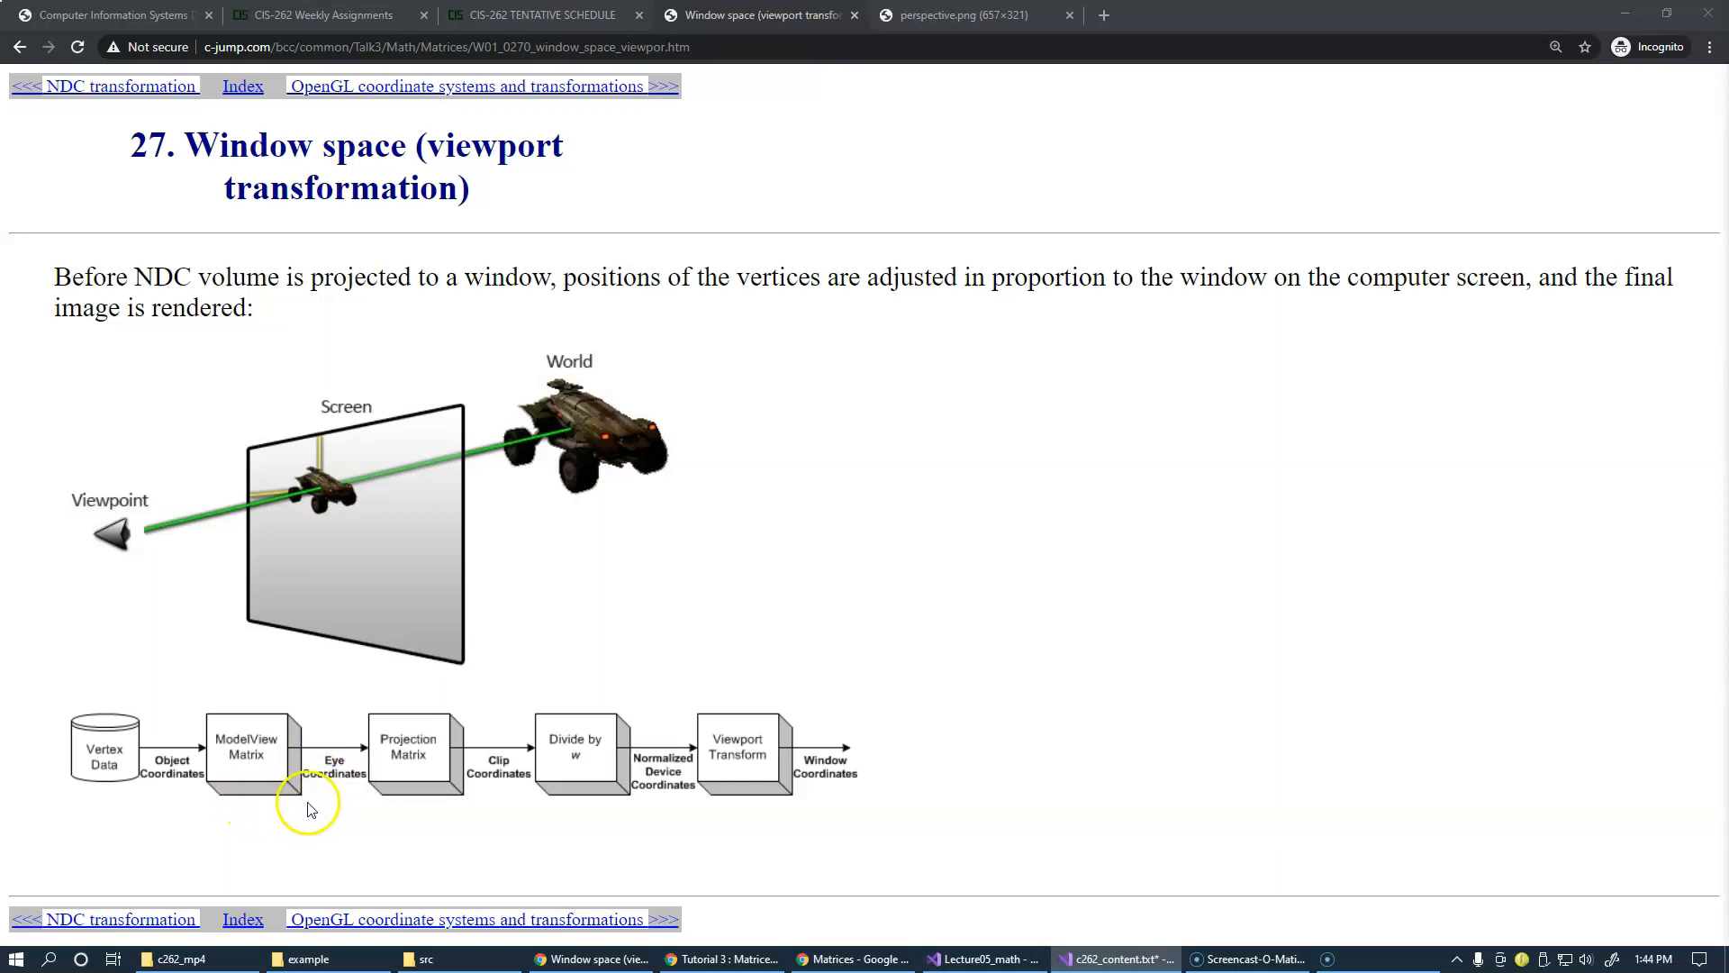
mouse_move(560, 474)
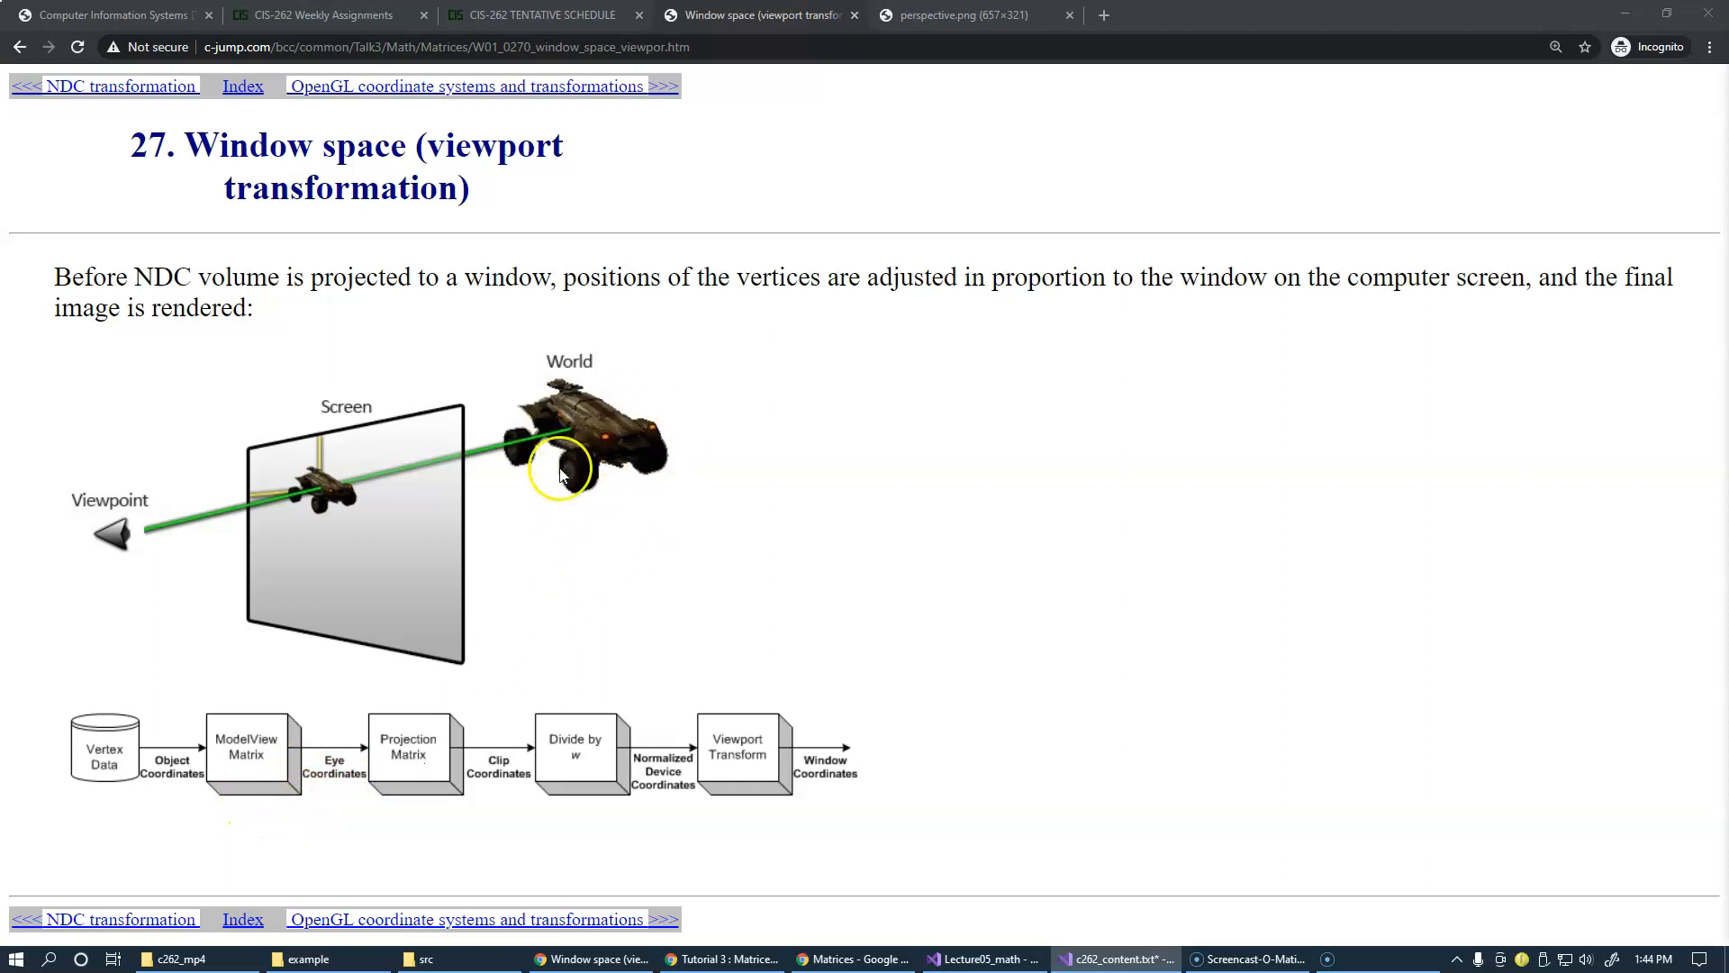
mouse_move(607, 416)
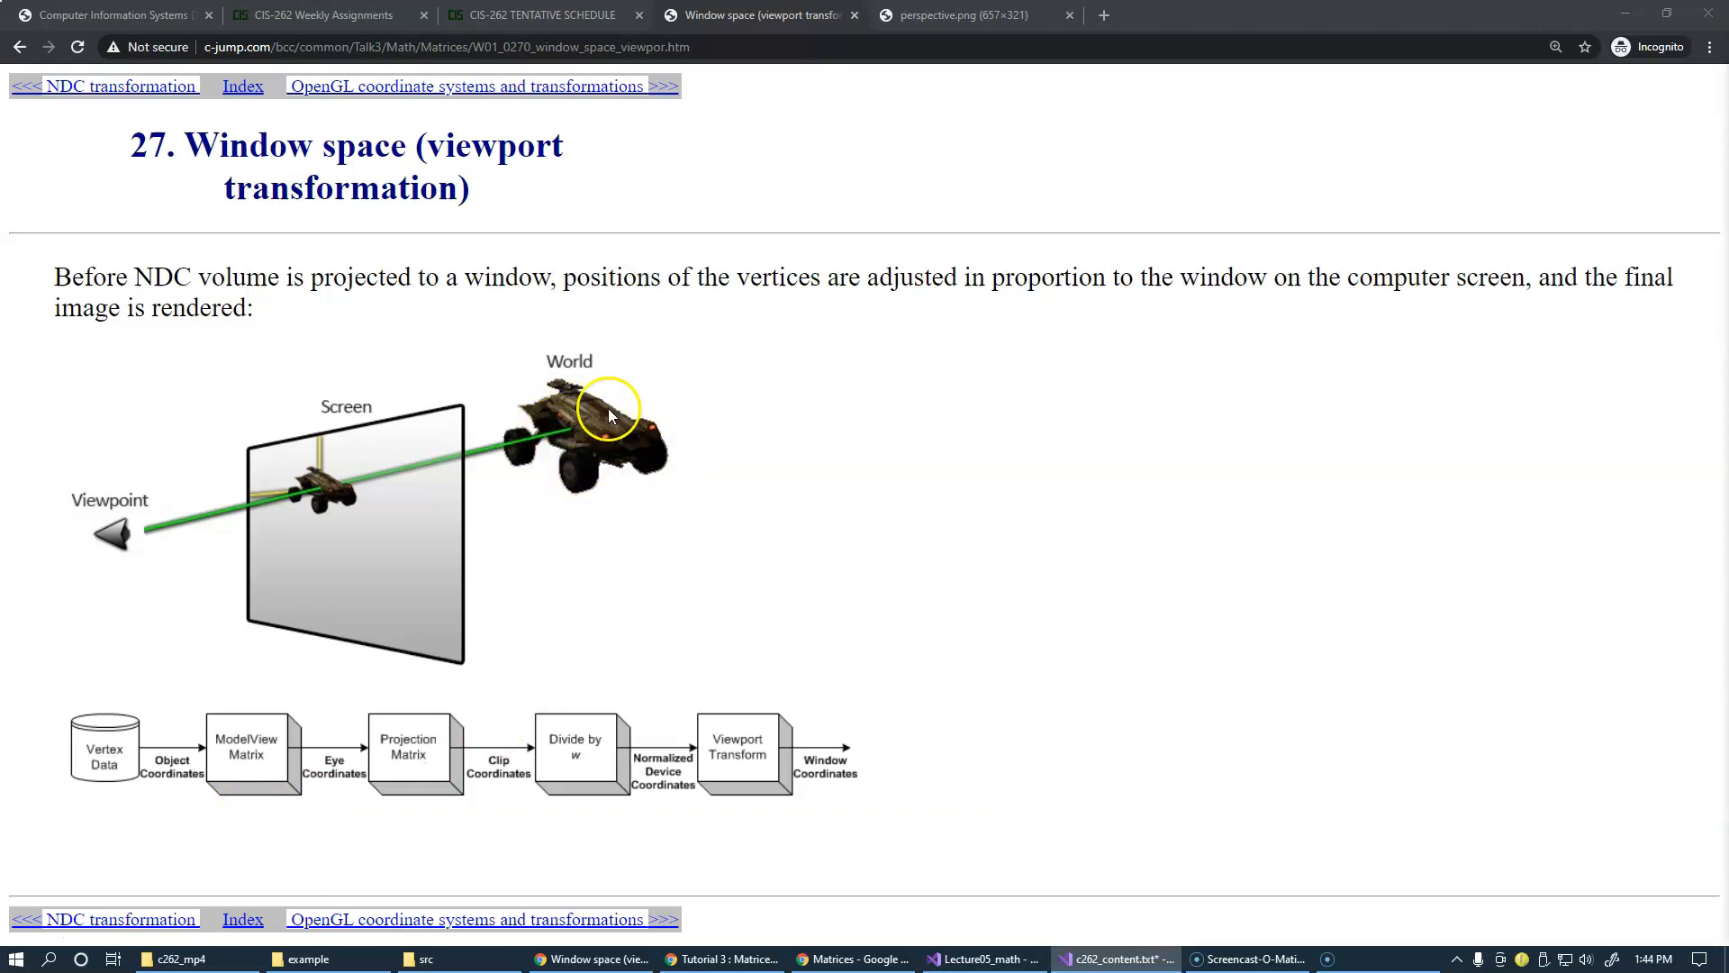